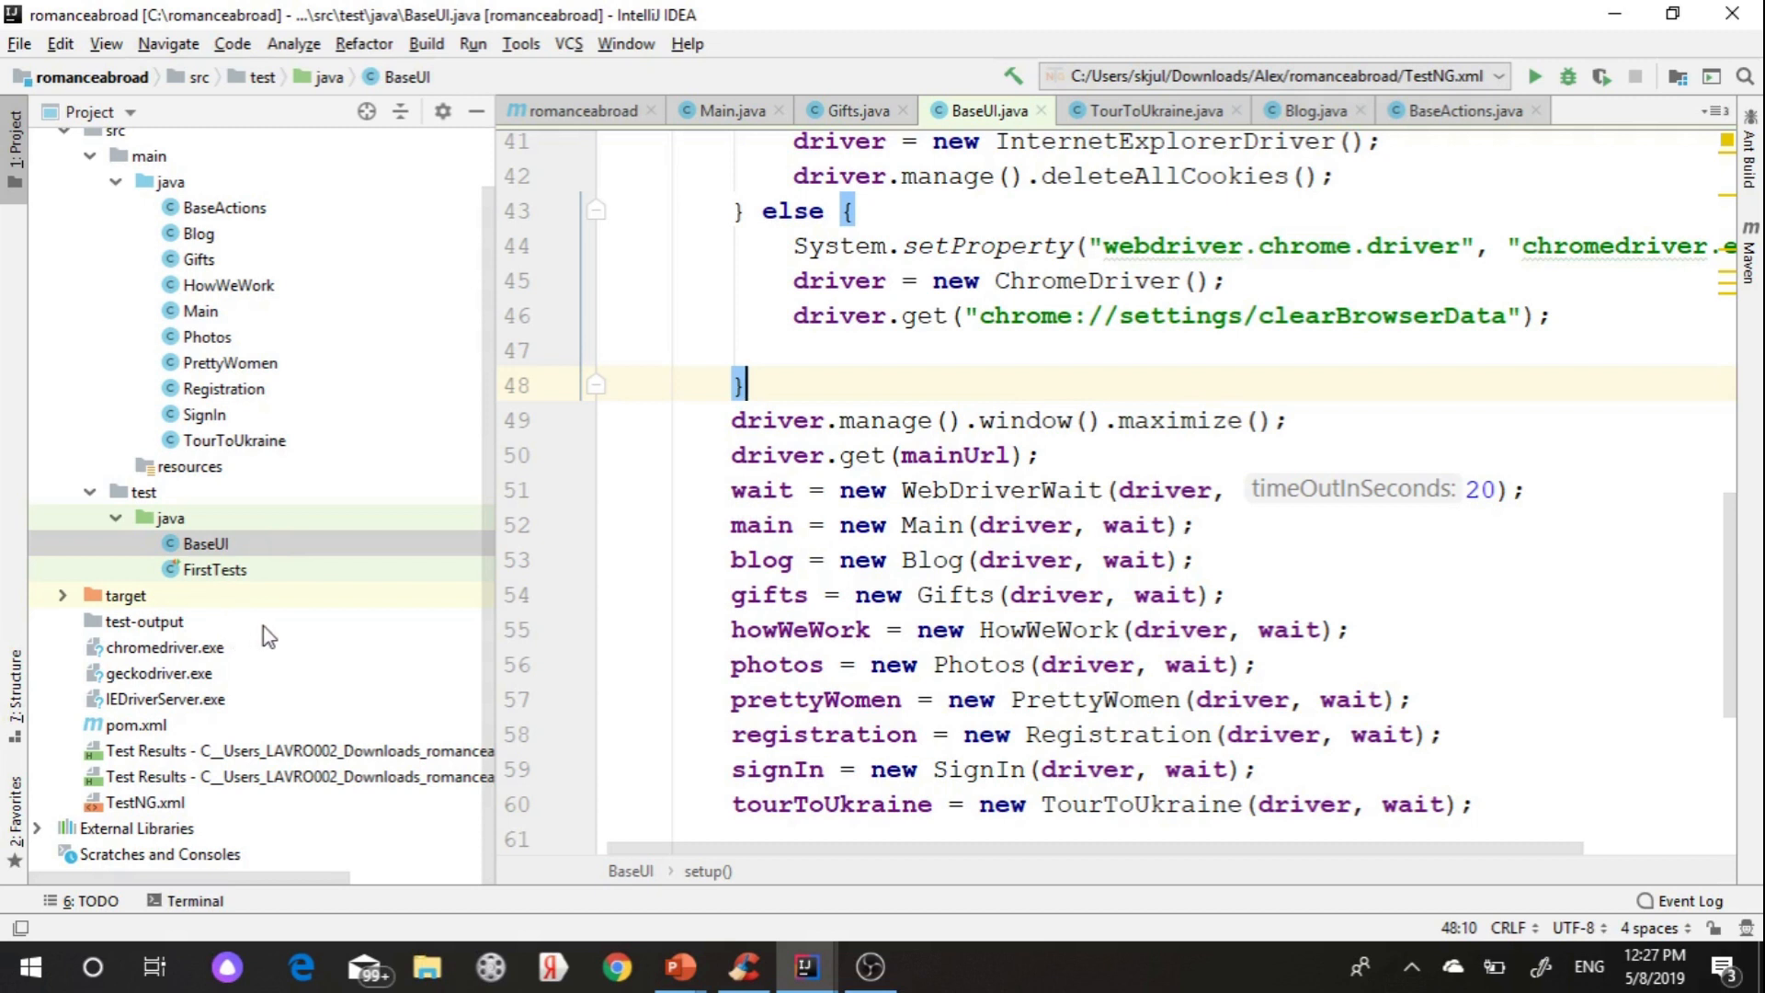
mouse_move(255, 661)
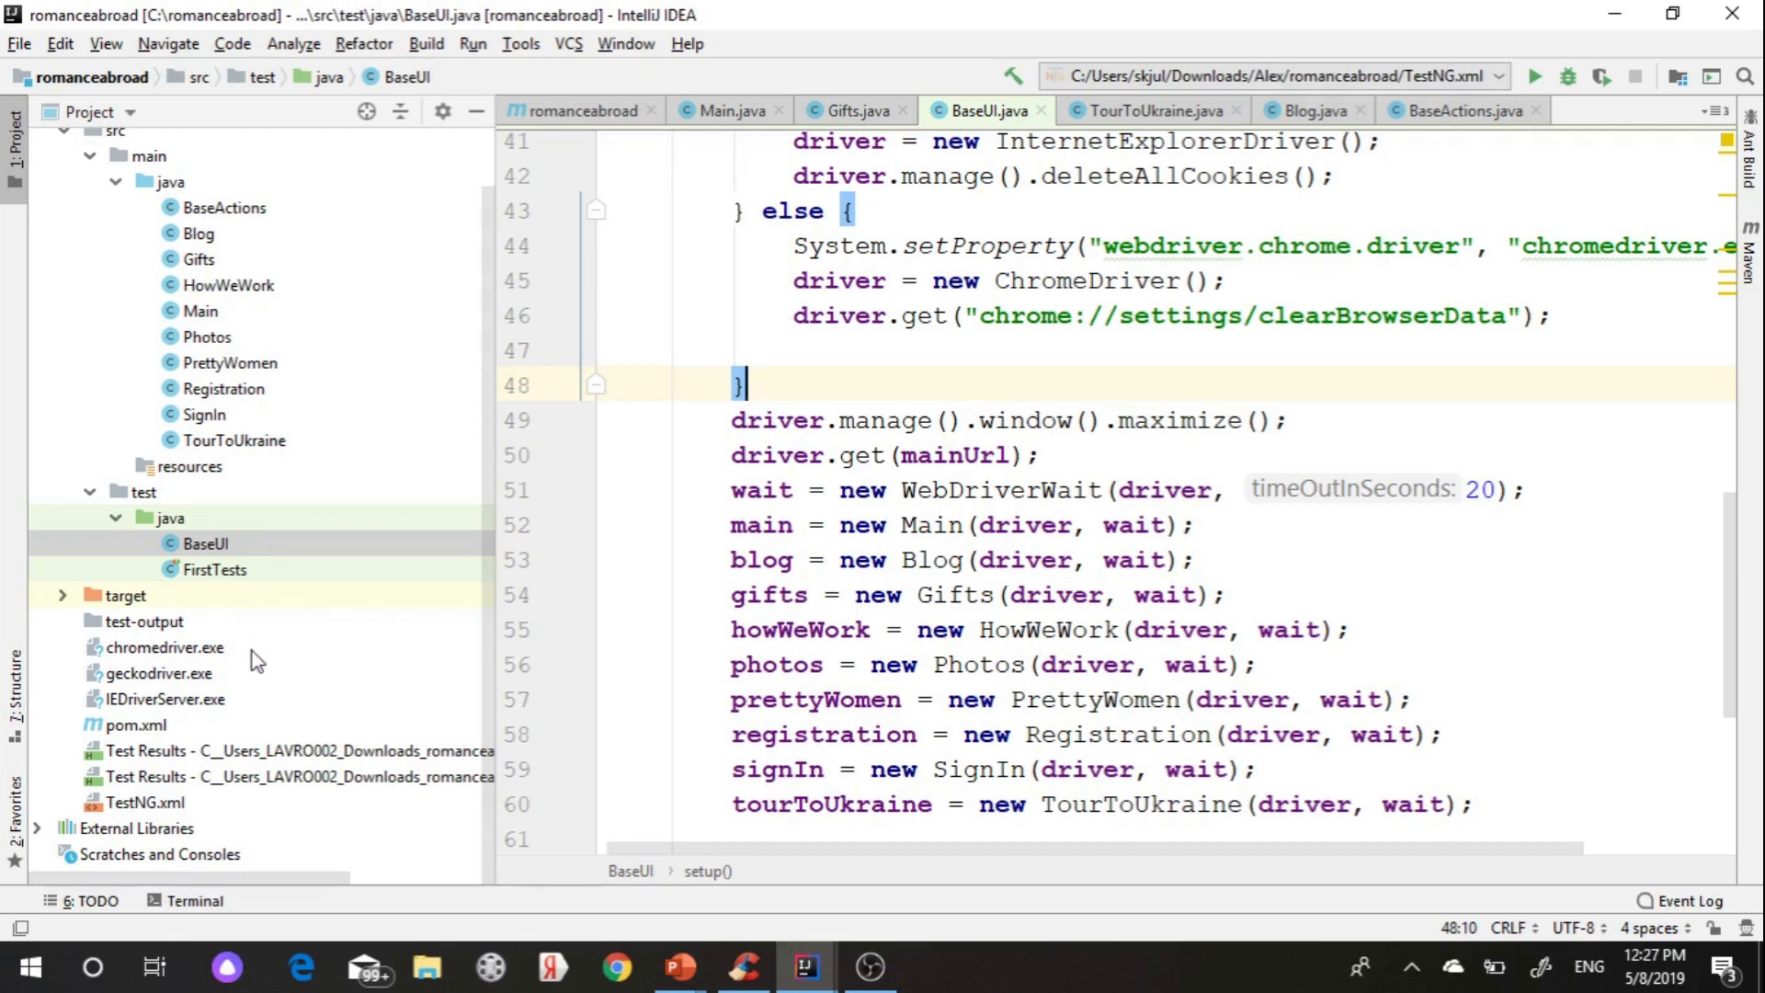
- Paste a duplicate IE else-if branch above the final Chrome else block in BaseUI.java
click(205, 544)
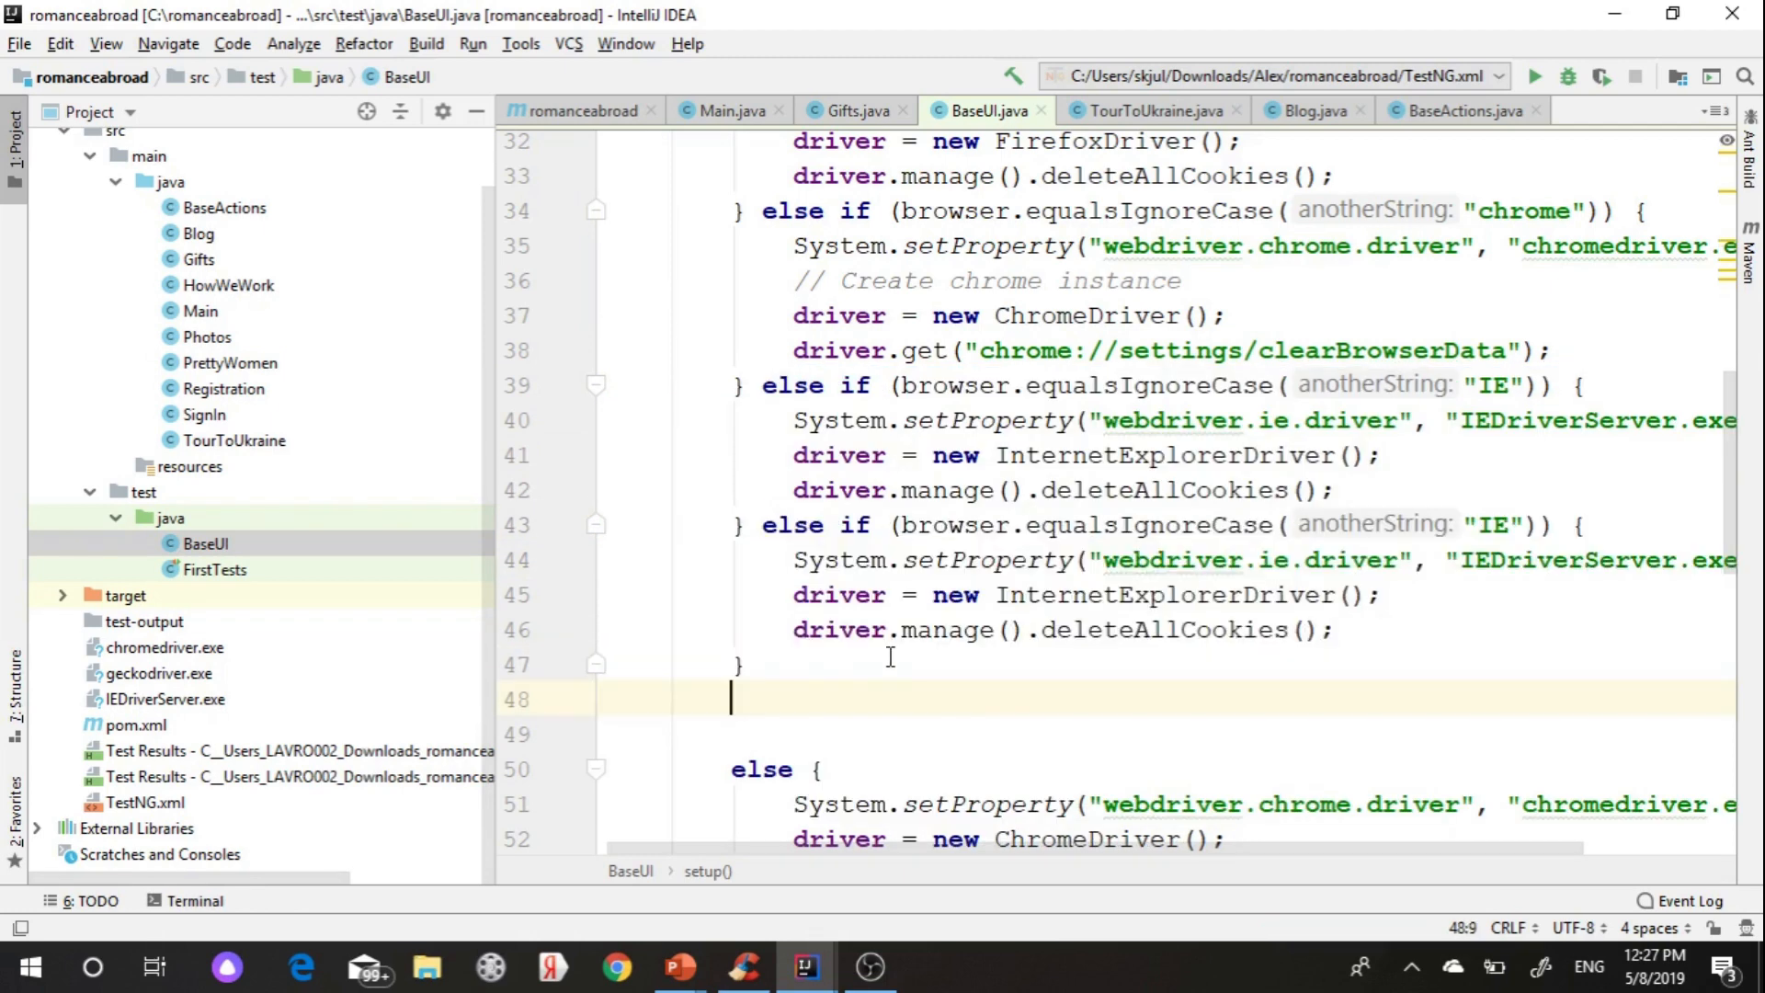
- Change the duplicated branch's browser check to "mobile" and import HashMap and Map
scroll(down, 3)
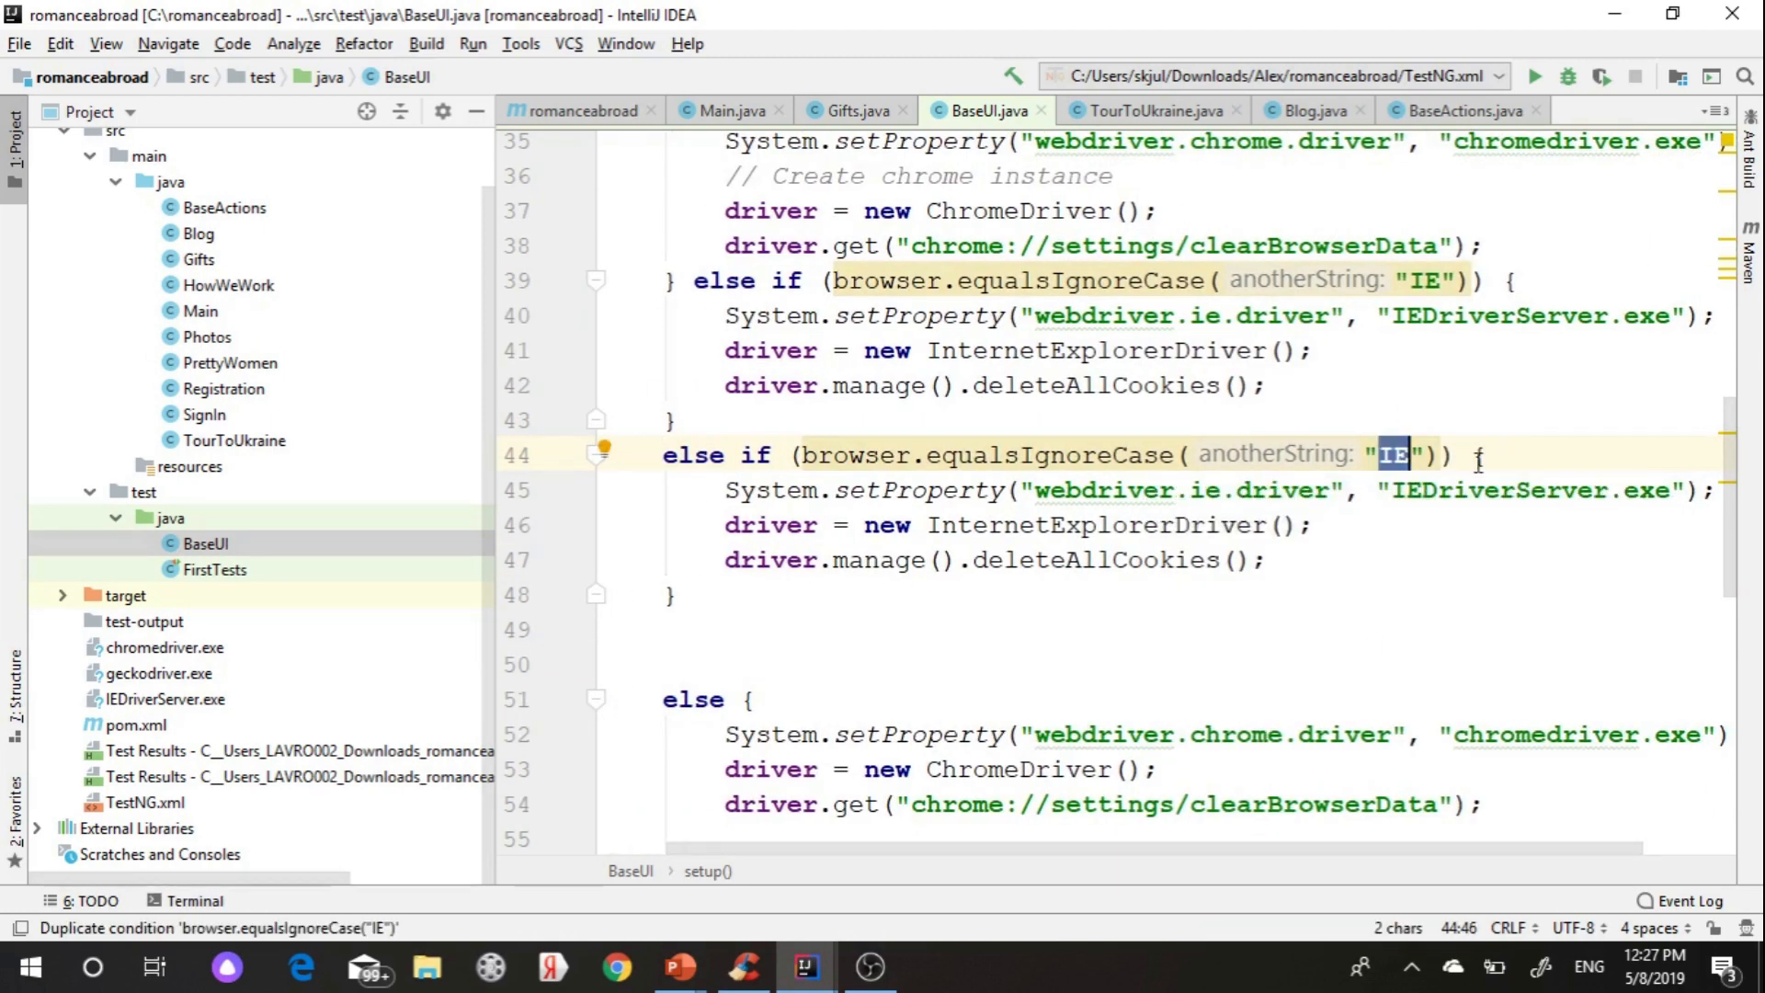
text(mobi)
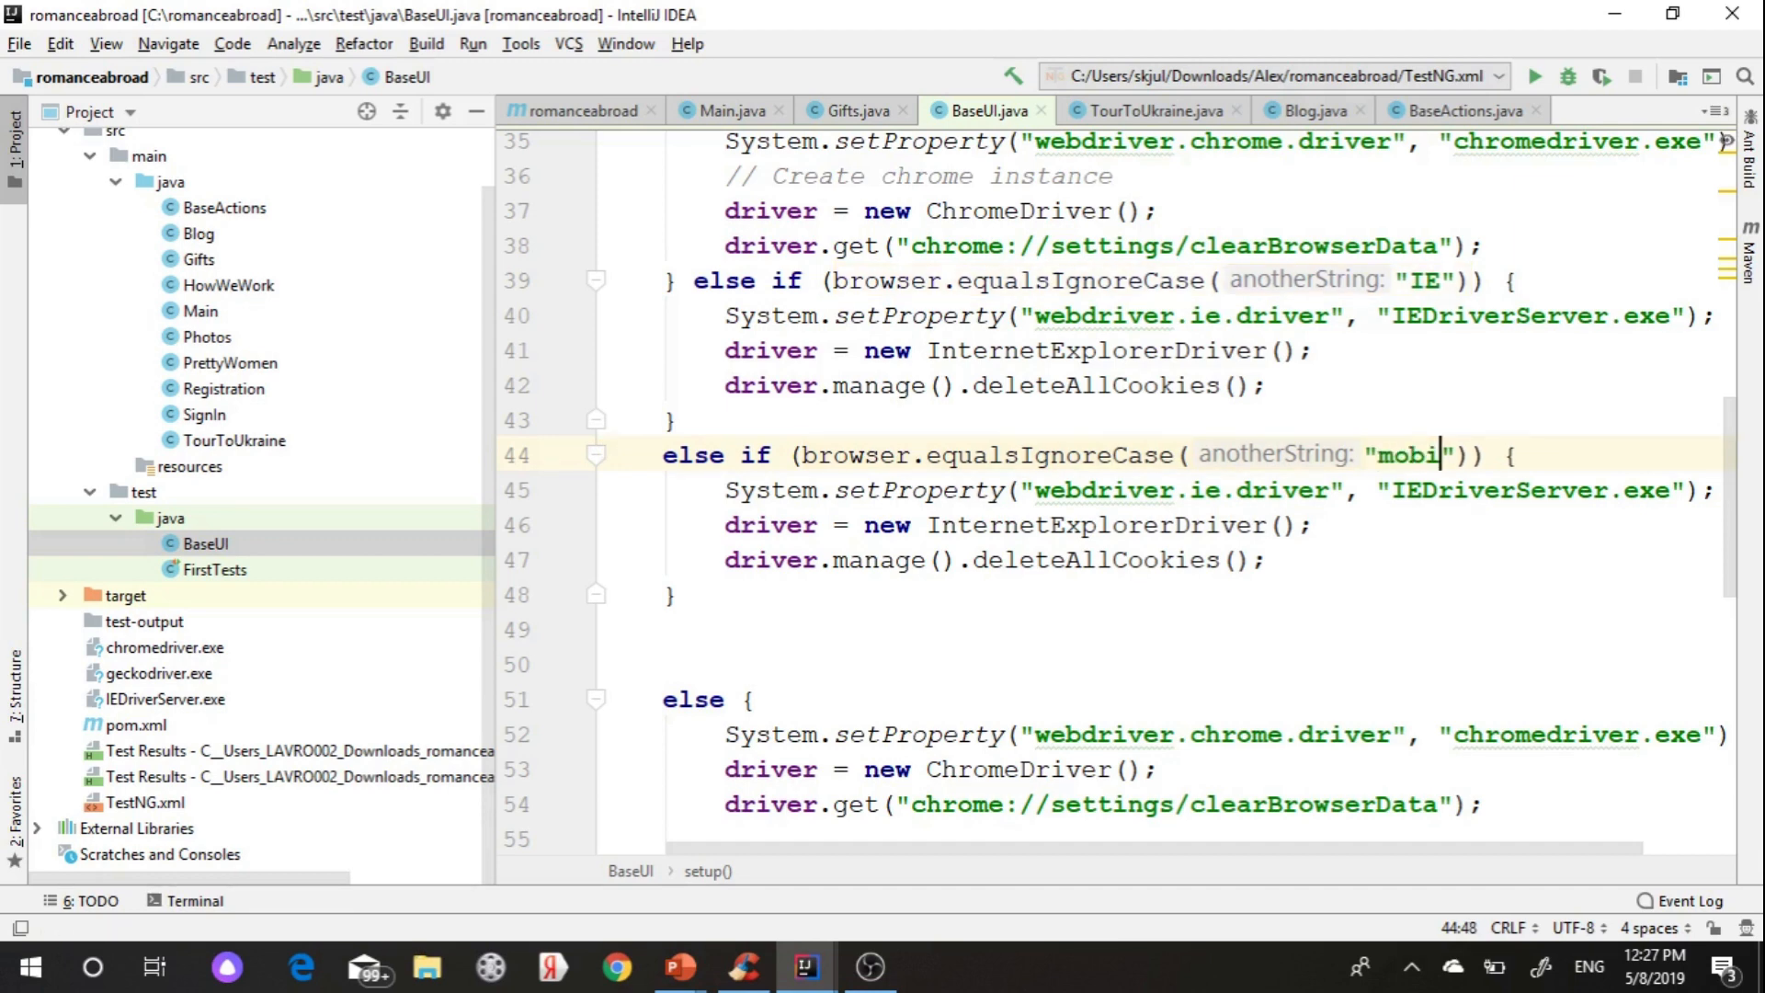
text(le)
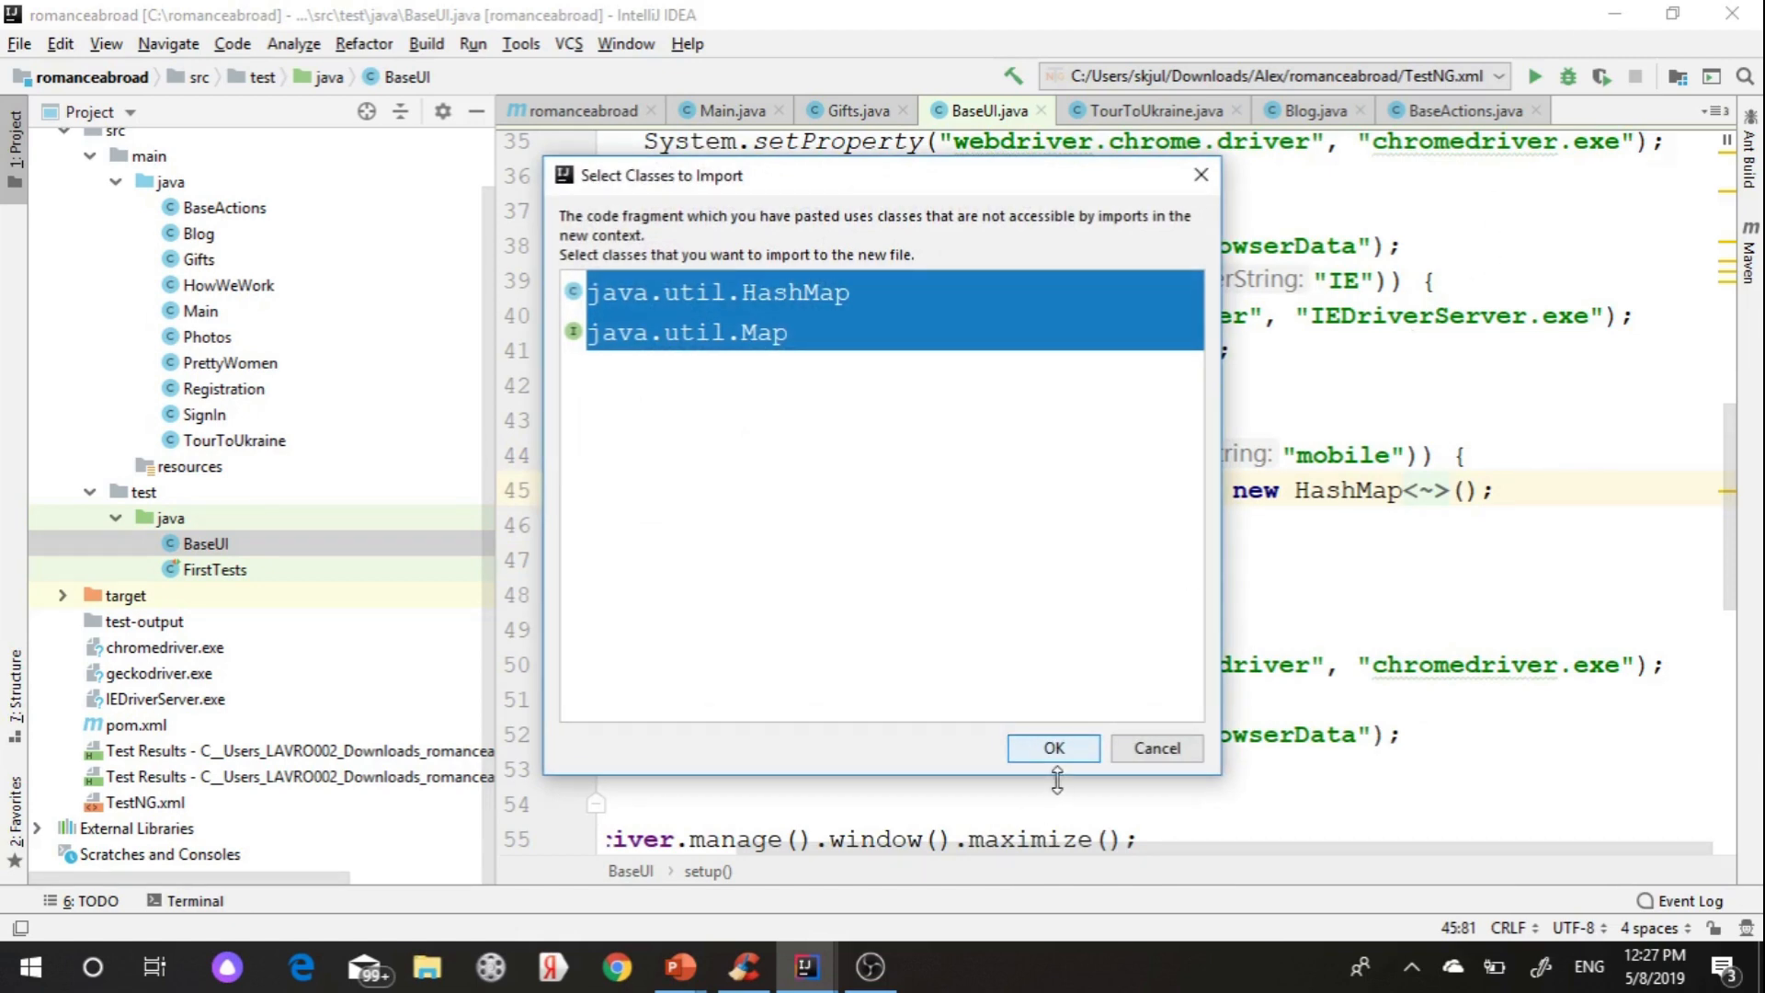
click(1053, 747)
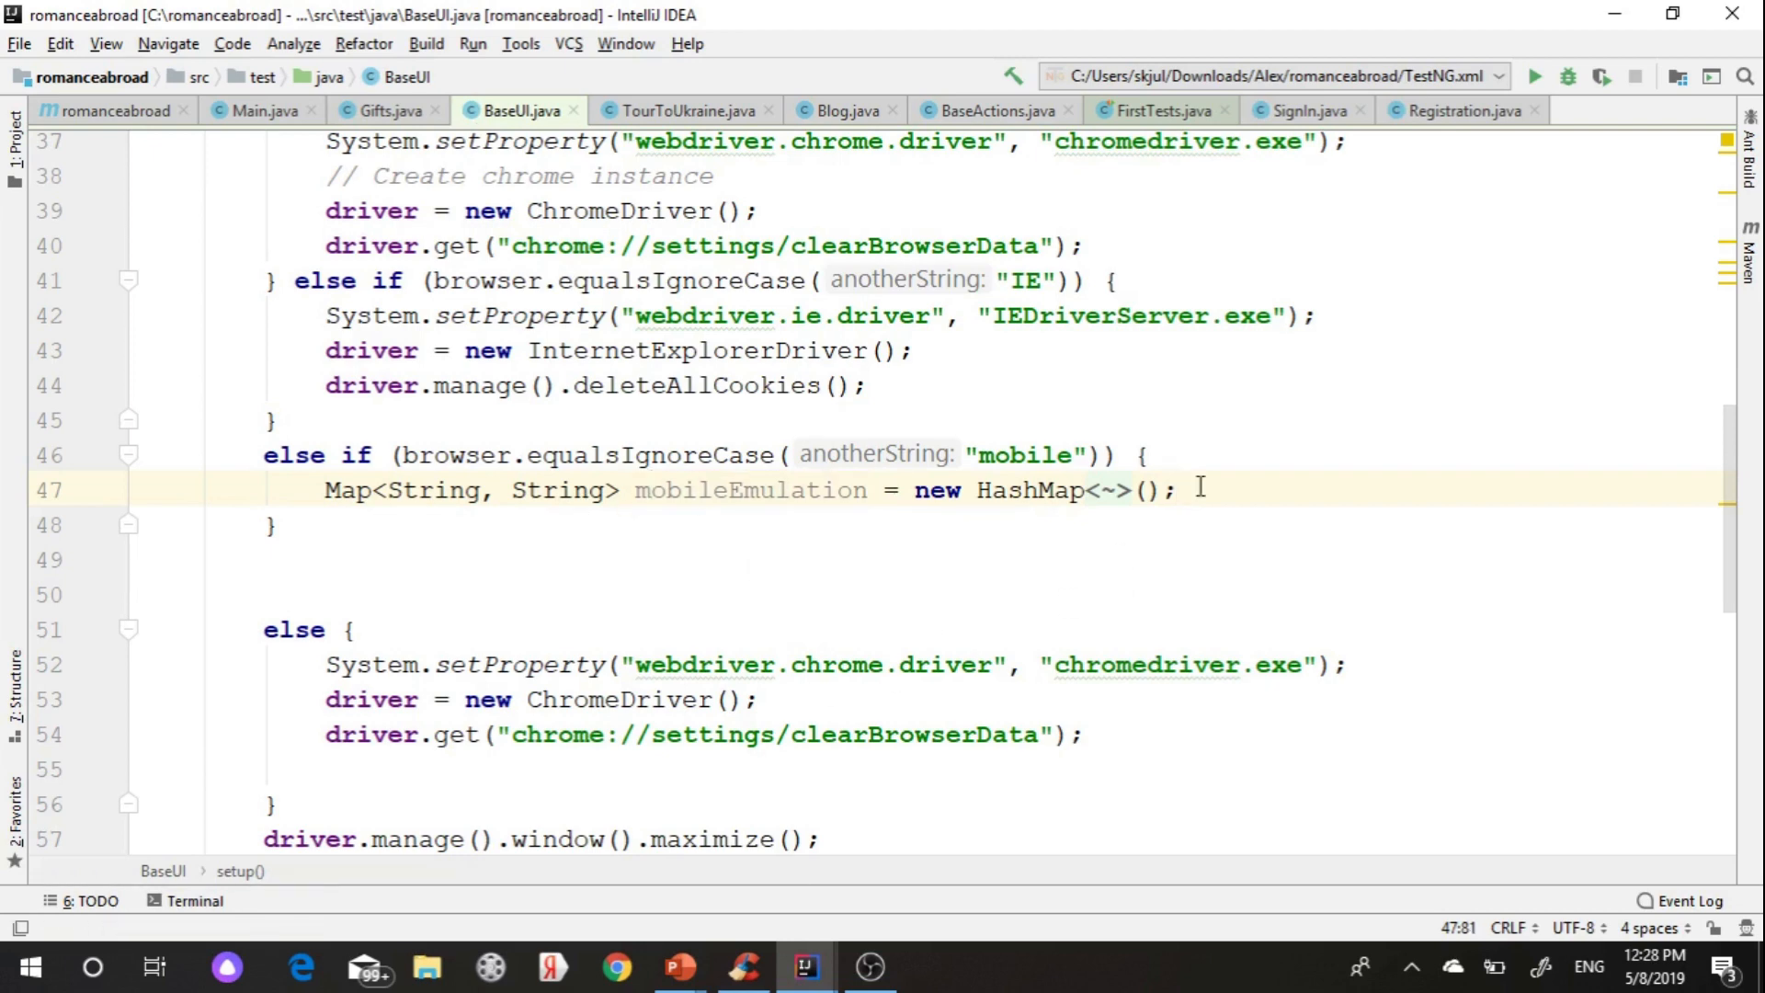
- Add mobileEmulation.put("deviceName", "iPhone 6/7/8") to the mobile branch
text(mobileEmulation)
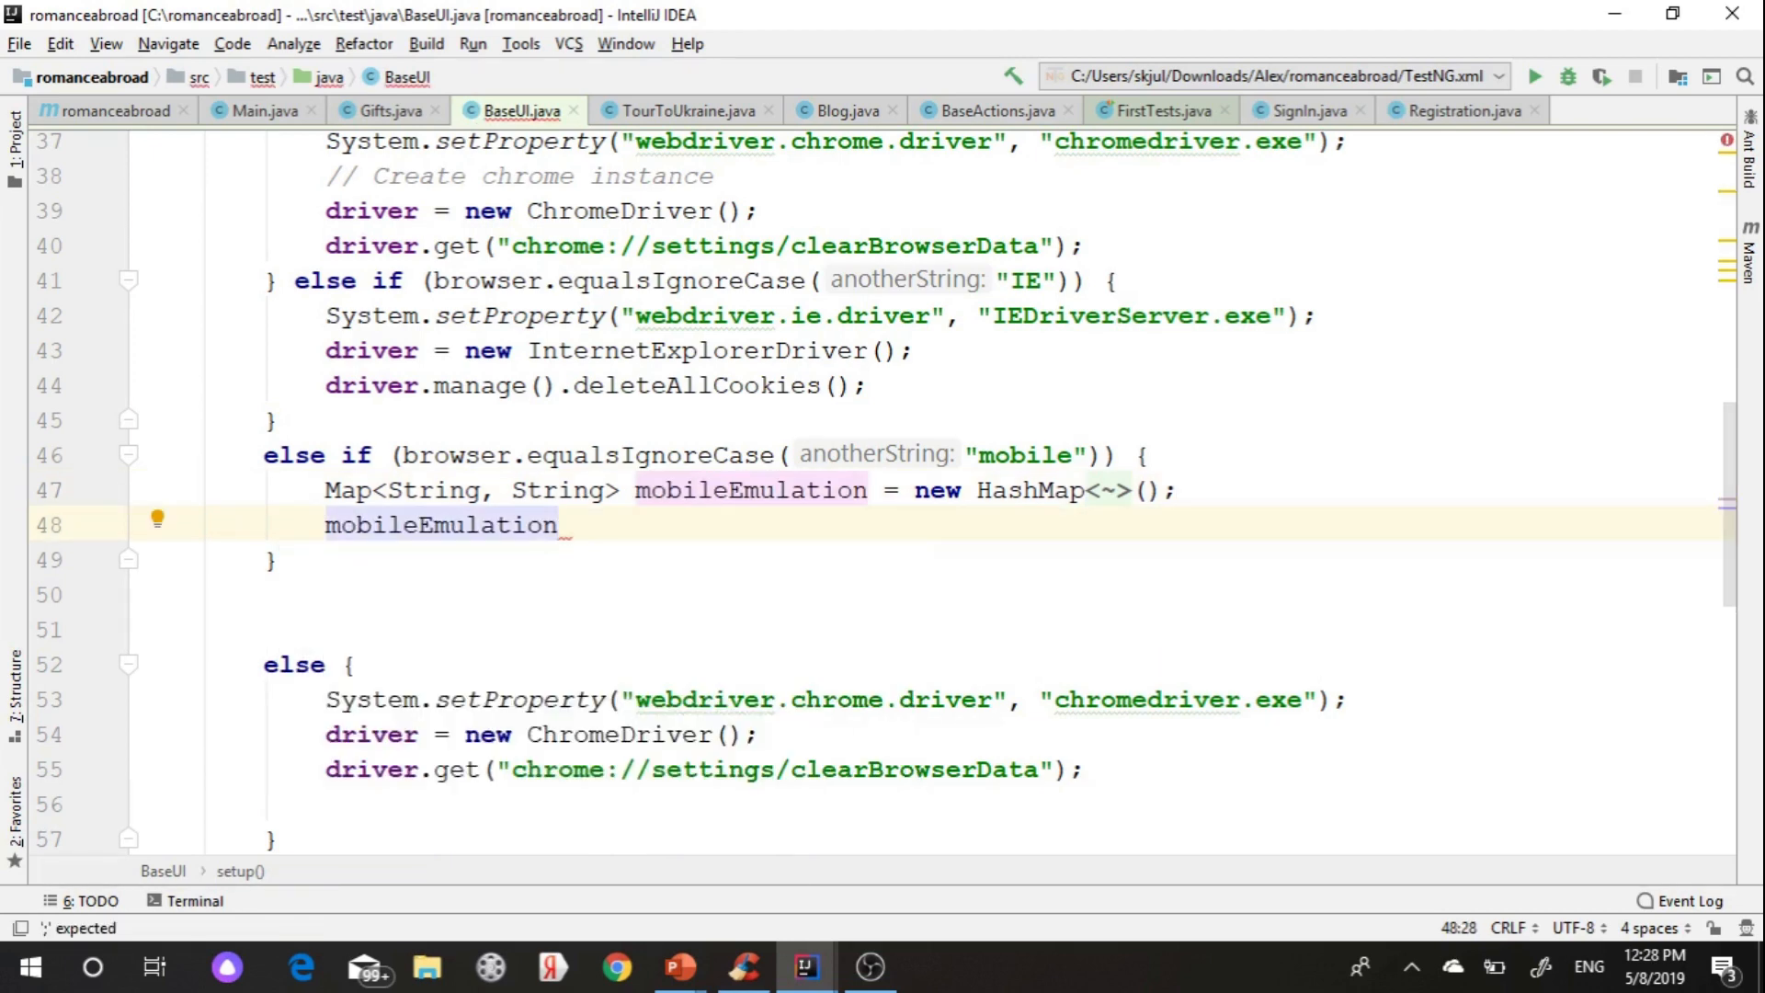
text(.put("device"))
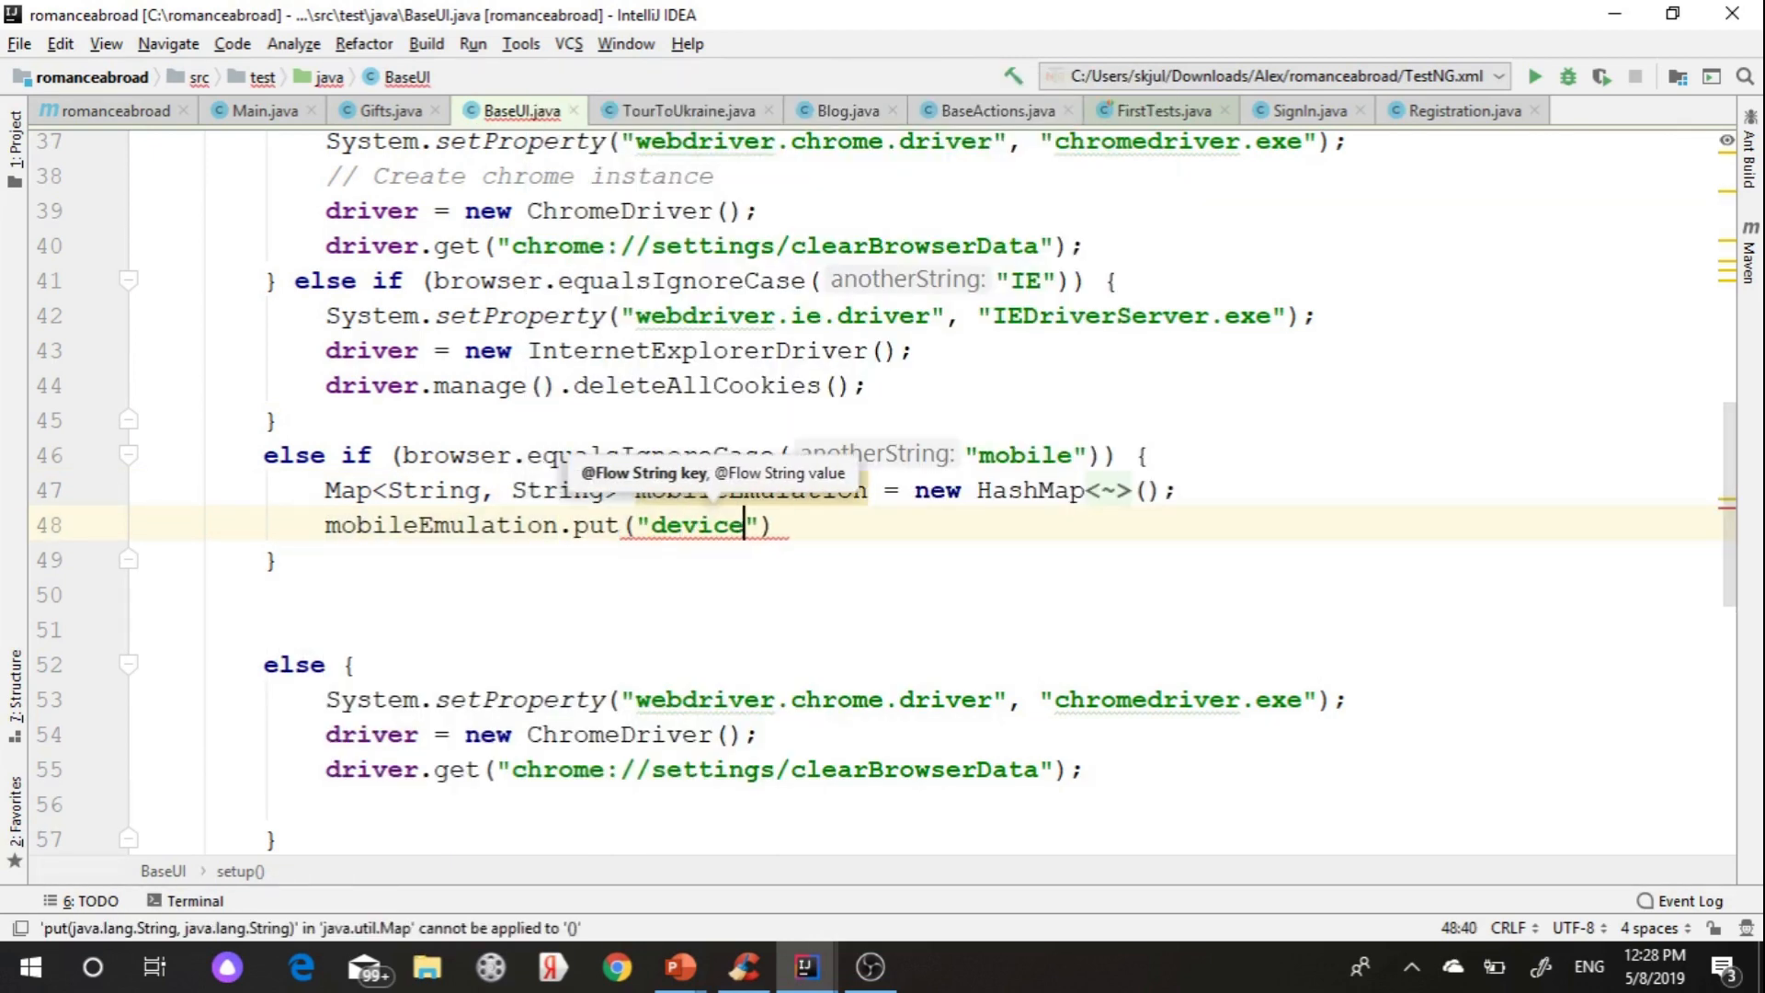
text(Name,)
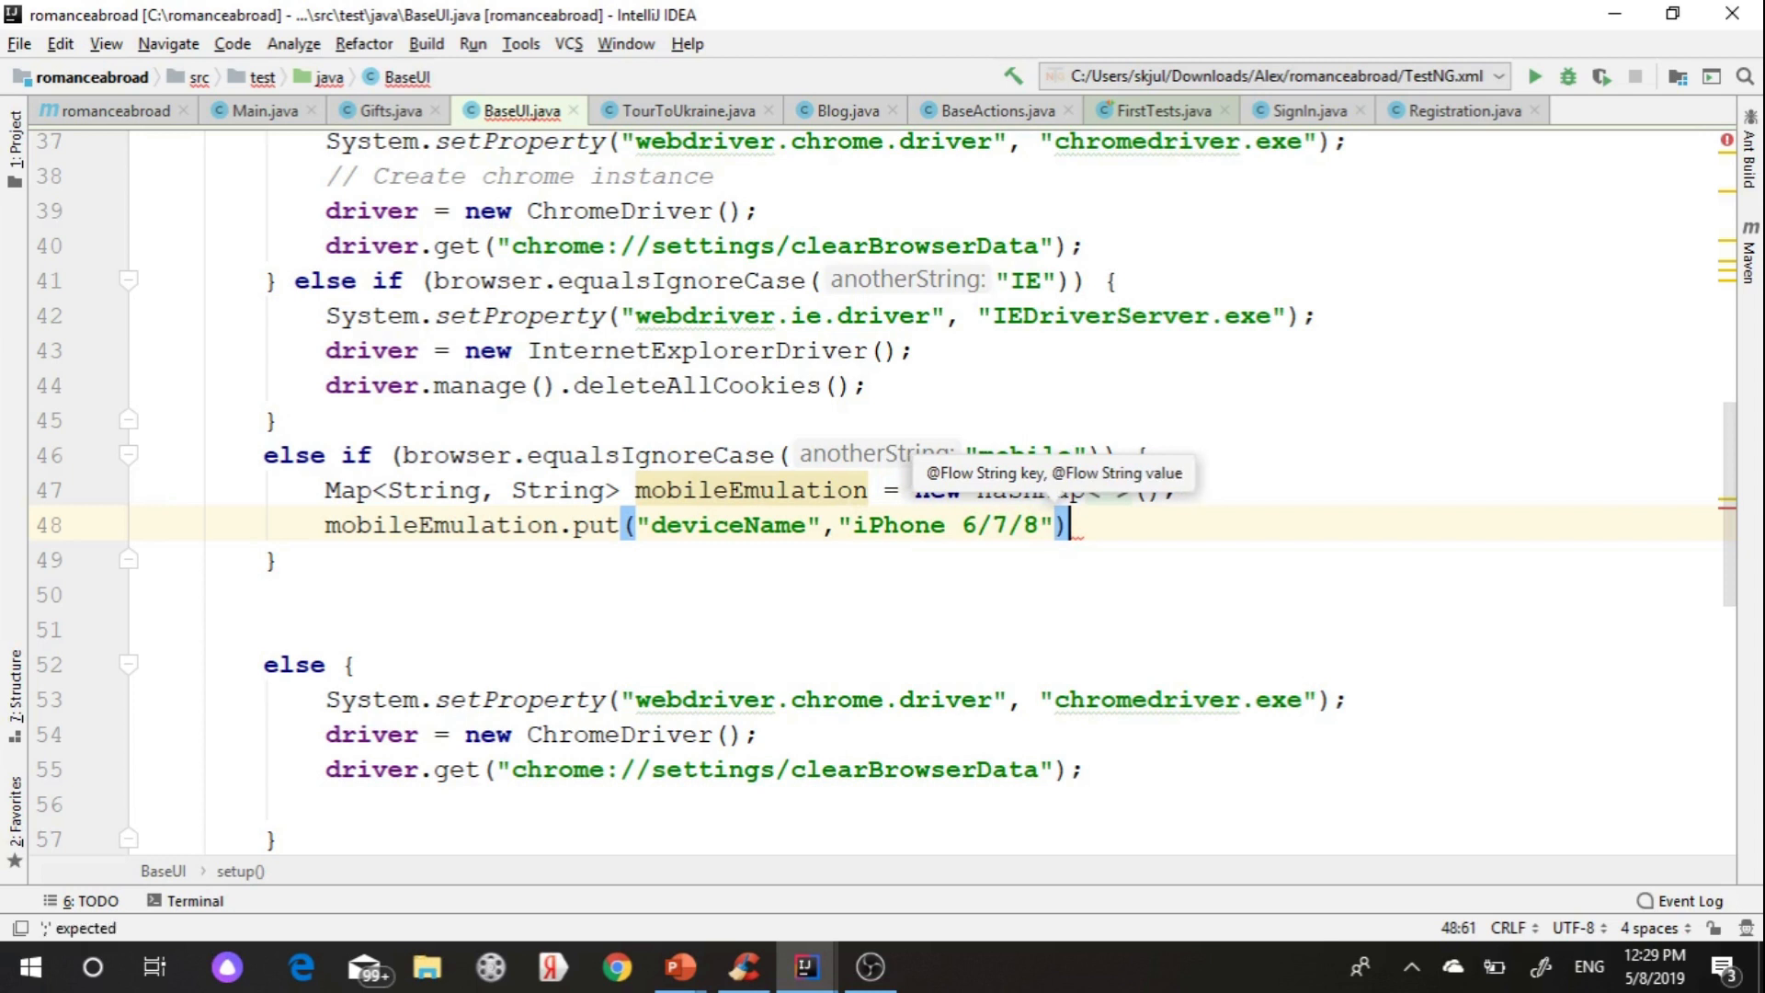
text(;)
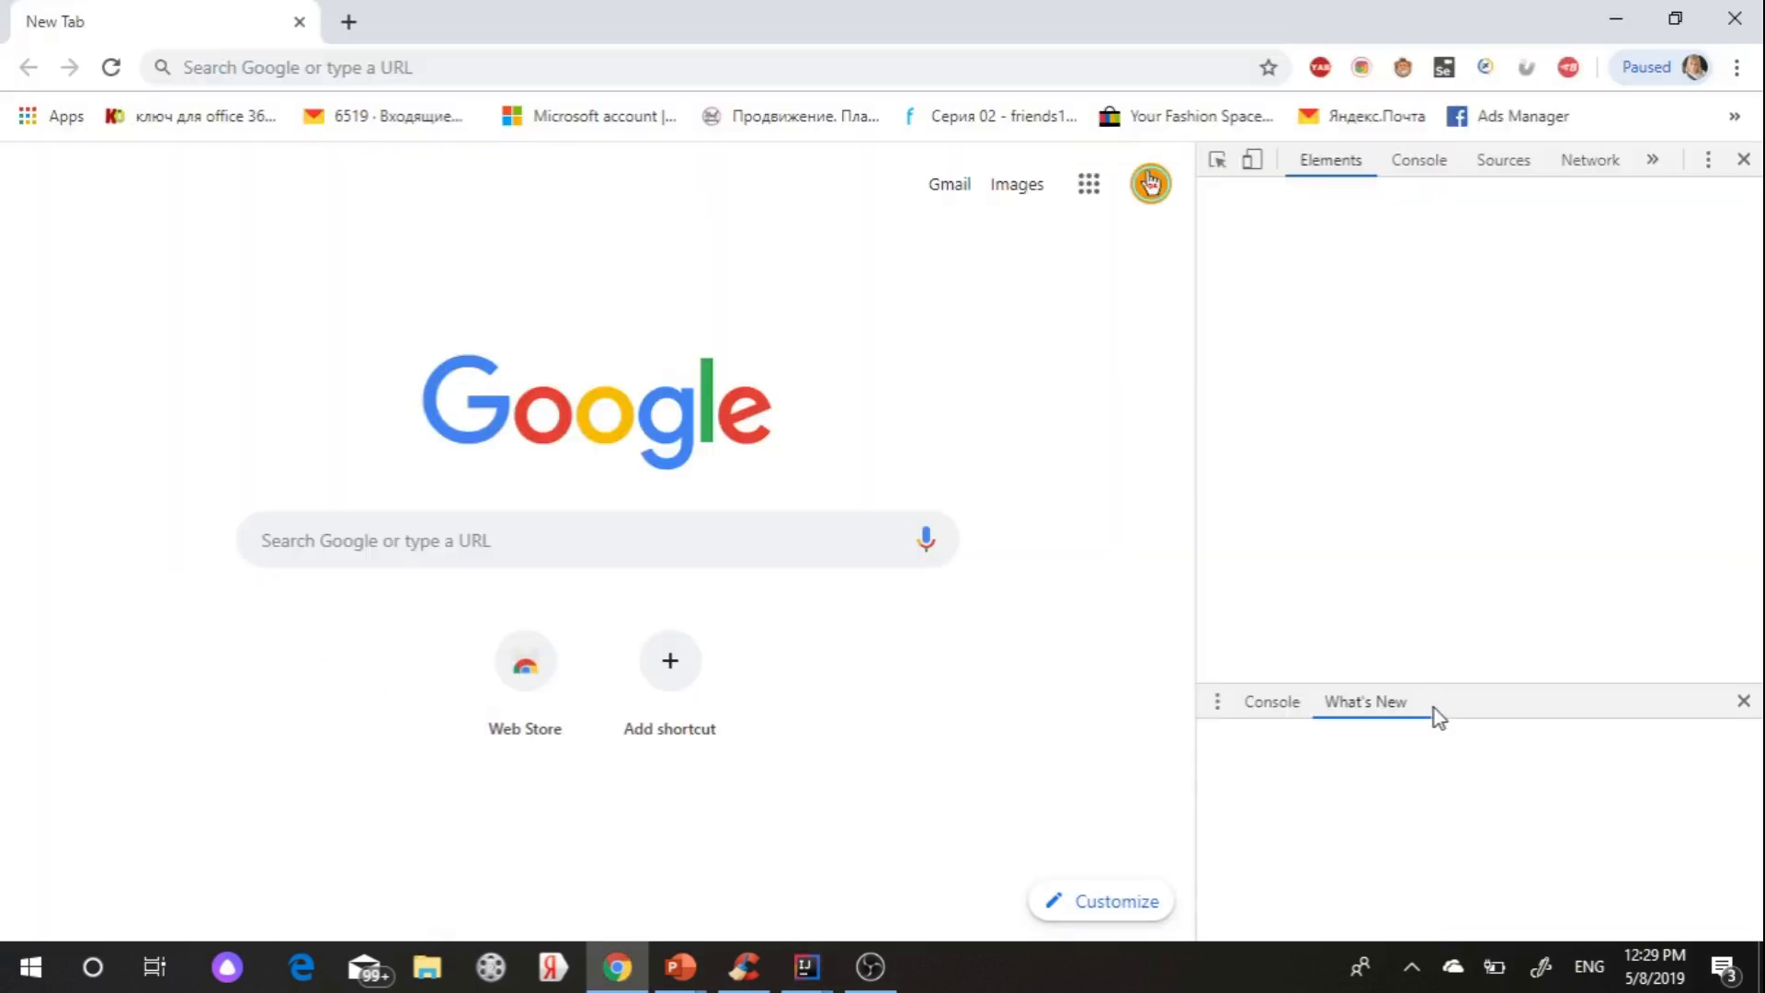
- Enable DevTools device emulation (Galaxy S5) and open the device list showing iPhone 6/7/8
click(1365, 701)
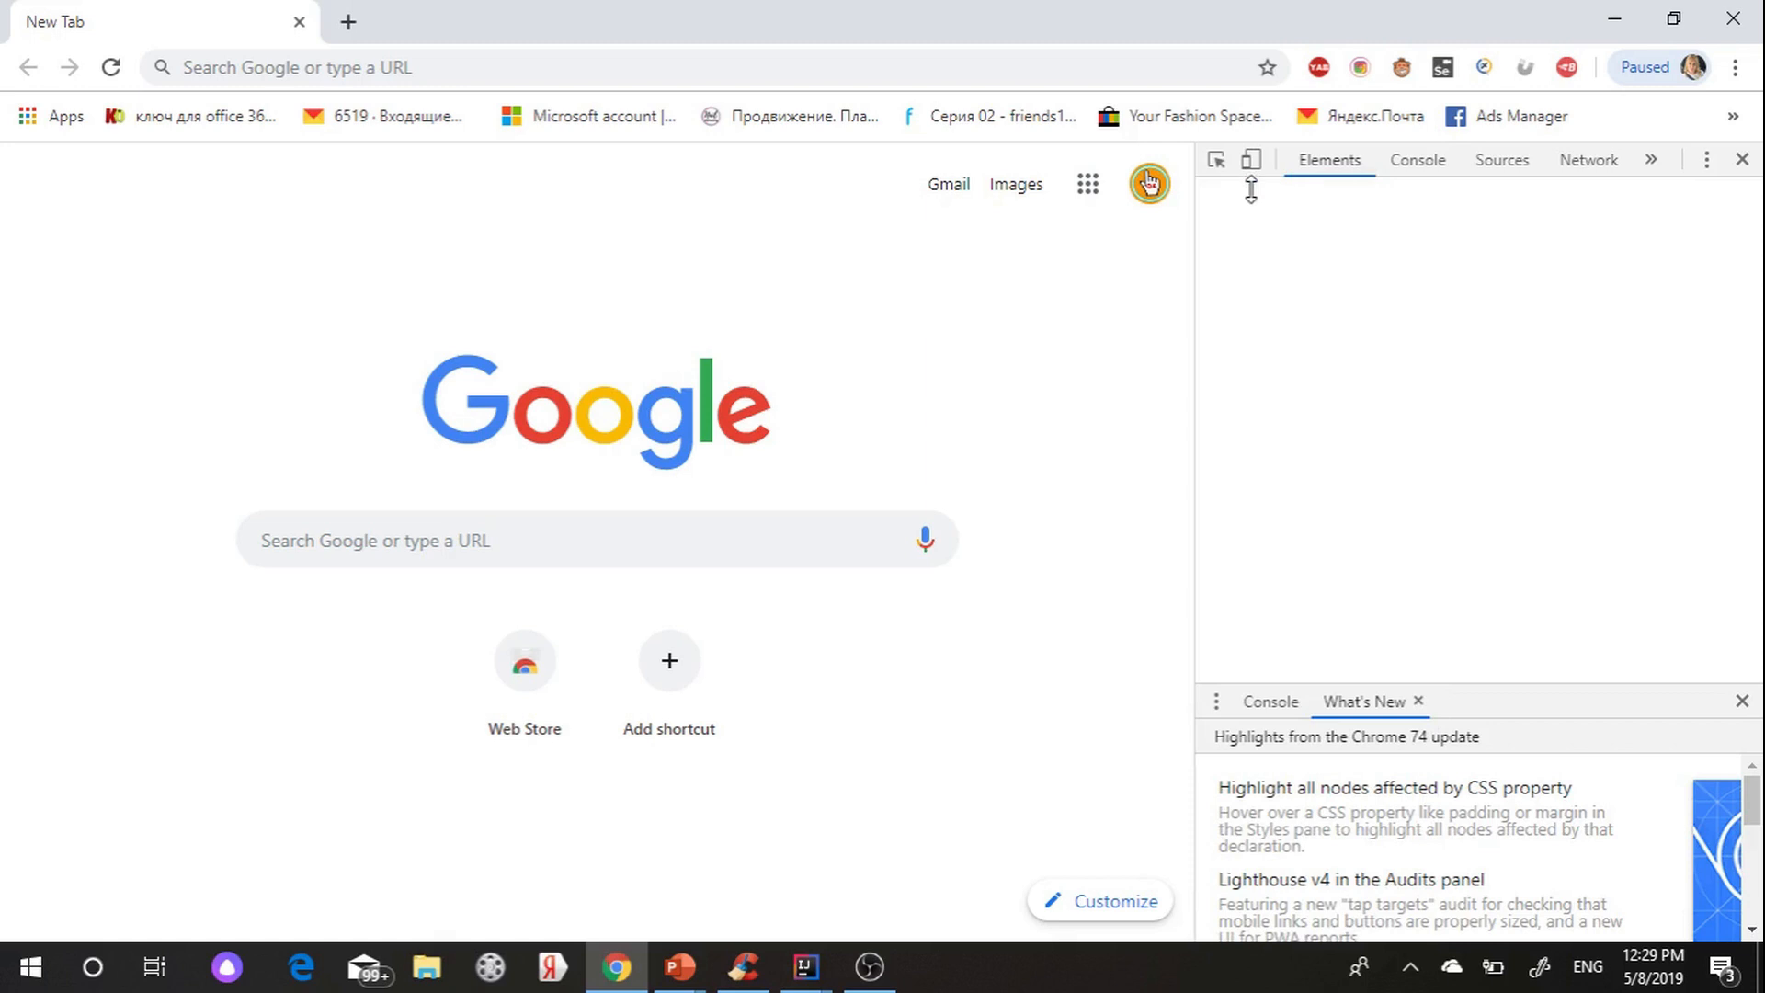
click(1250, 159)
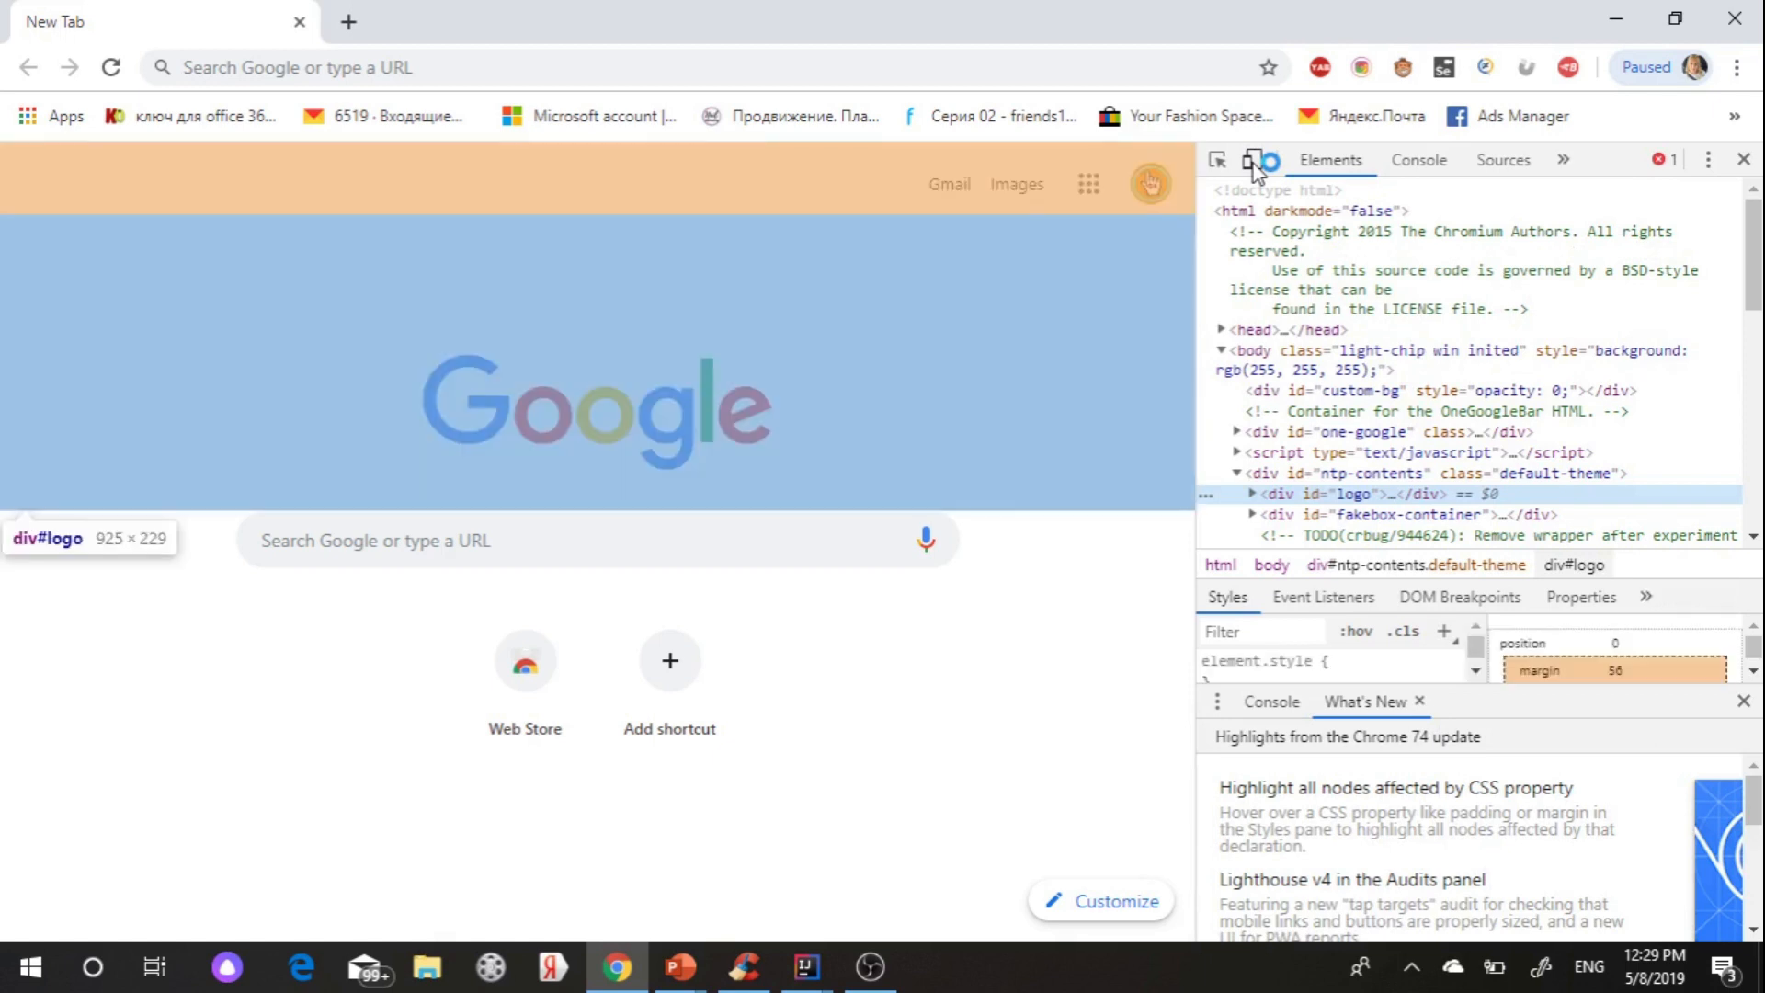
click(1253, 159)
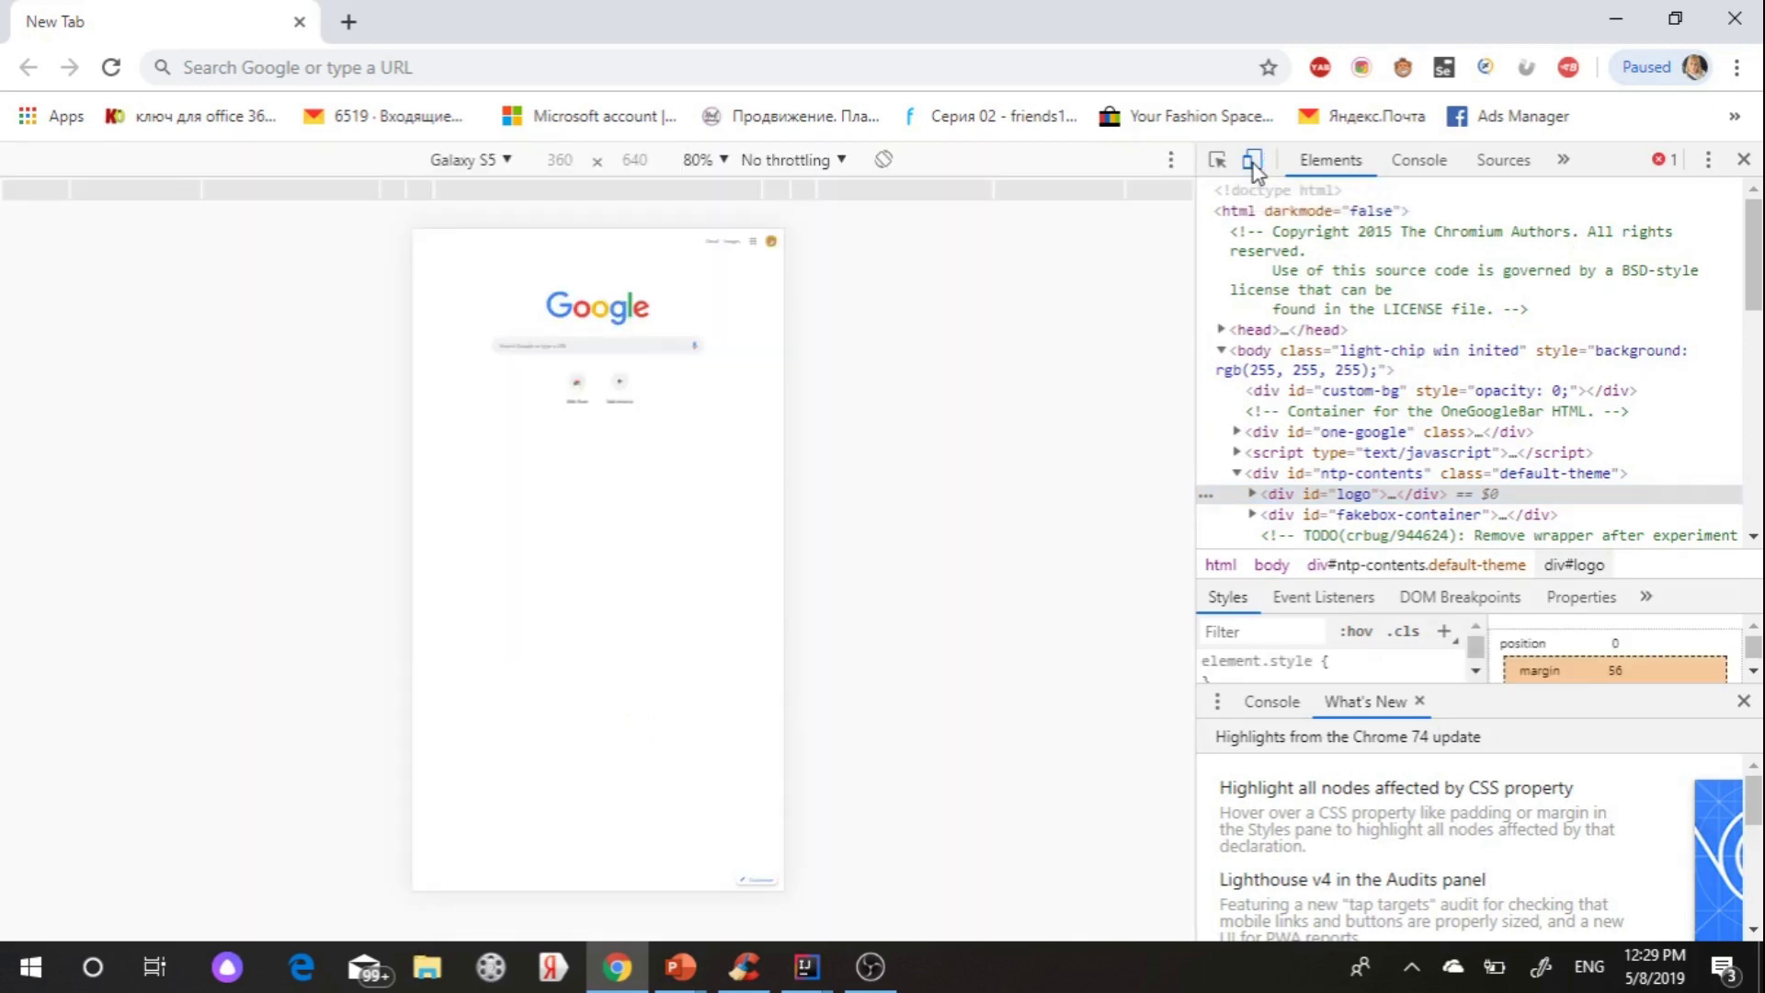
click(470, 159)
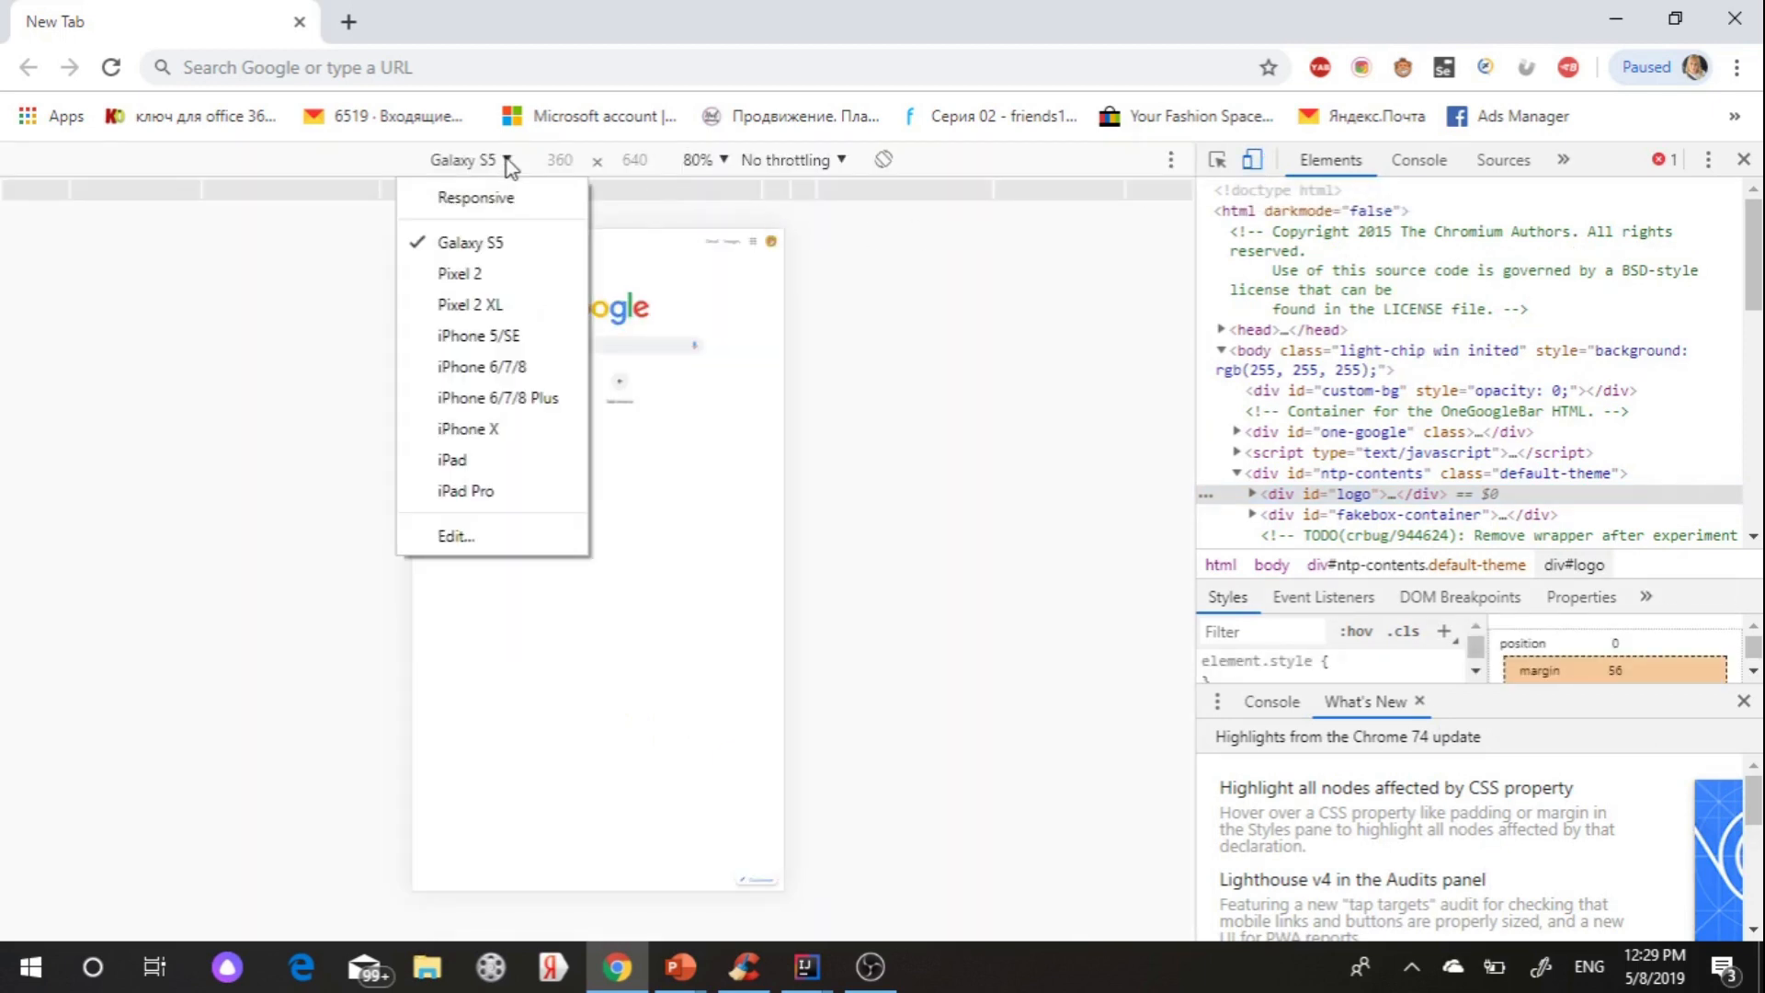
mouse_move(496, 397)
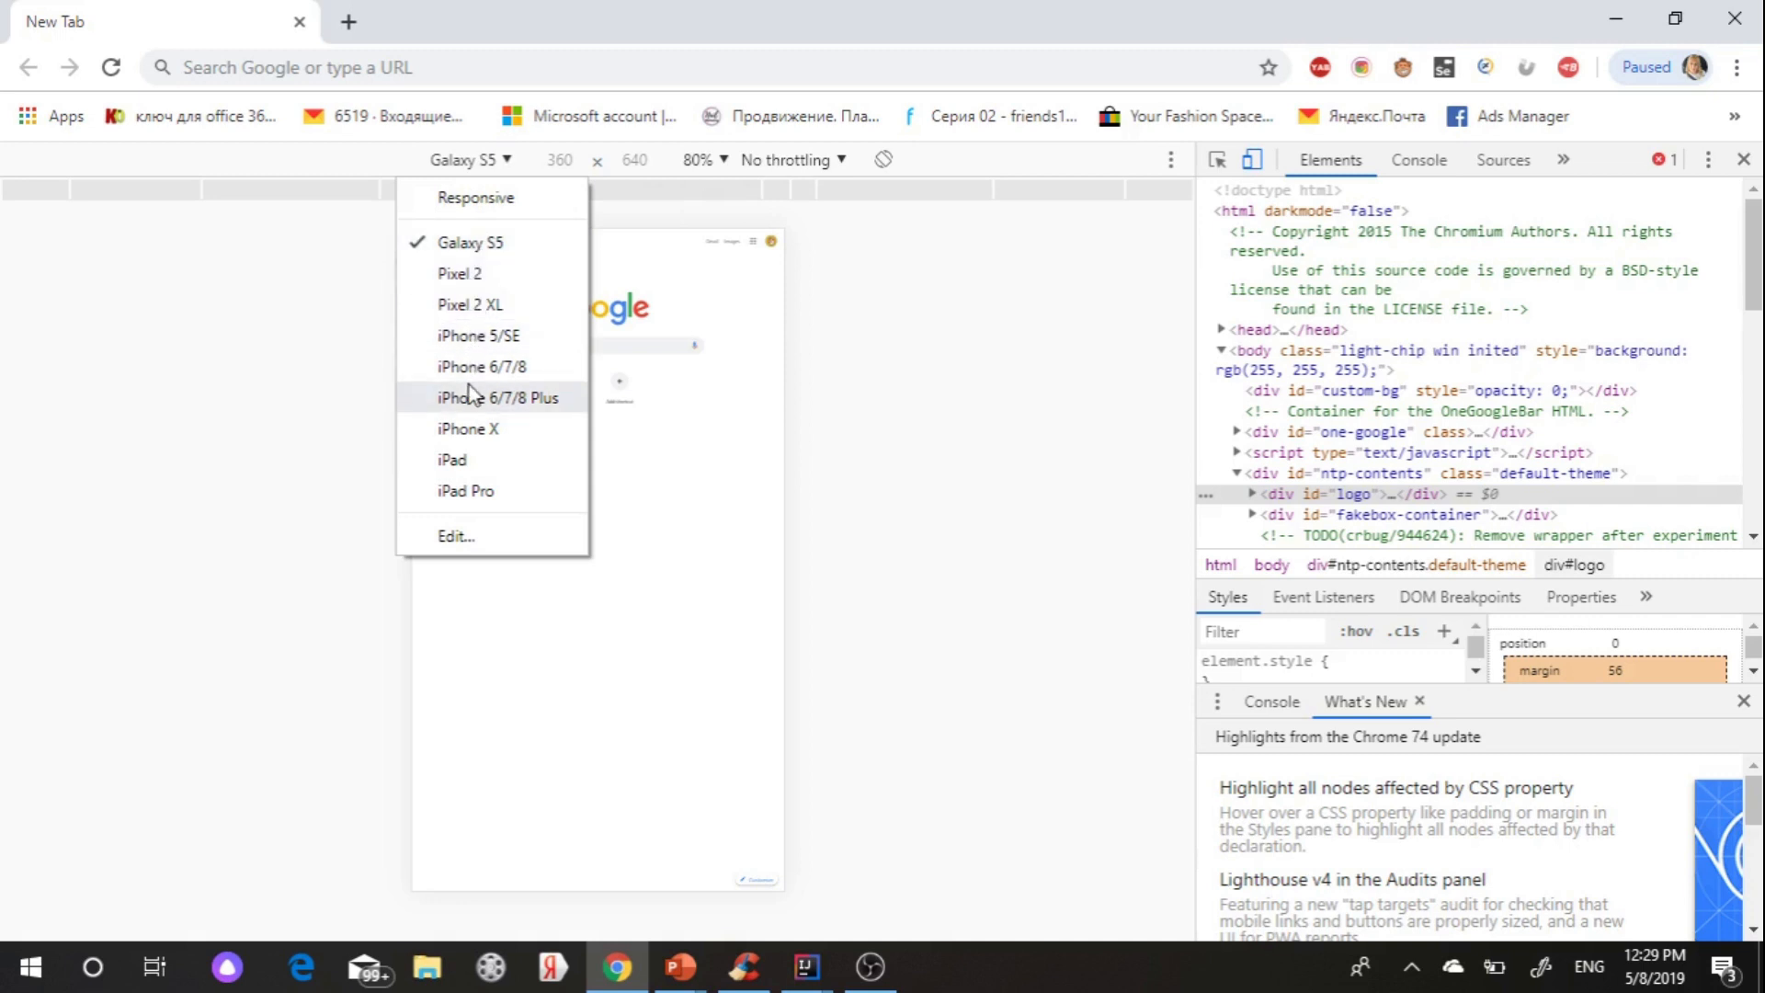
mouse_move(466, 491)
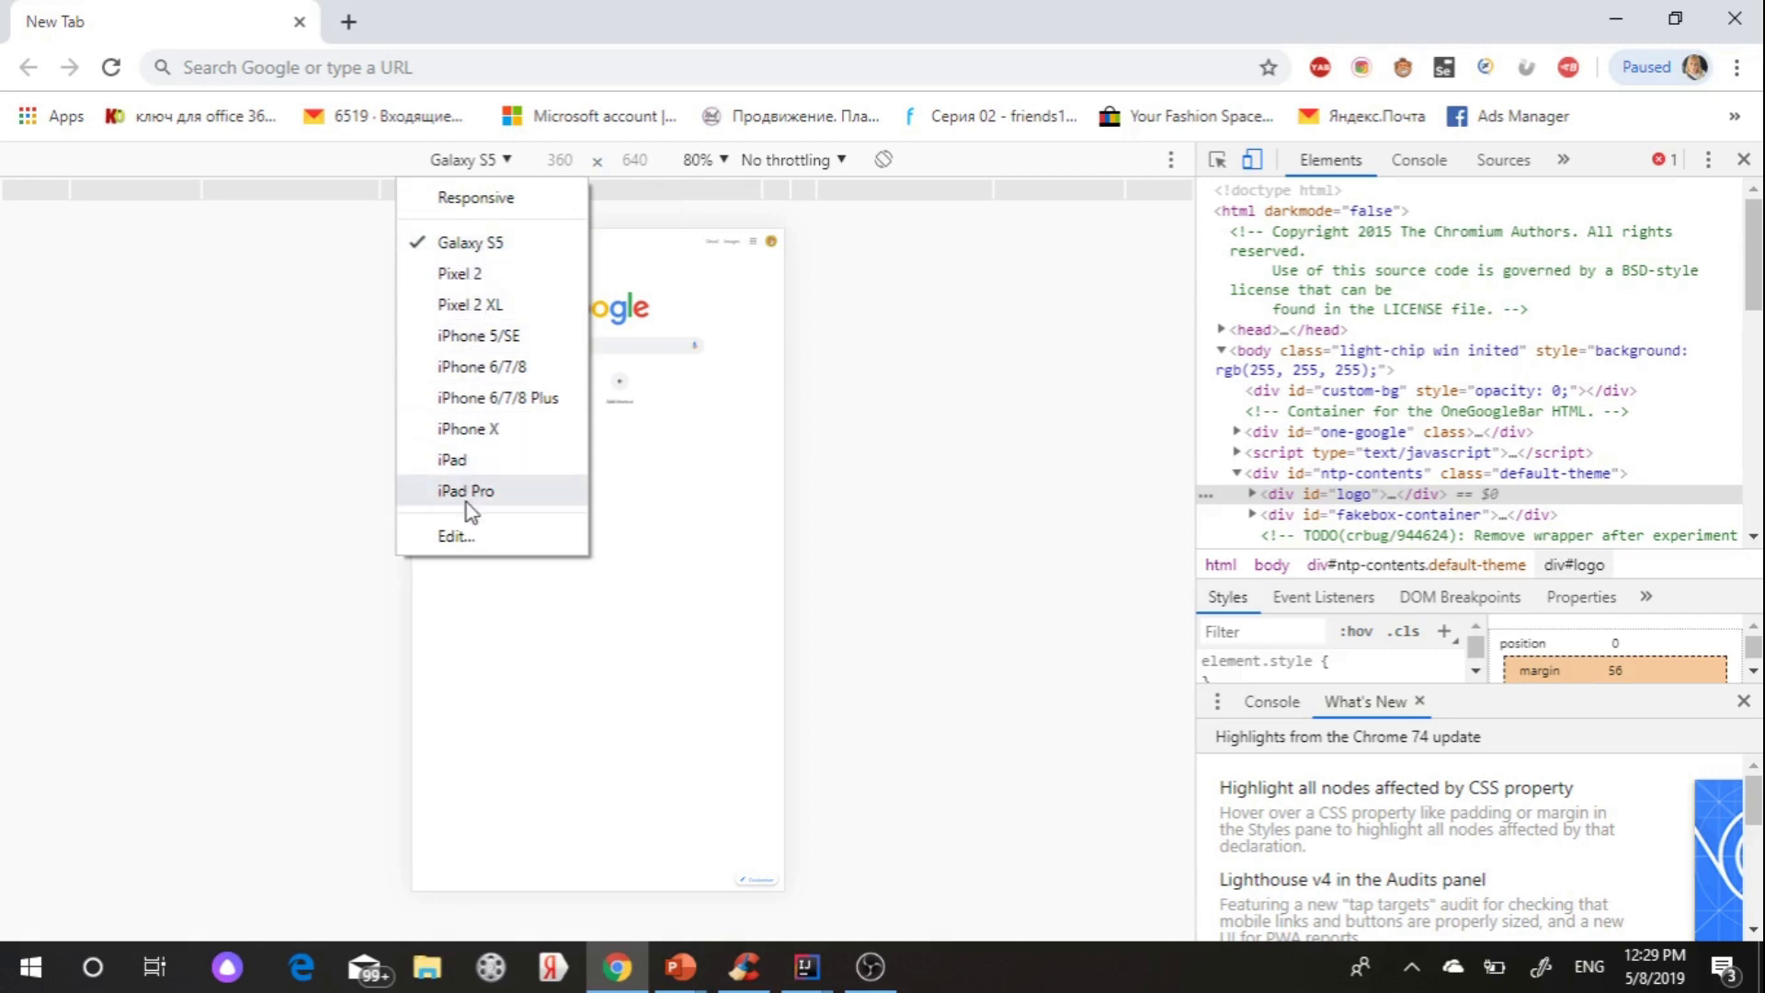
mouse_move(1005, 481)
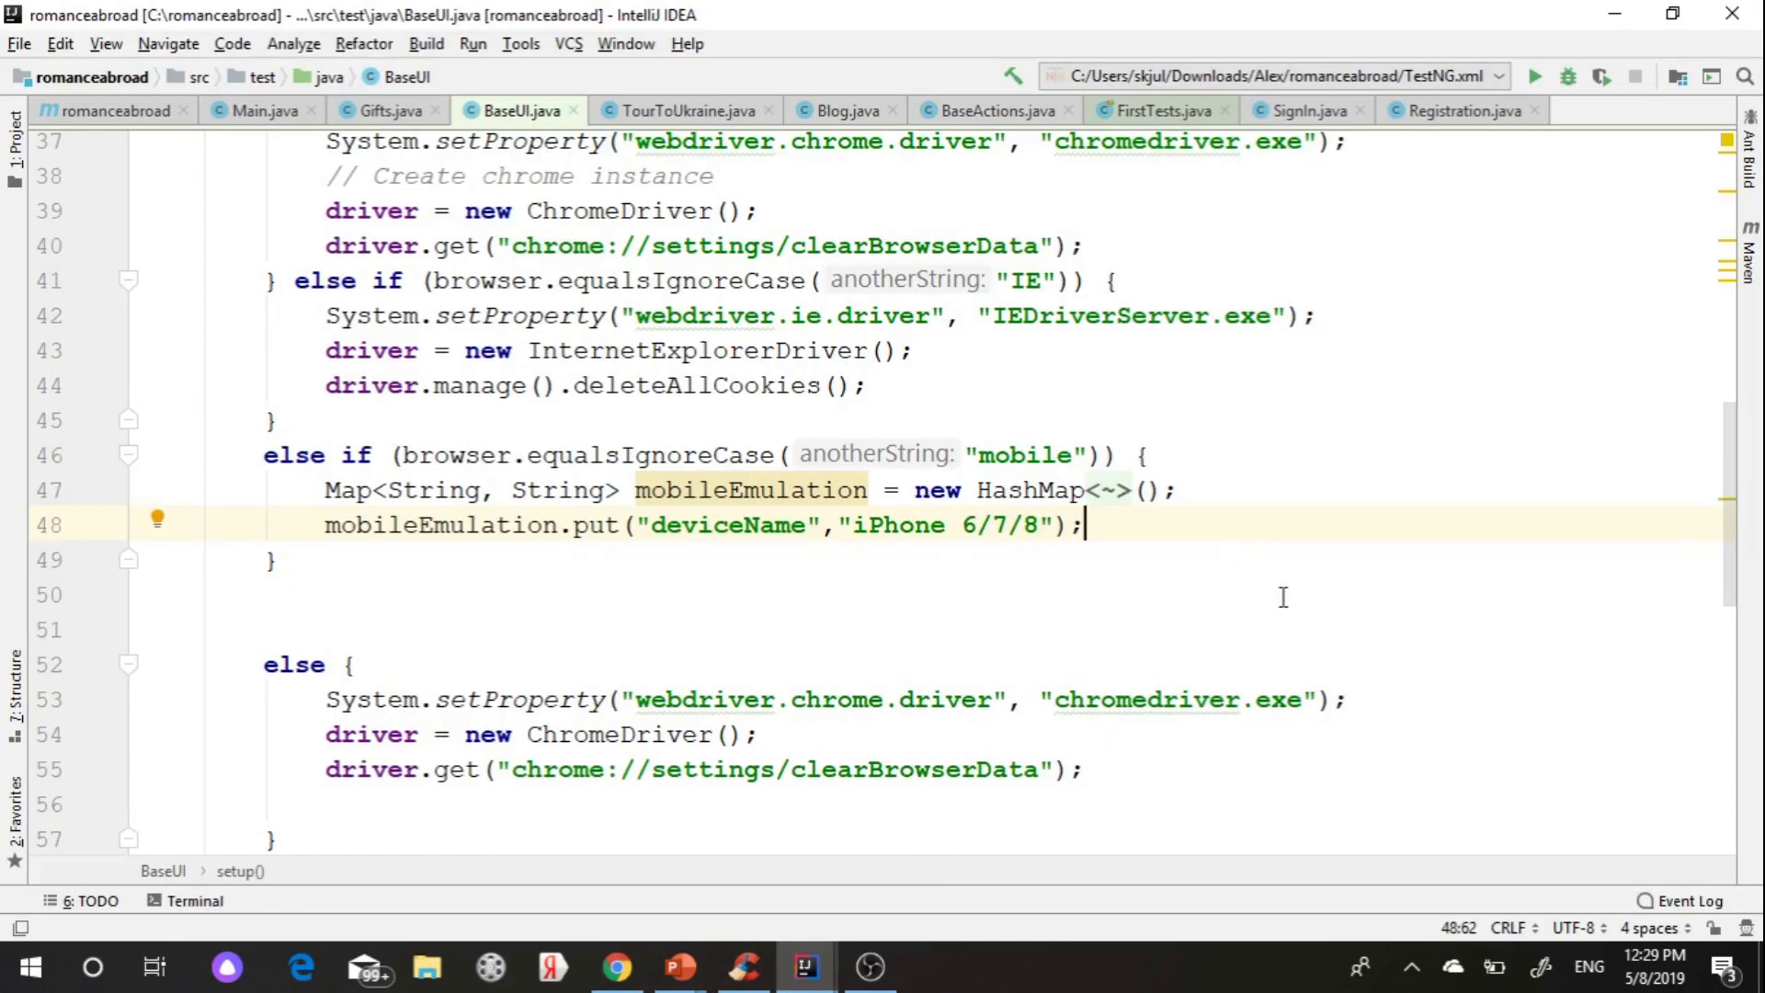
- Create ChromeOptions chromeOptions = new ChromeOptions() in the mobile branch
text(ChromeOptions)
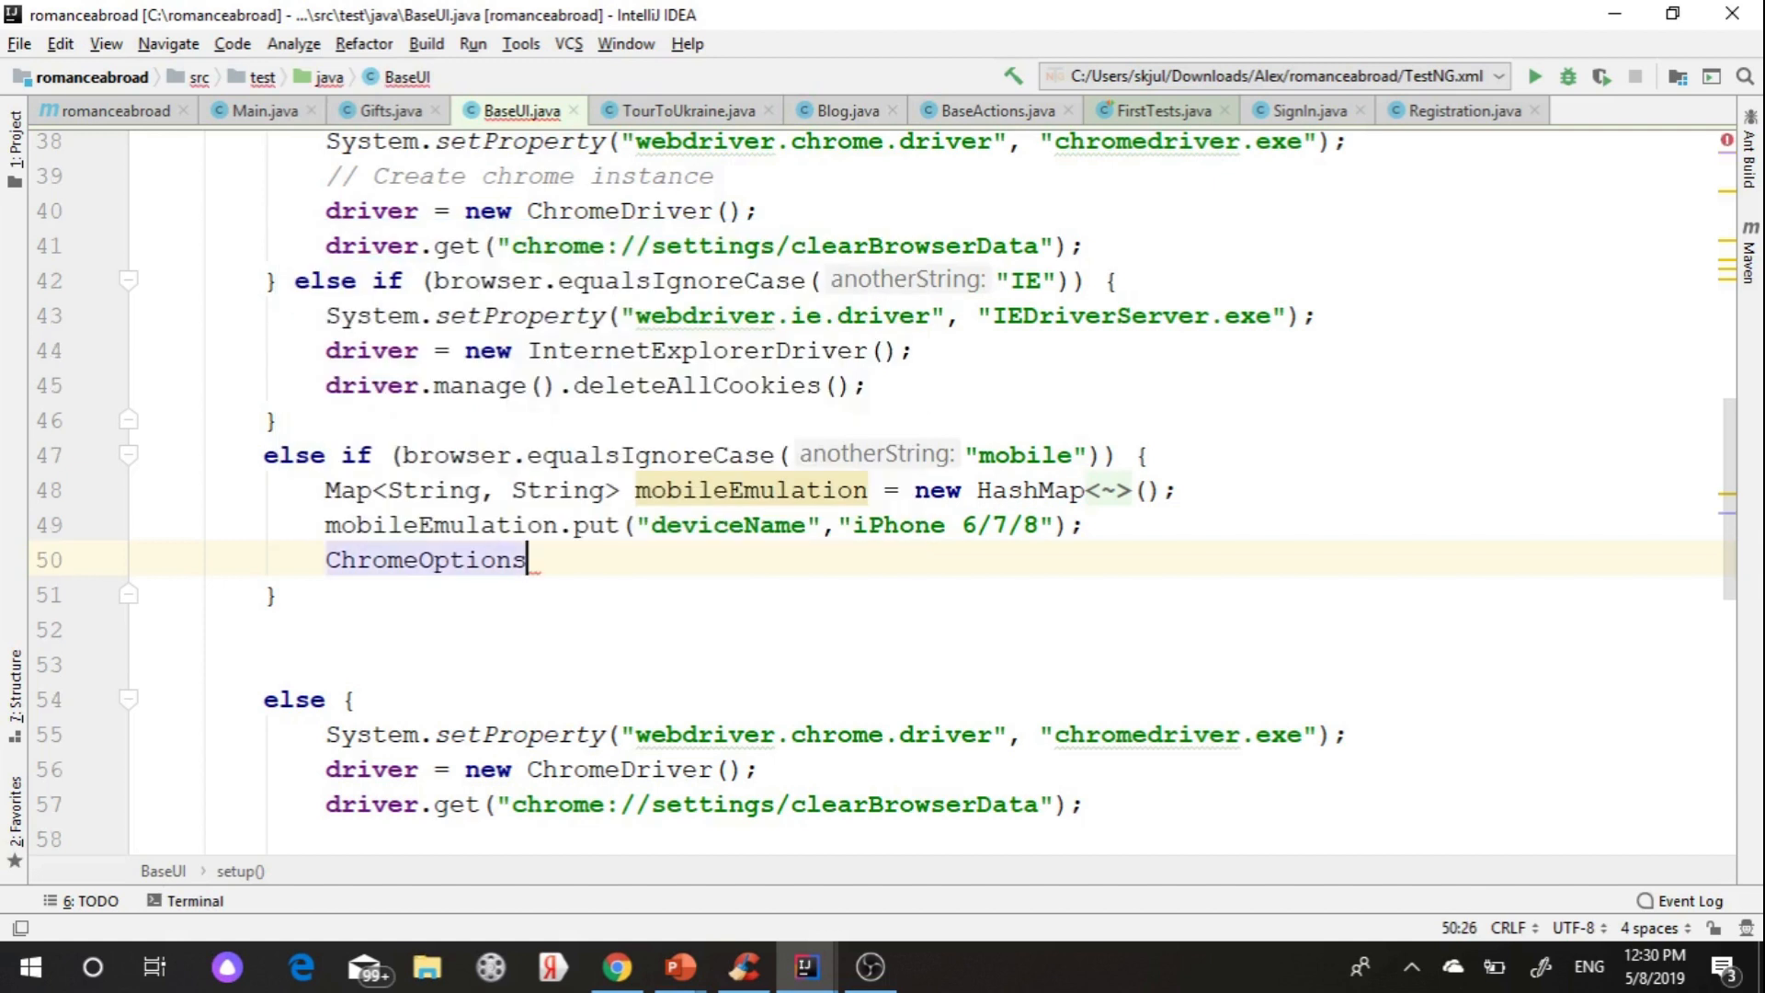
text(chromeOptions)
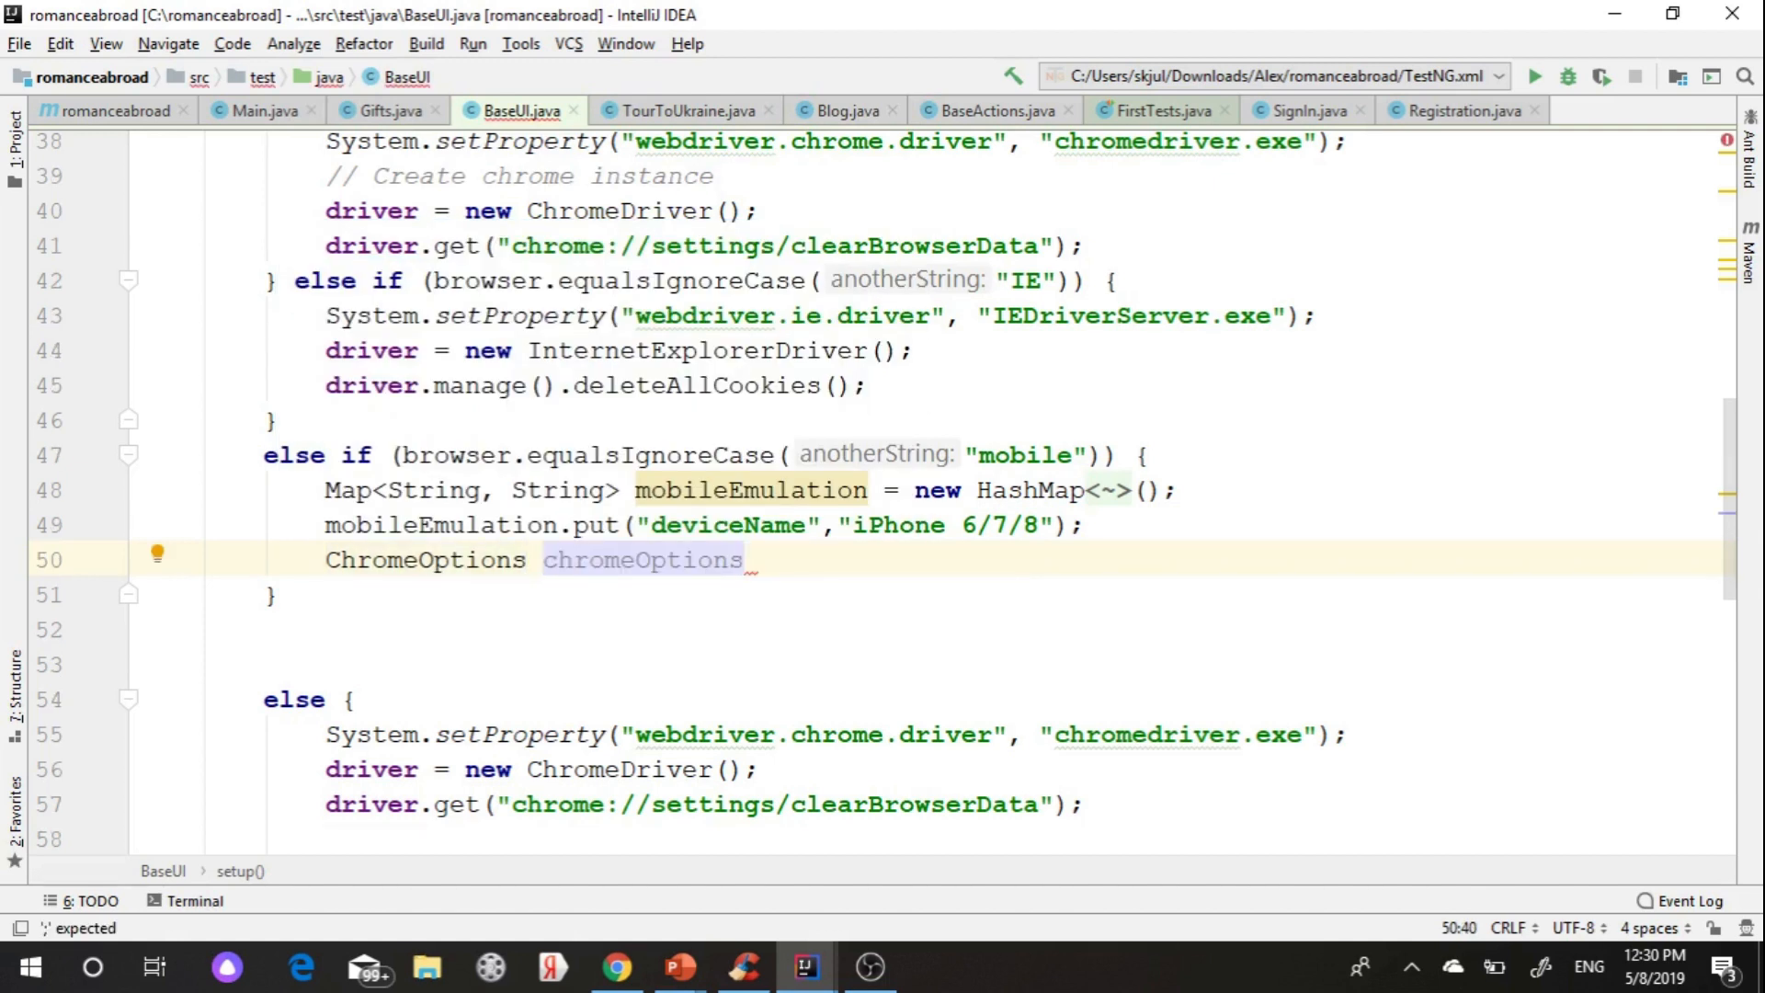
text(= new)
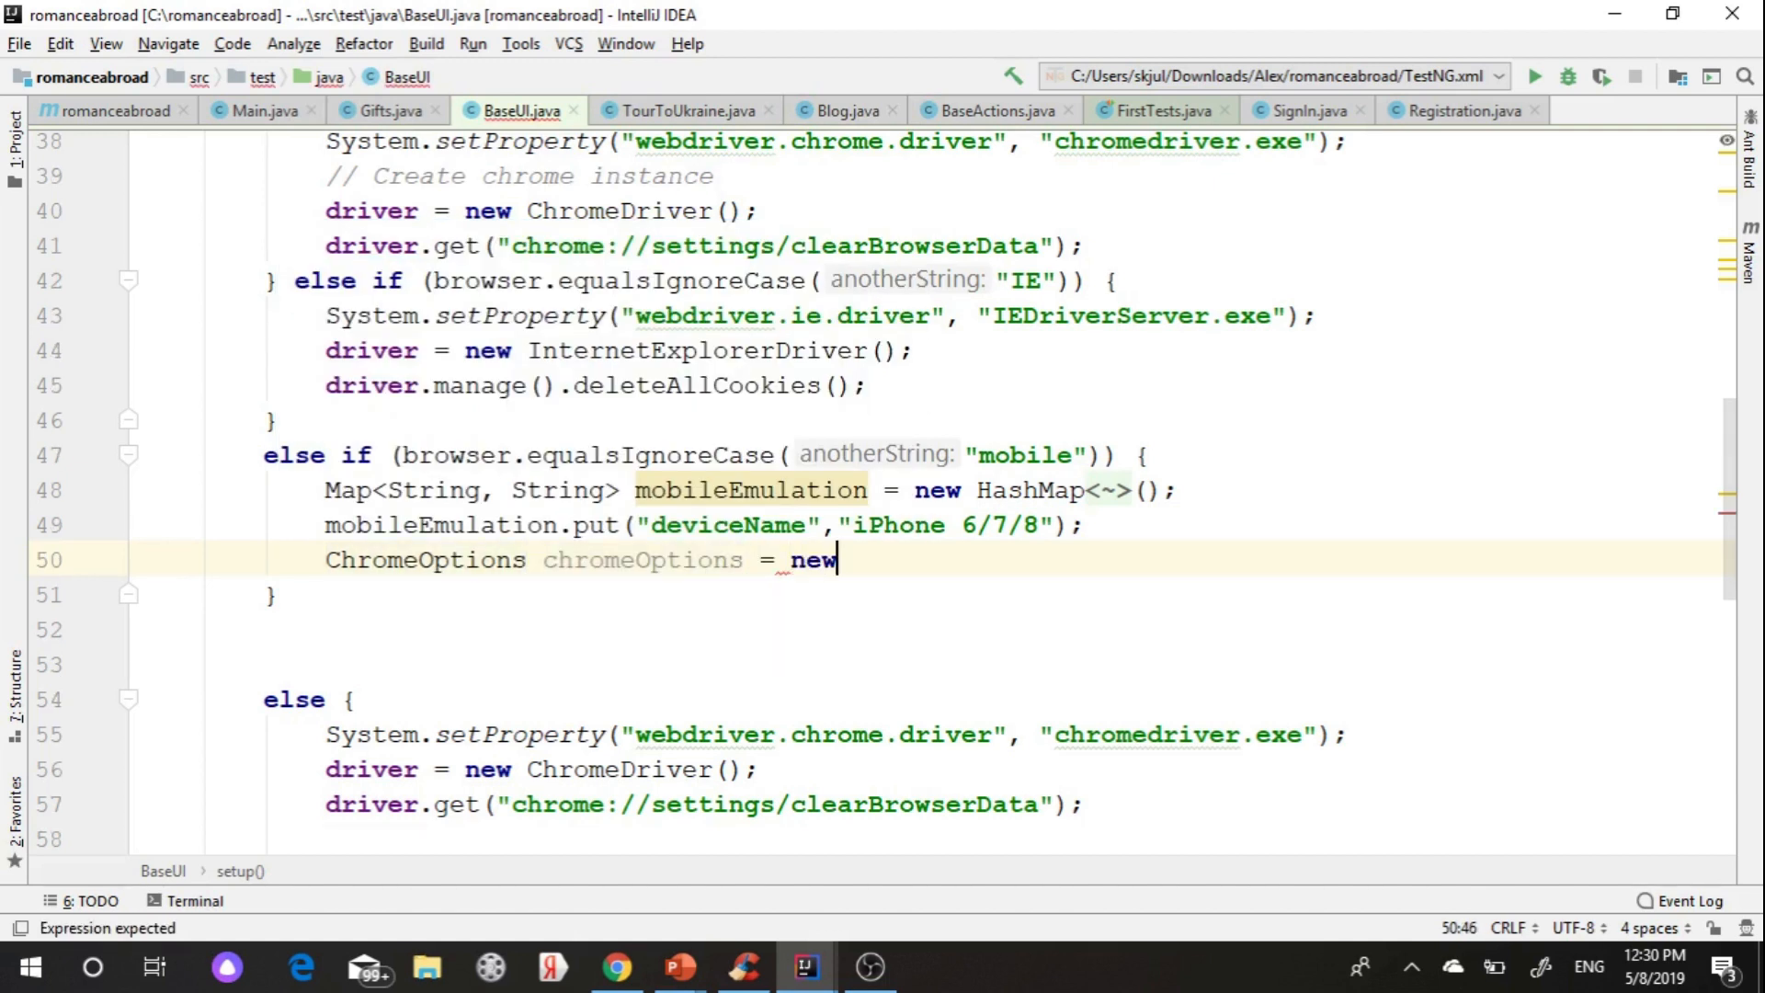
text(ChromeOptions();)
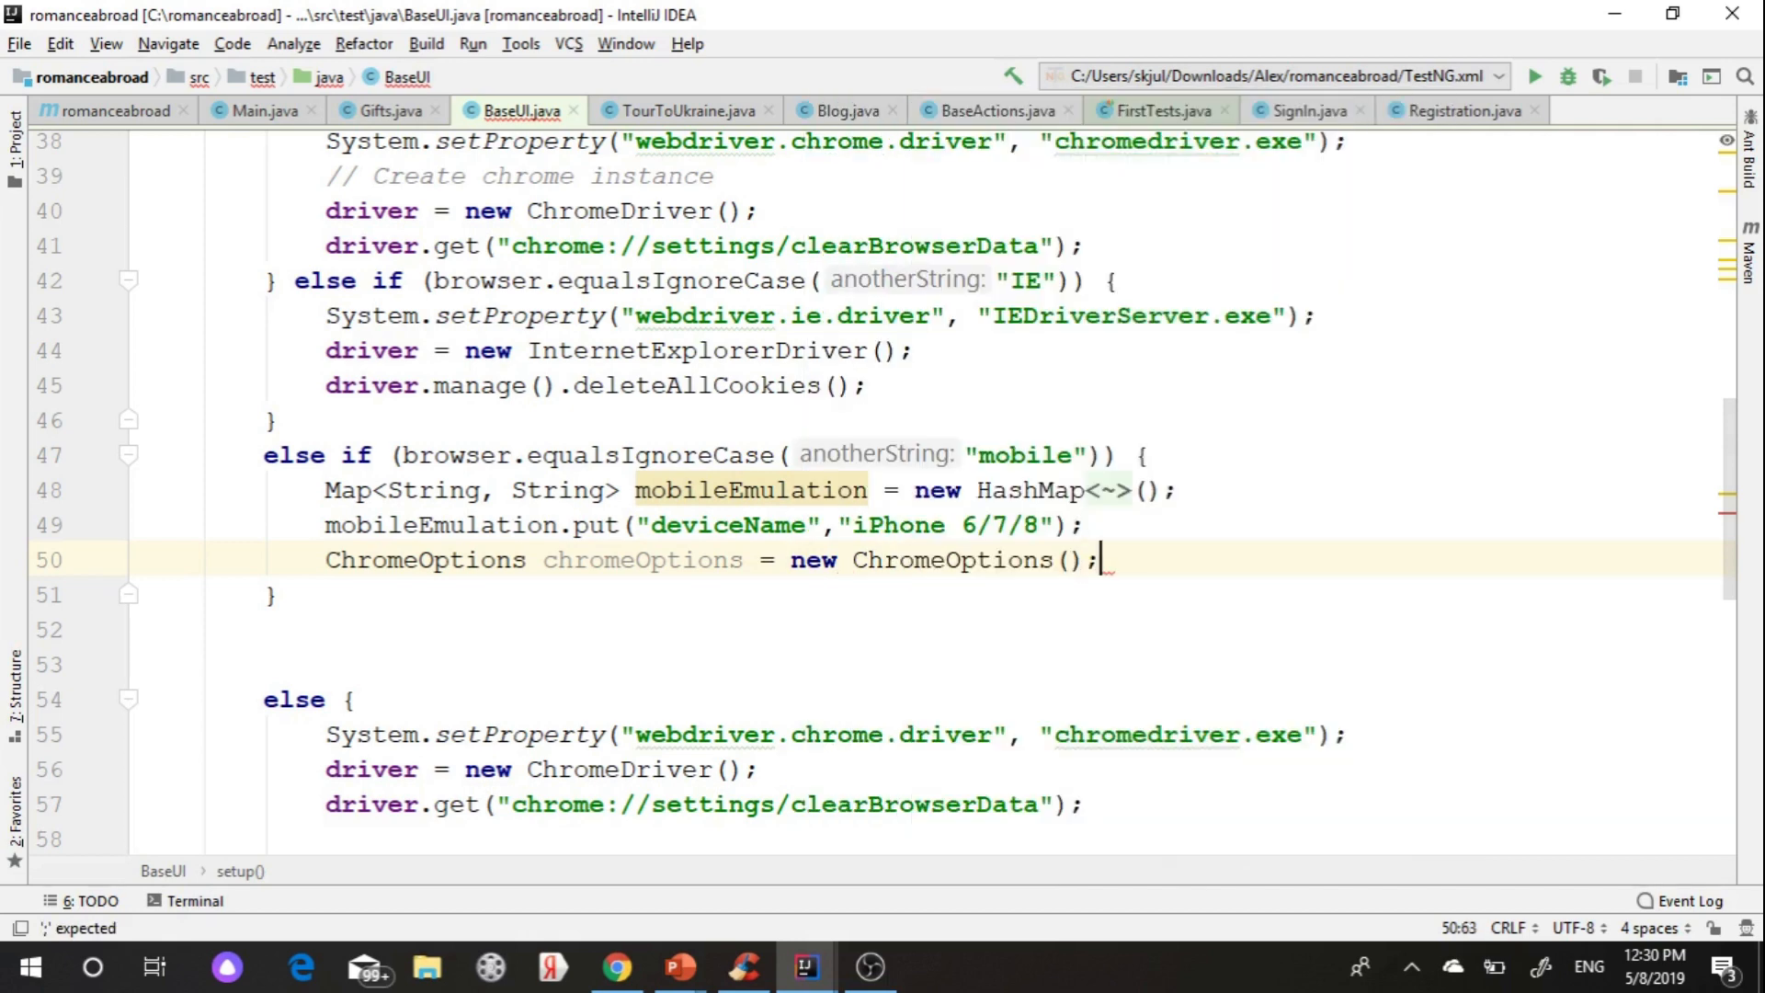
- Call chromeOptions.setExperimentalOption("mobileEmulation", mobileEmulation)
text(chromeOptions)
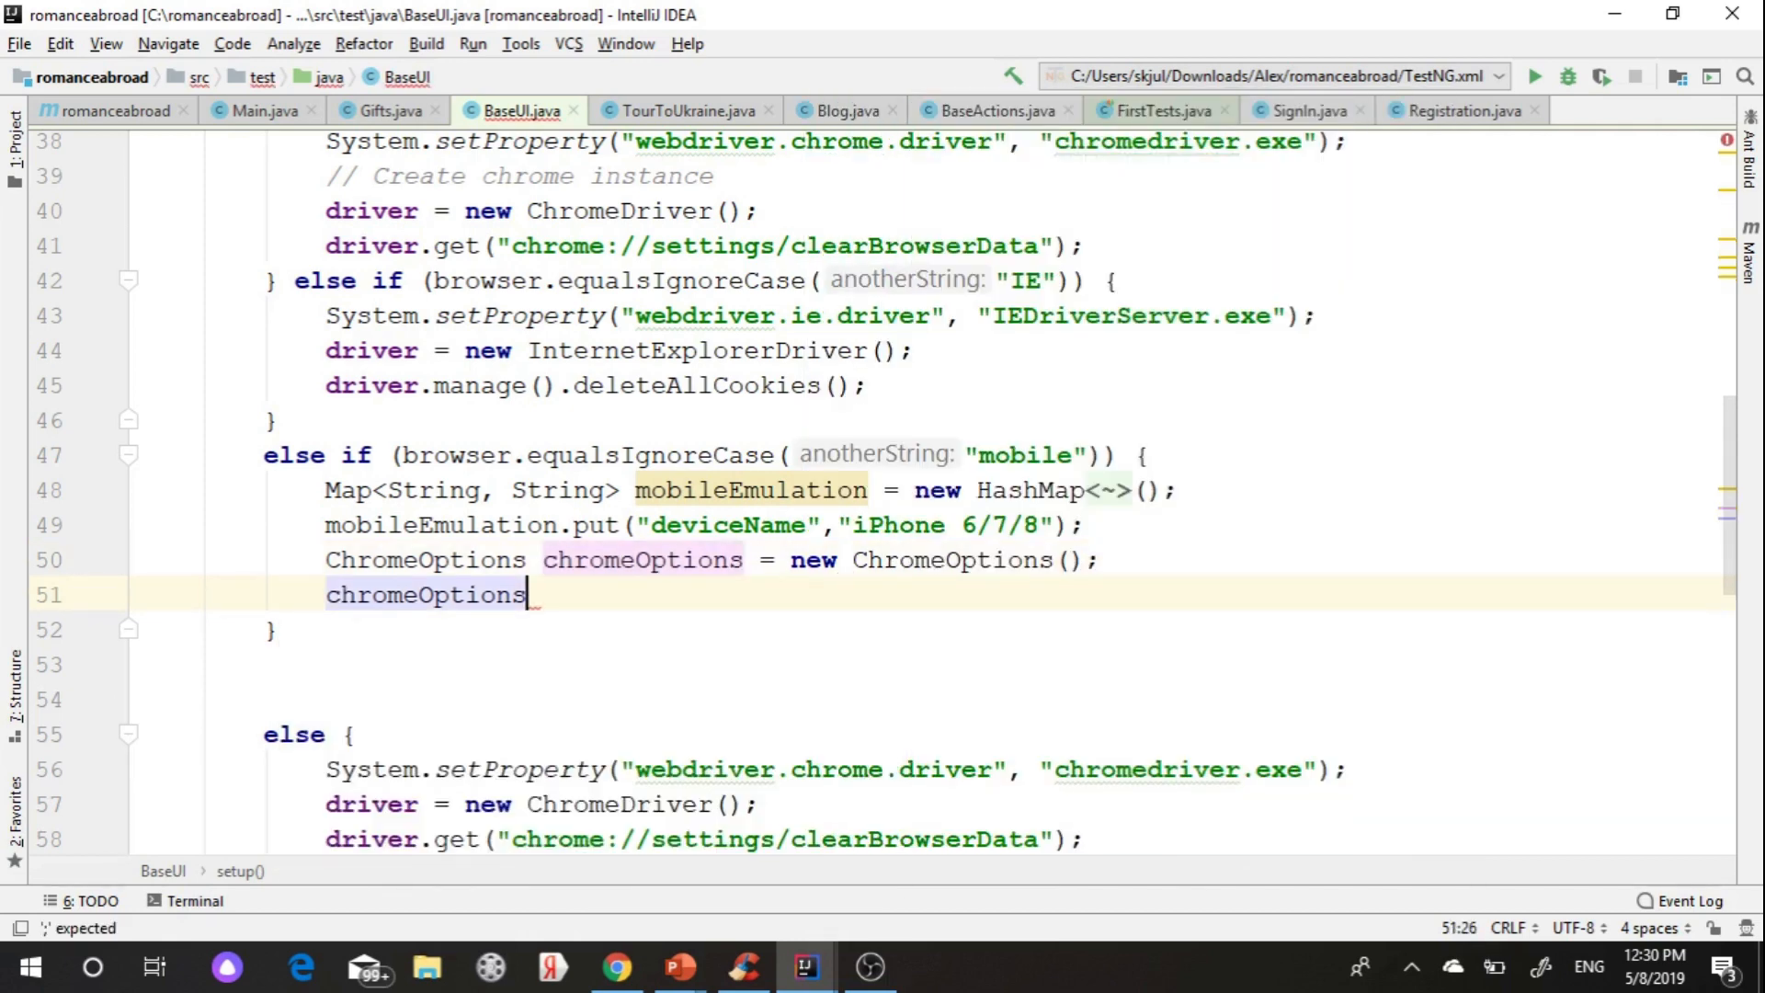
text(.setExperimentalOption()
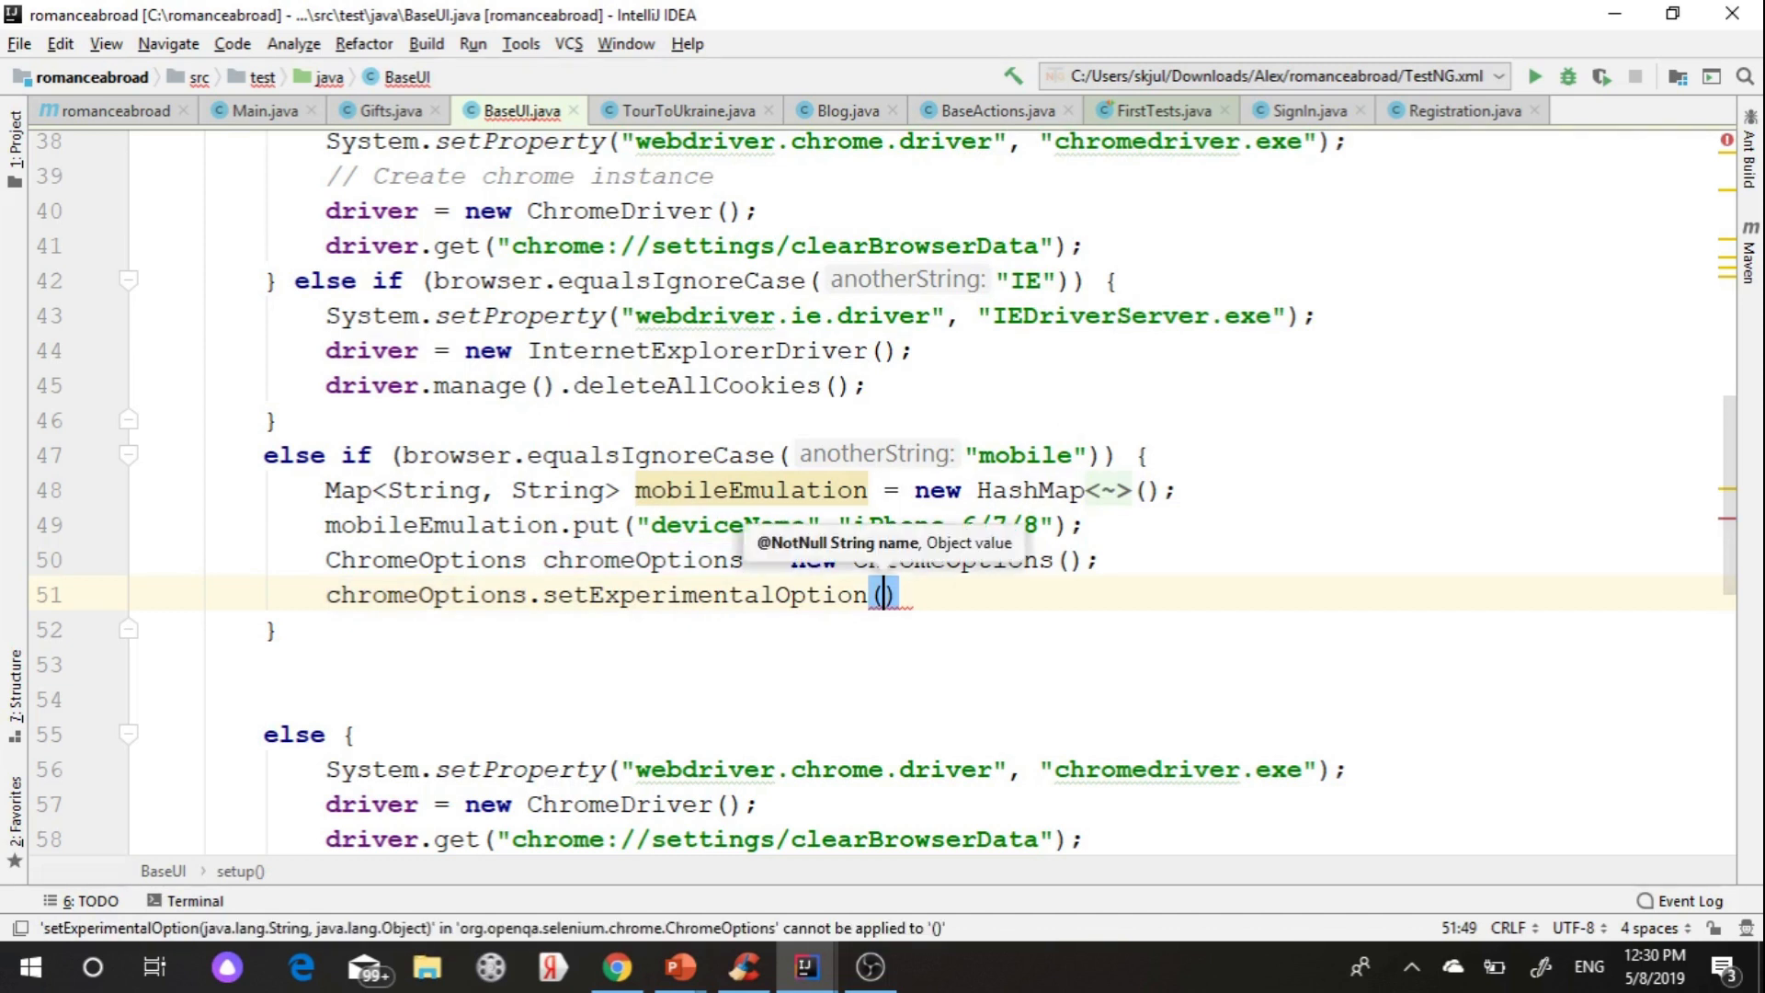
text("m")
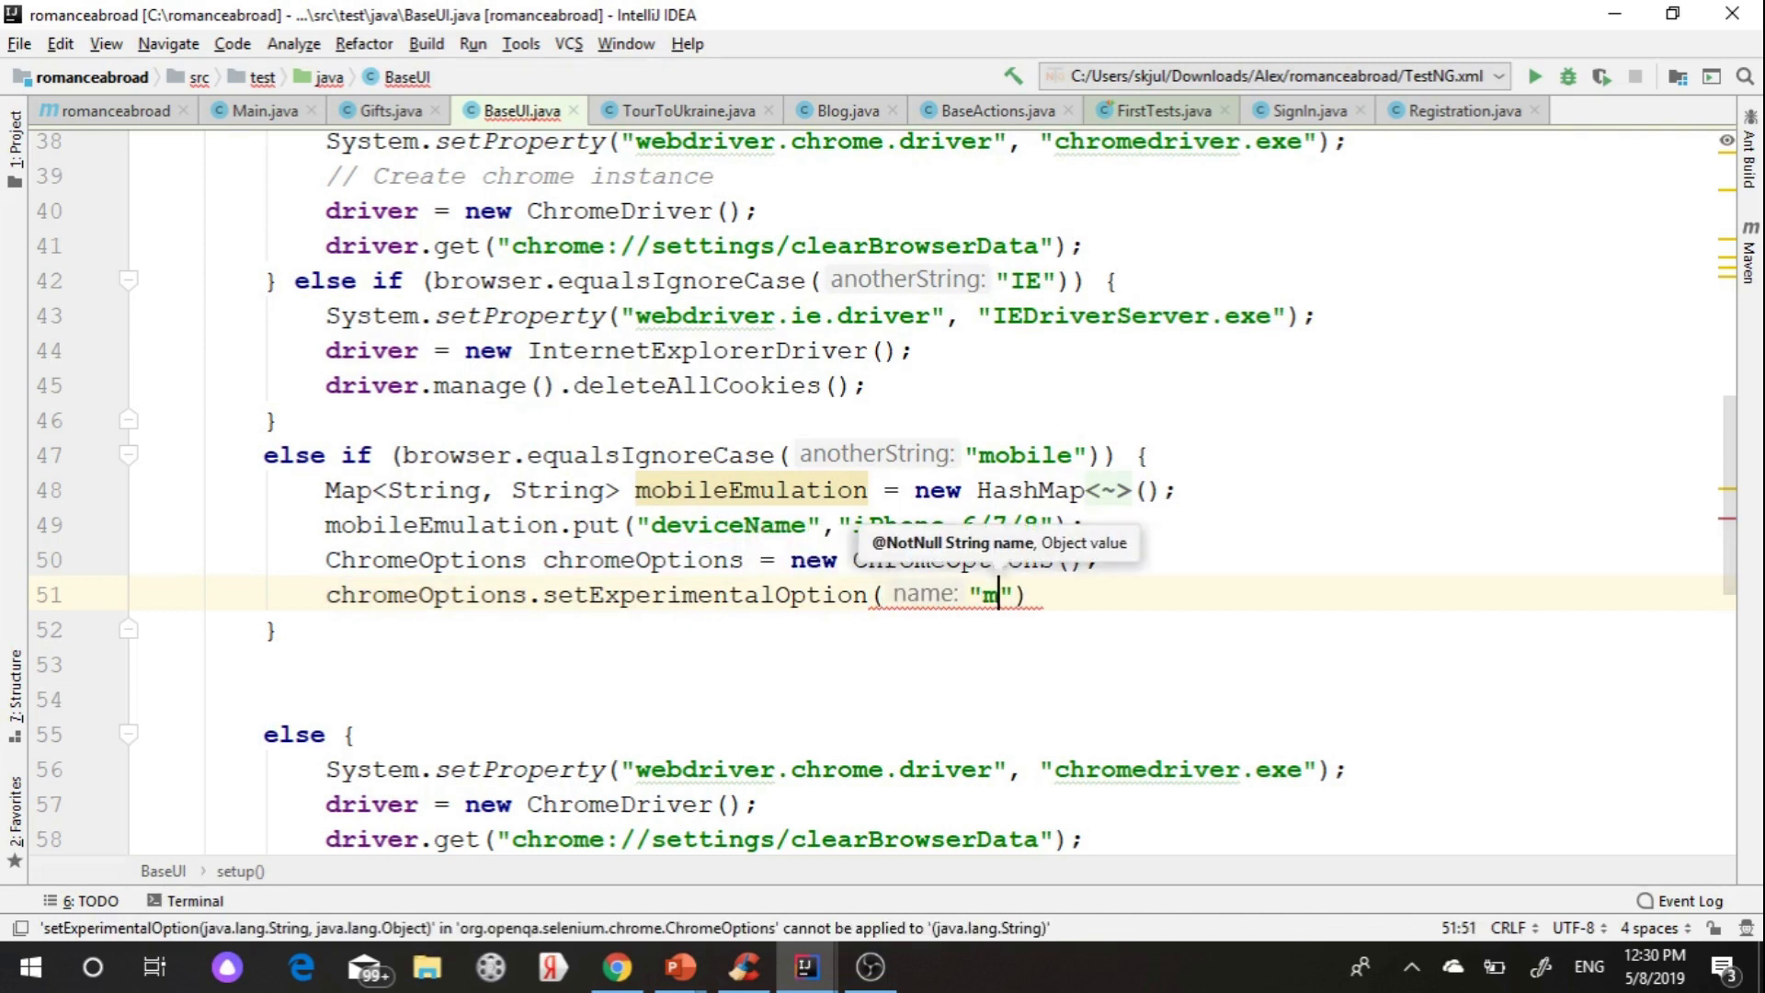
text(obileEmul)
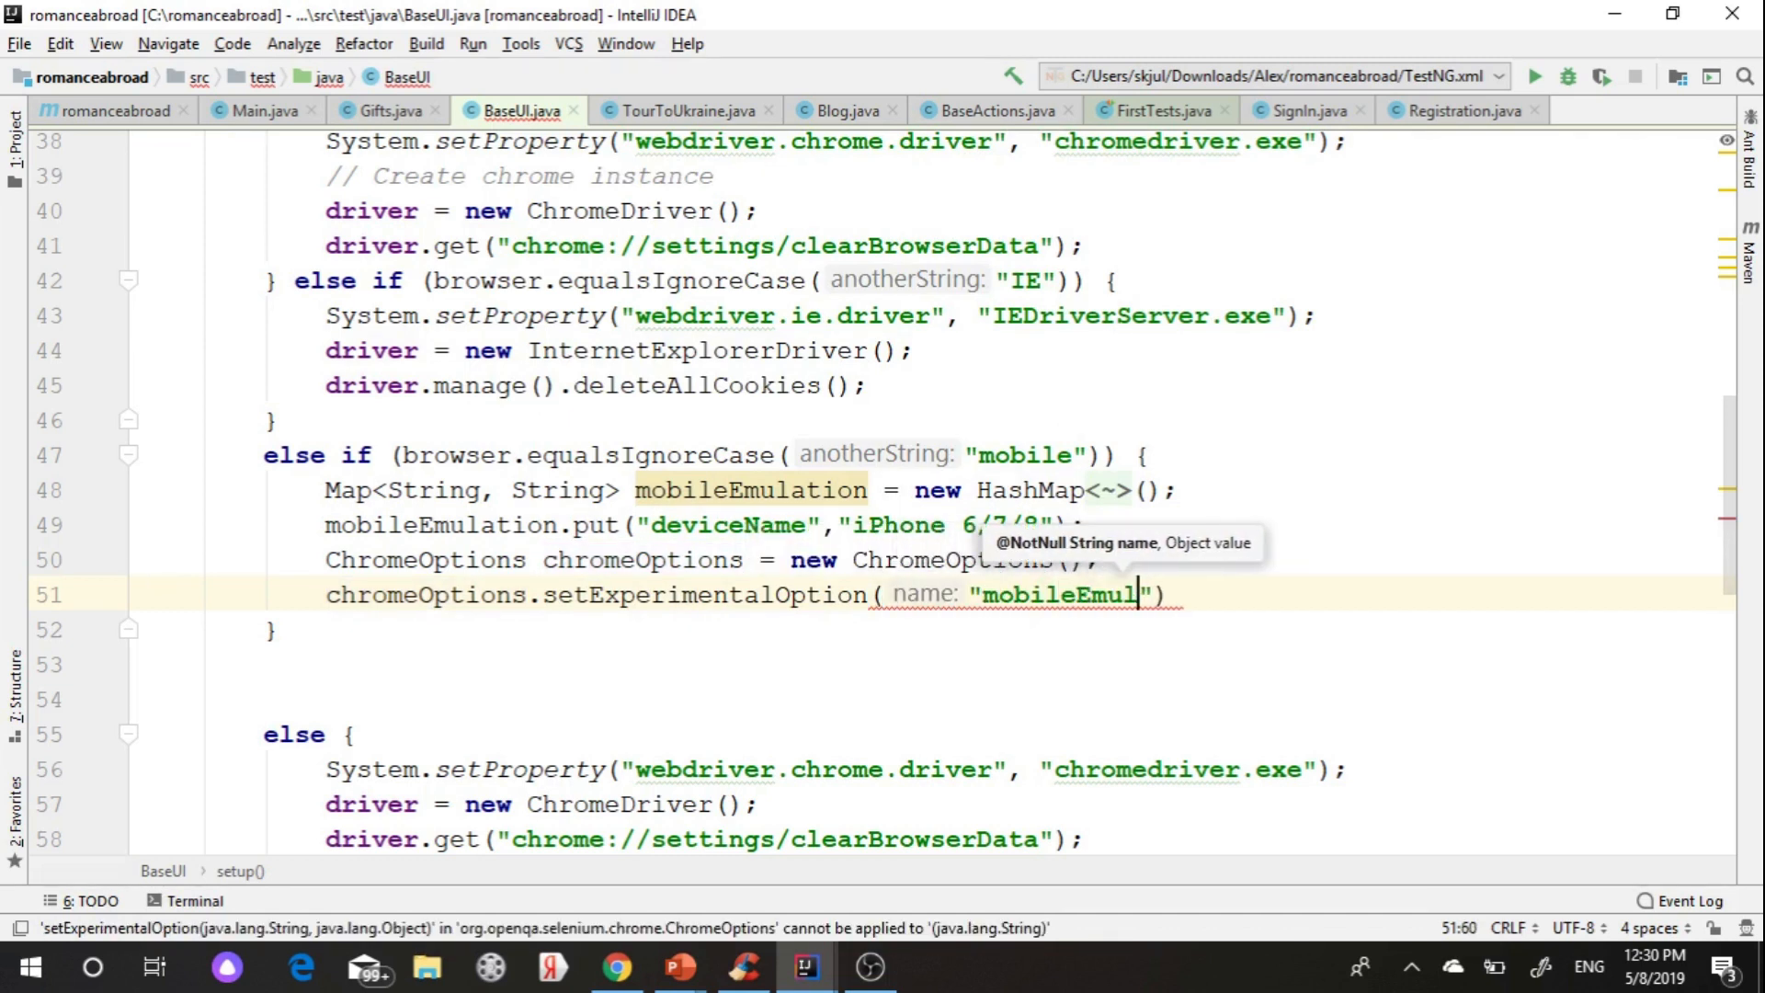
text(ation)
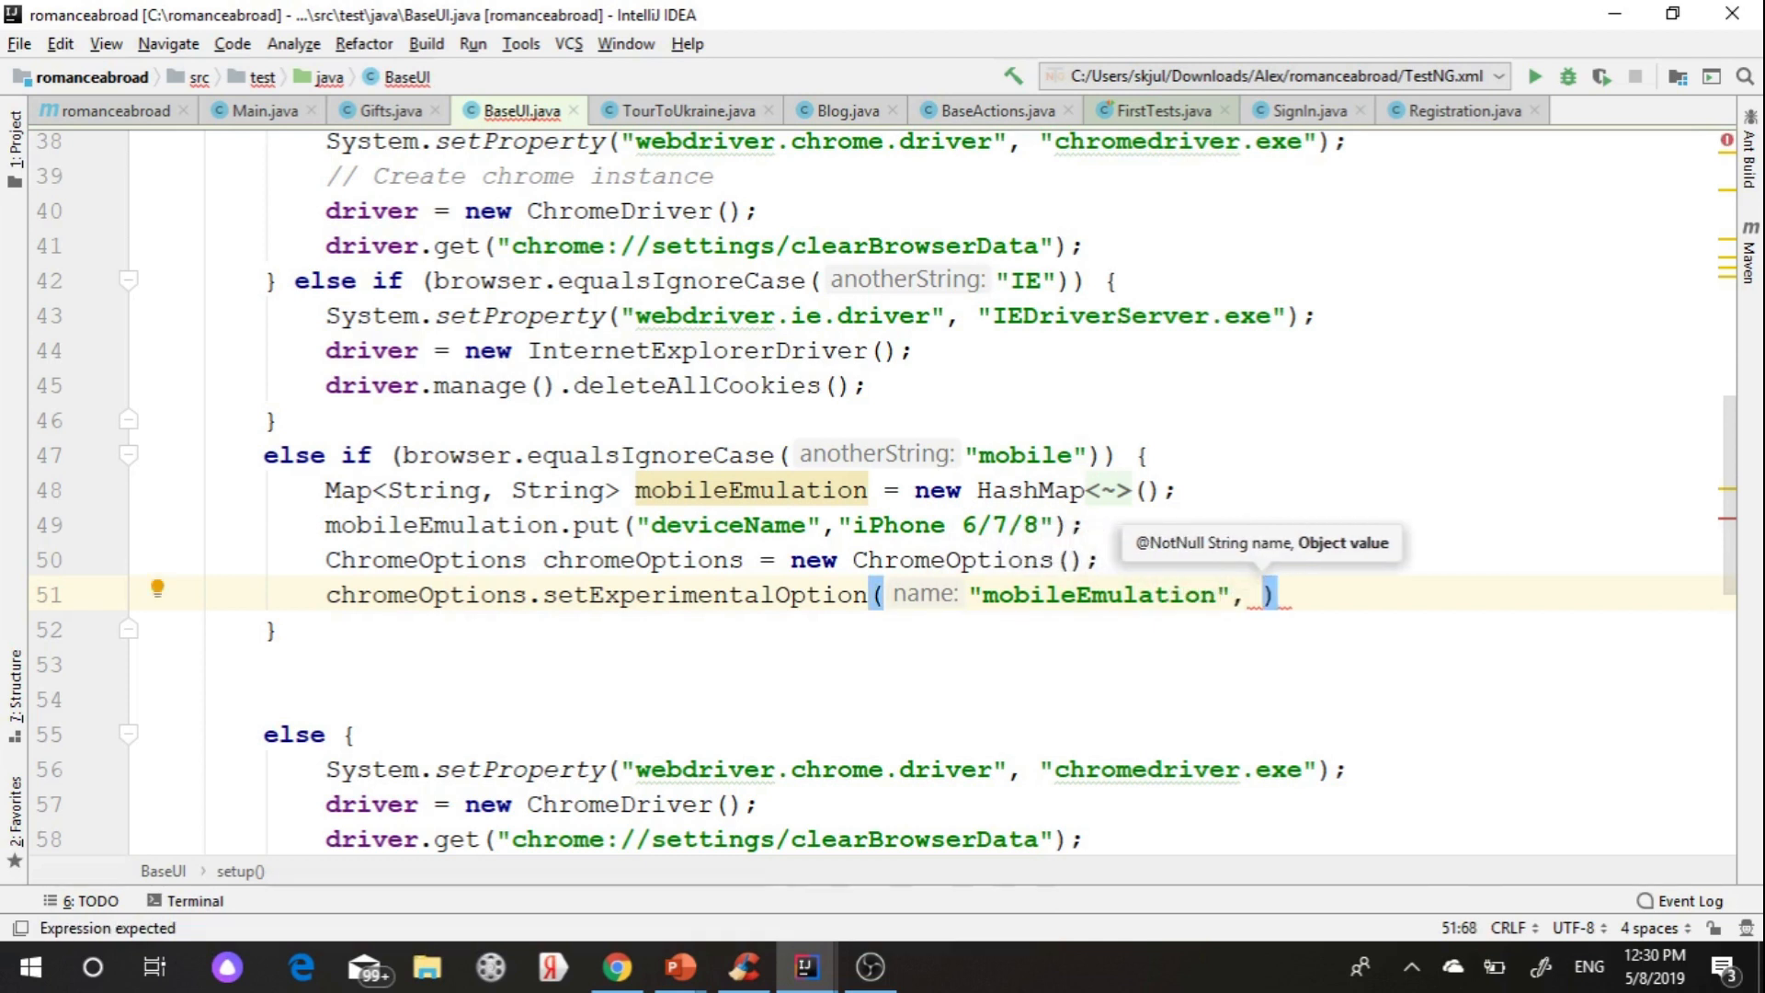
text(mobileEmulation)
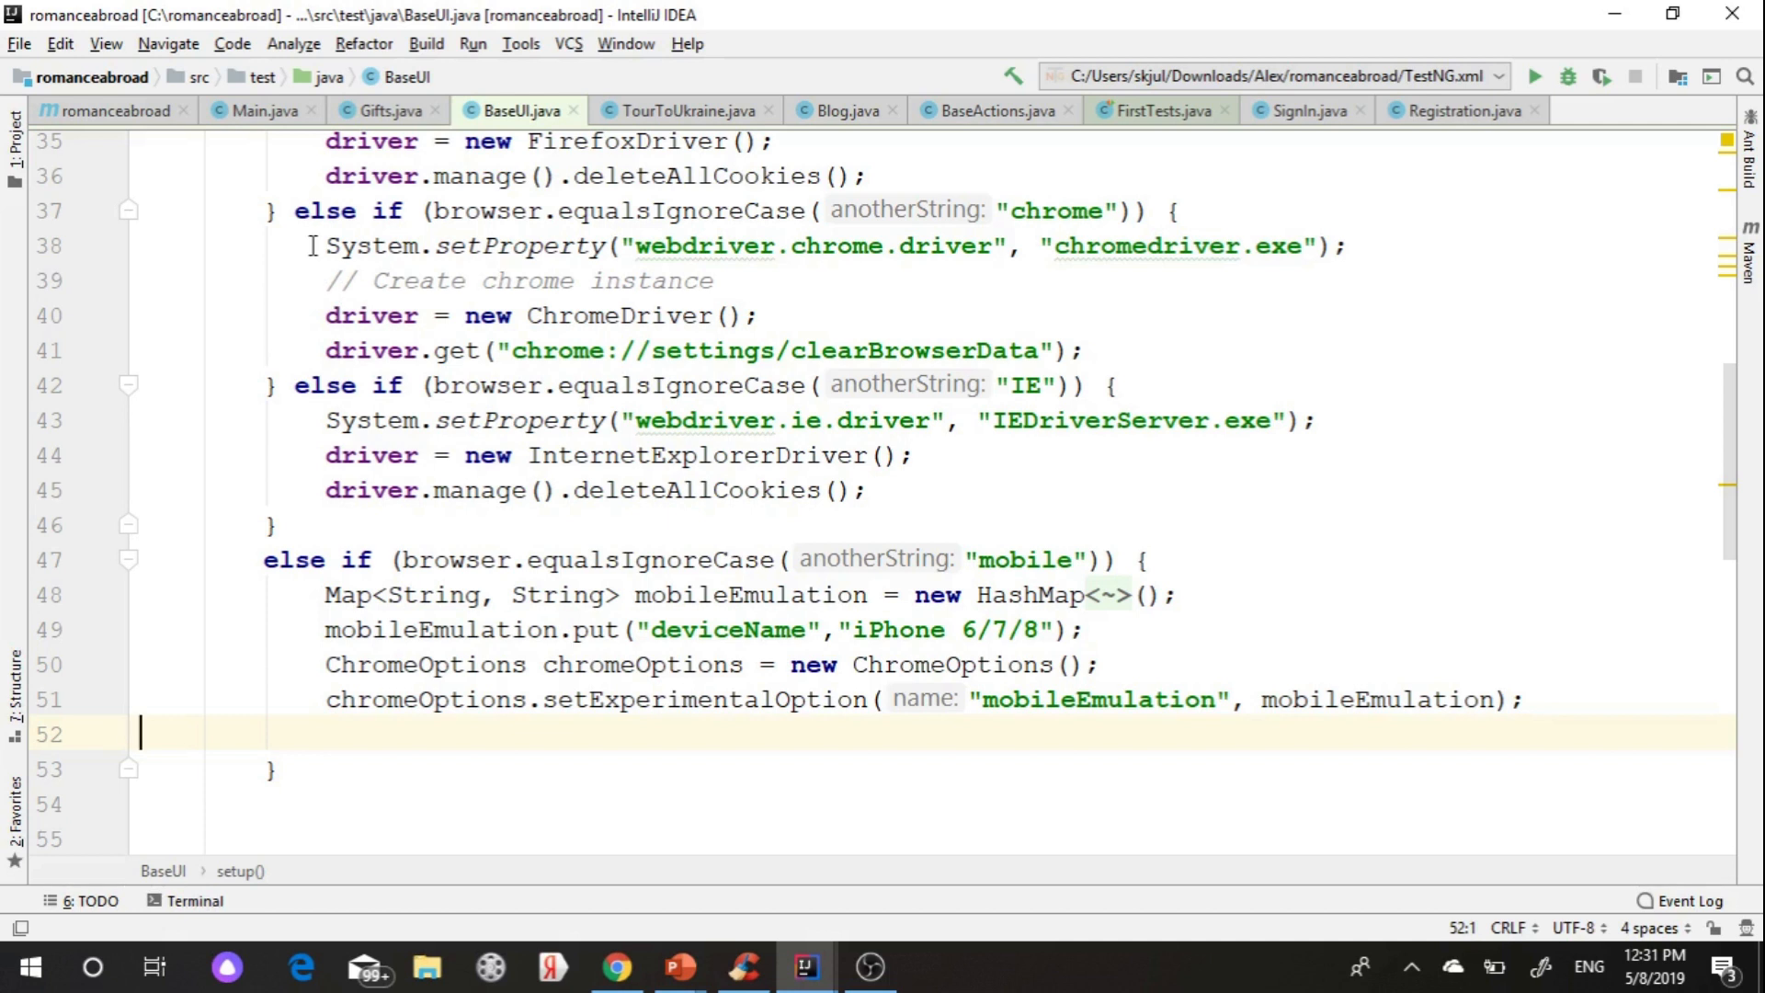
- Copy the chromedriver setup lines into the mobile branch, passing chromeOptions to new ChromeDriver()
drag(325, 245, 761, 315)
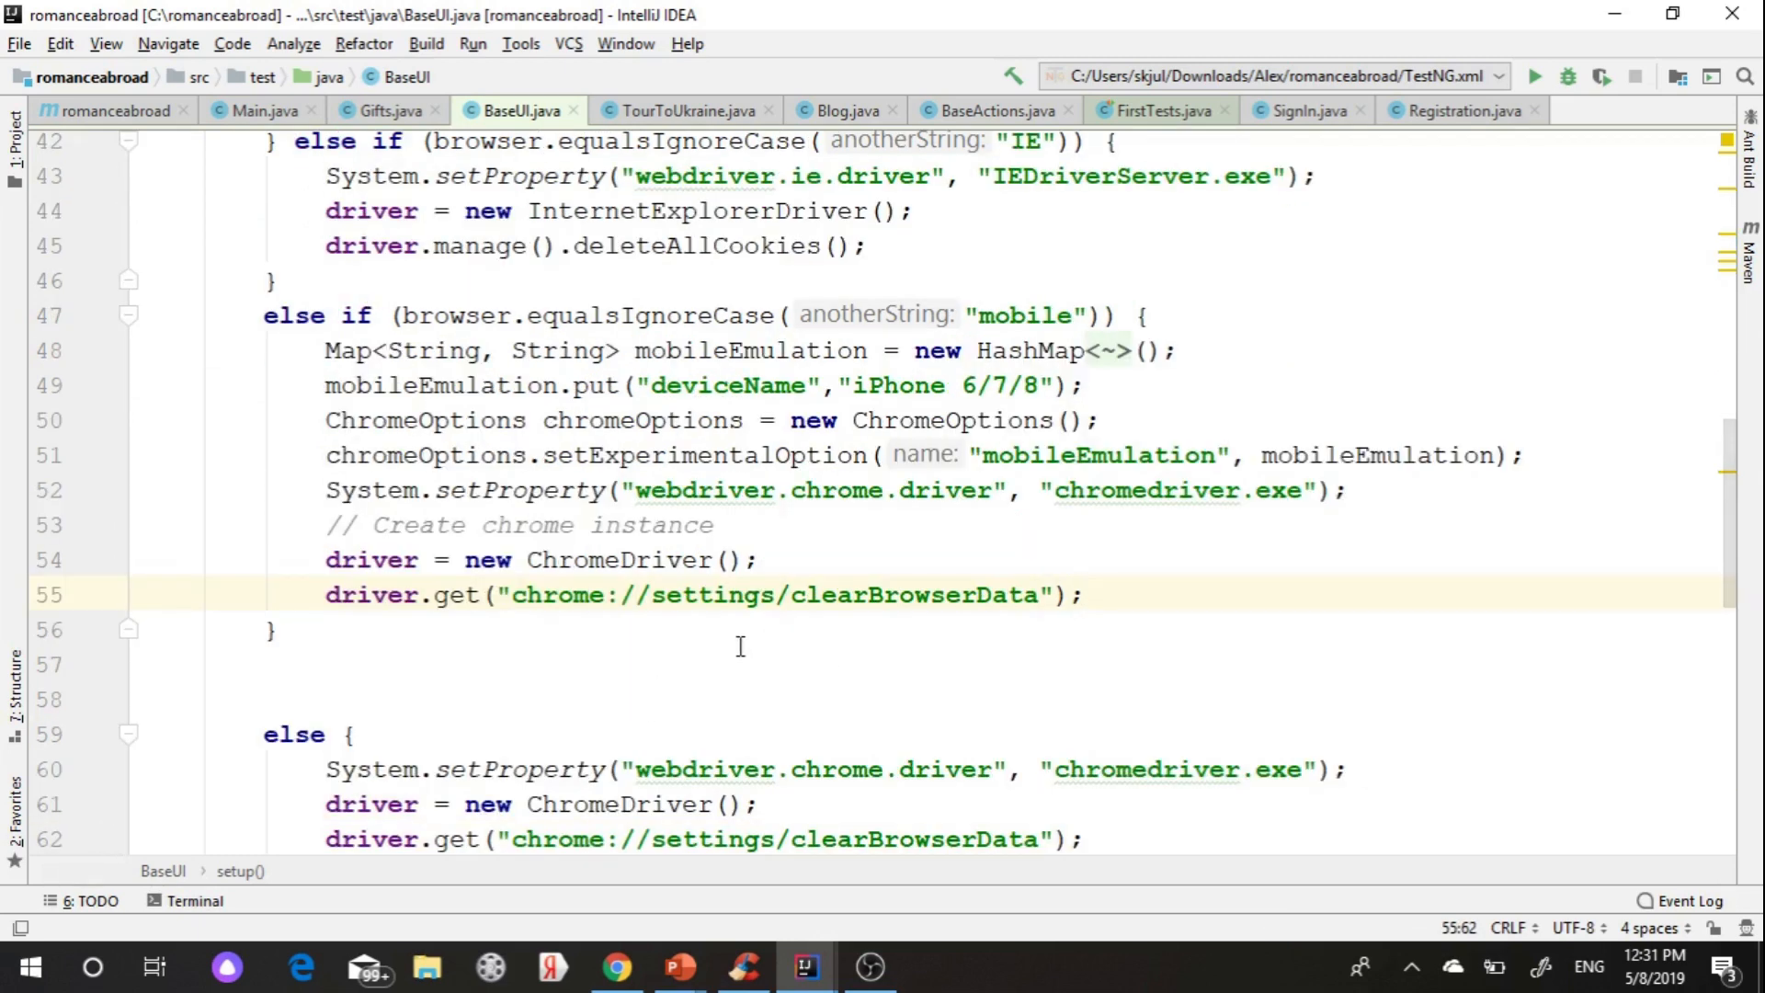
click(729, 560)
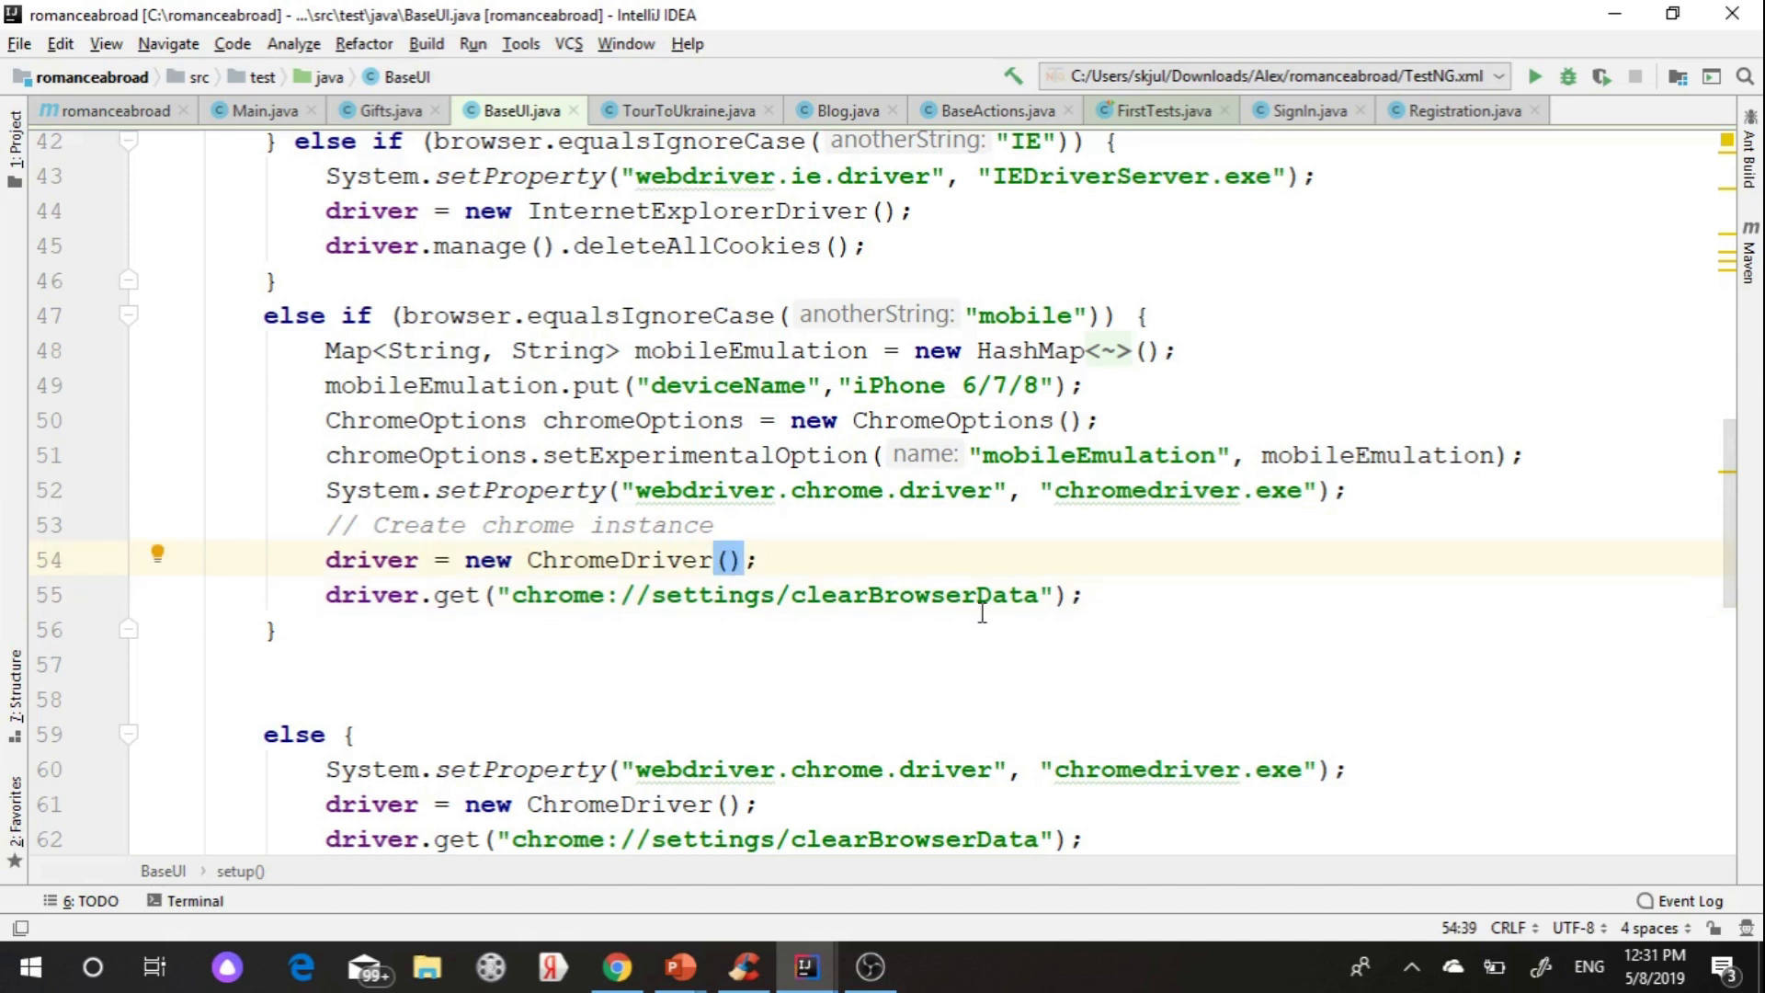
text(chromeOptions)
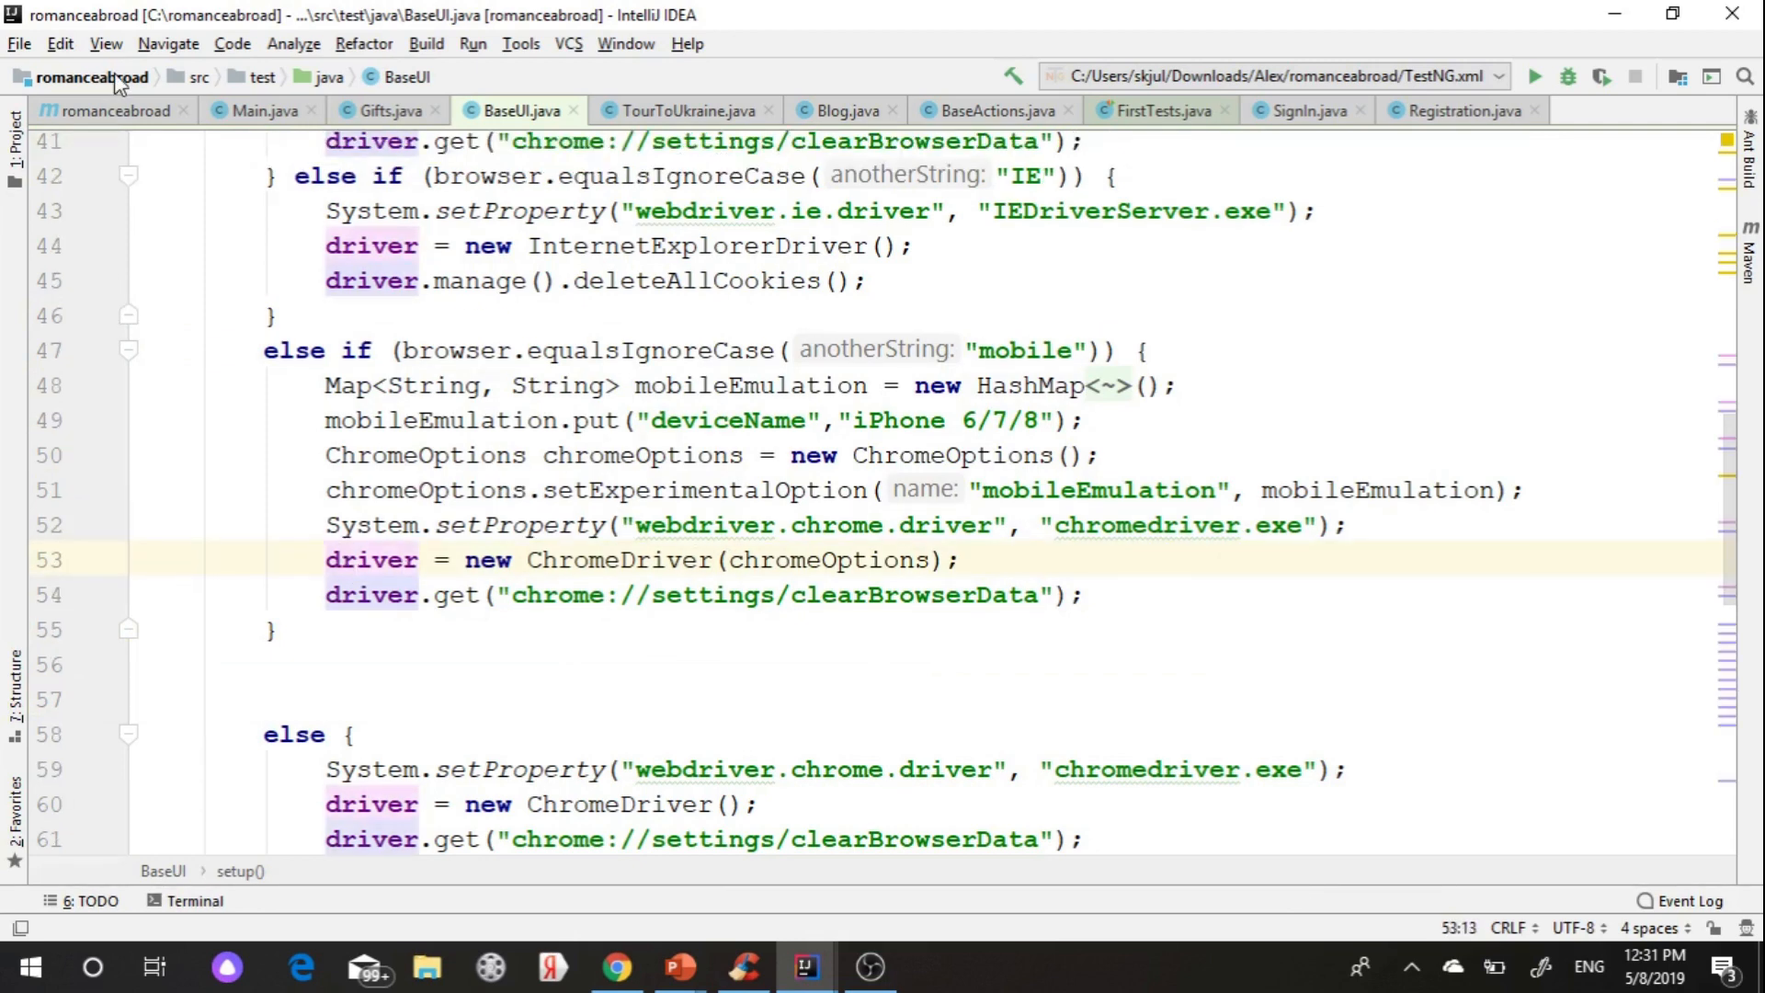
- Block-comment the Firefox and Chrome tests in TestNG.xml
click(15, 124)
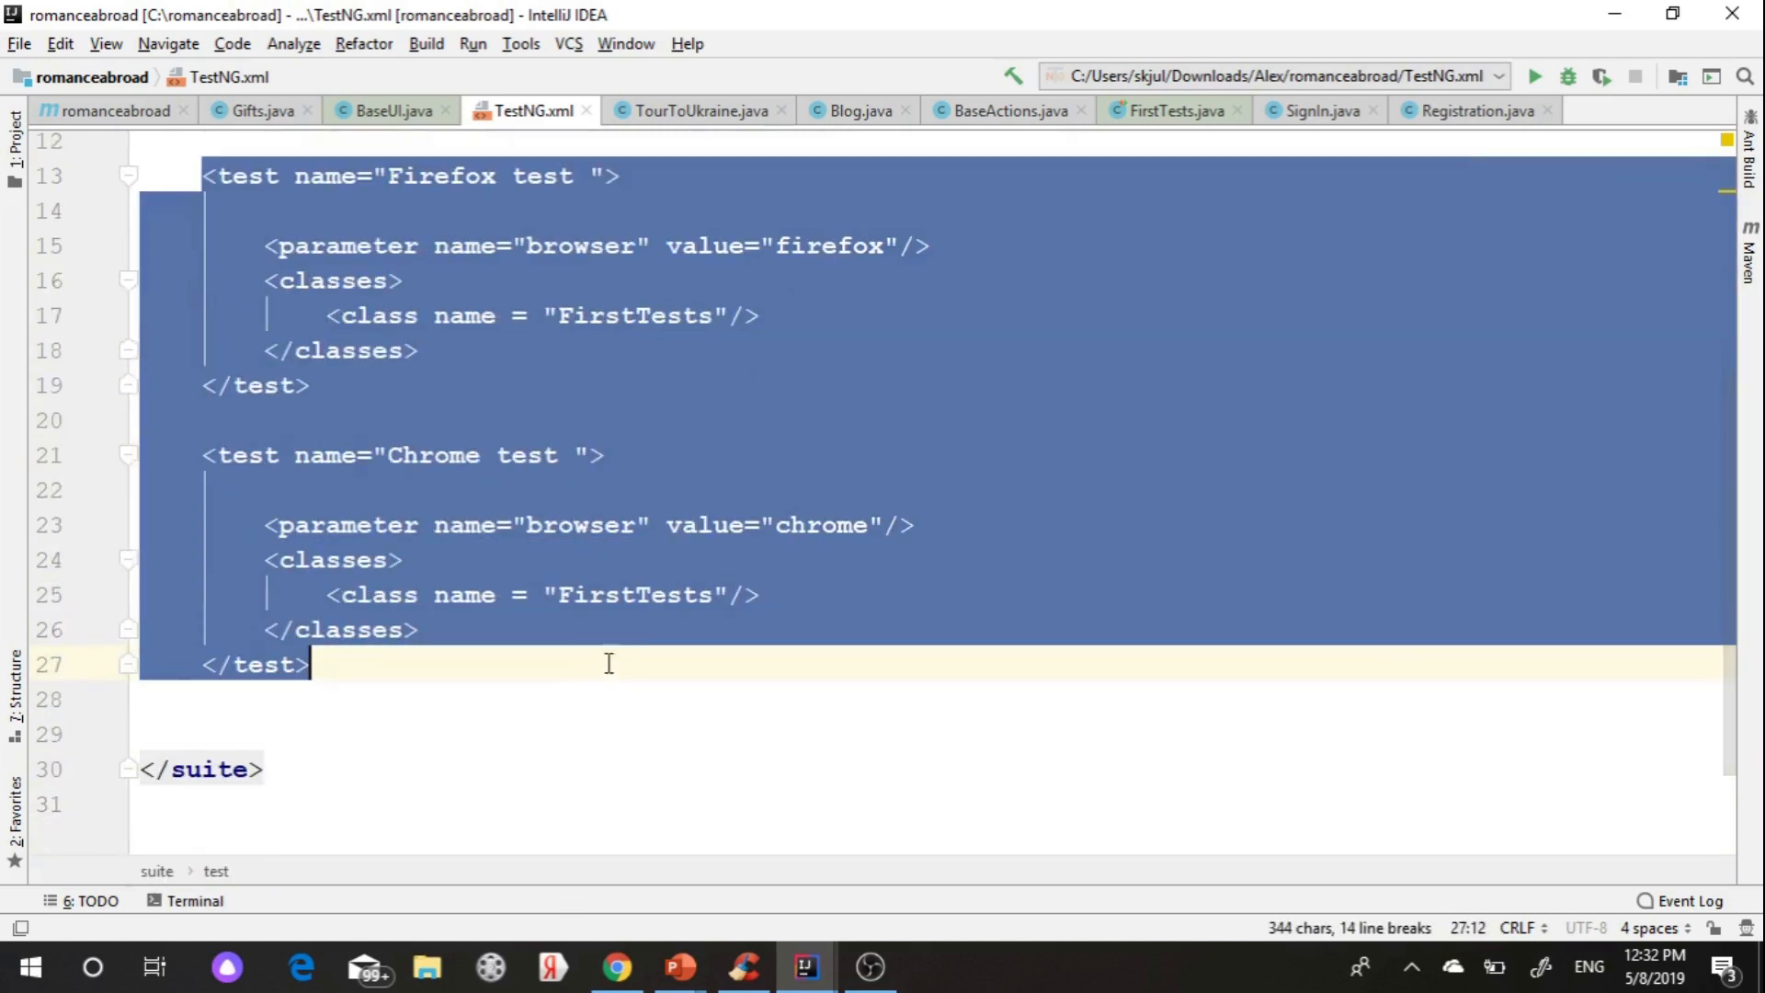
click(232, 44)
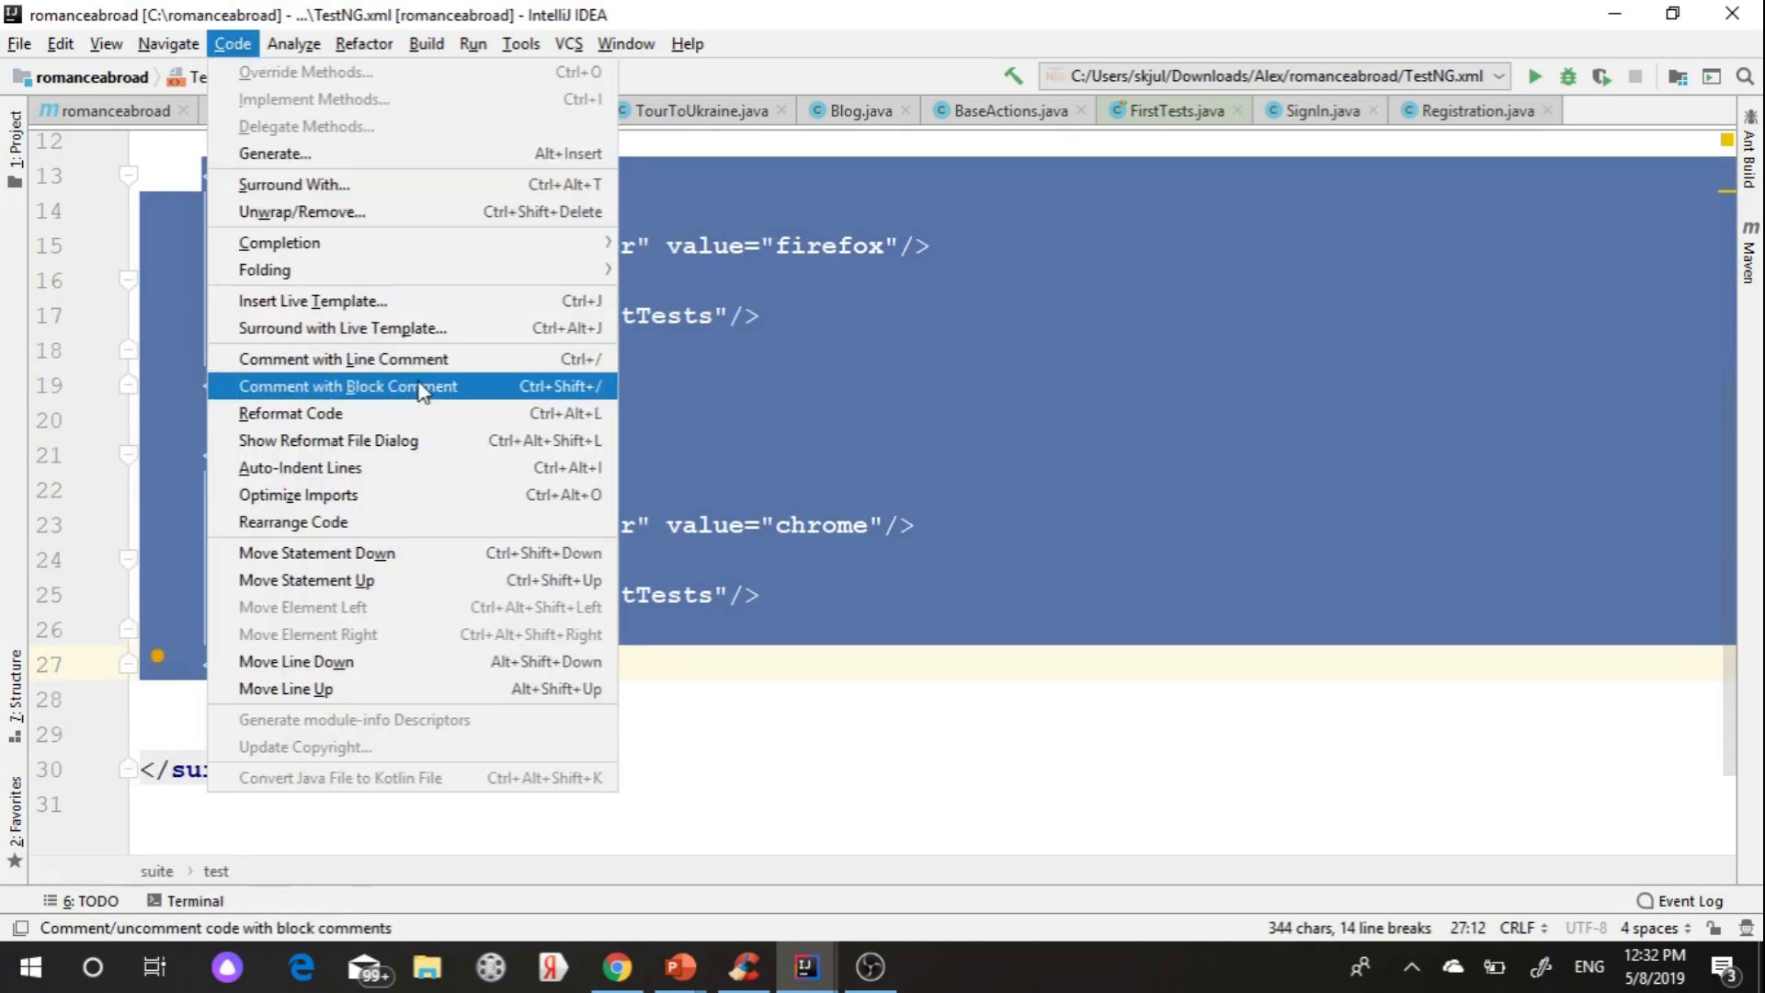
click(346, 386)
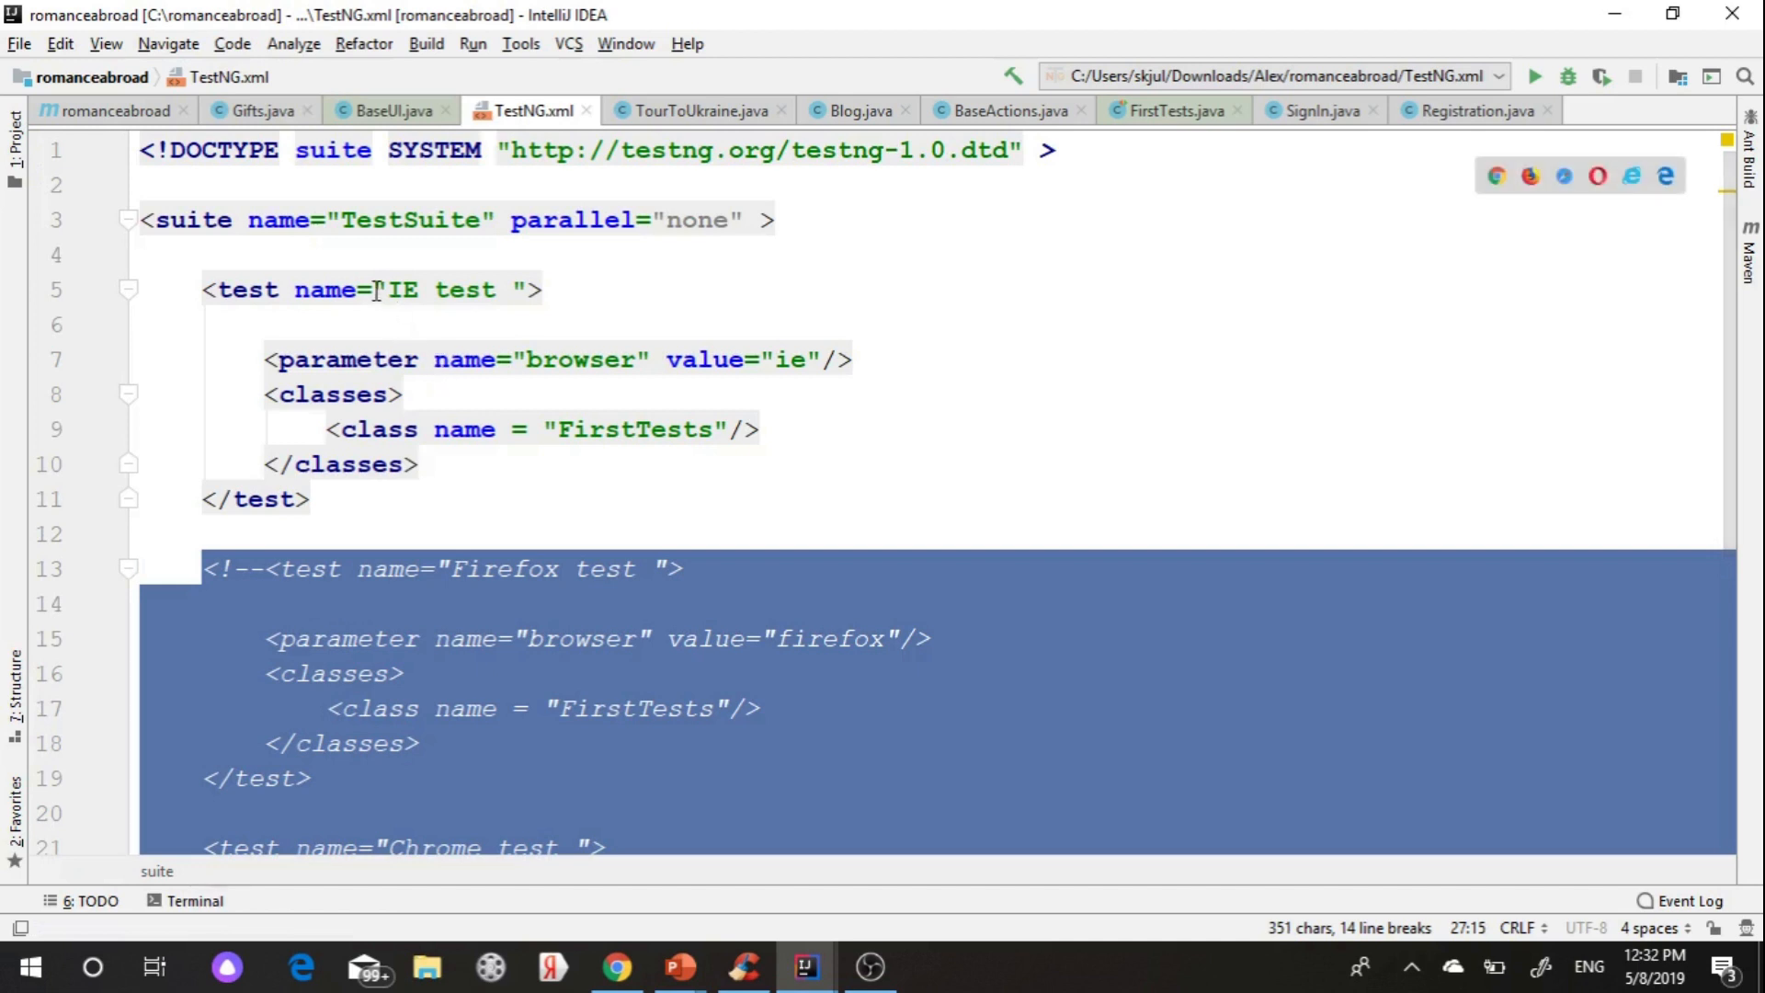
- Rename the IE test to 'Iphone test' with browser value 'mobile', then run the suite
double_click(401, 290)
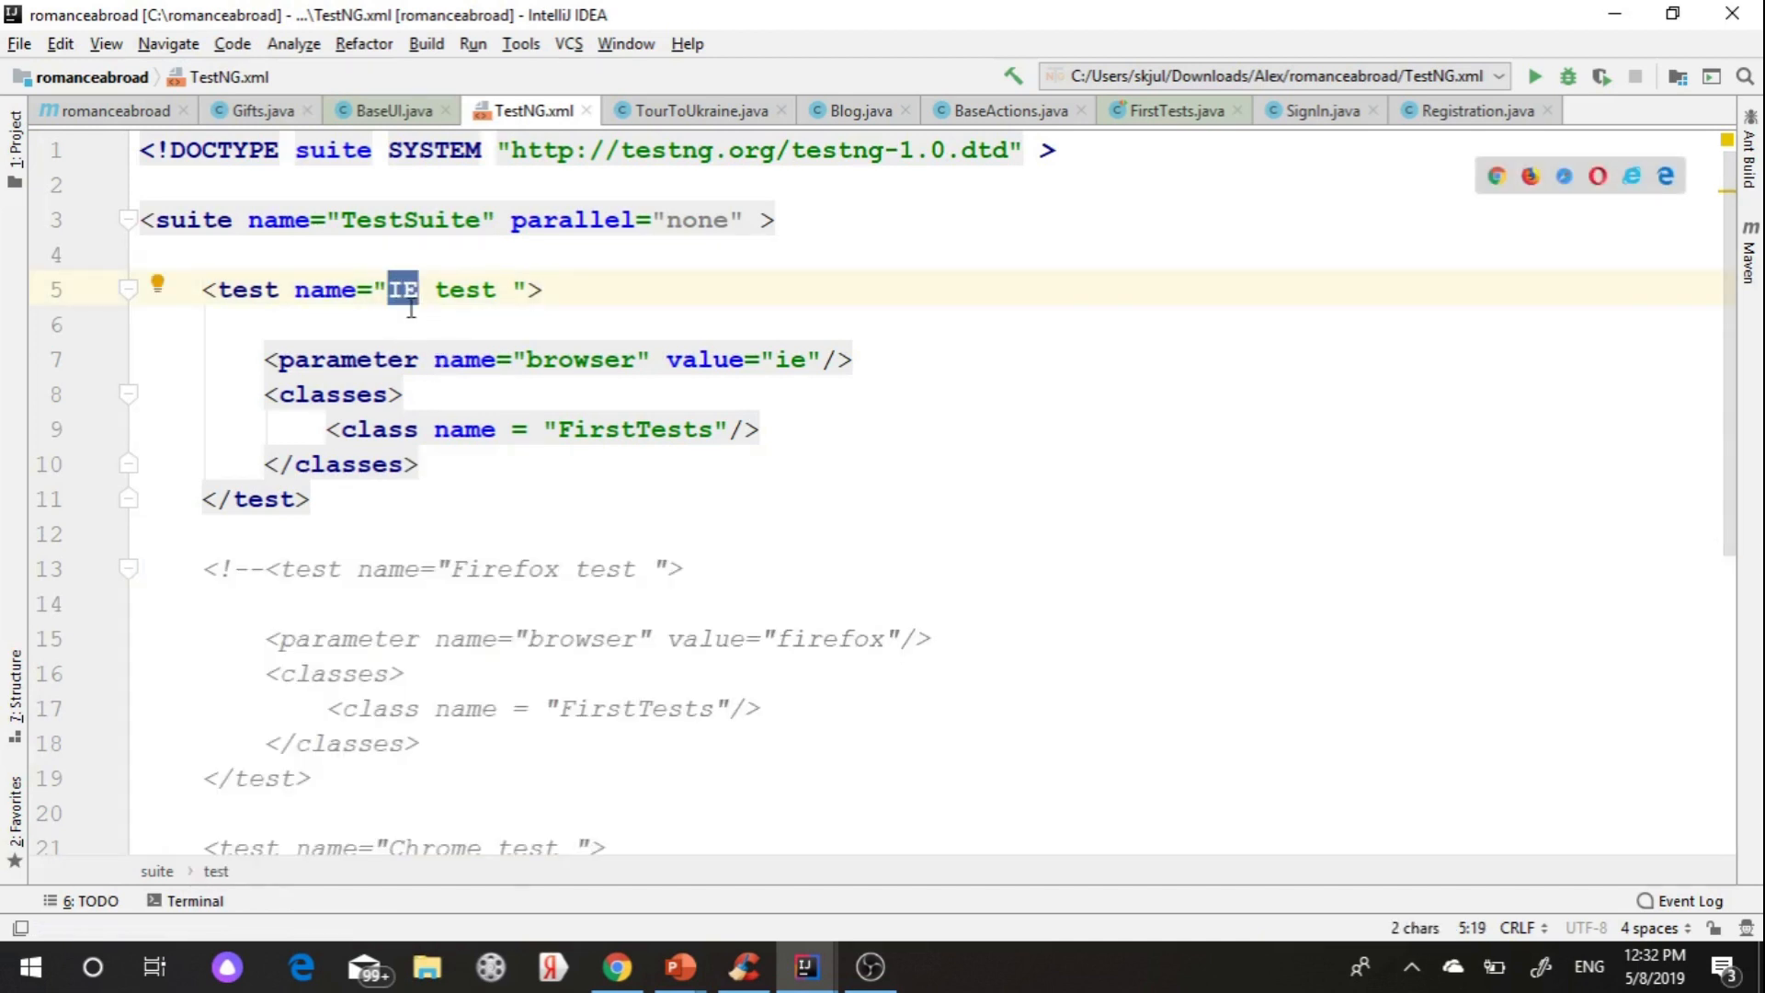
text(Iphon)
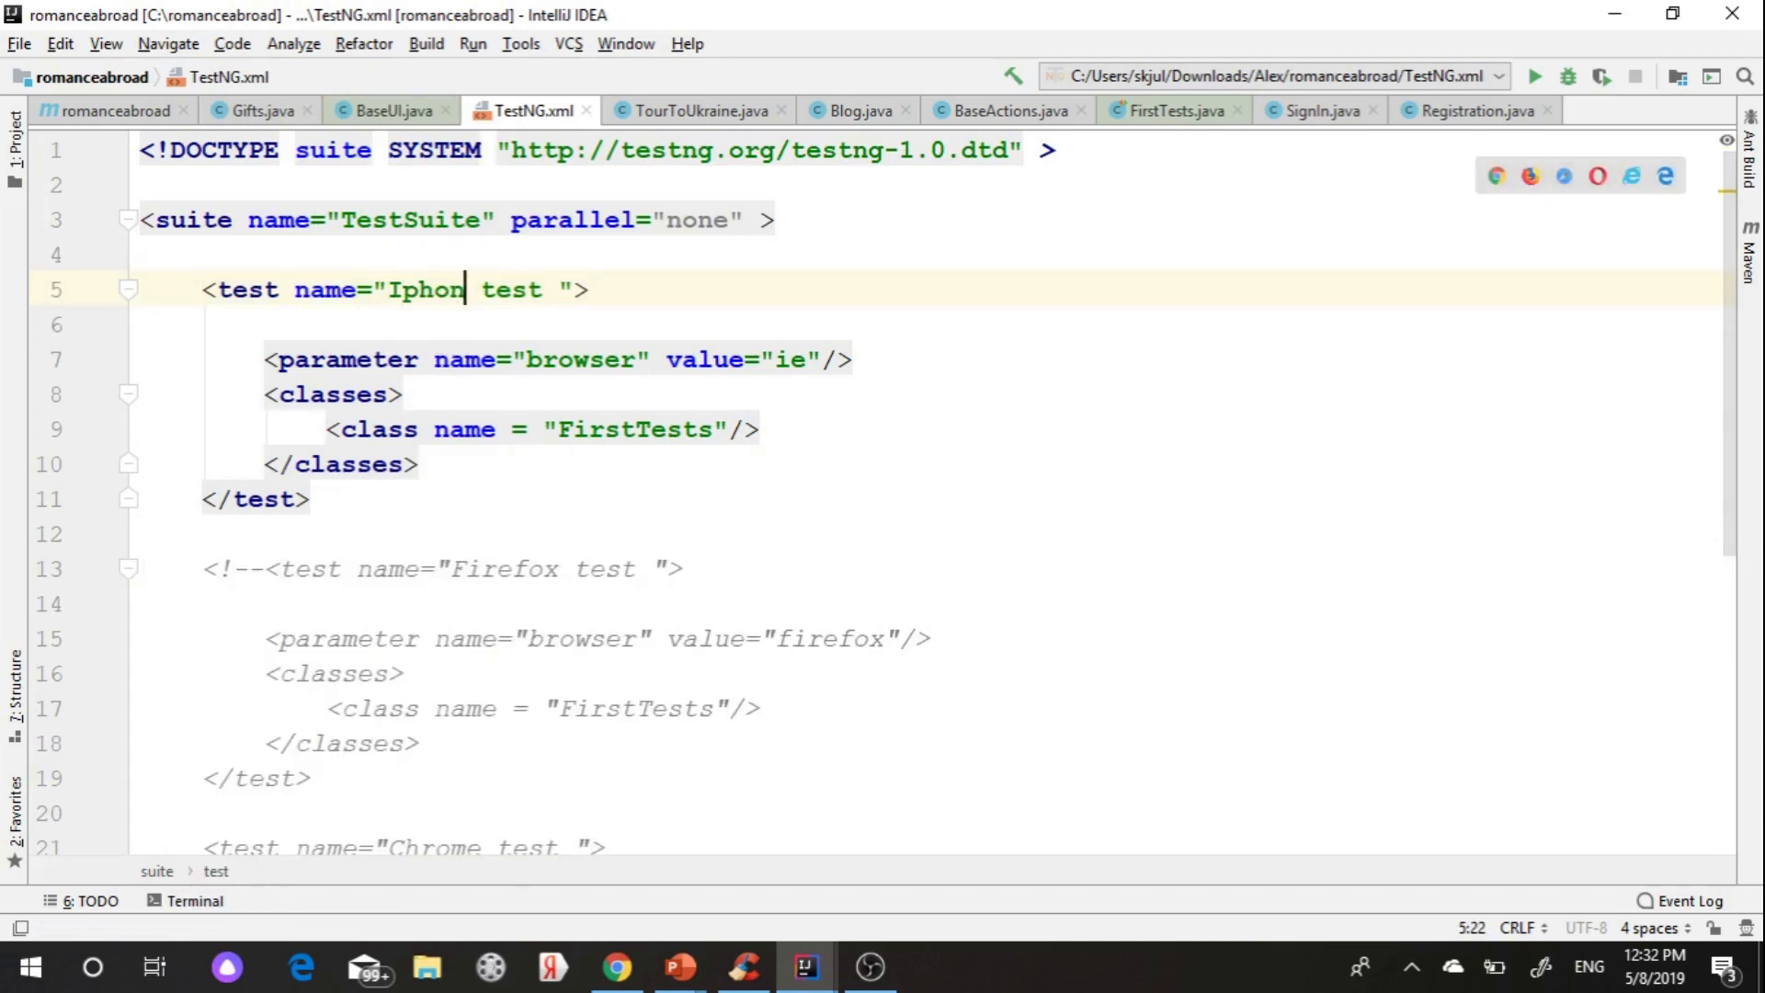
text(e)
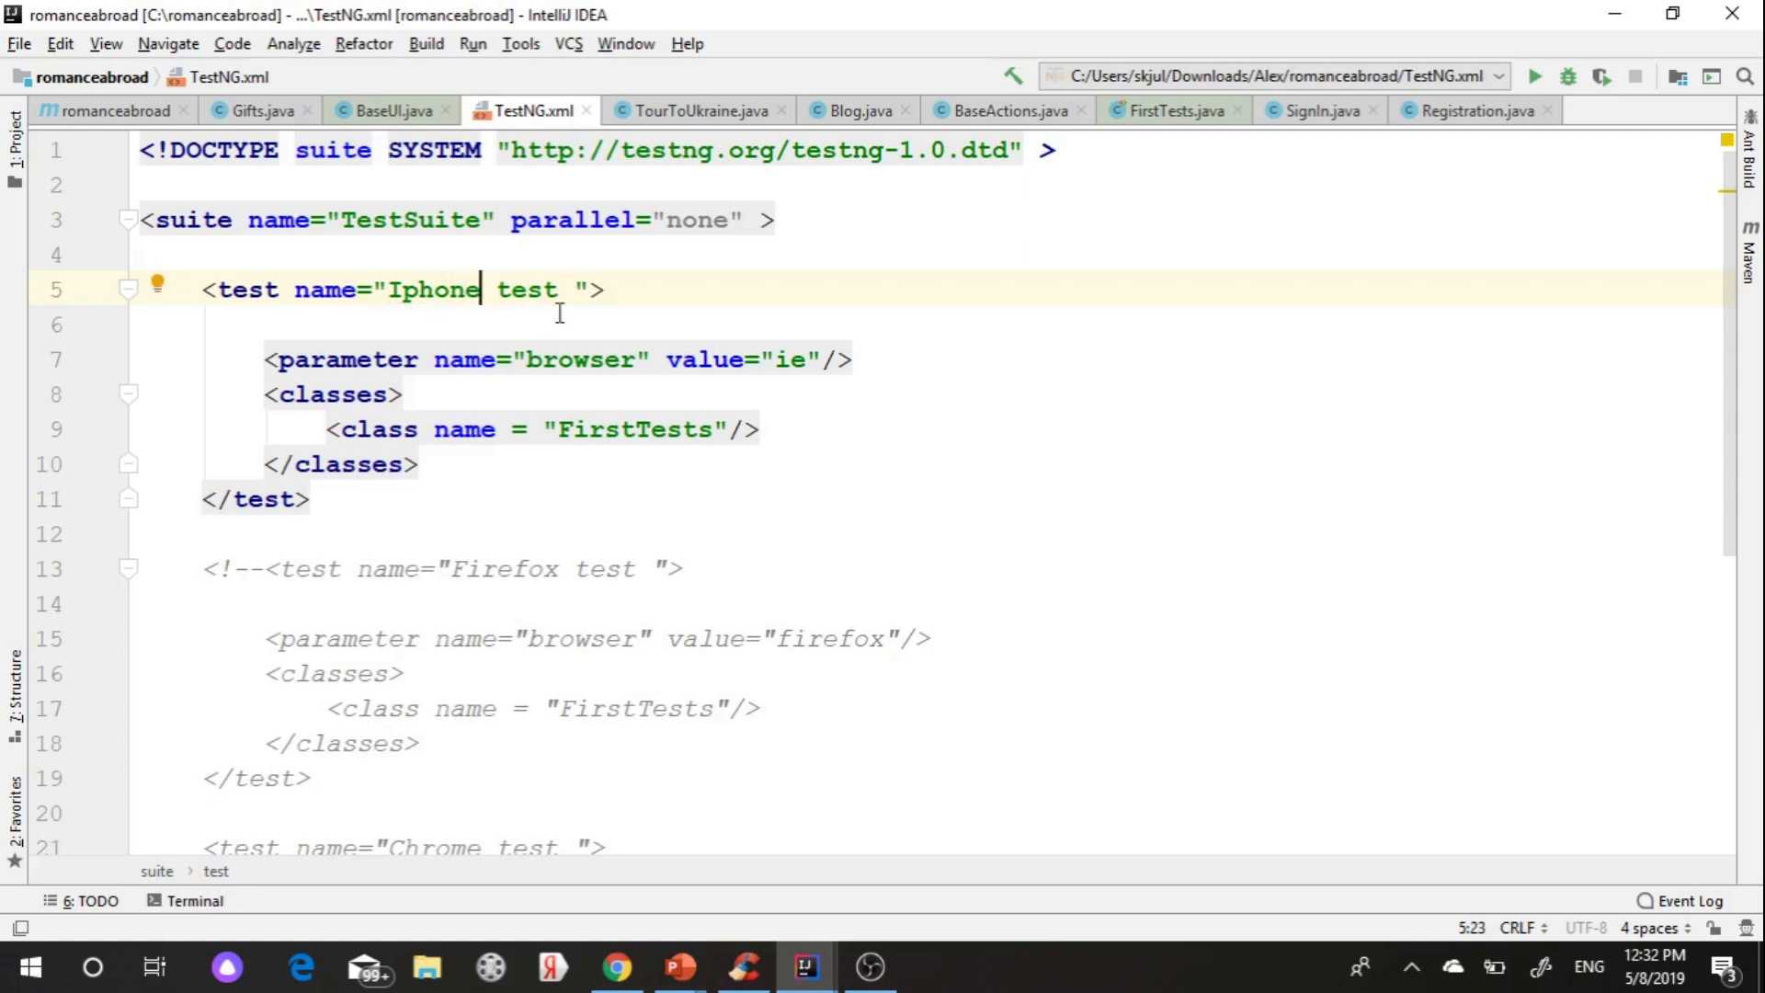
double_click(791, 359)
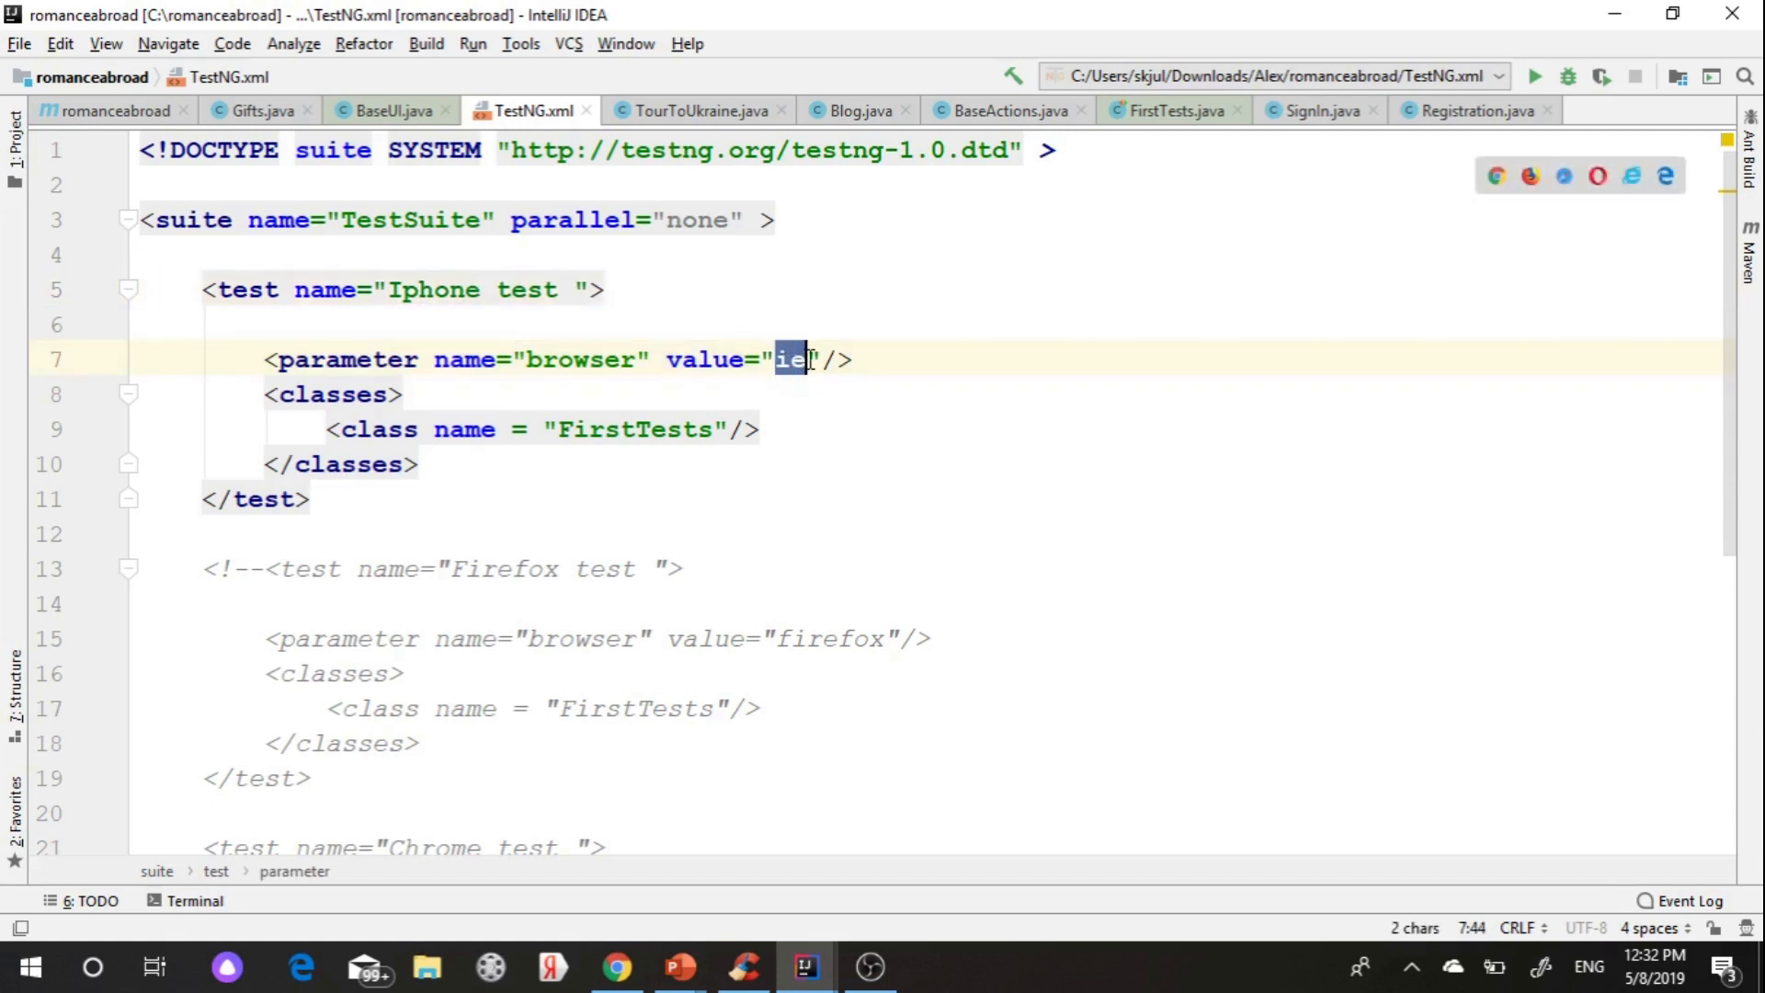
text(mo)
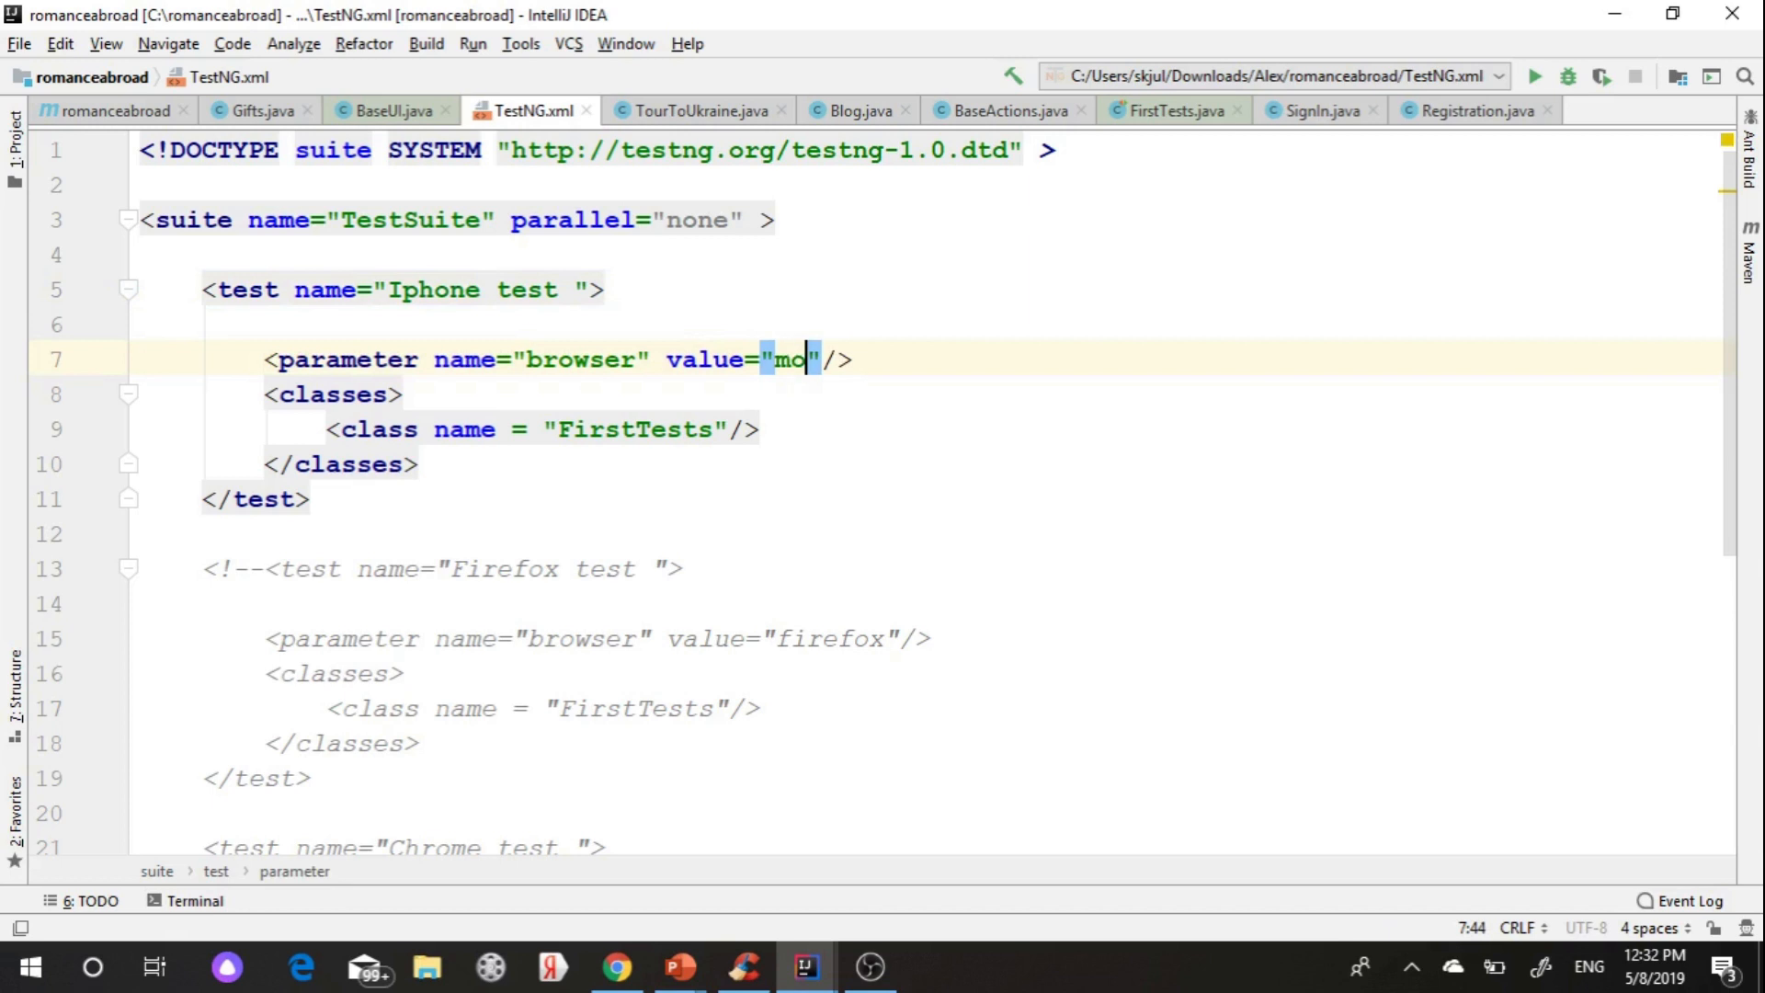
text(bile)
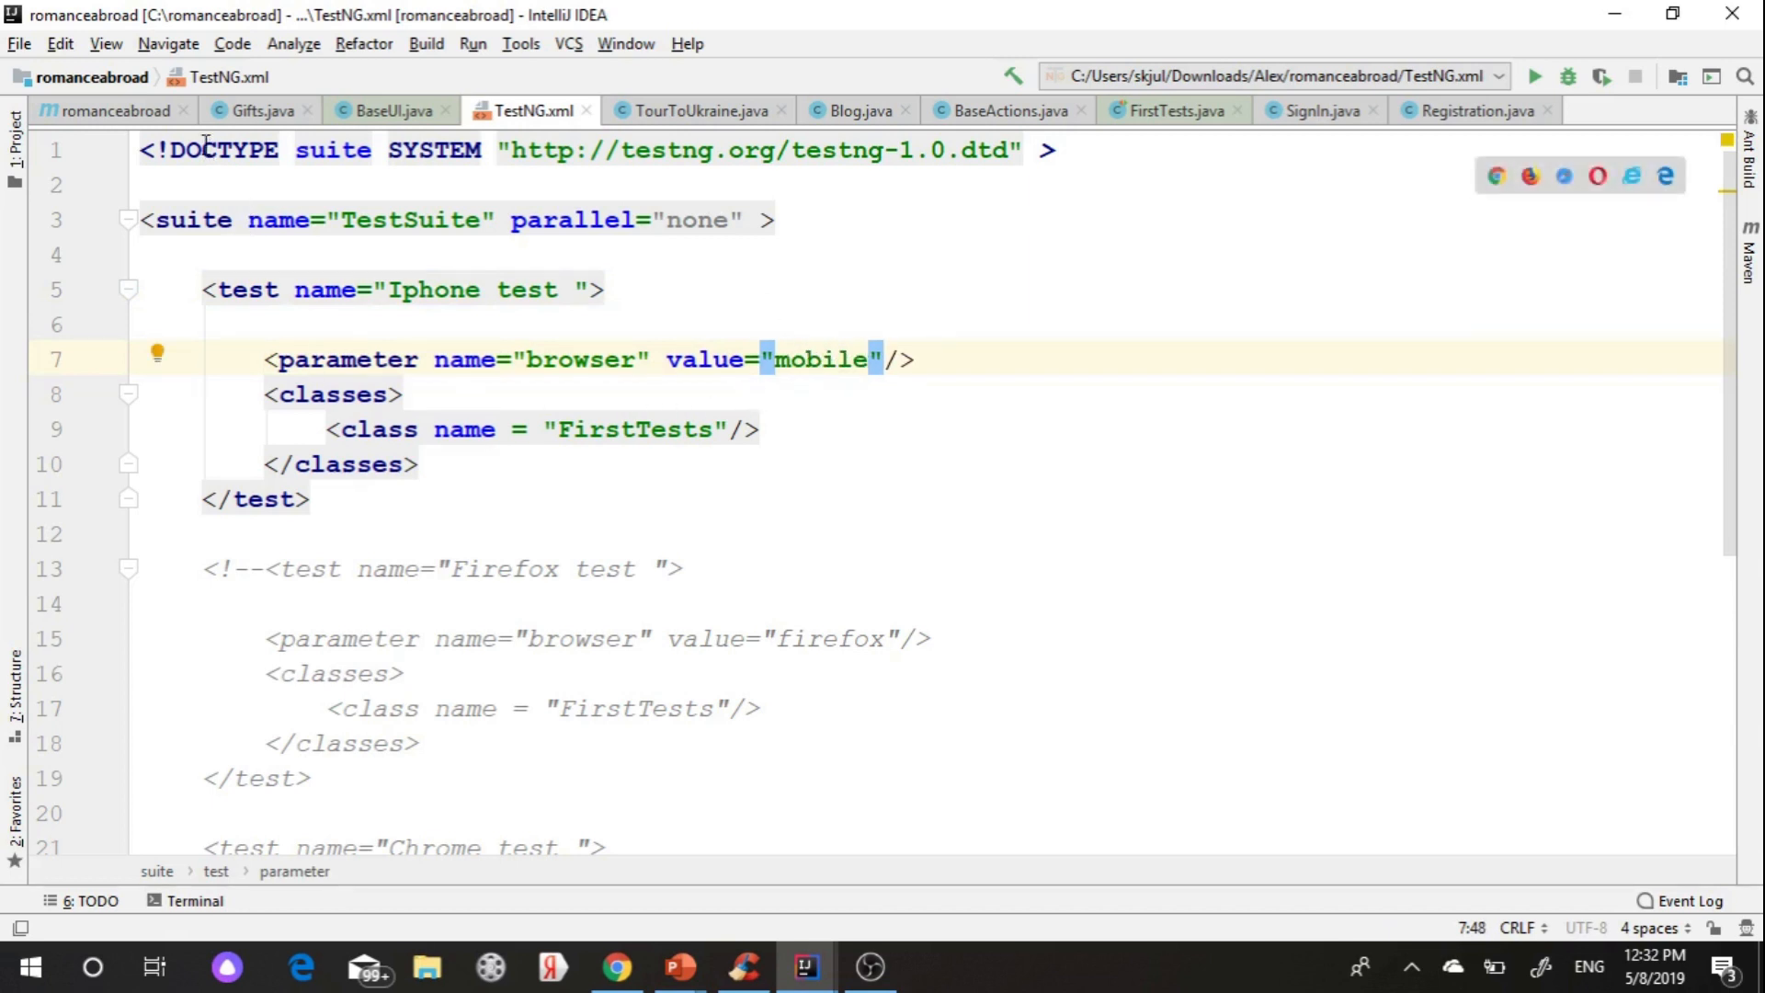
right_click(526, 110)
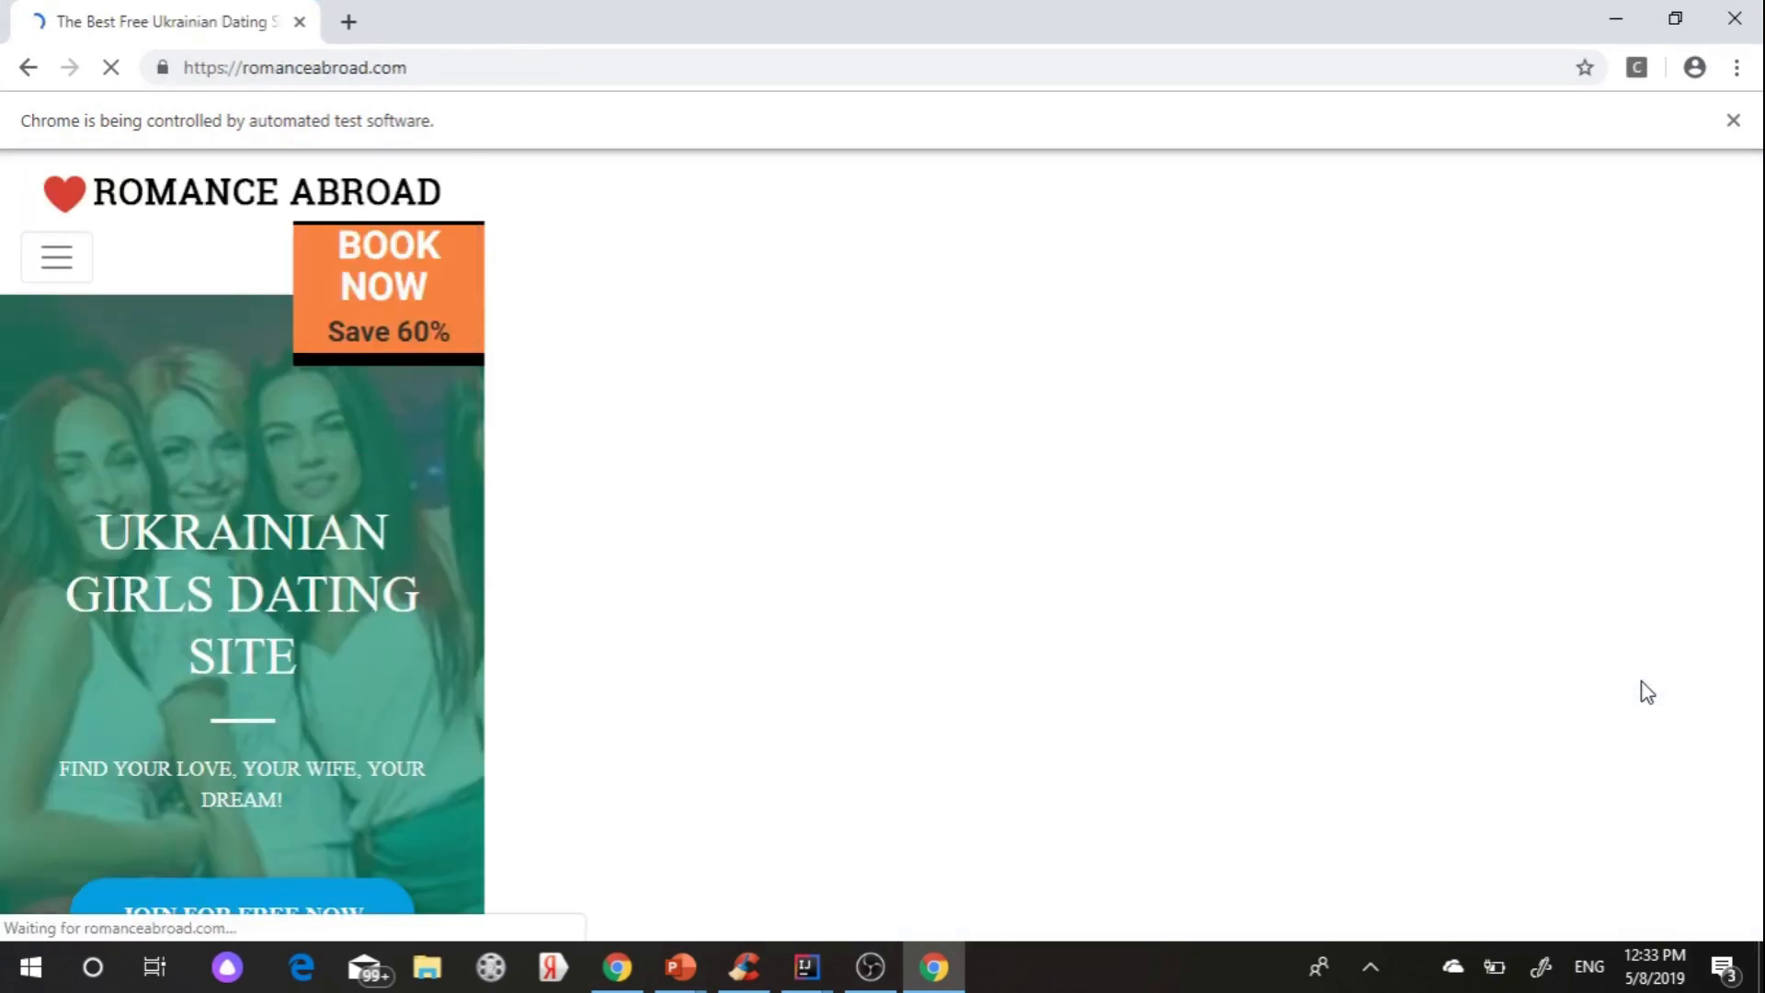
- Watch romanceabroad.com load in mobile layout, then return to IntelliJ IDEA
click(804, 966)
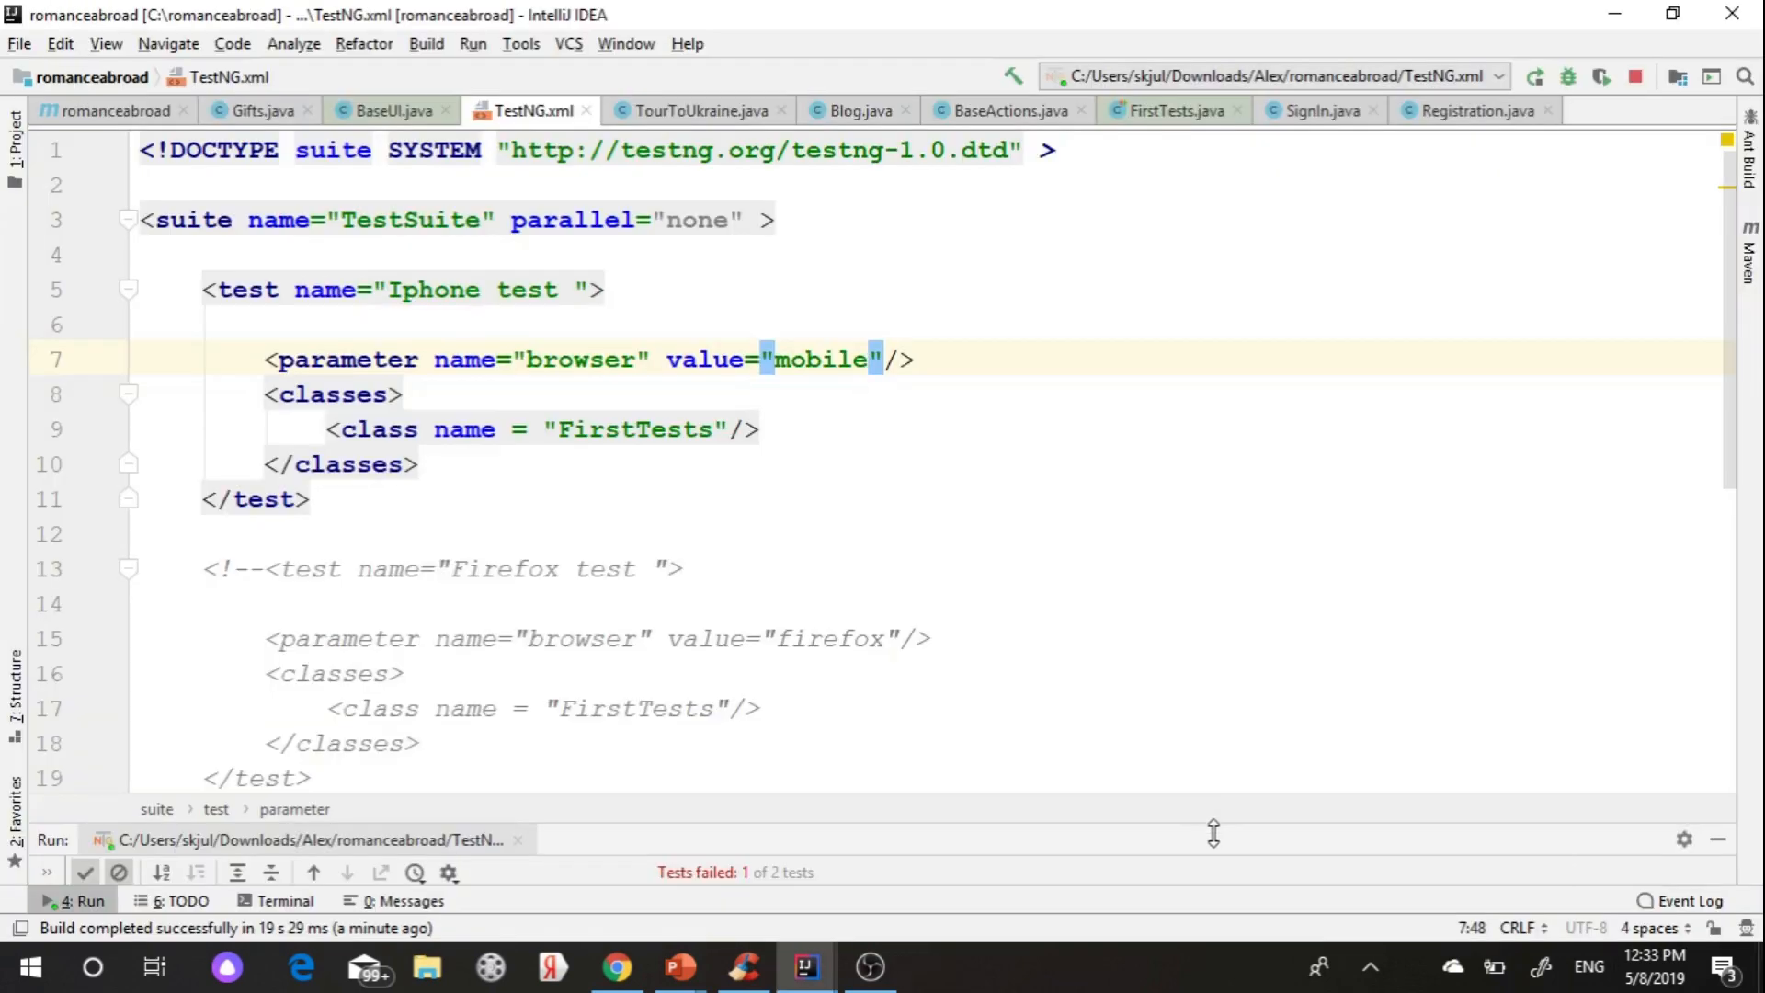
- Review the element-not-interactable failures for test1 and test2, then edit driver.quit() in BaseUI's close()
click(933, 966)
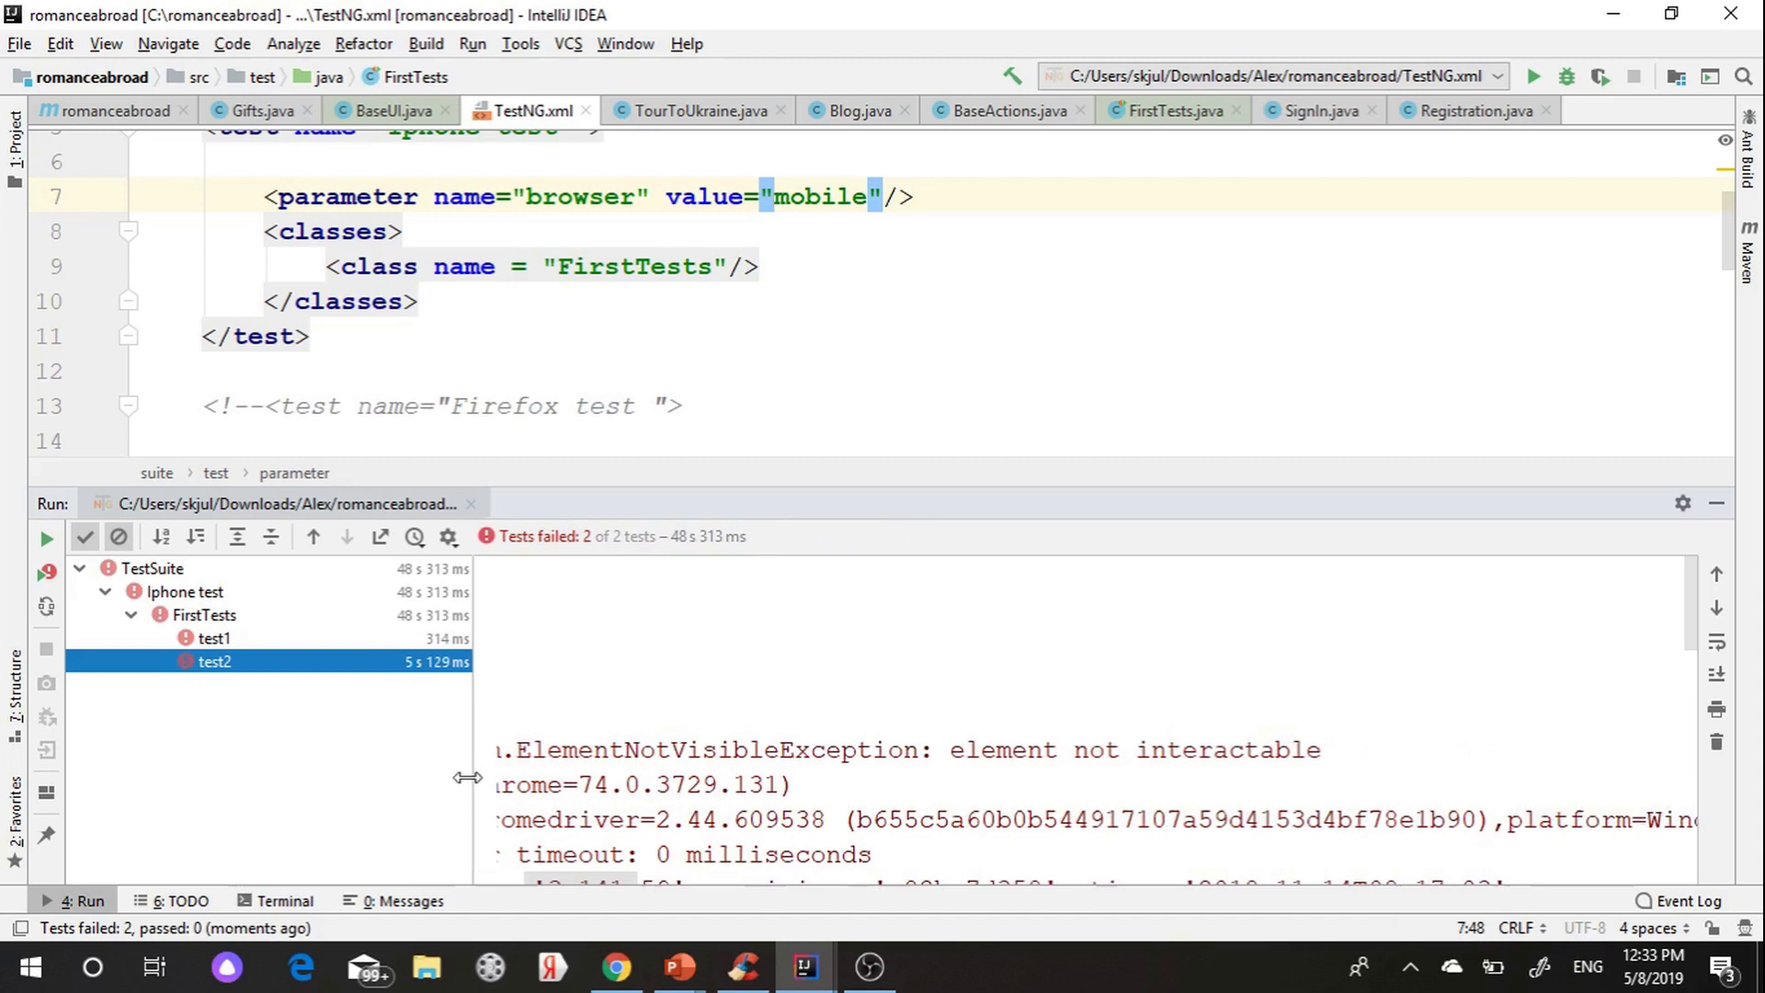
click(391, 110)
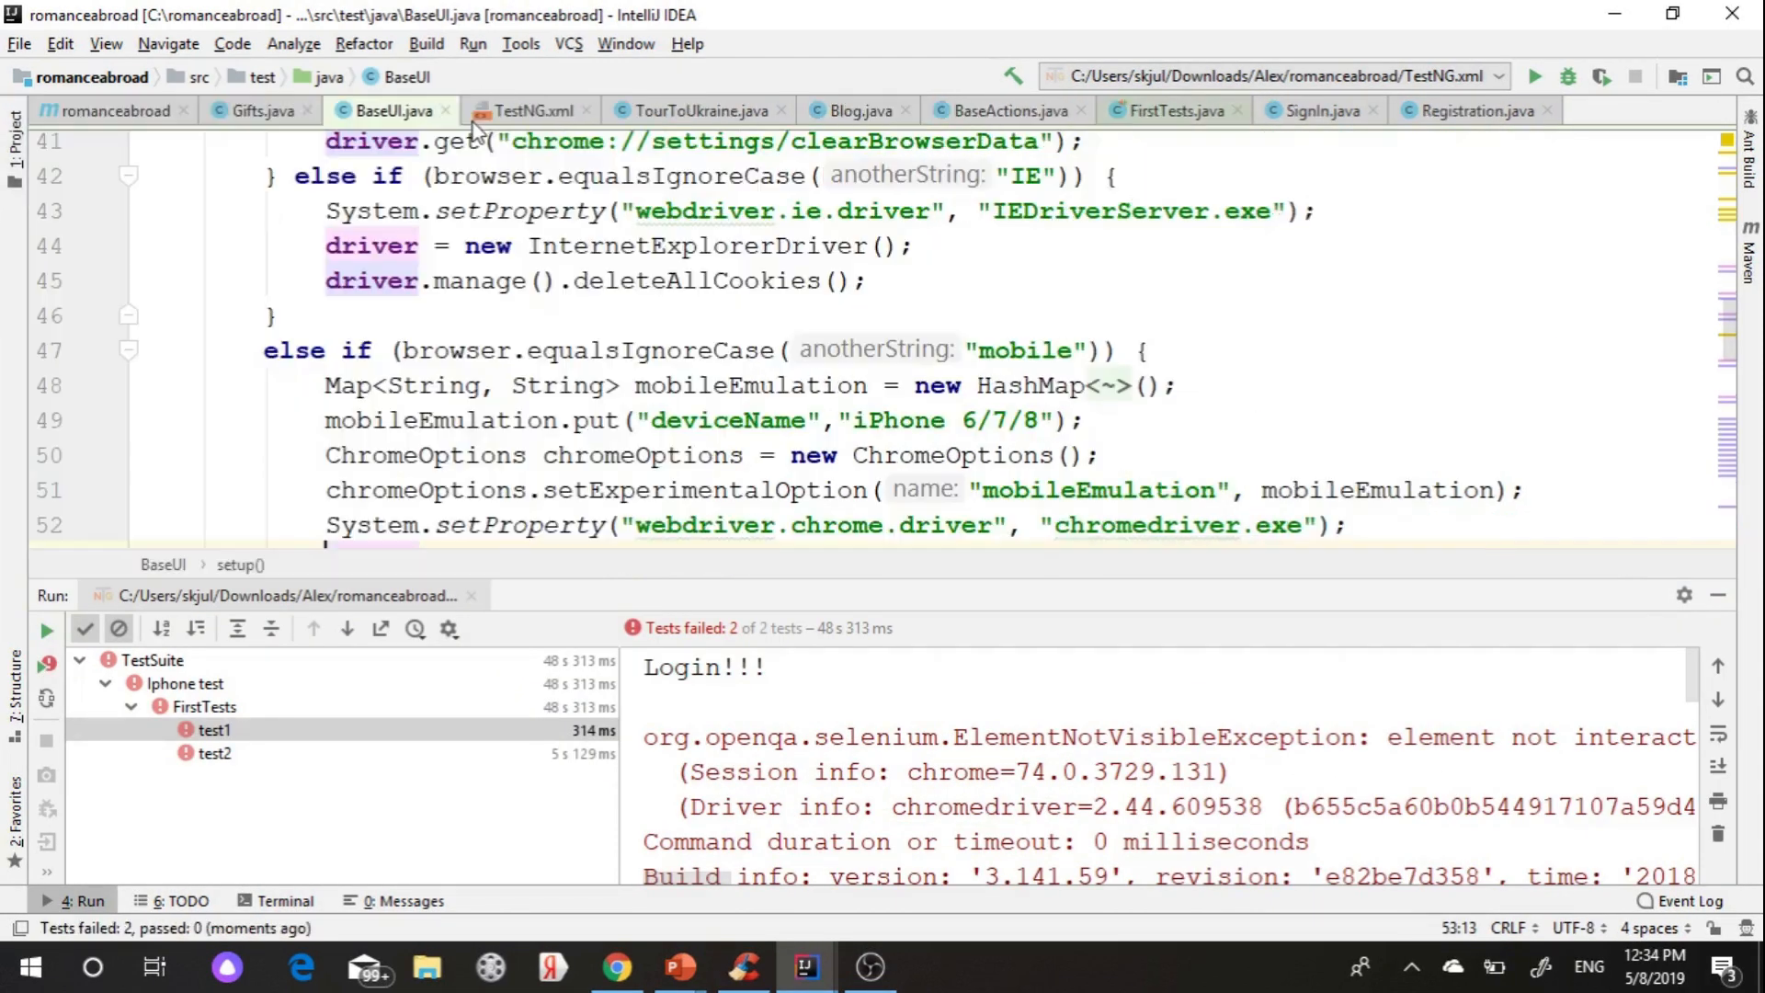
scroll(down, 3)
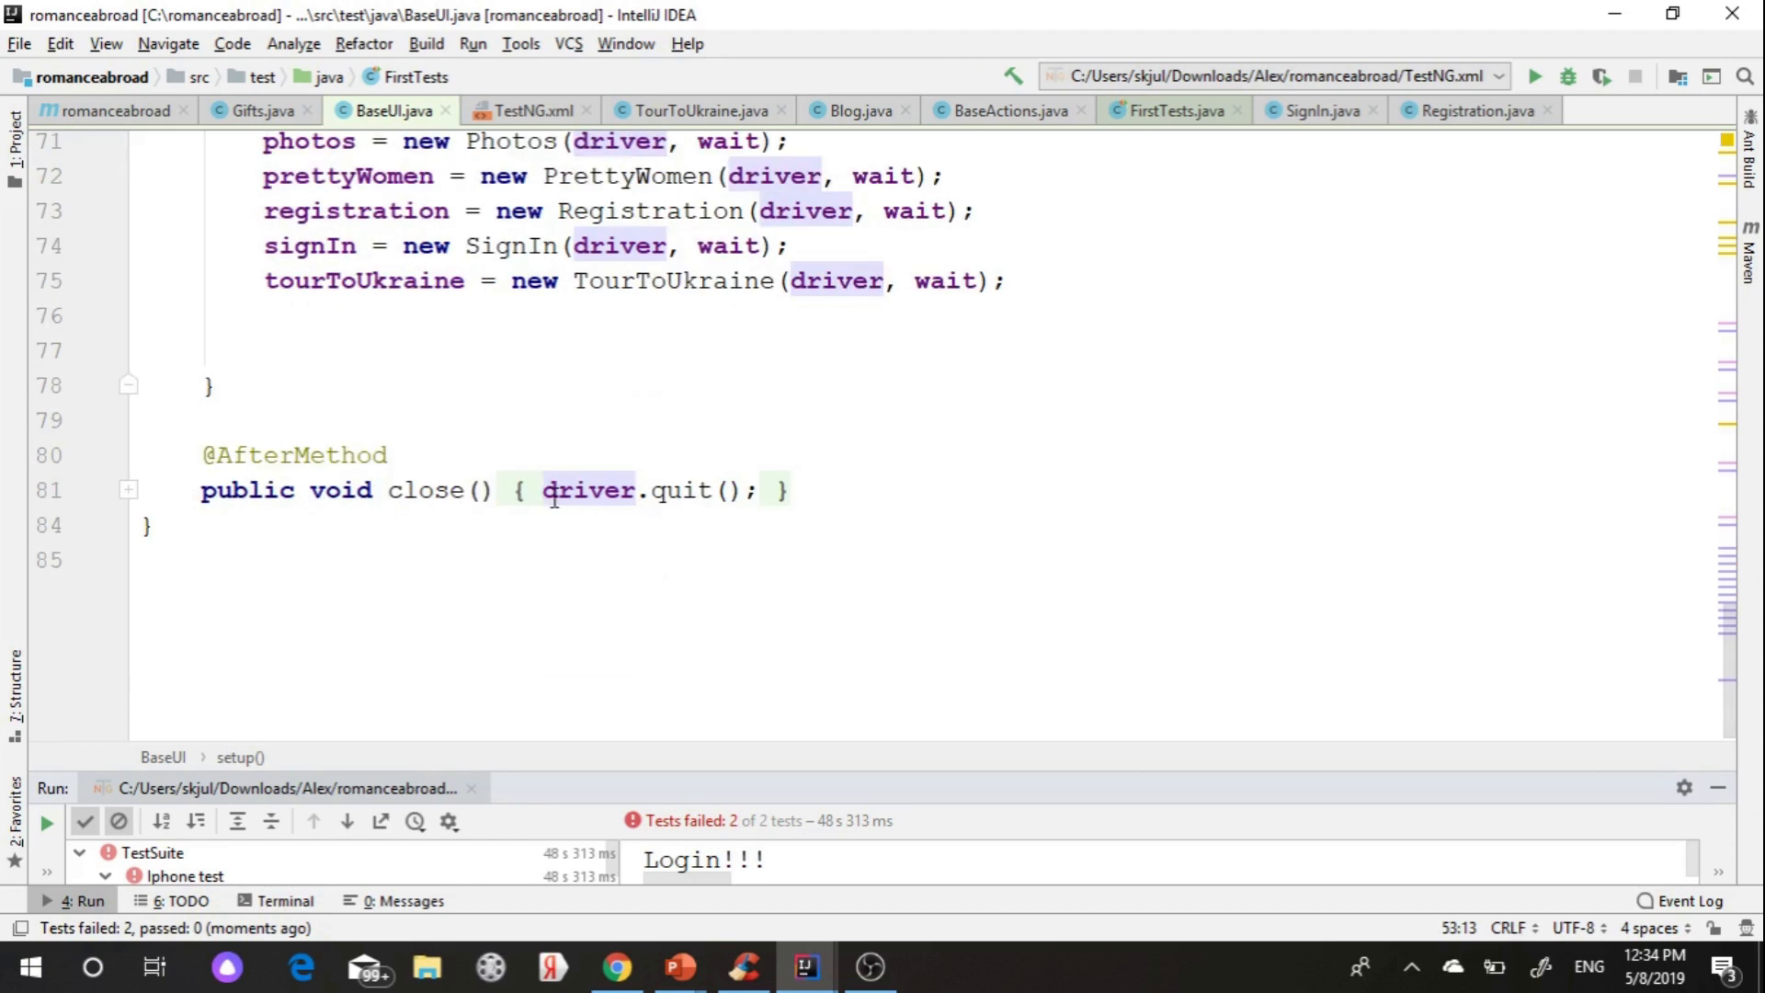
click(545, 490)
text(//)
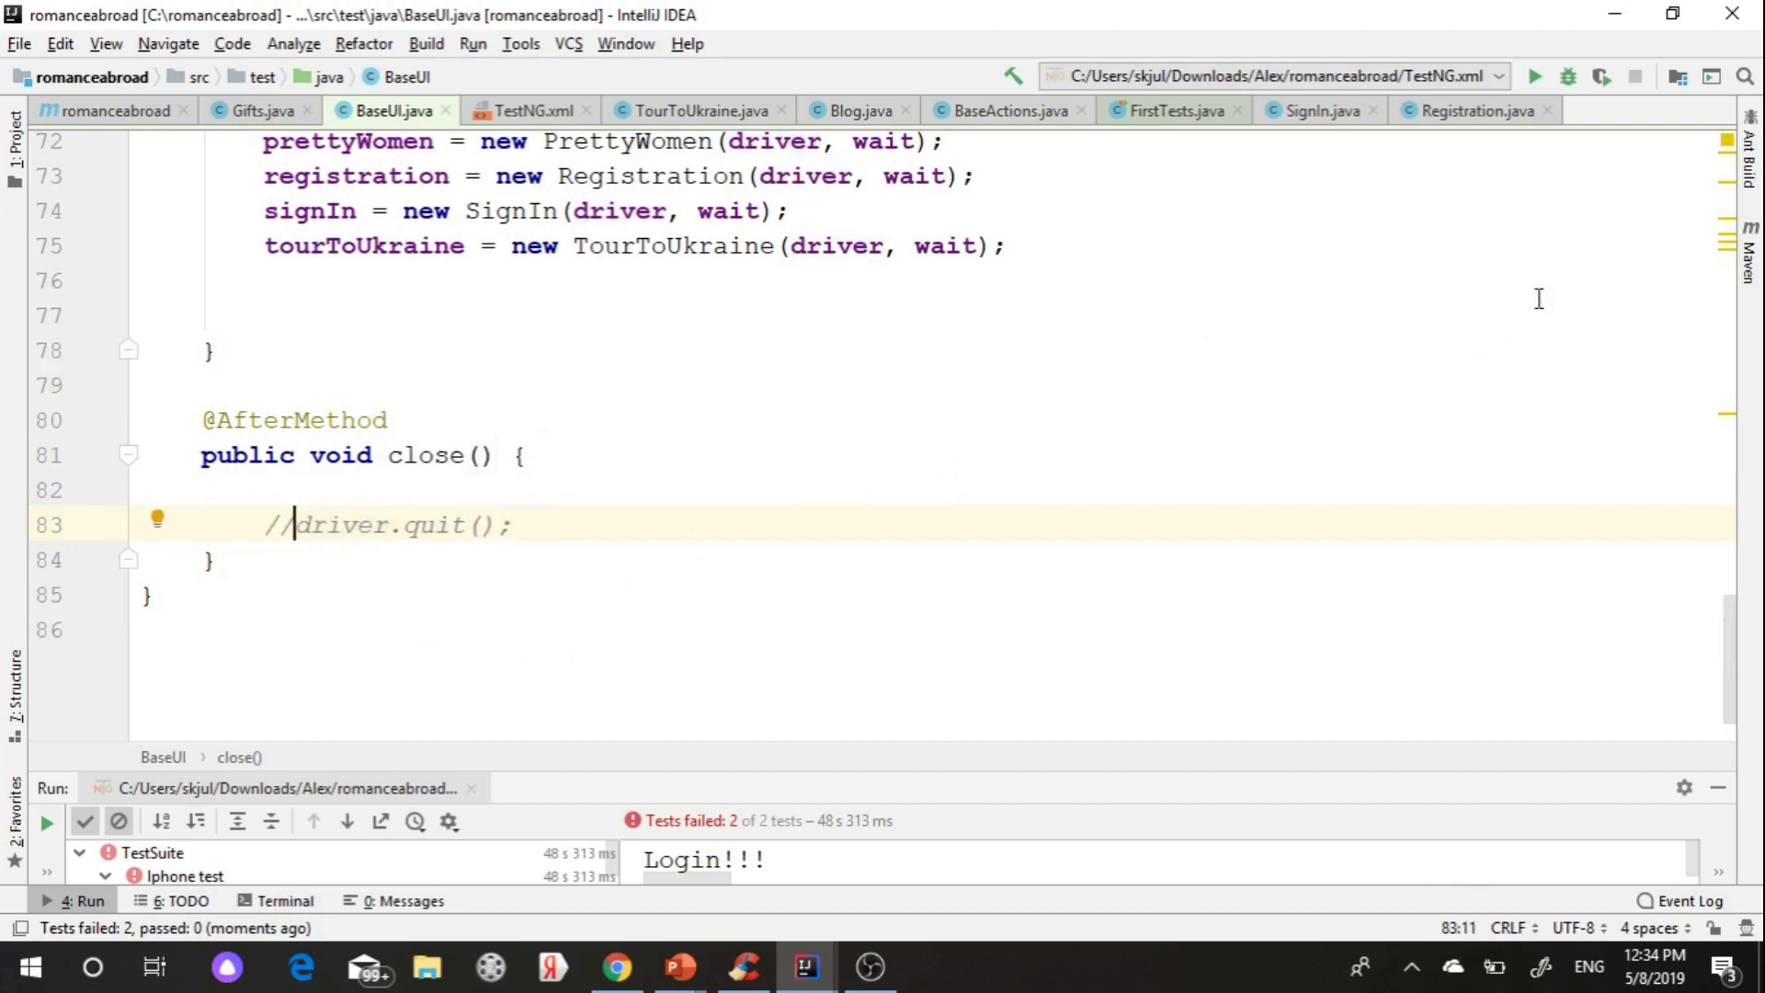
mouse_move(1543, 129)
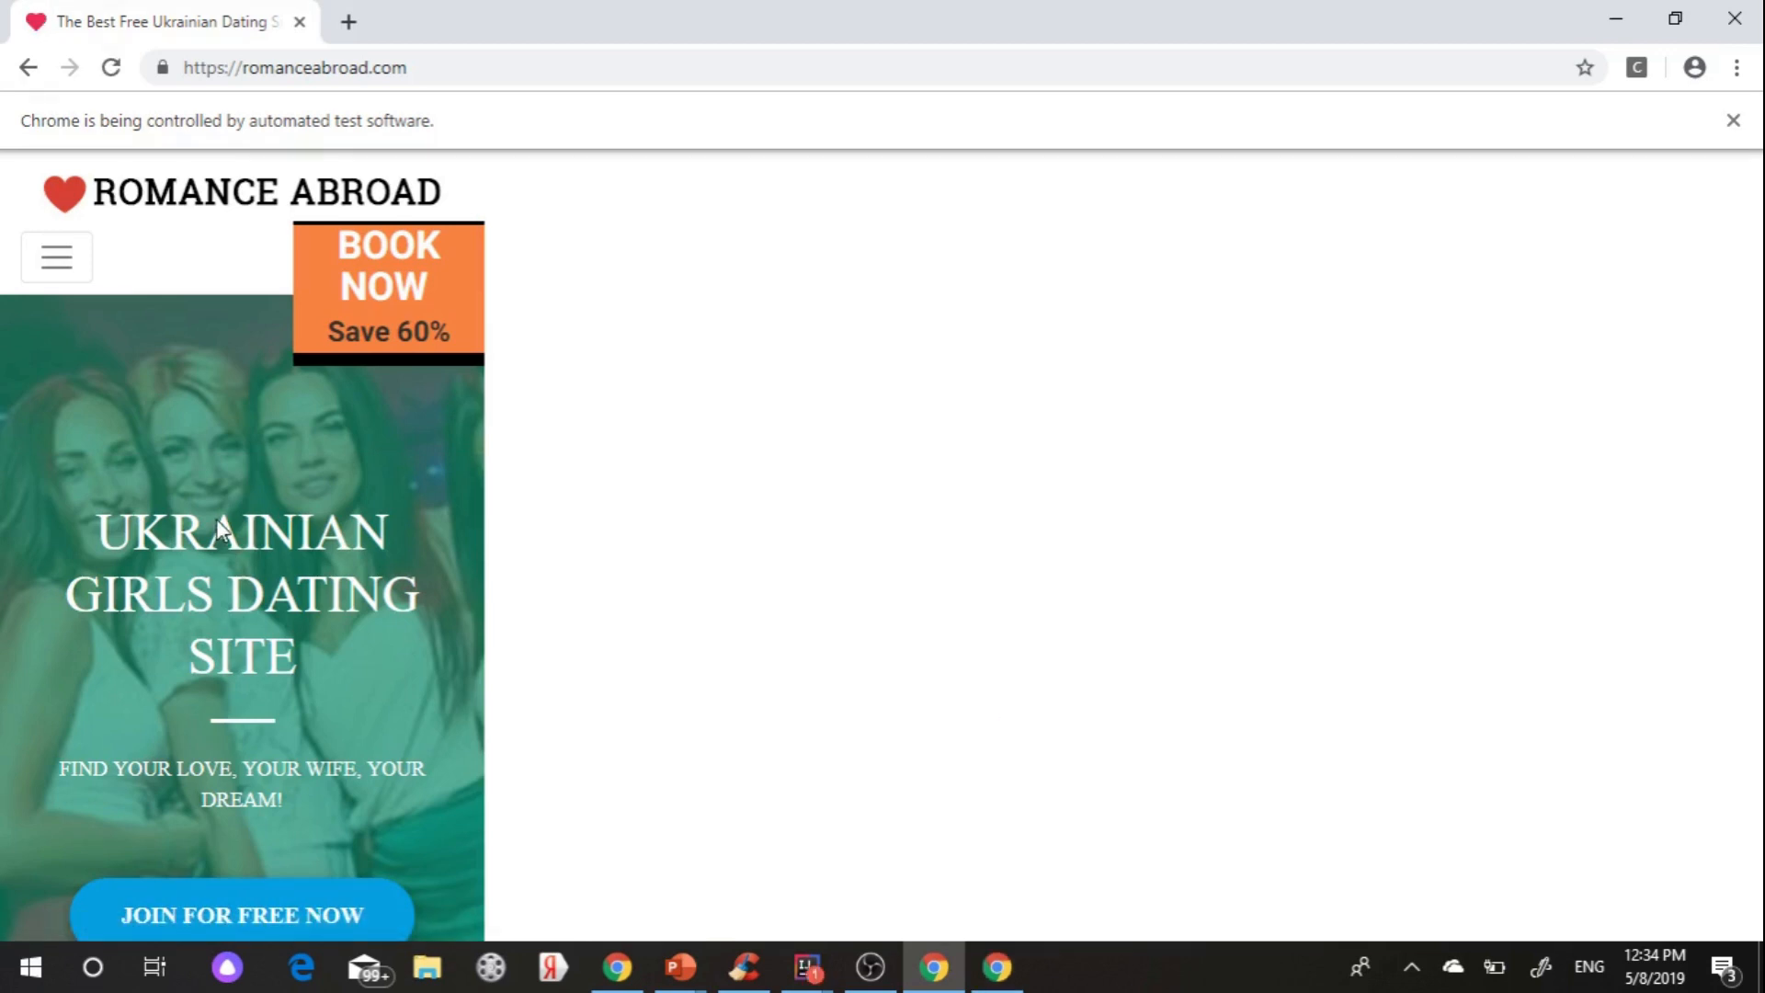
click(803, 966)
text(//span[@)
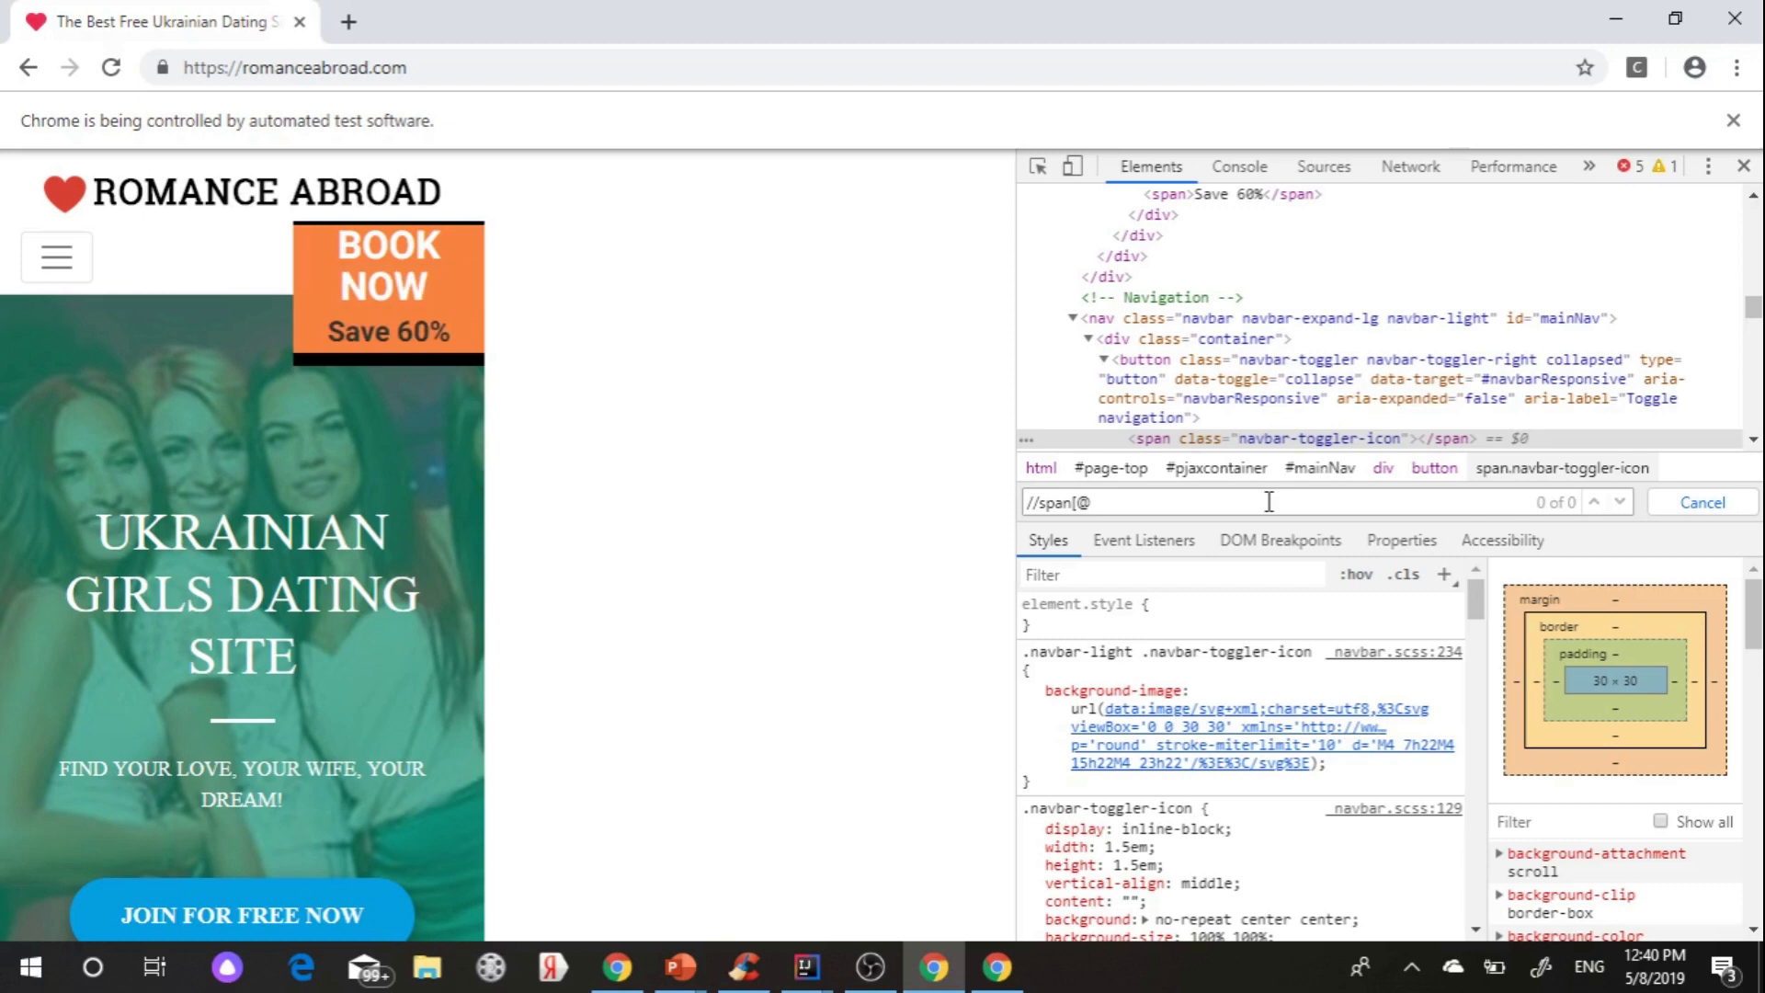
text(class=)
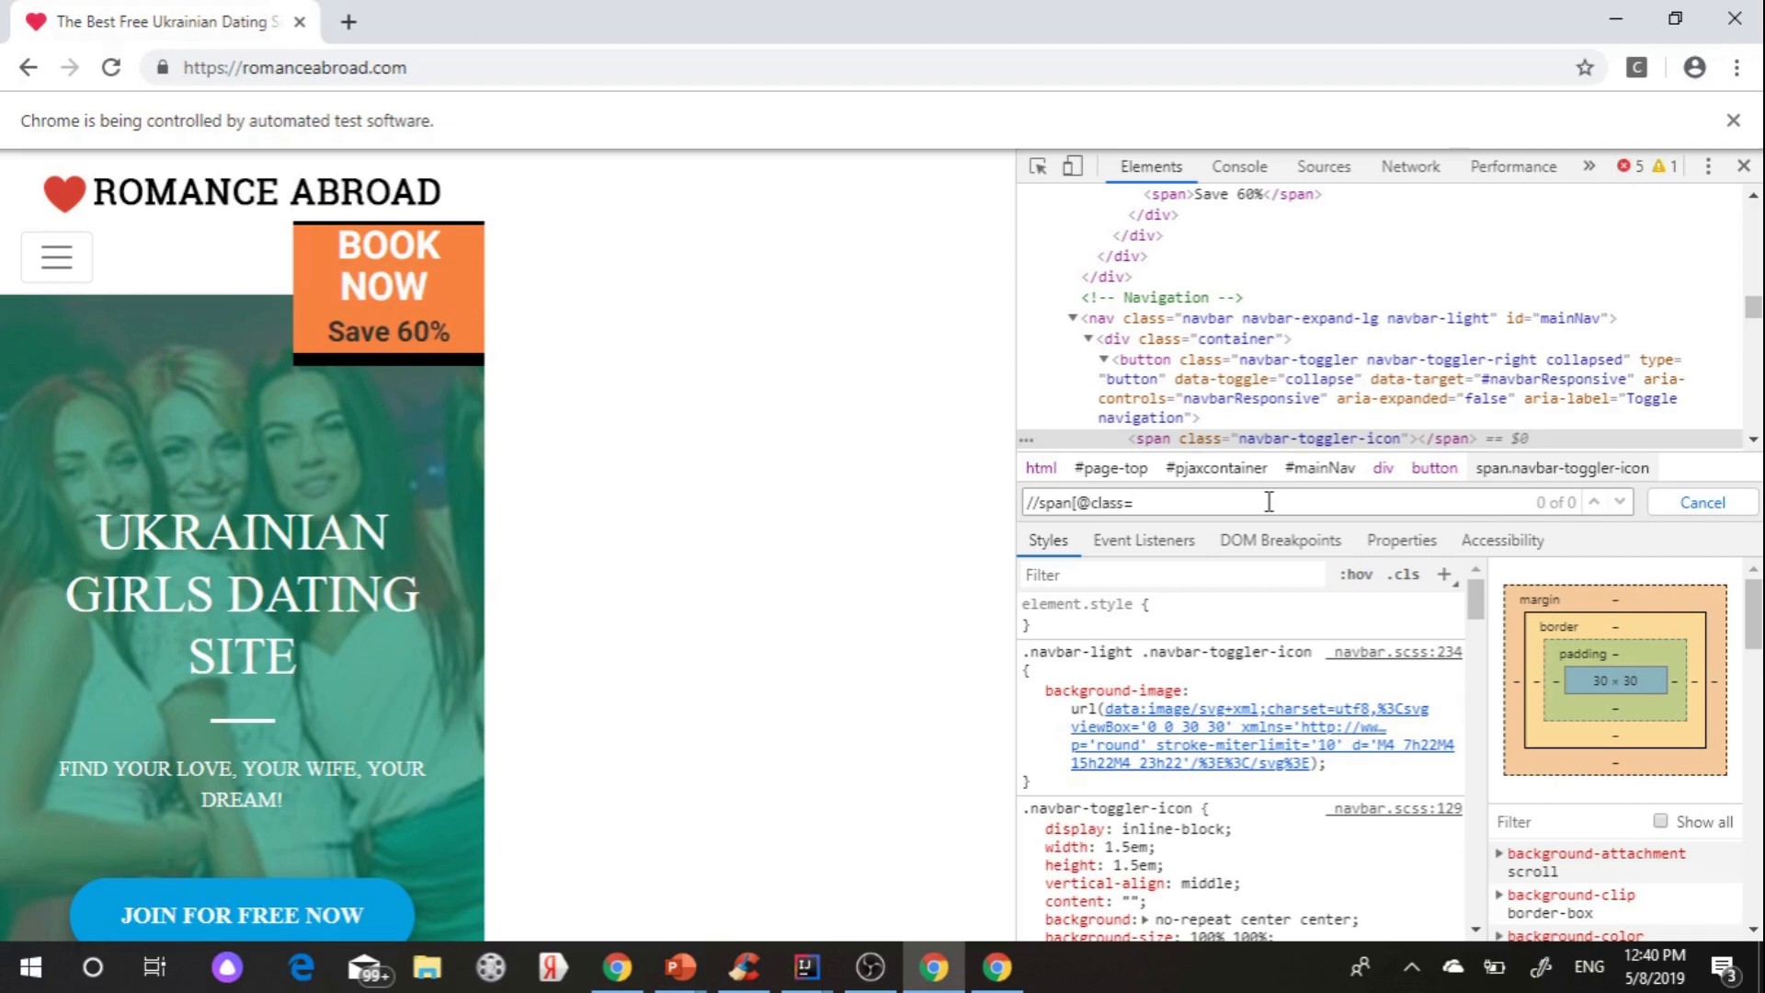
text('navbar-toggler-icon'])
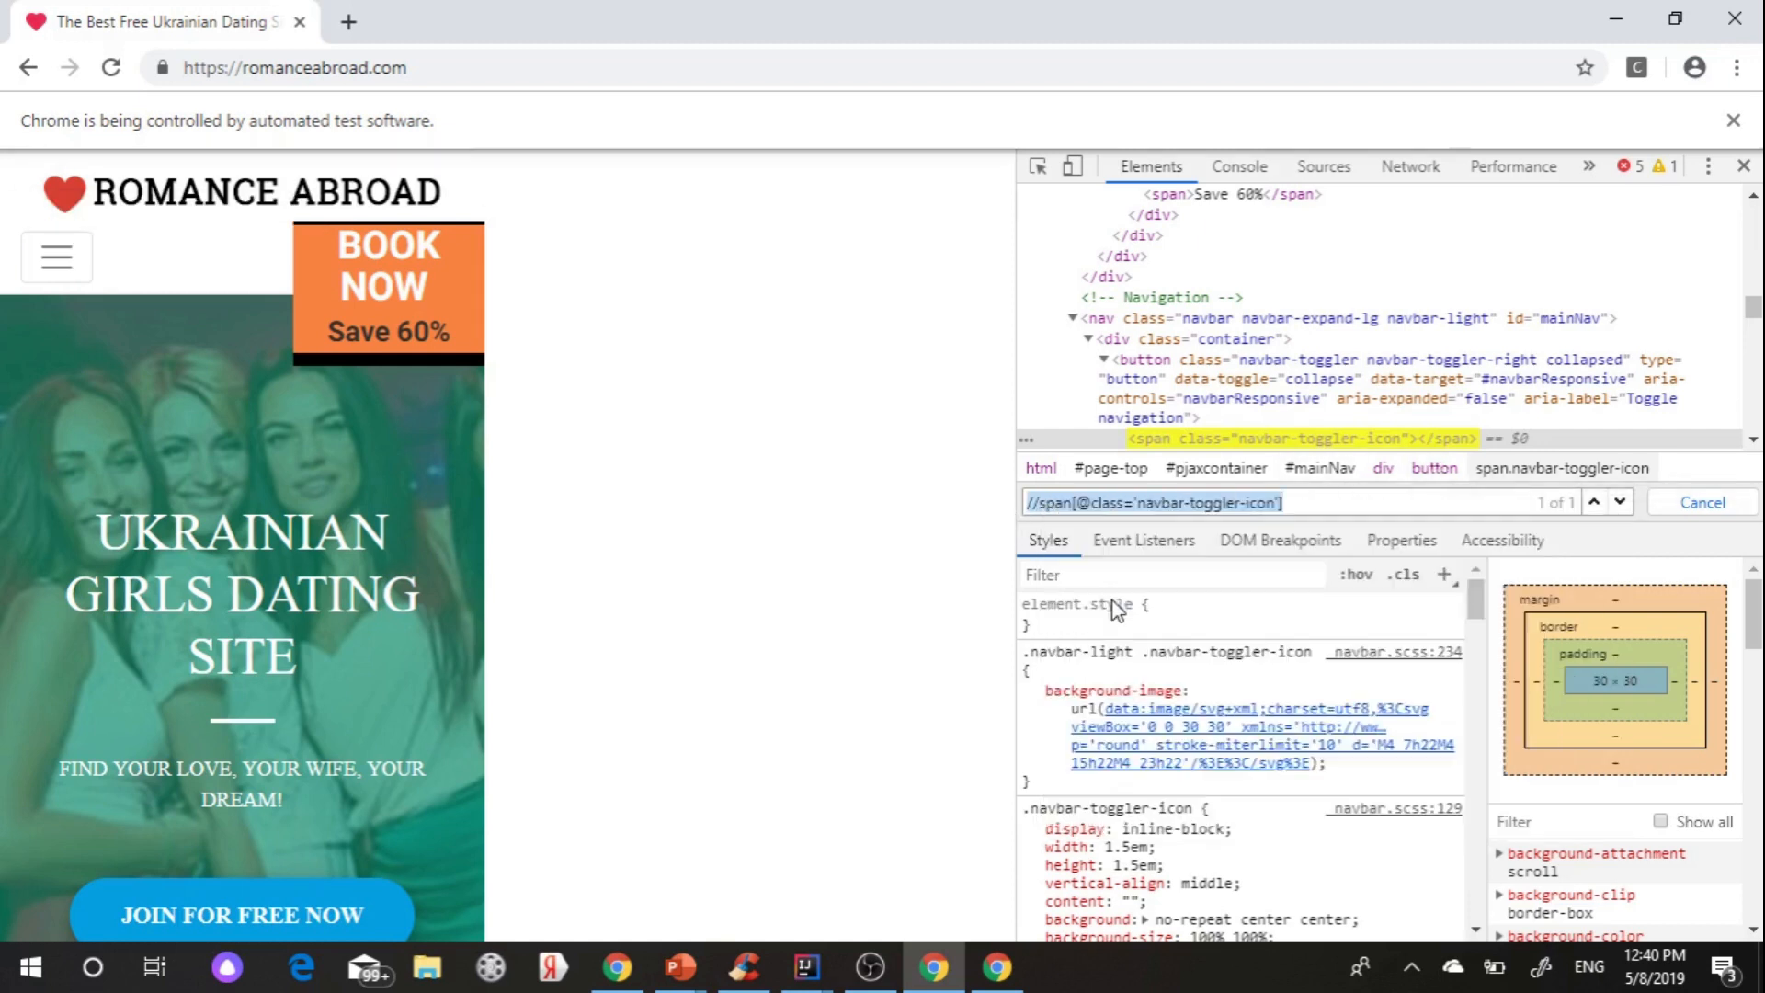
click(802, 966)
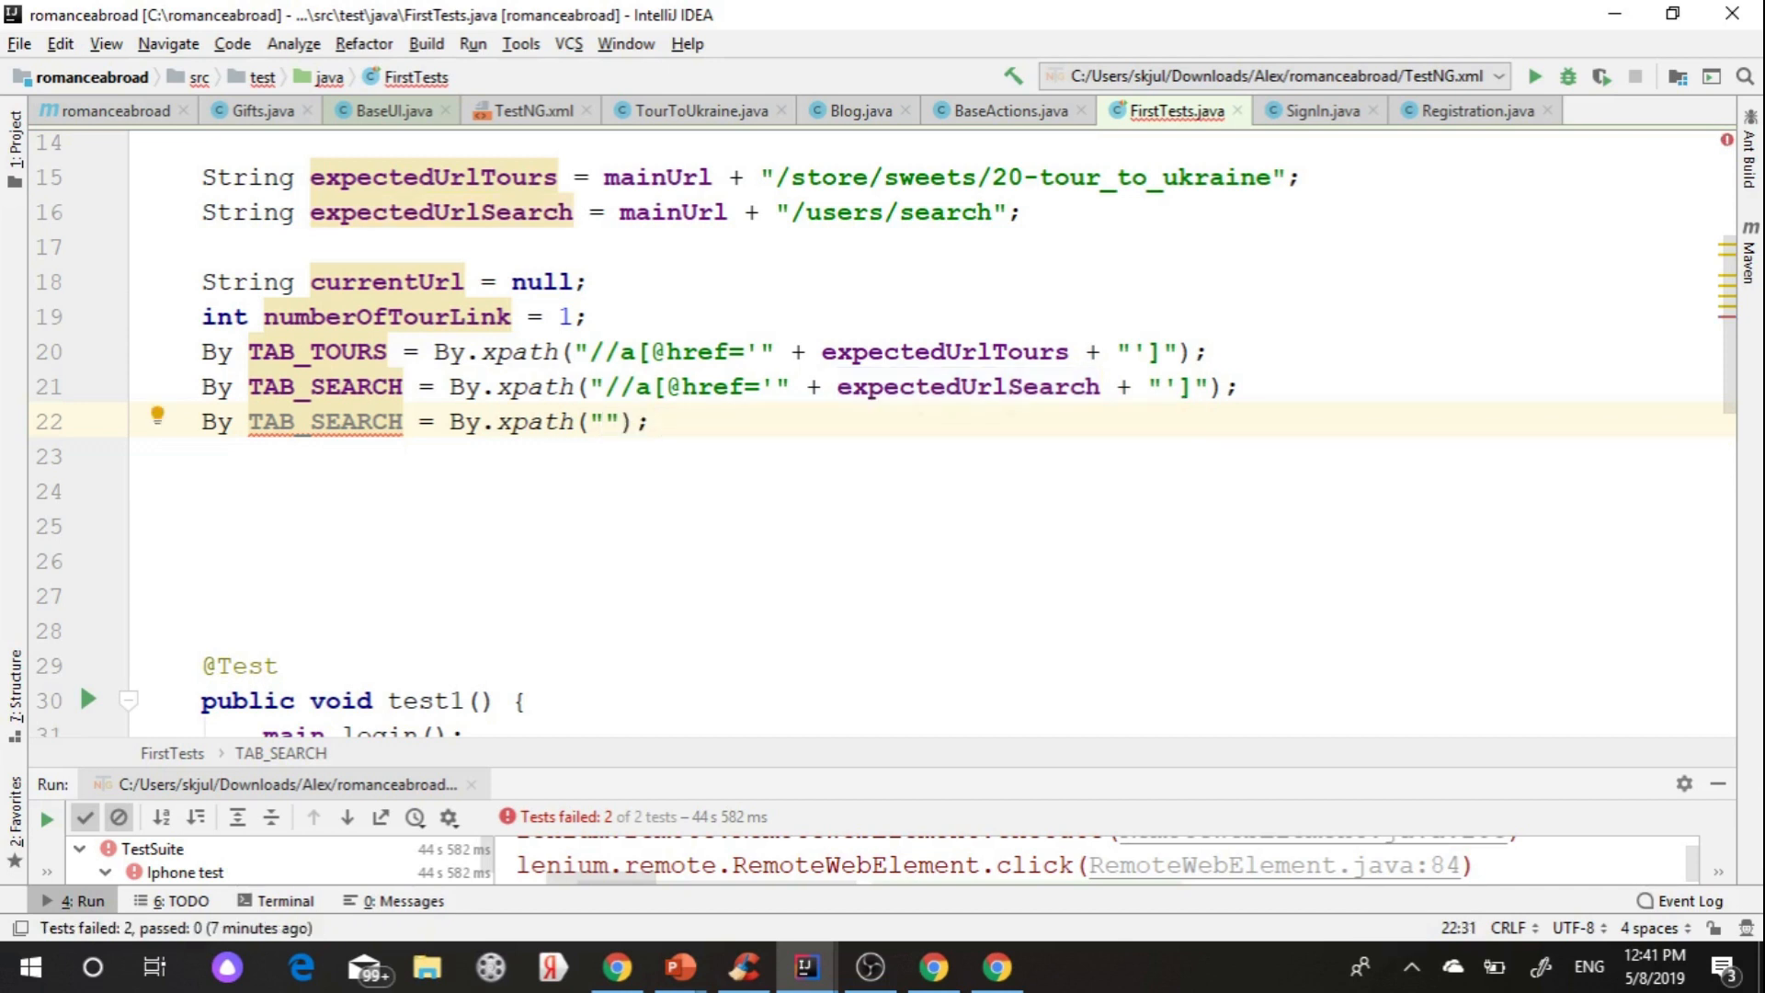
- Paste the navbar-toggler-icon xpath and rename the line-22 field from TAB_SEARCH to MOBILE_MENU
text(//span[@class='navbar-toggler-icon'])
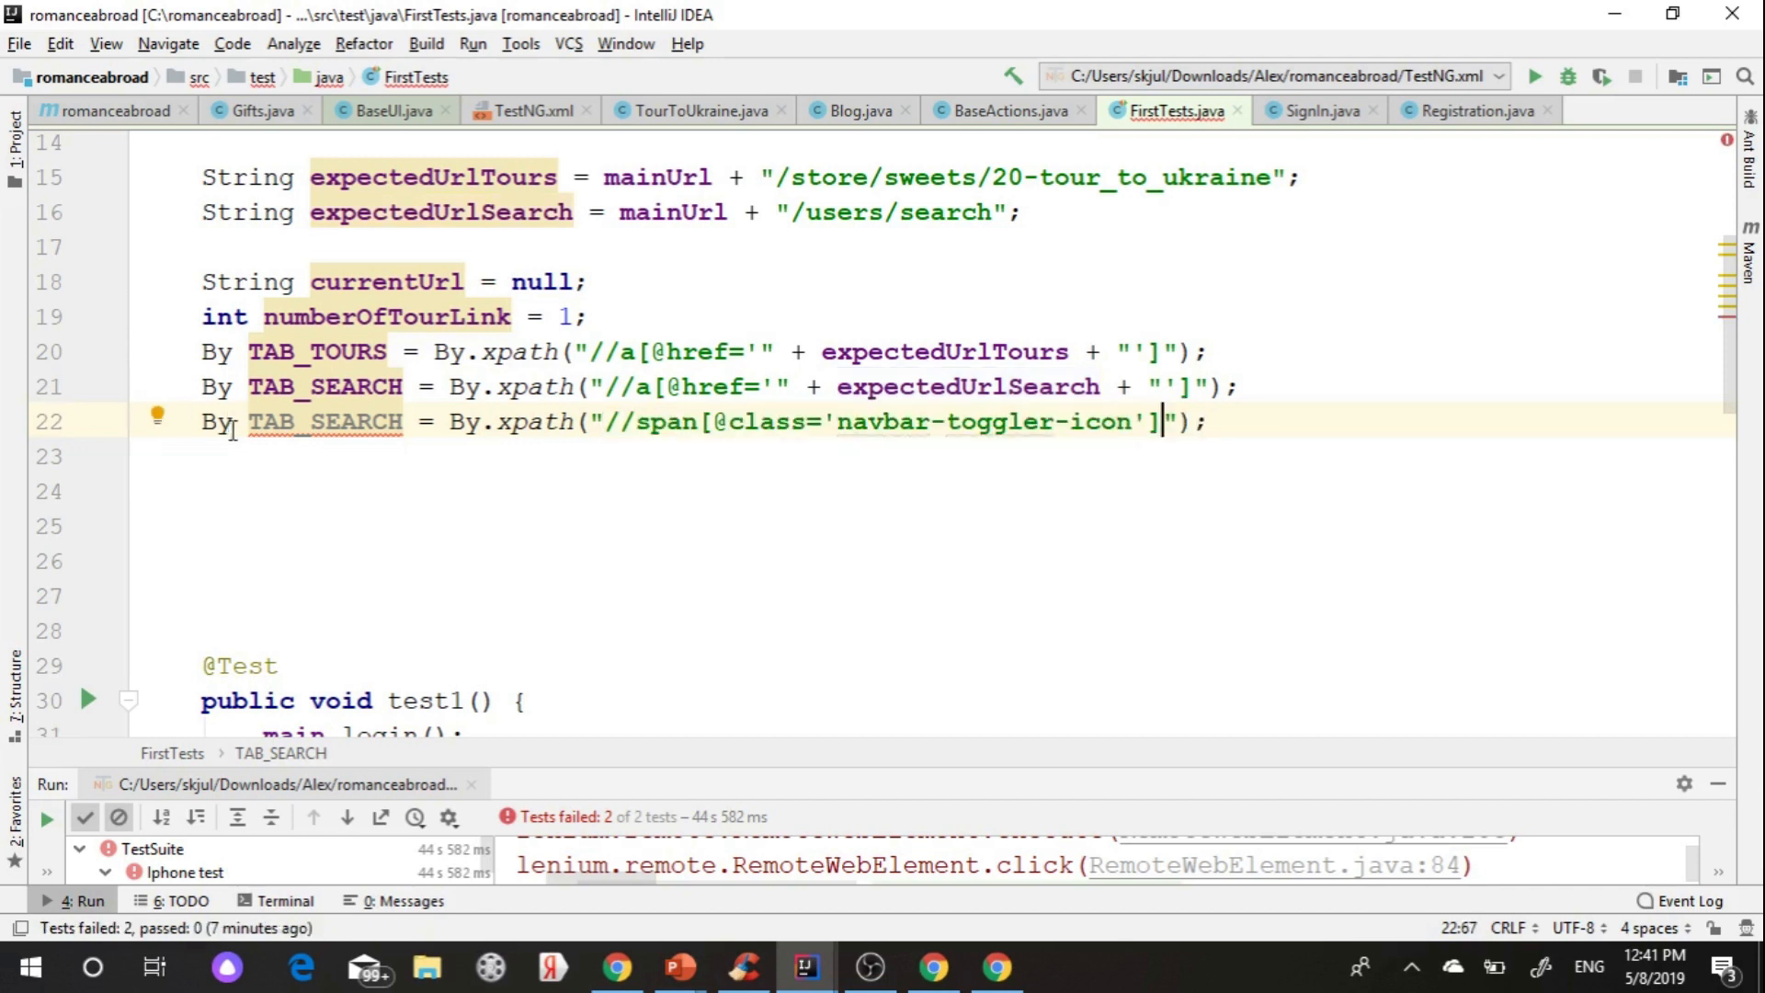
double_click(322, 421)
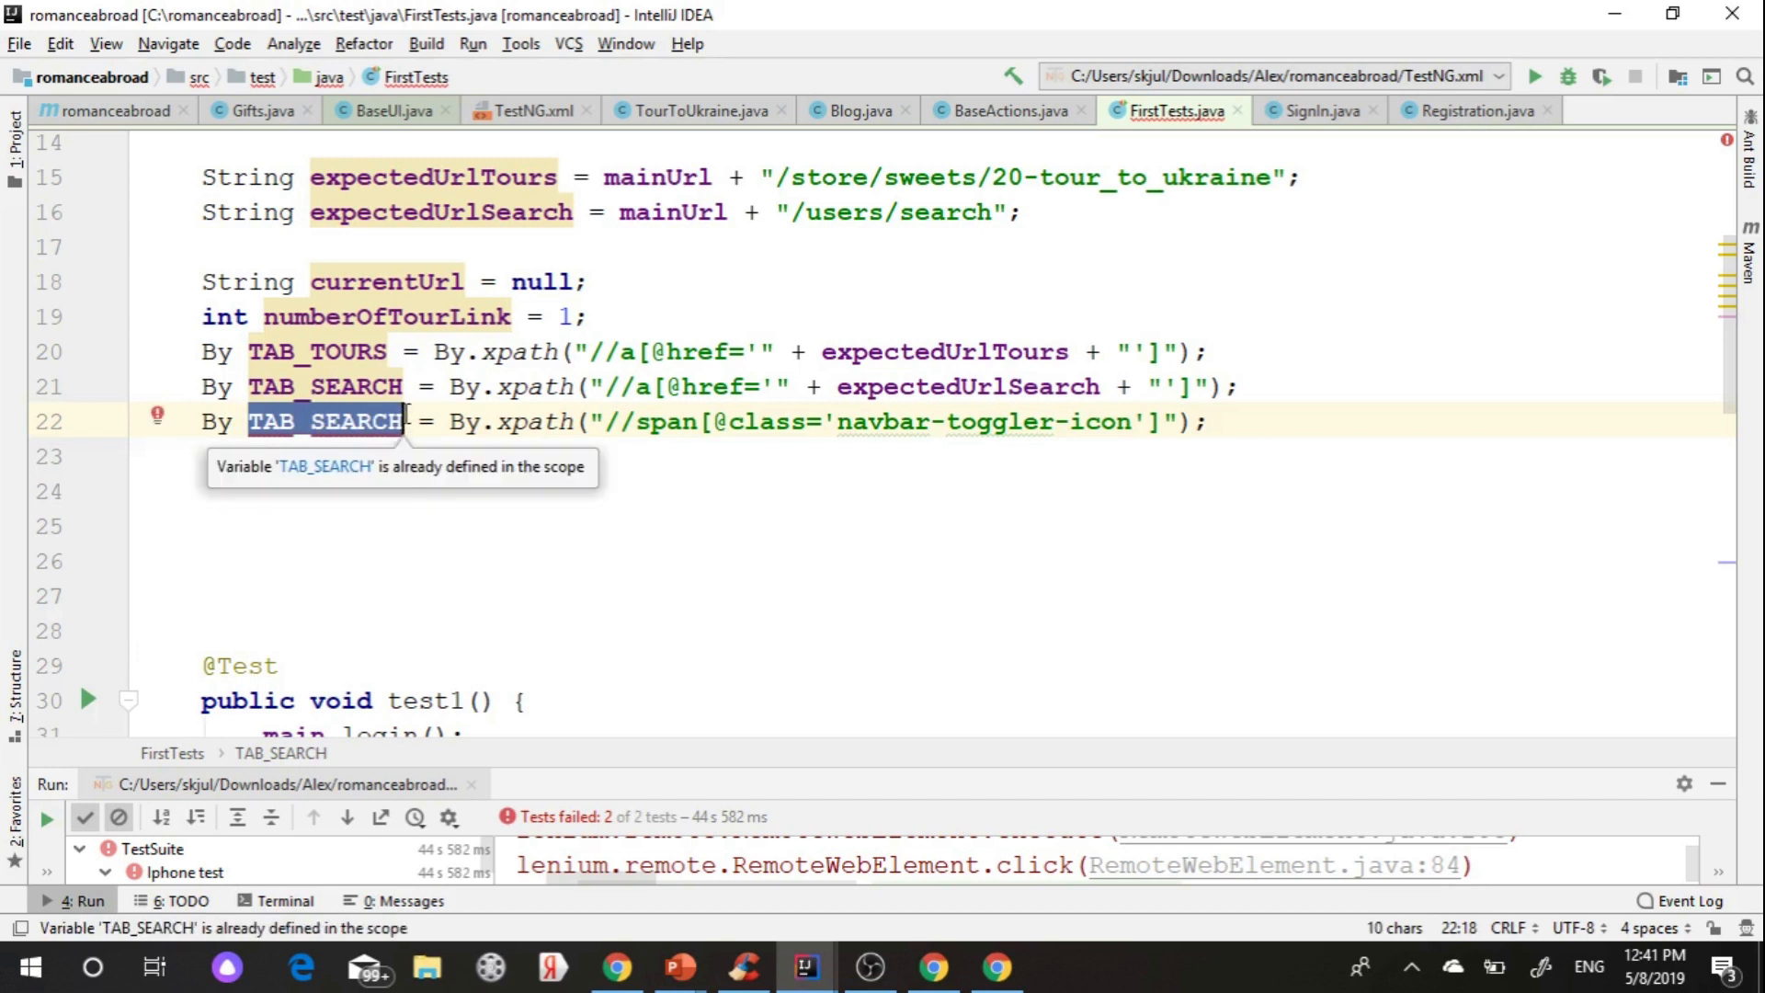
key(Delete)
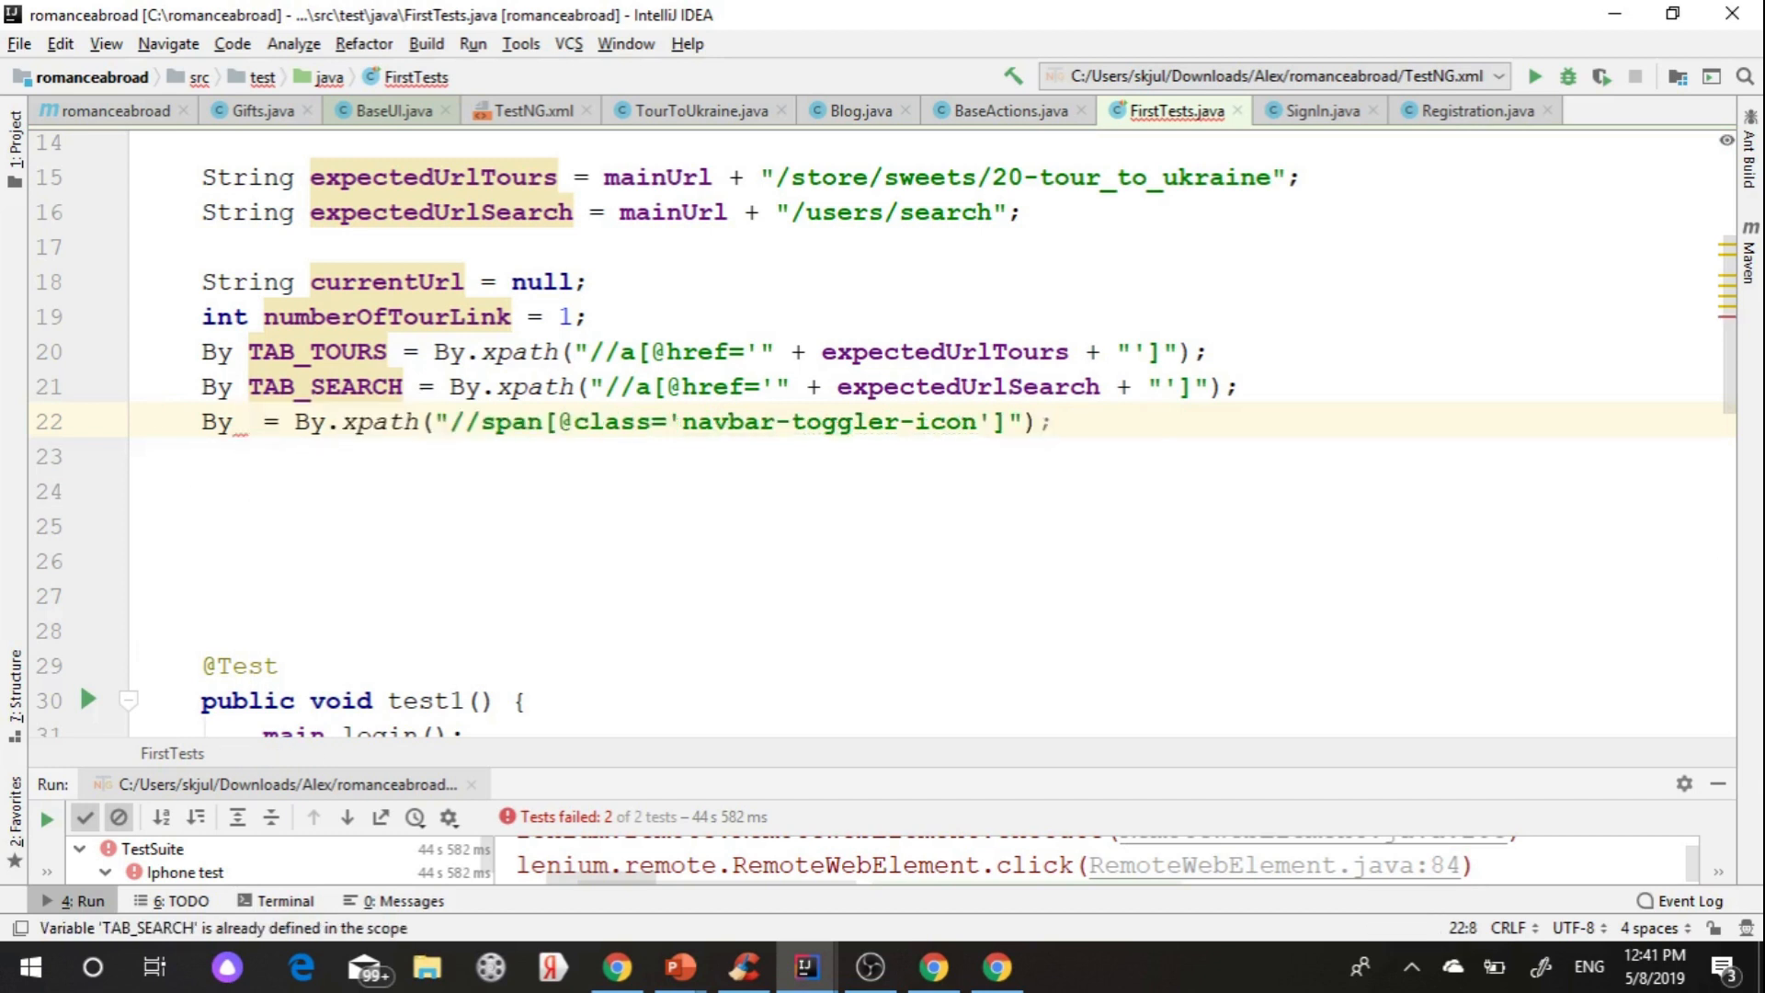
text(M)
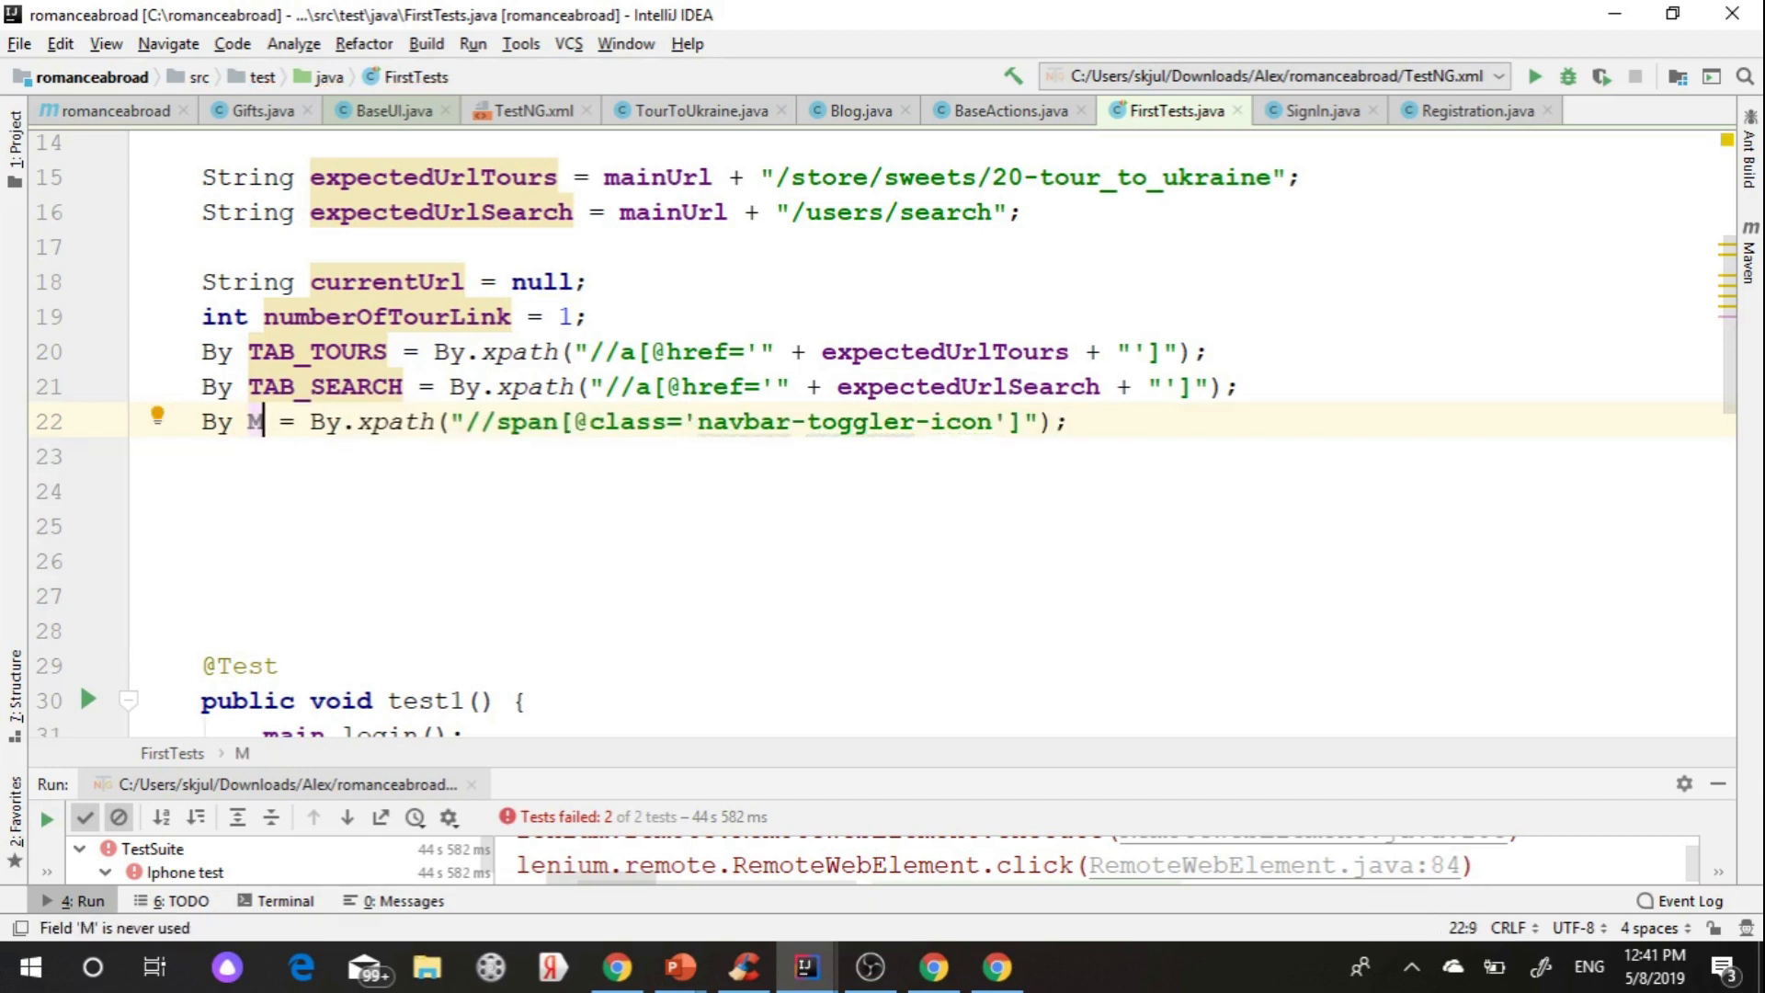
text(OBILE_MENU)
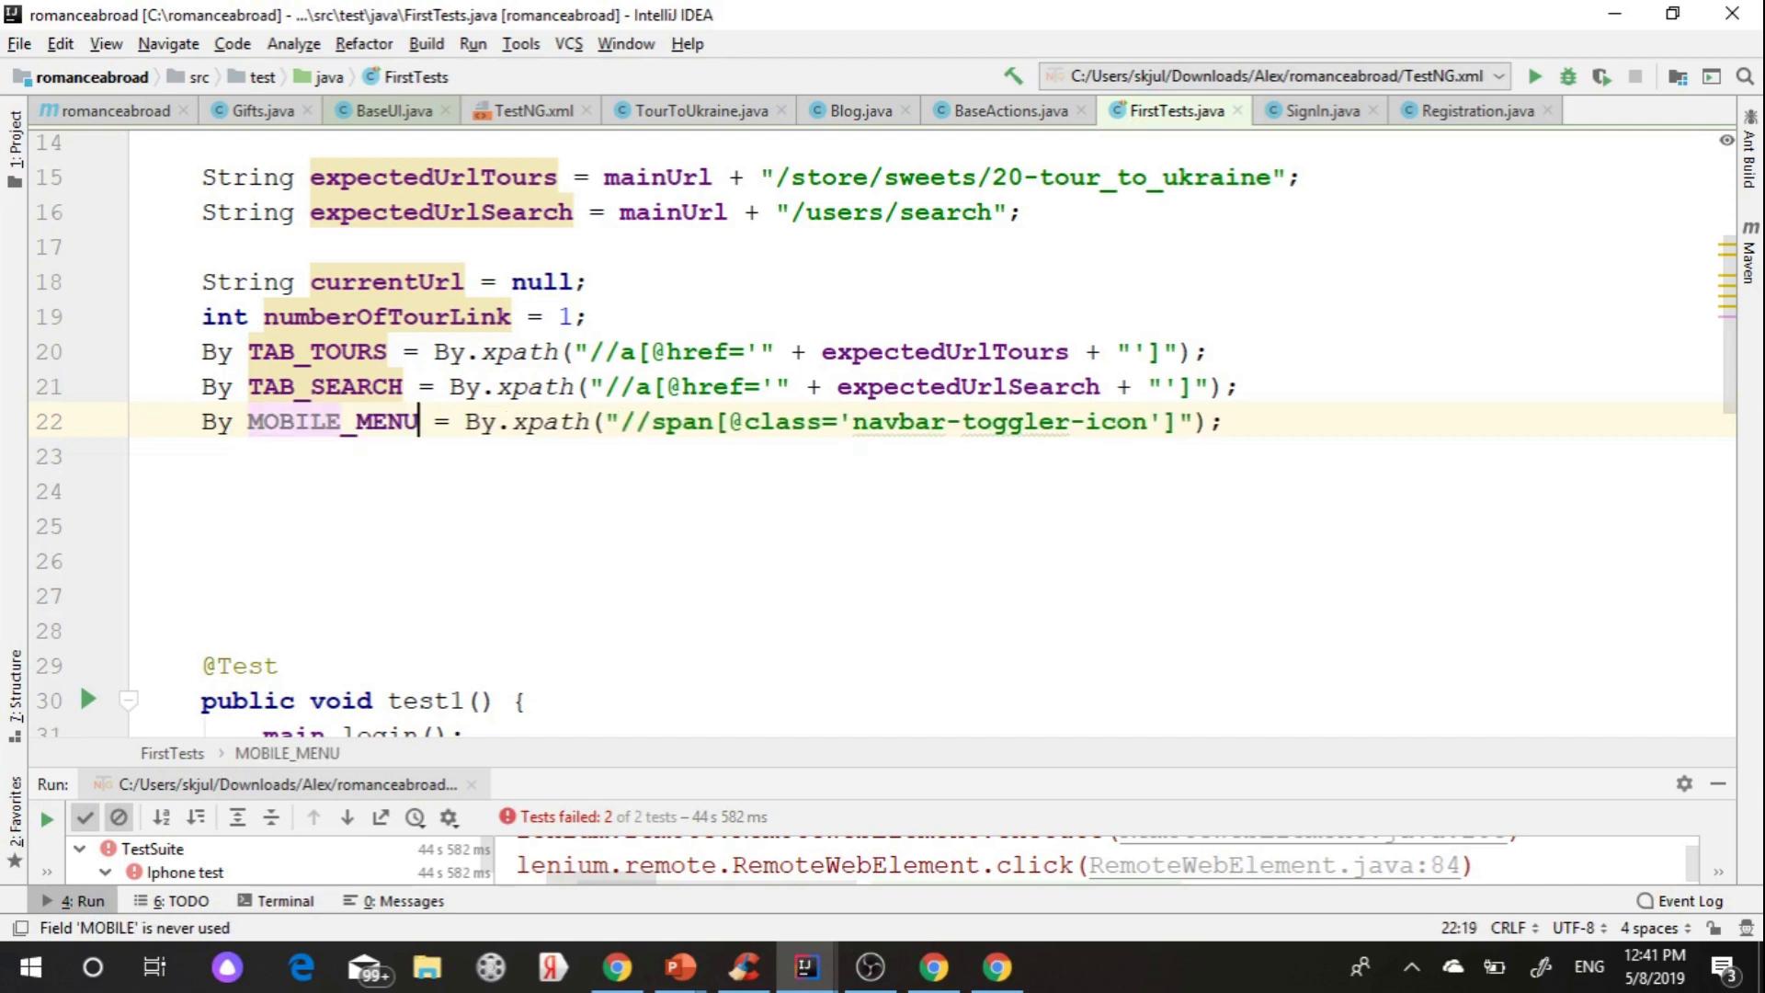
click(897, 526)
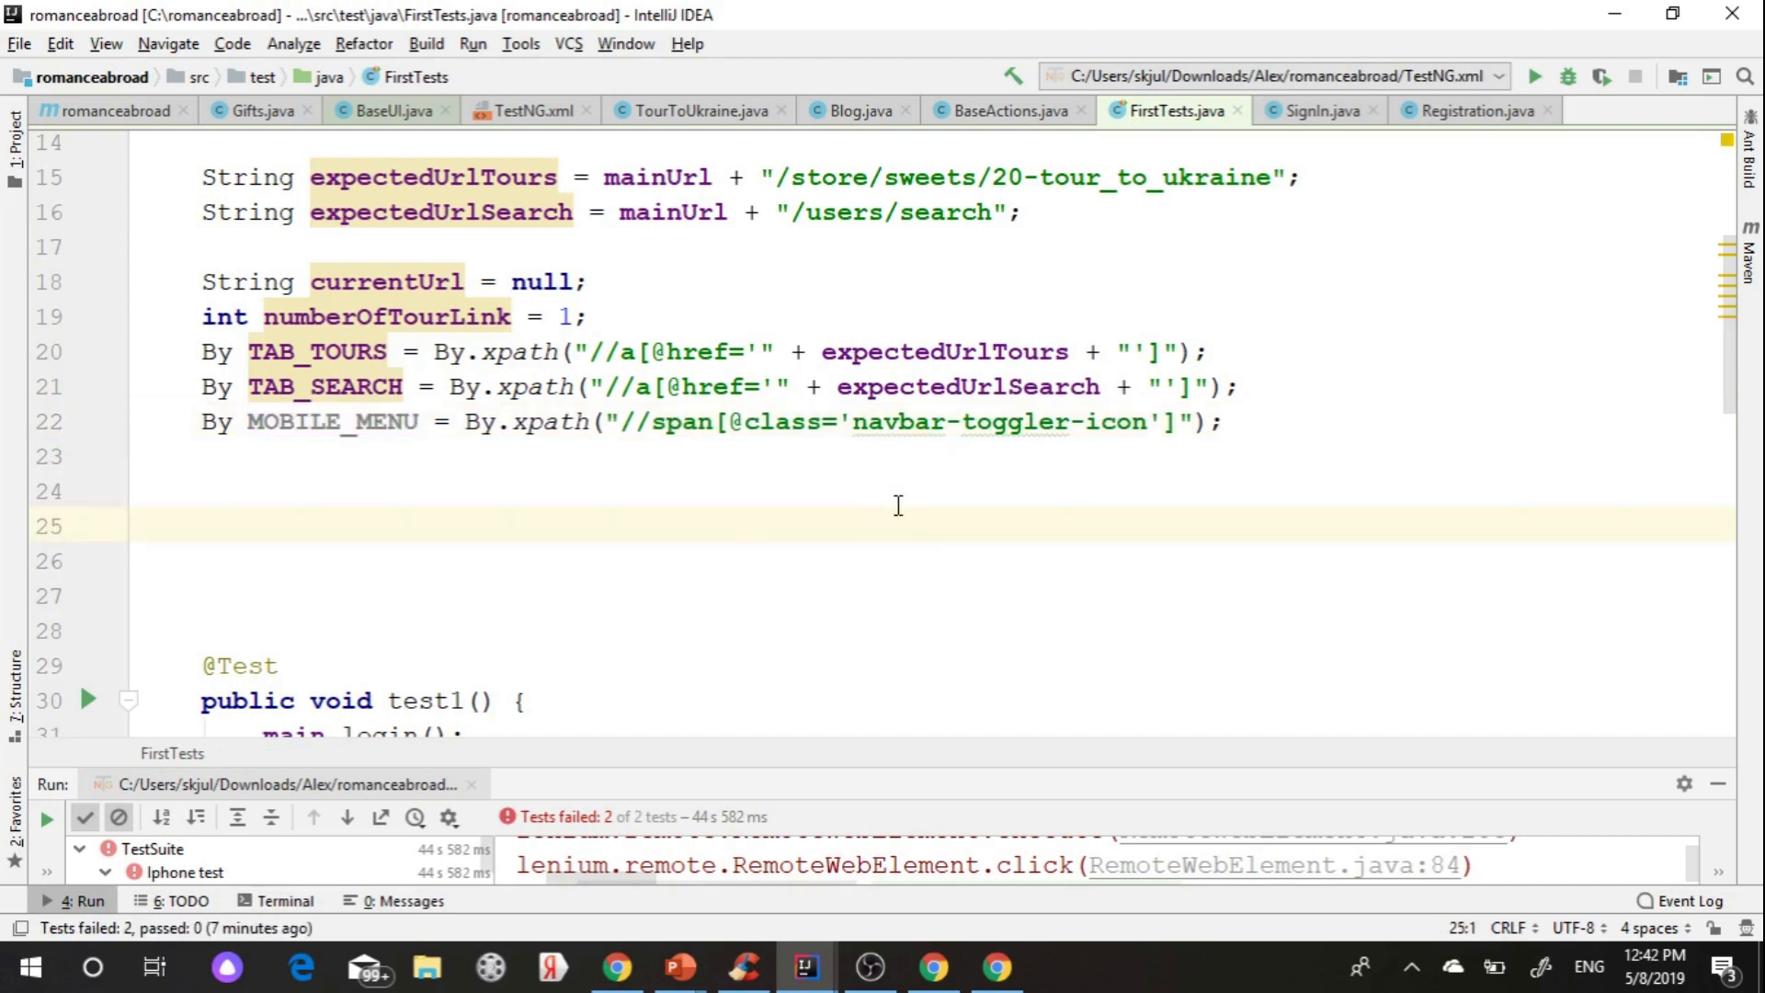
scroll(down, 3)
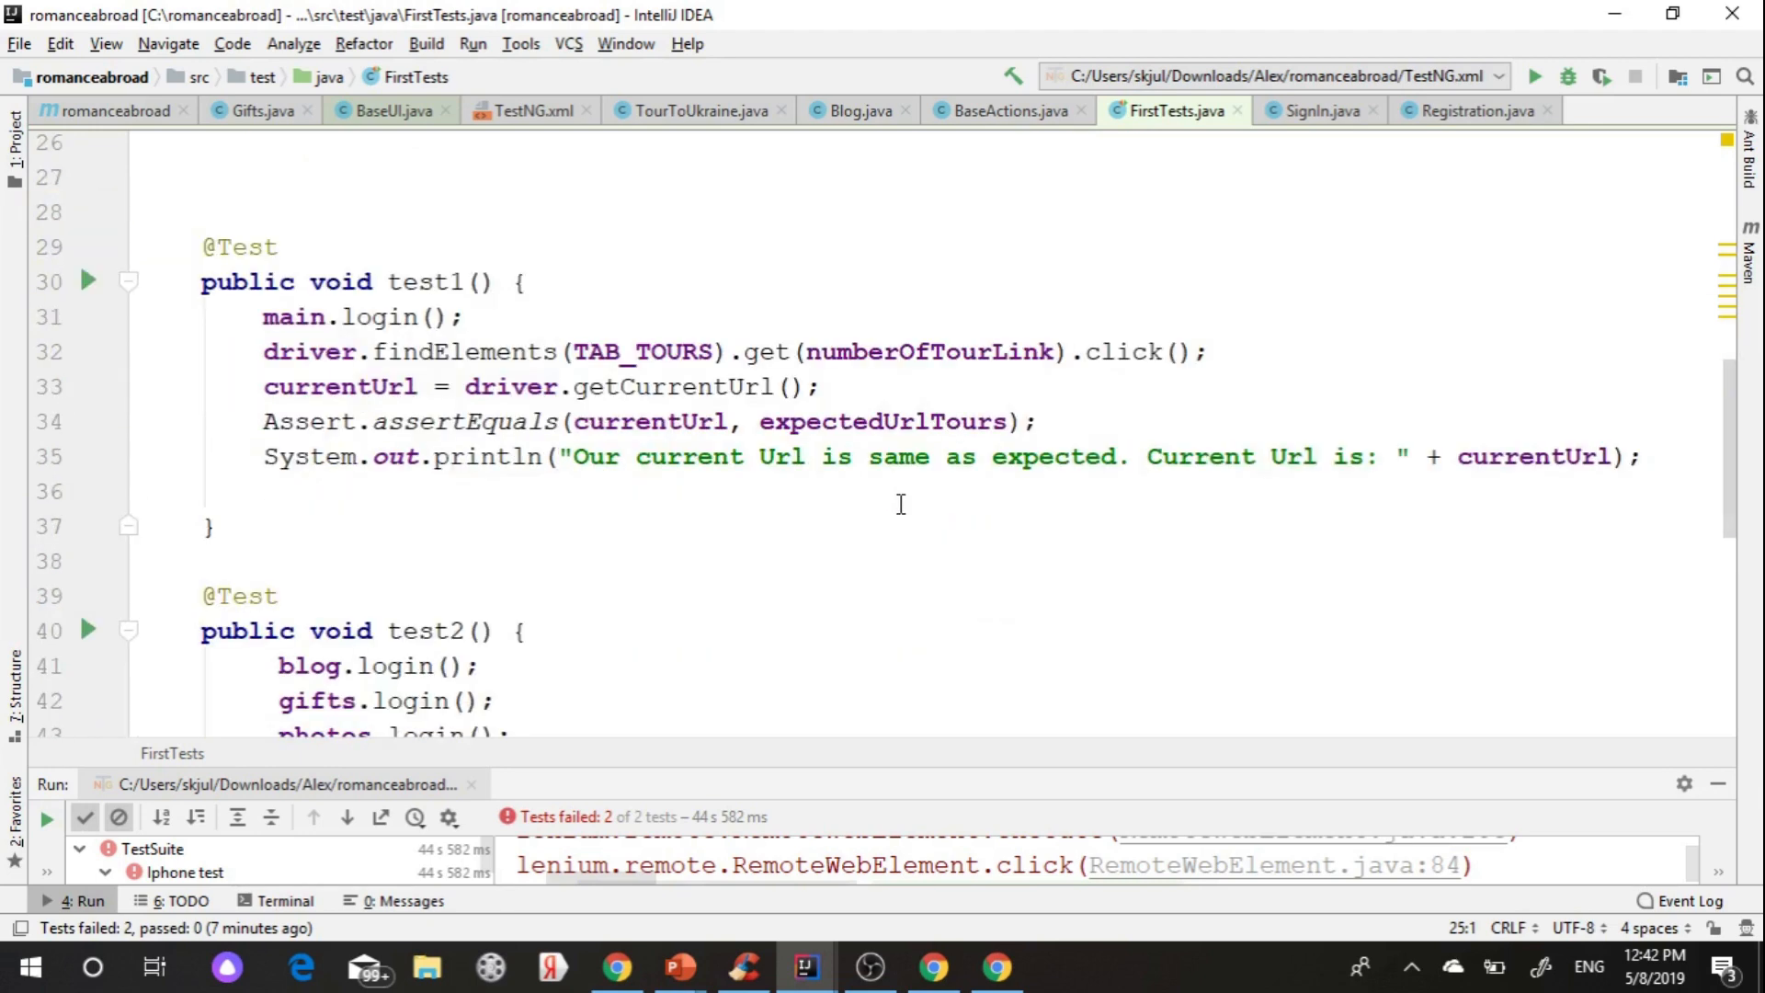
- Give test1 in FirstTests.java an ITestContext context parameter and add a blank line before main.login()
scroll(down, 3)
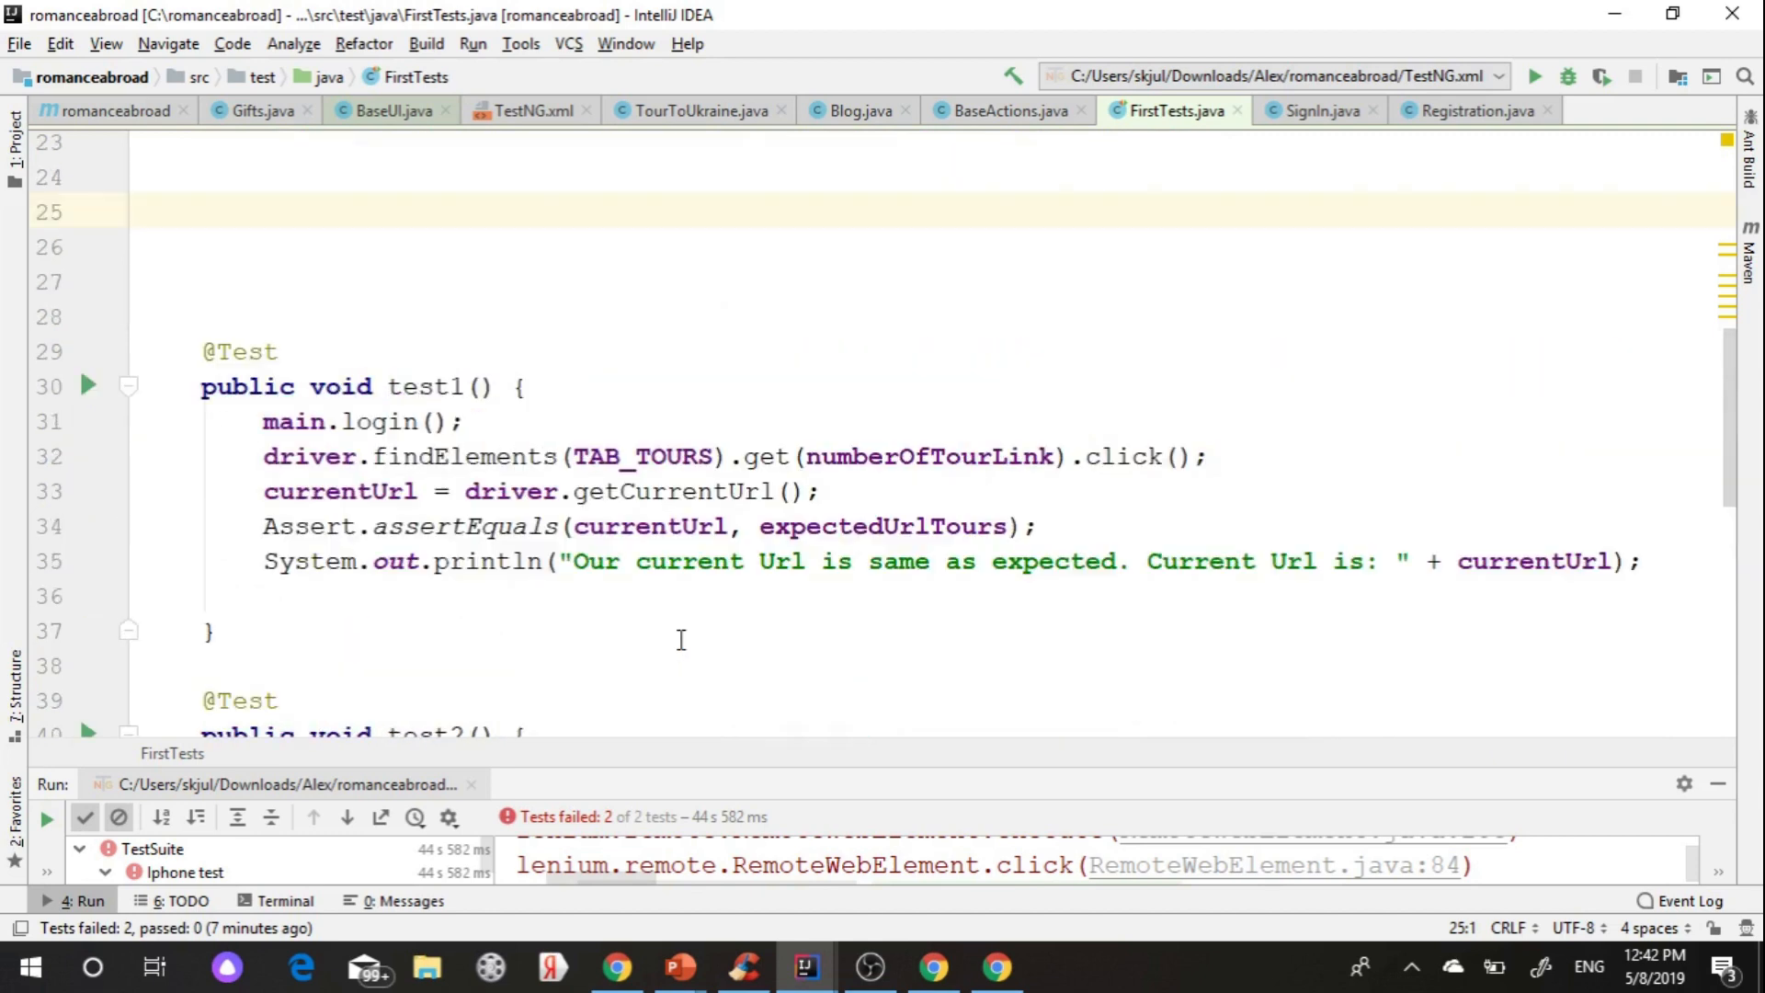
scroll(down, 3)
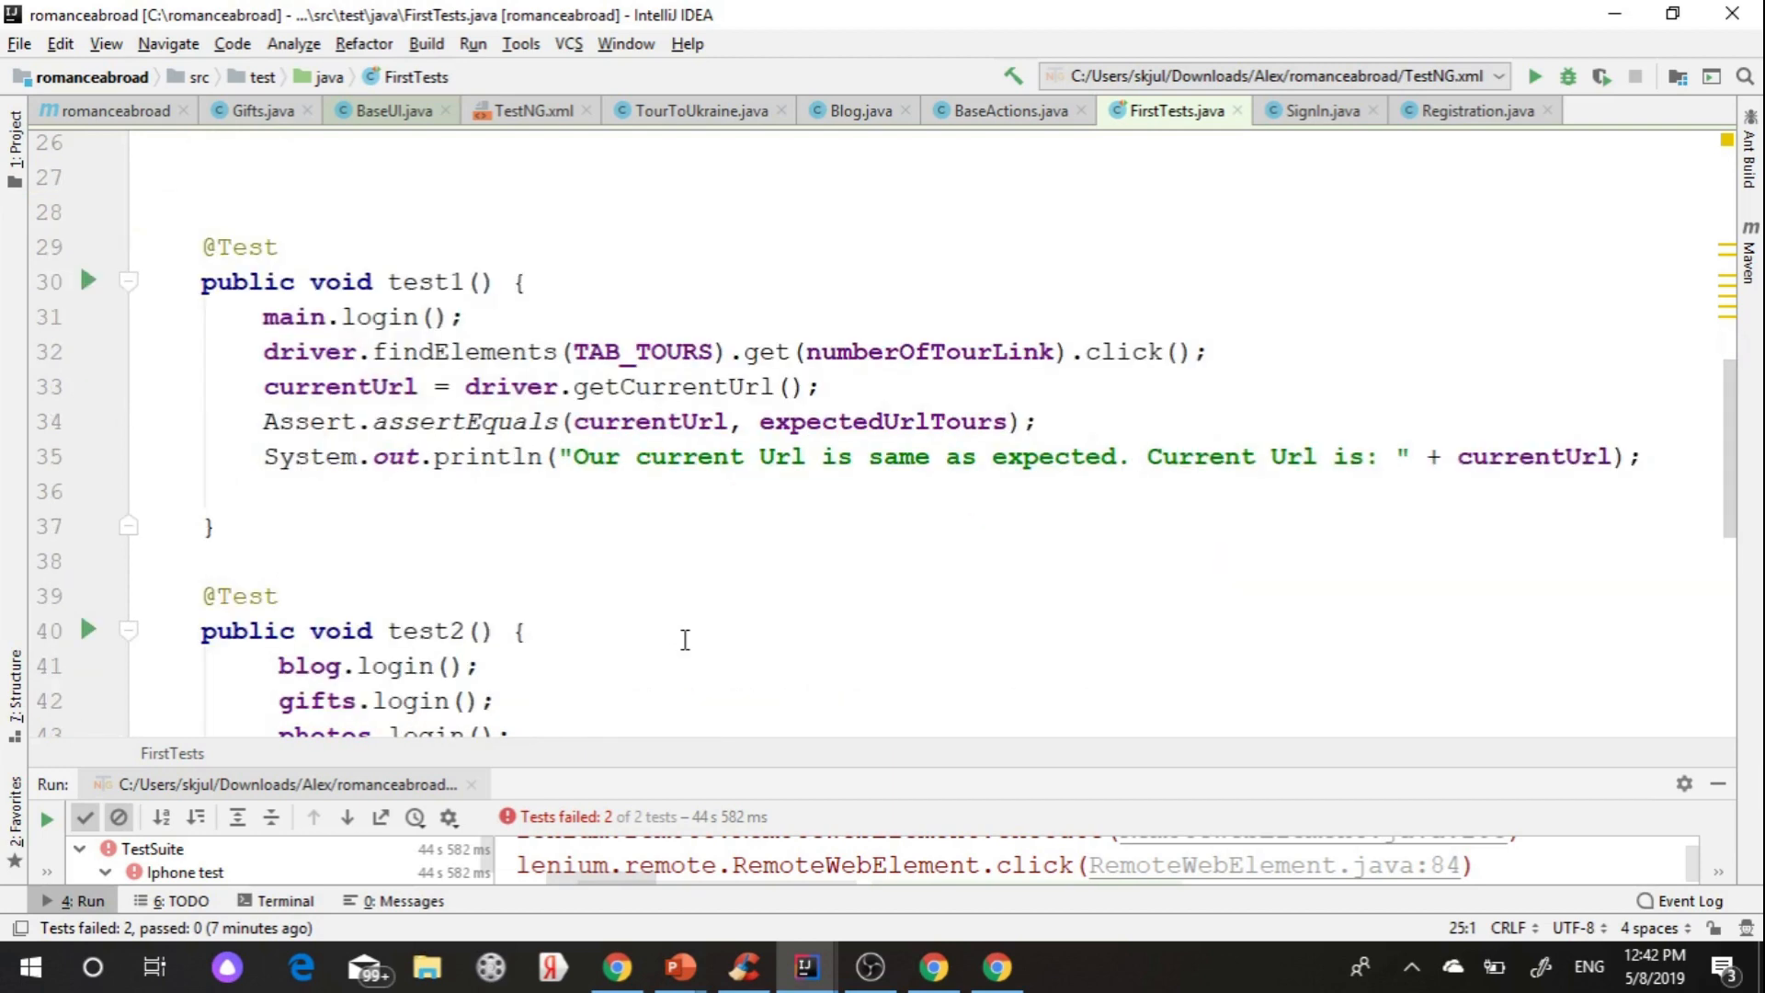
click(465, 282)
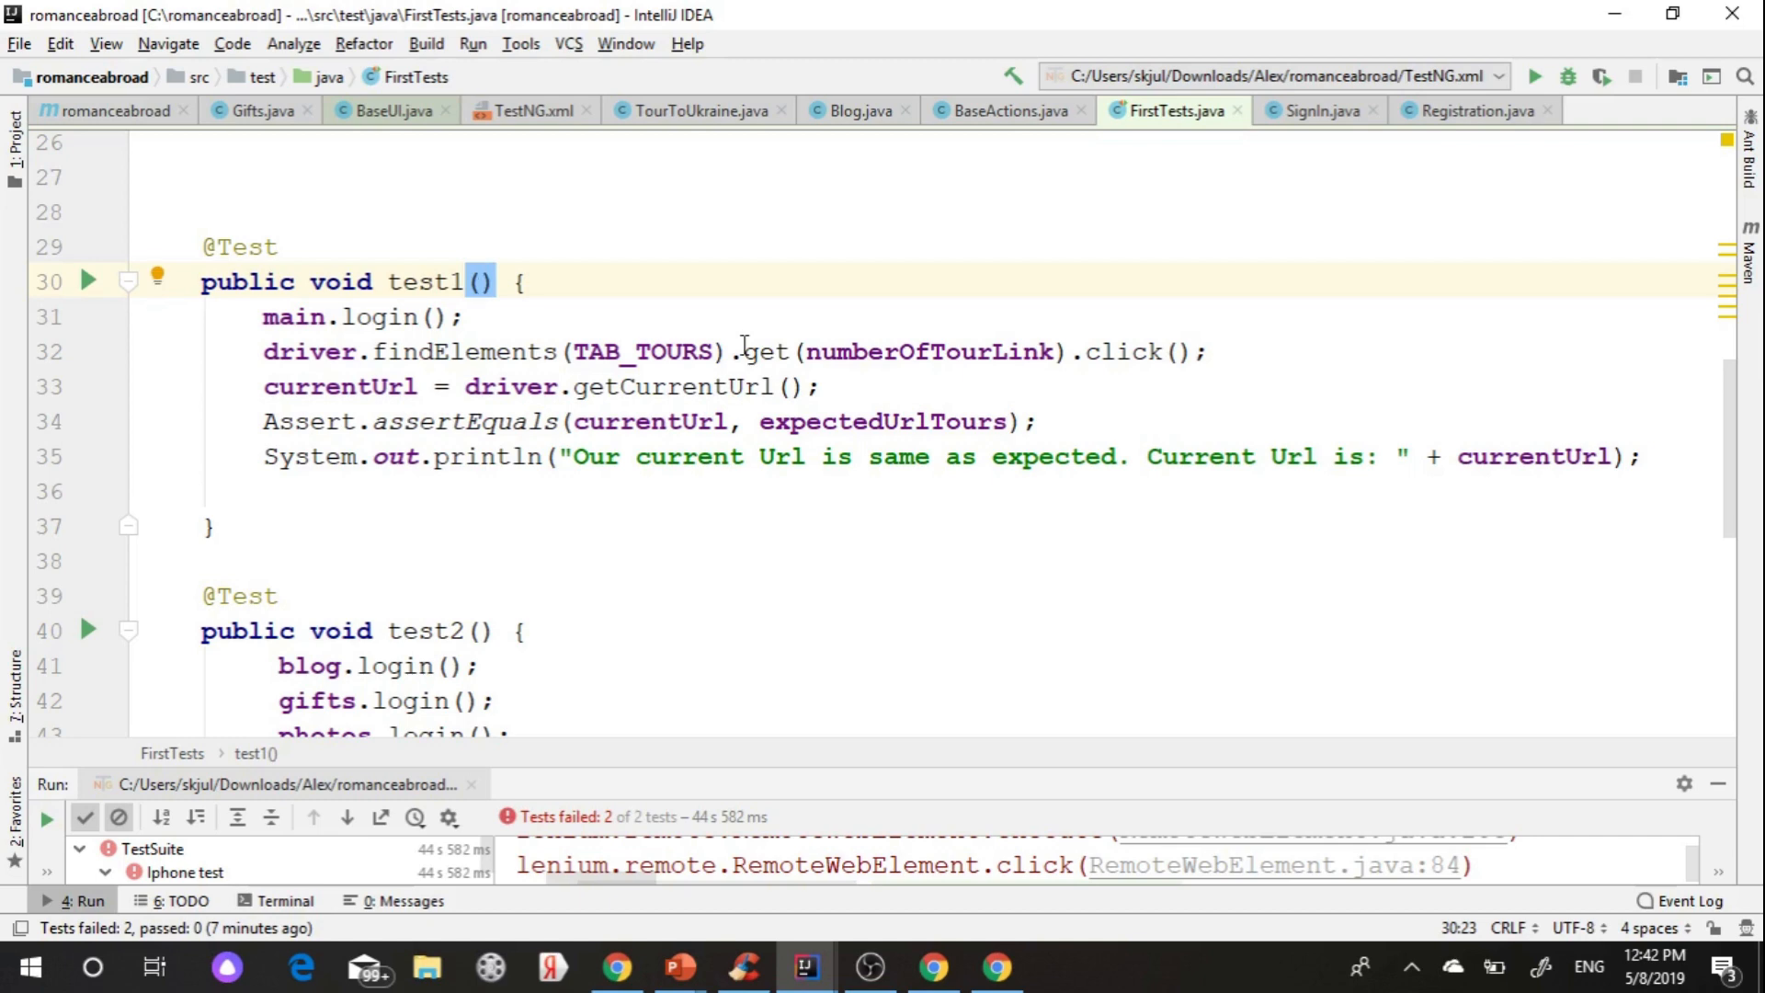
text(ITestContext context)
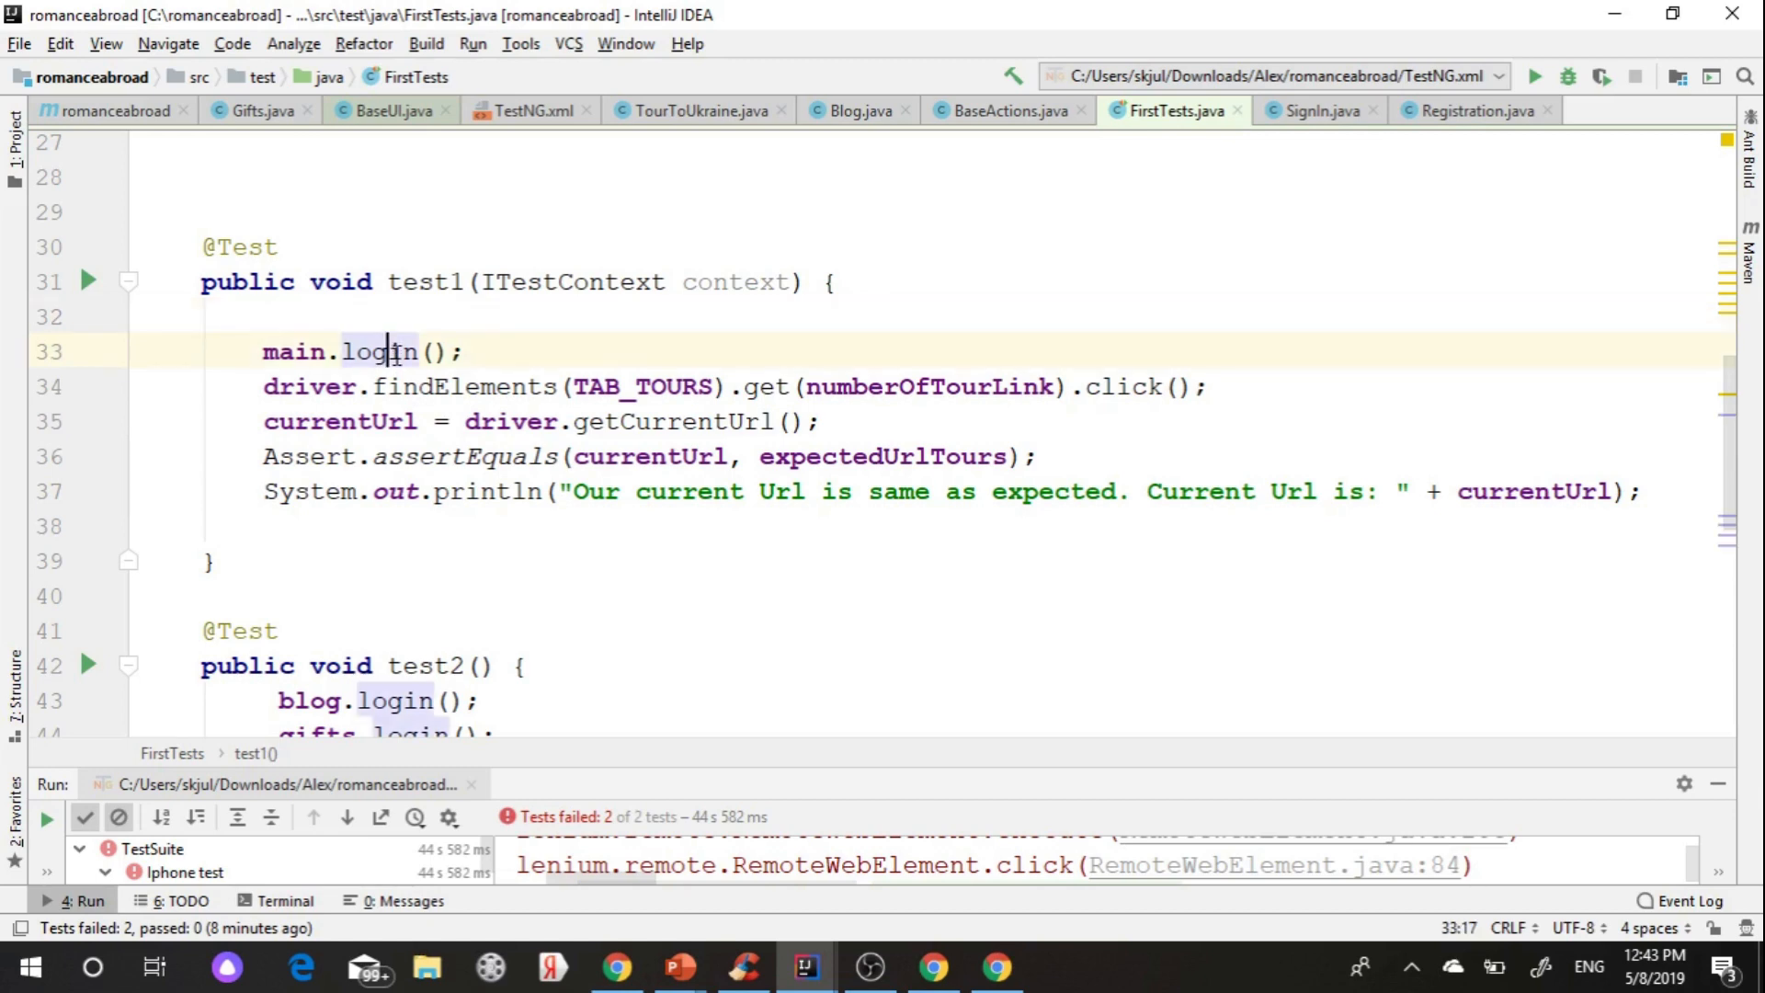
- Inspect BaseActions' login method, return to FirstTests, and delete test1's main.login() call
click(1004, 110)
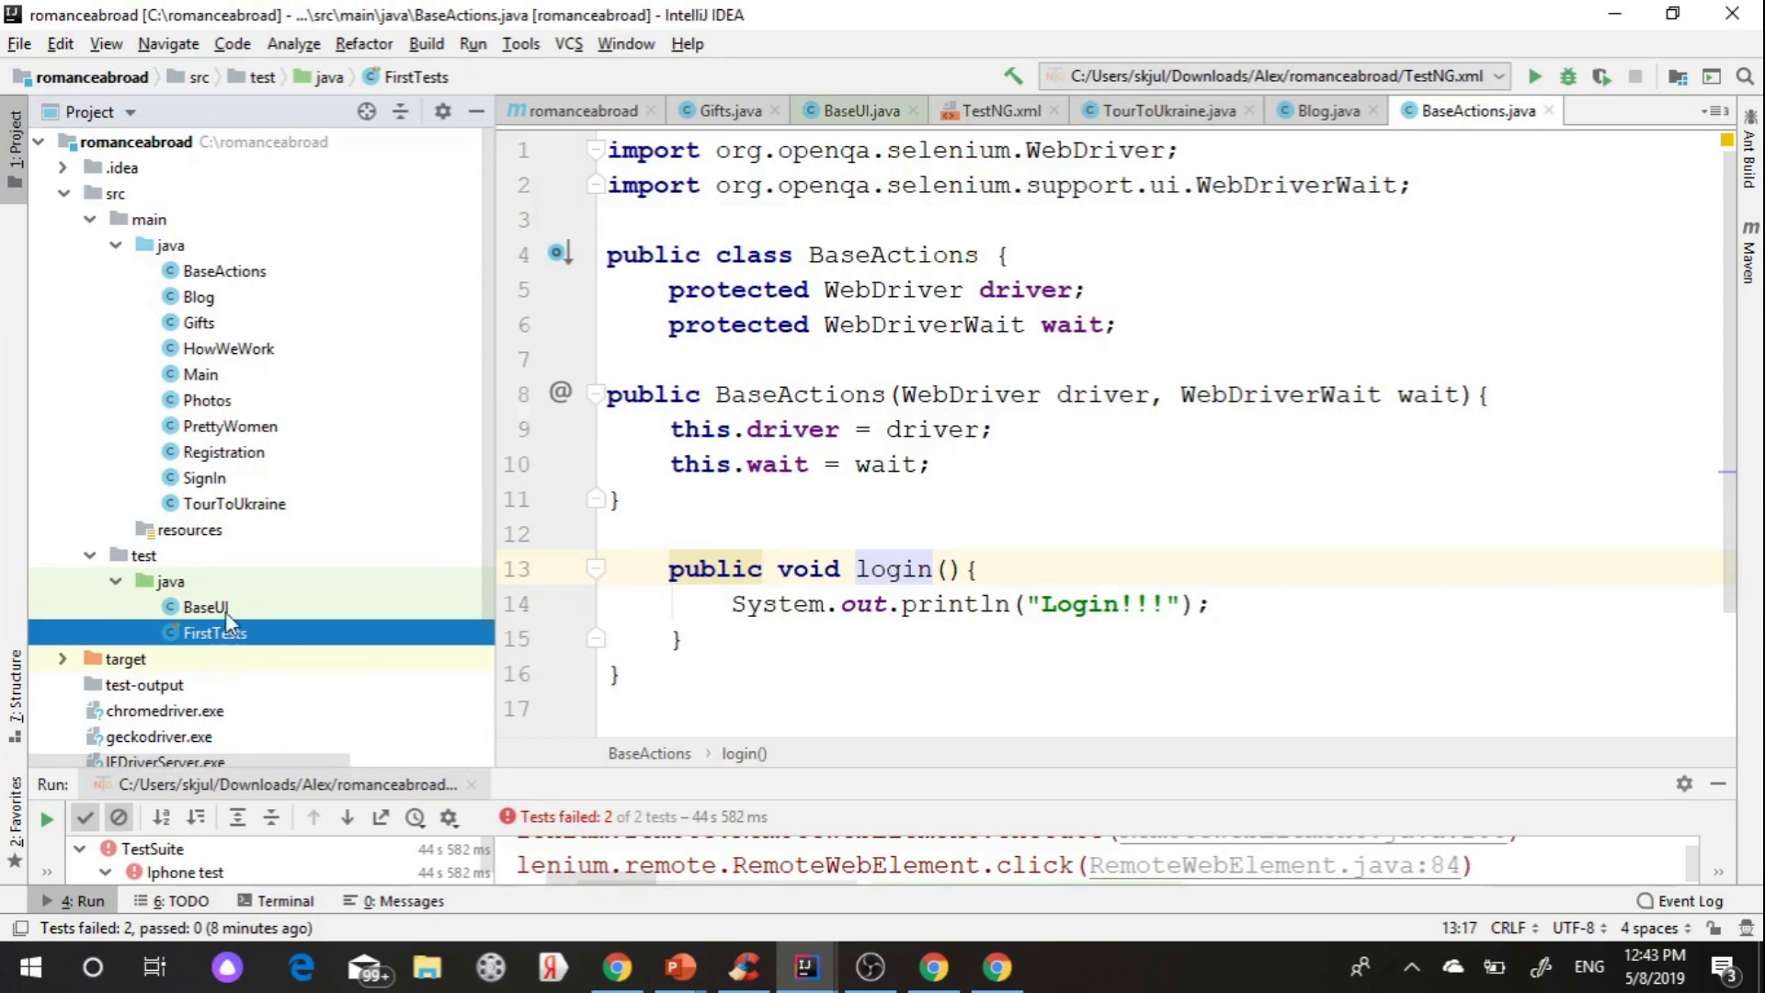
click(212, 631)
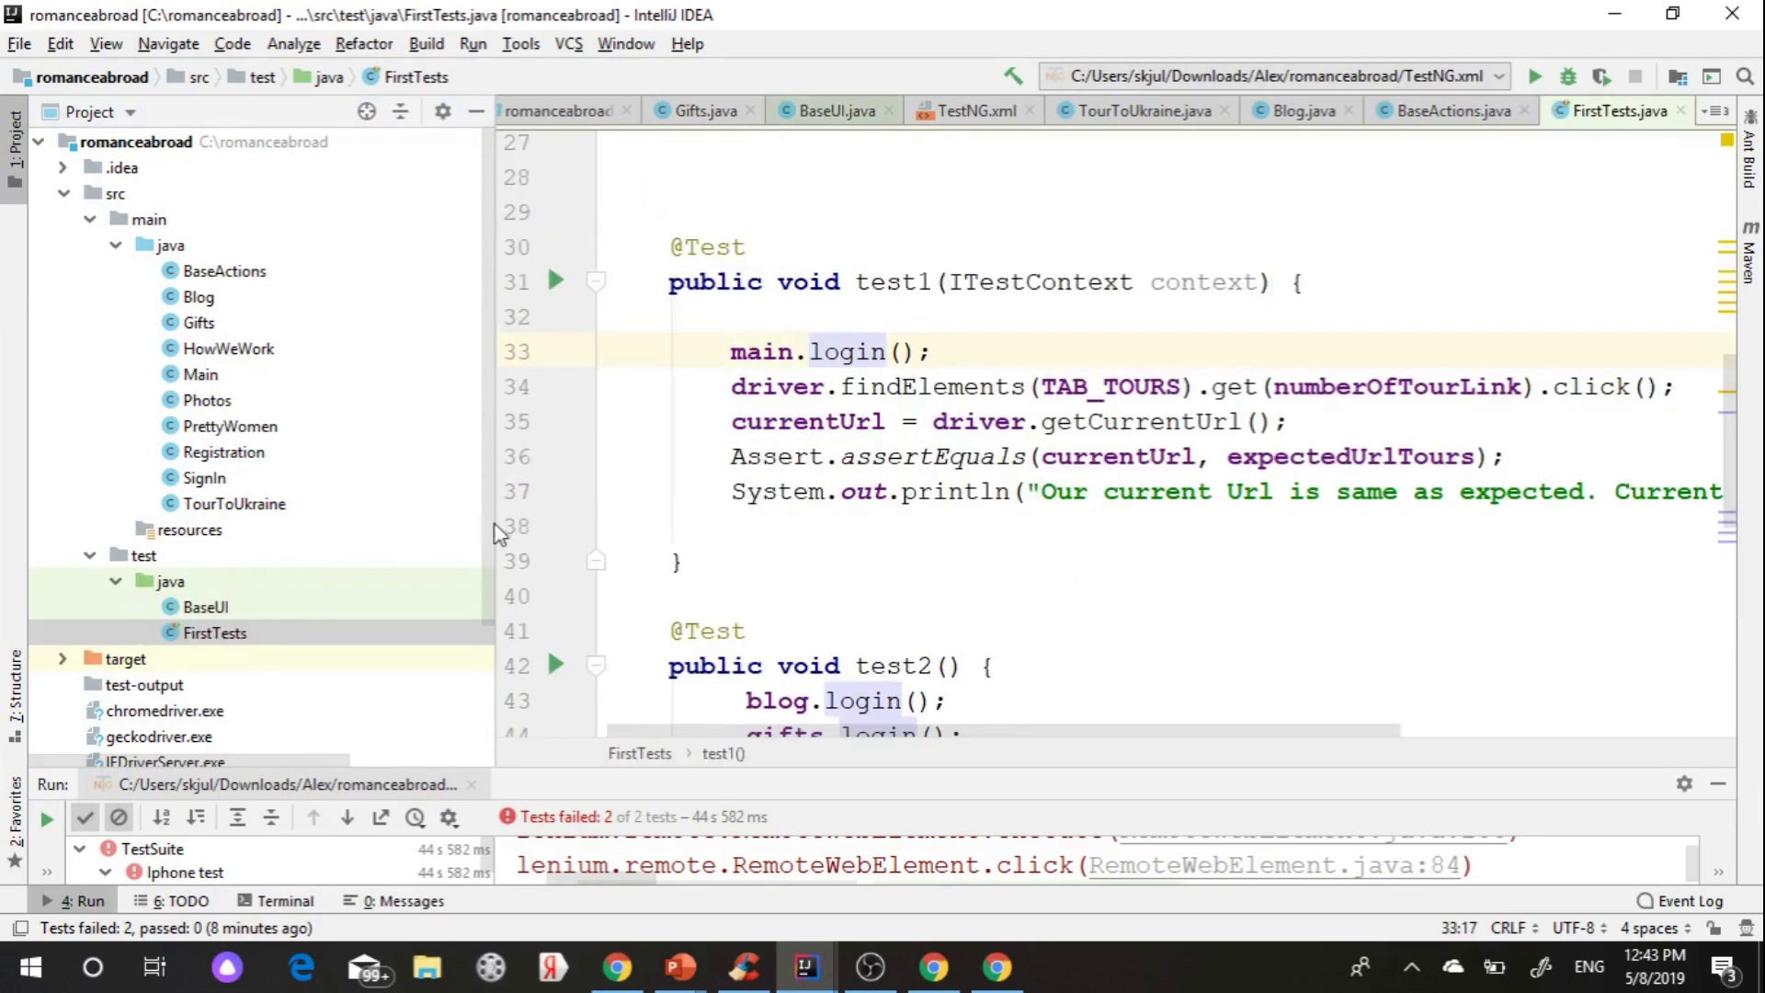
click(729, 351)
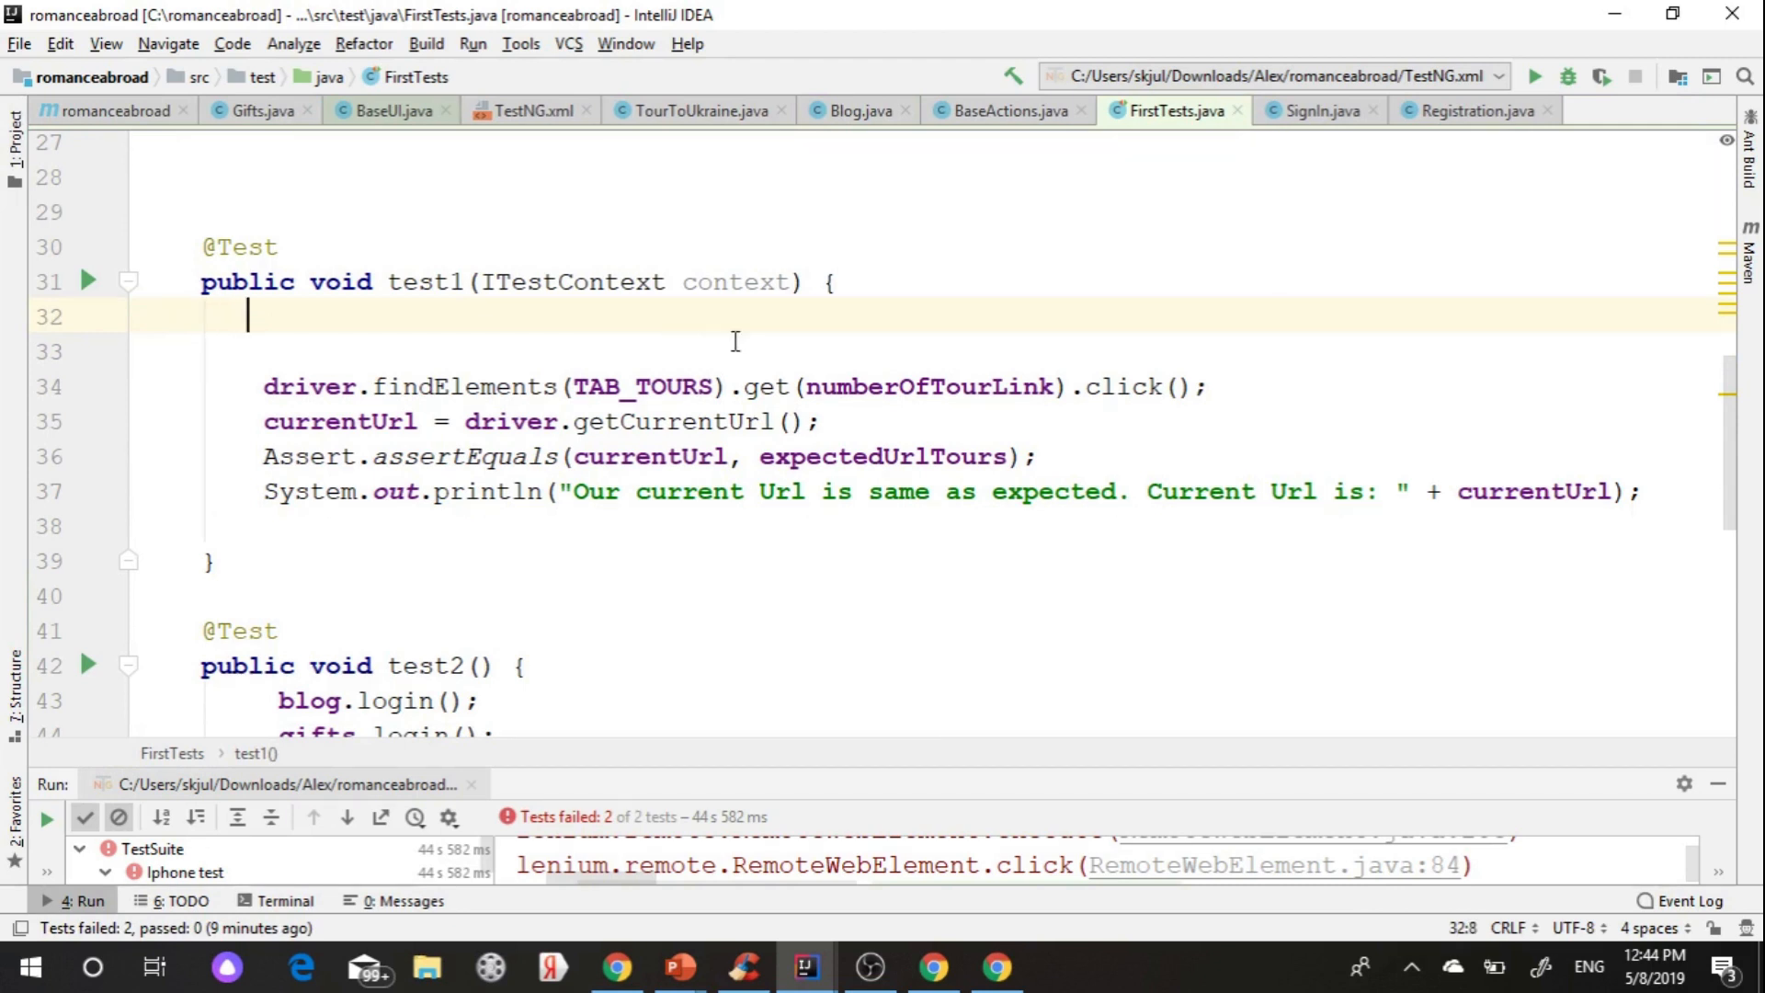
- Store context.getCurrentXmlTest().getParameter("browser") in a String browser at the start of test1
text(context.g)
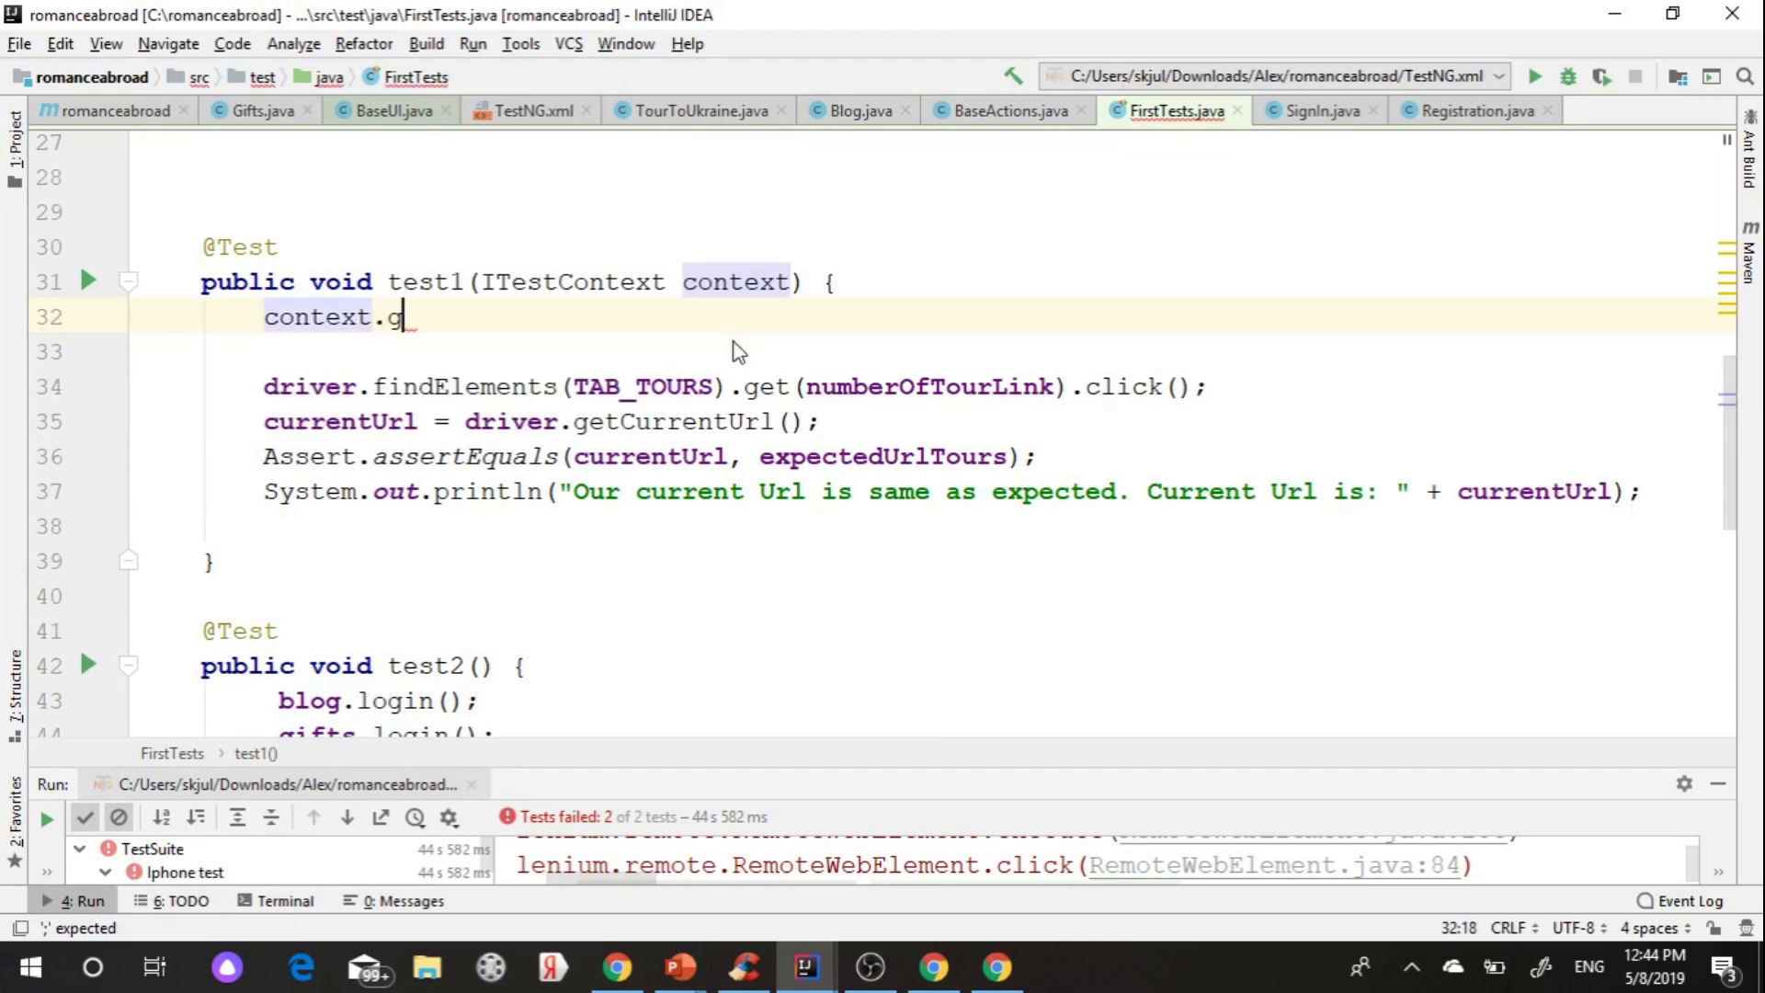
text(etCurrentXmlTest()
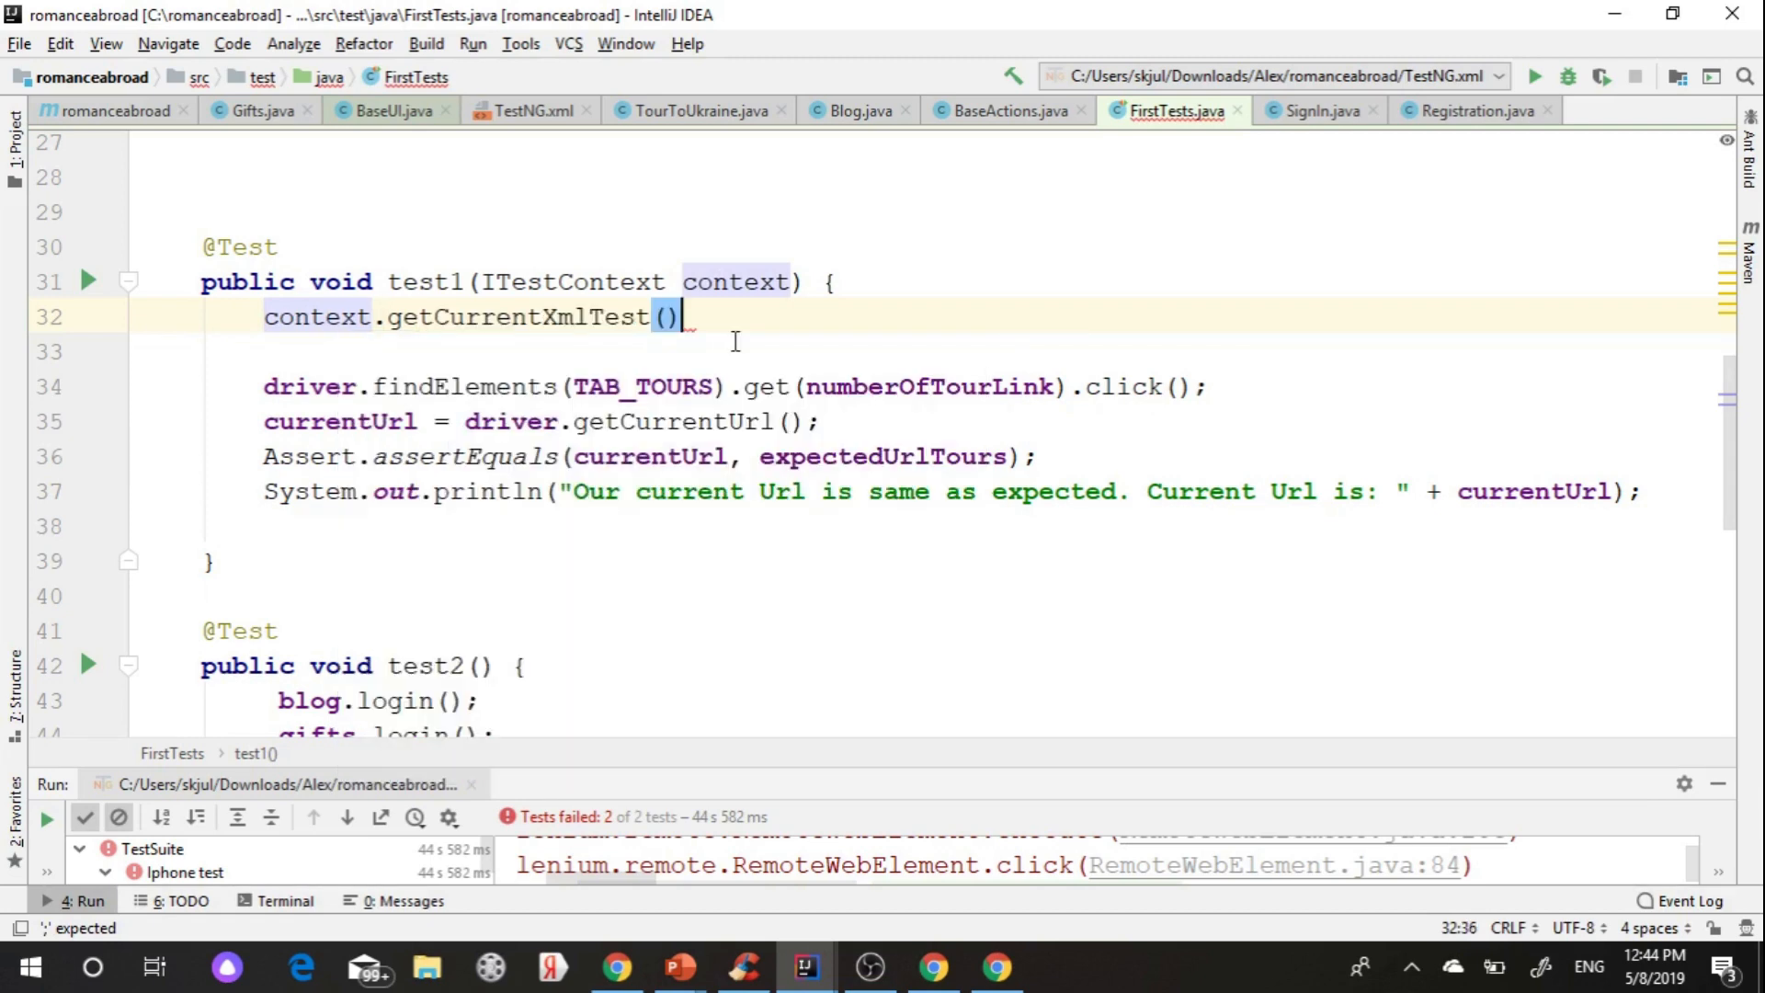
text(.getParameter()
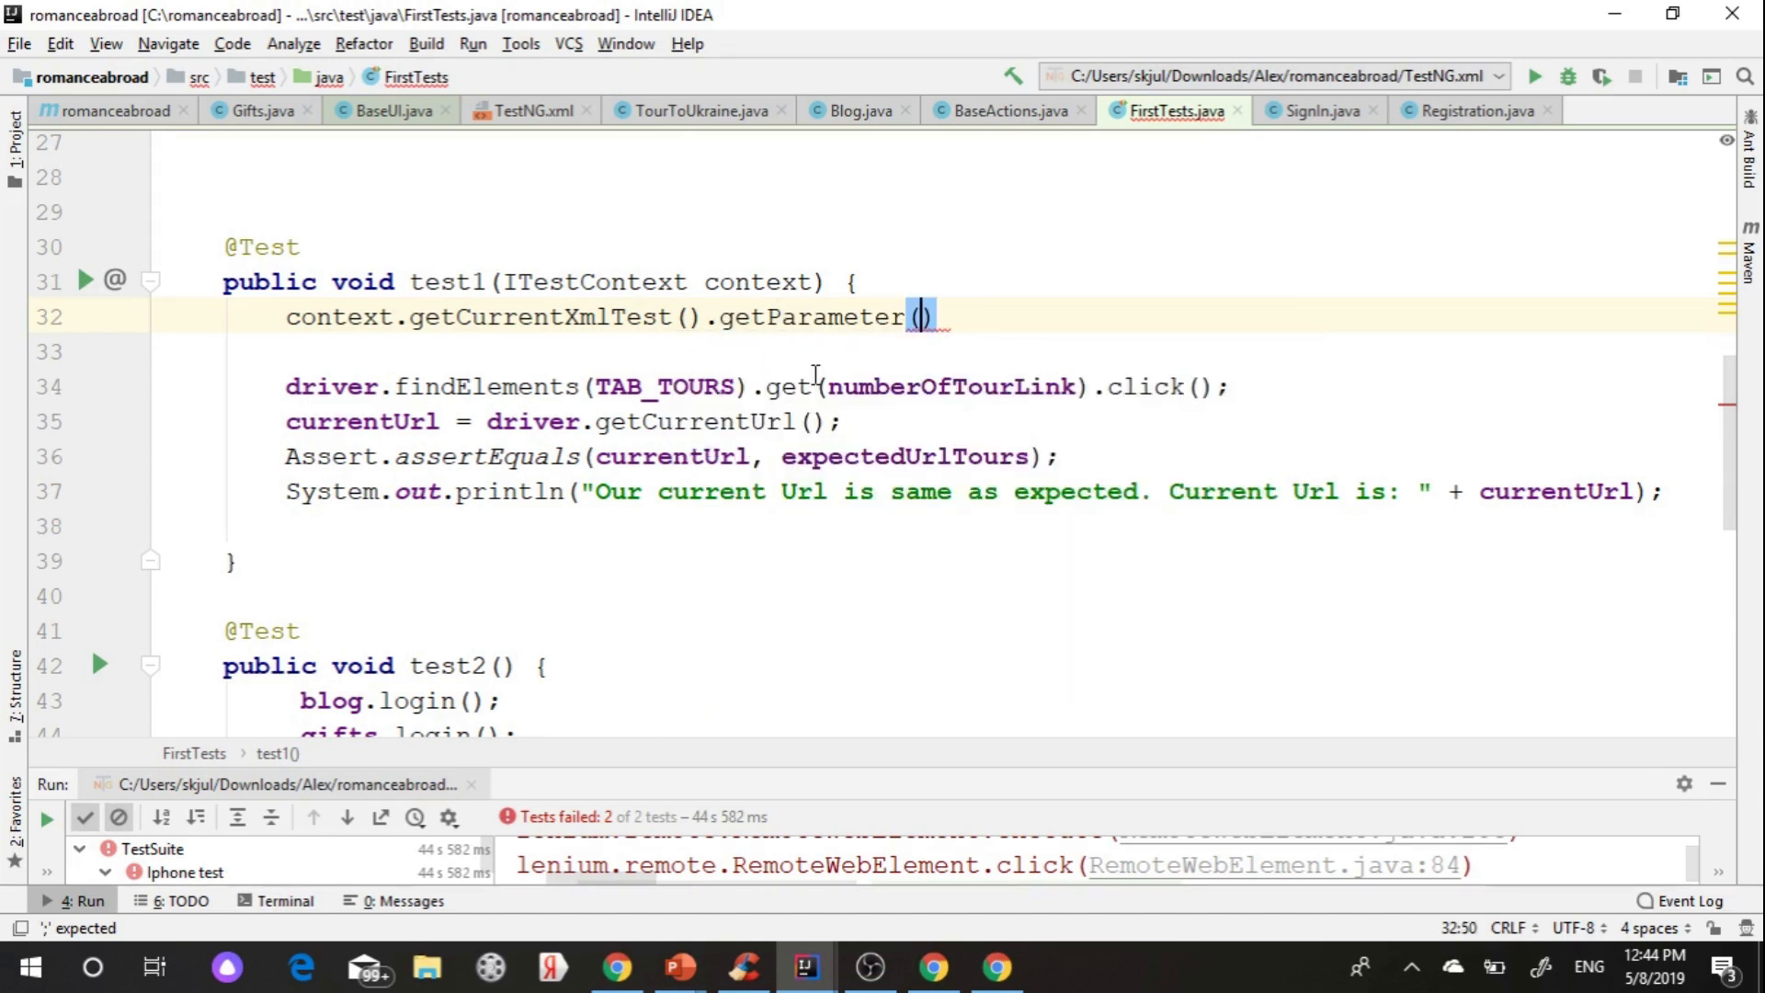
text("")
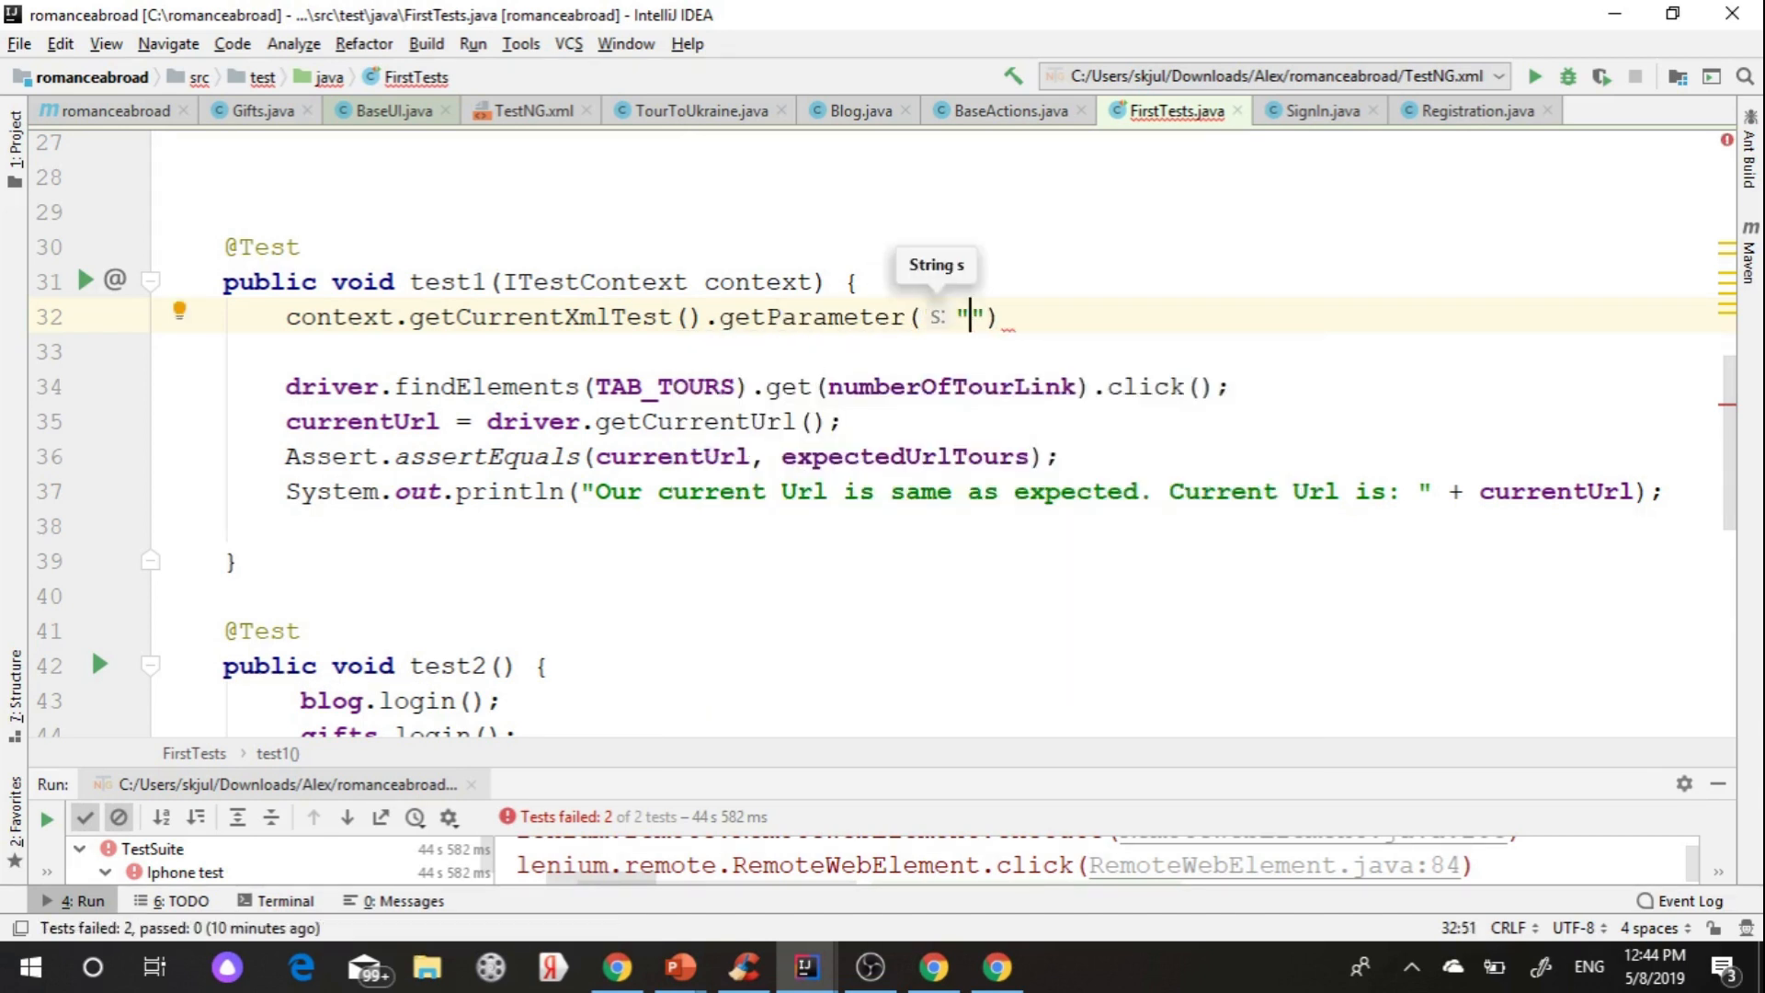
text(browser)
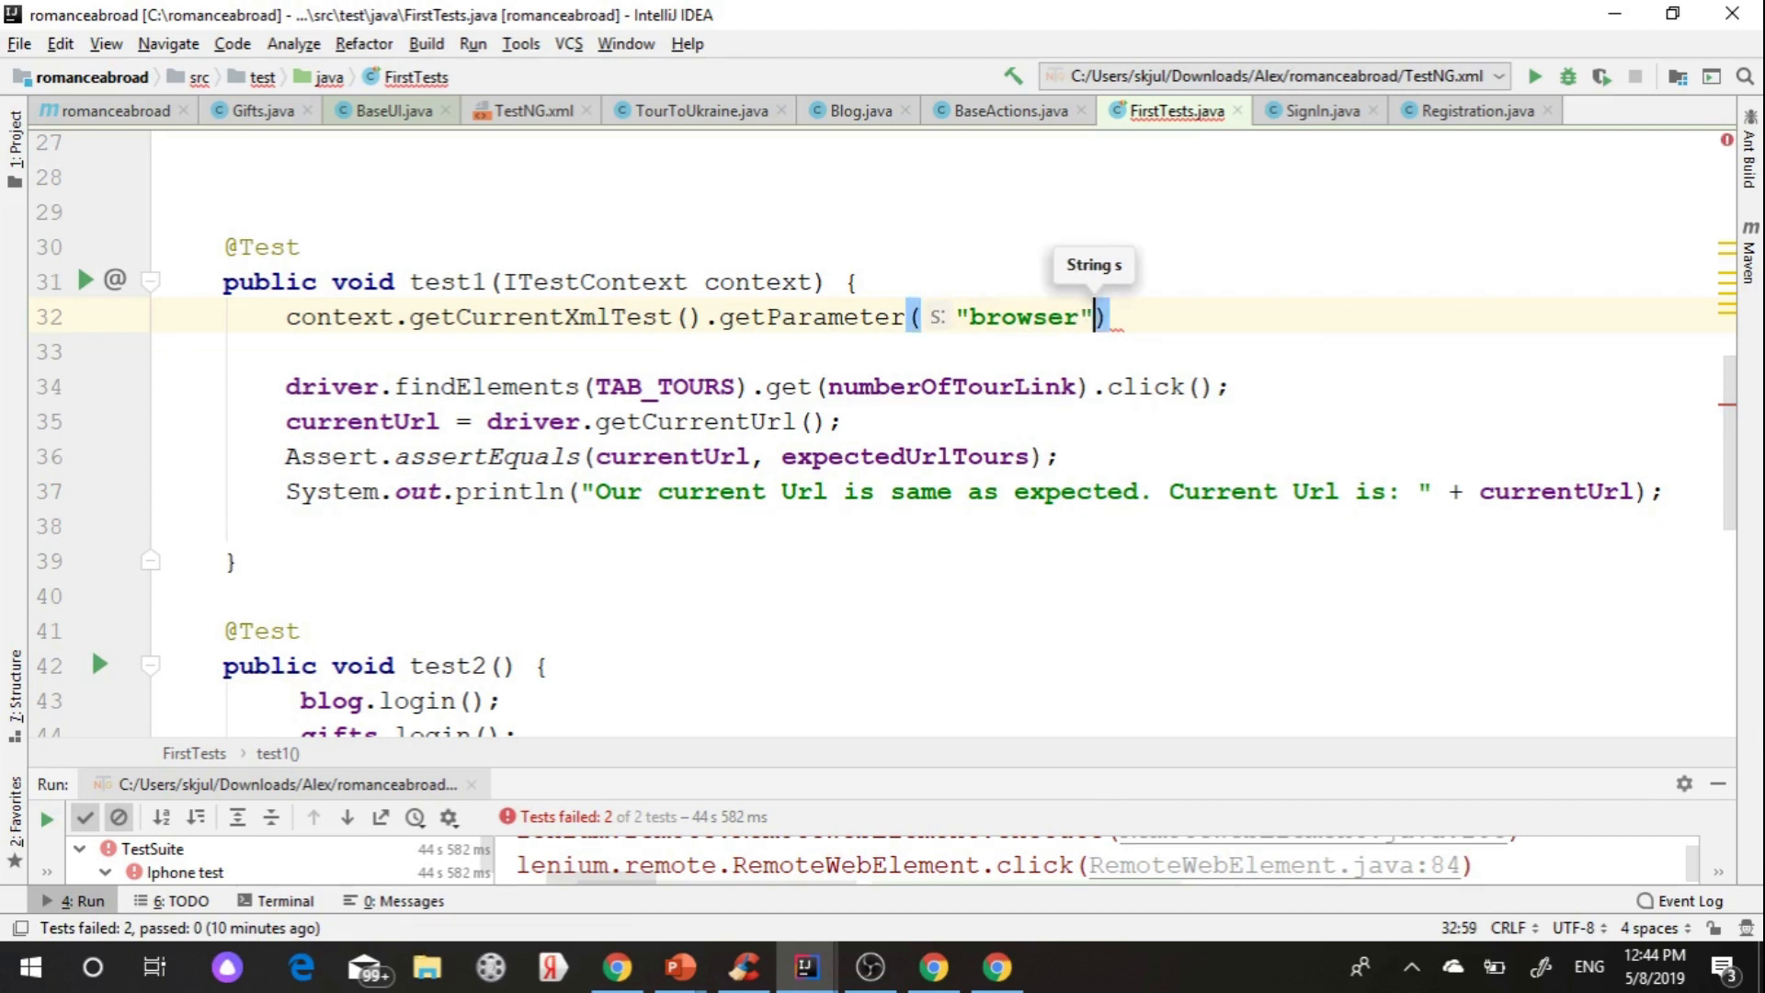
text(;)
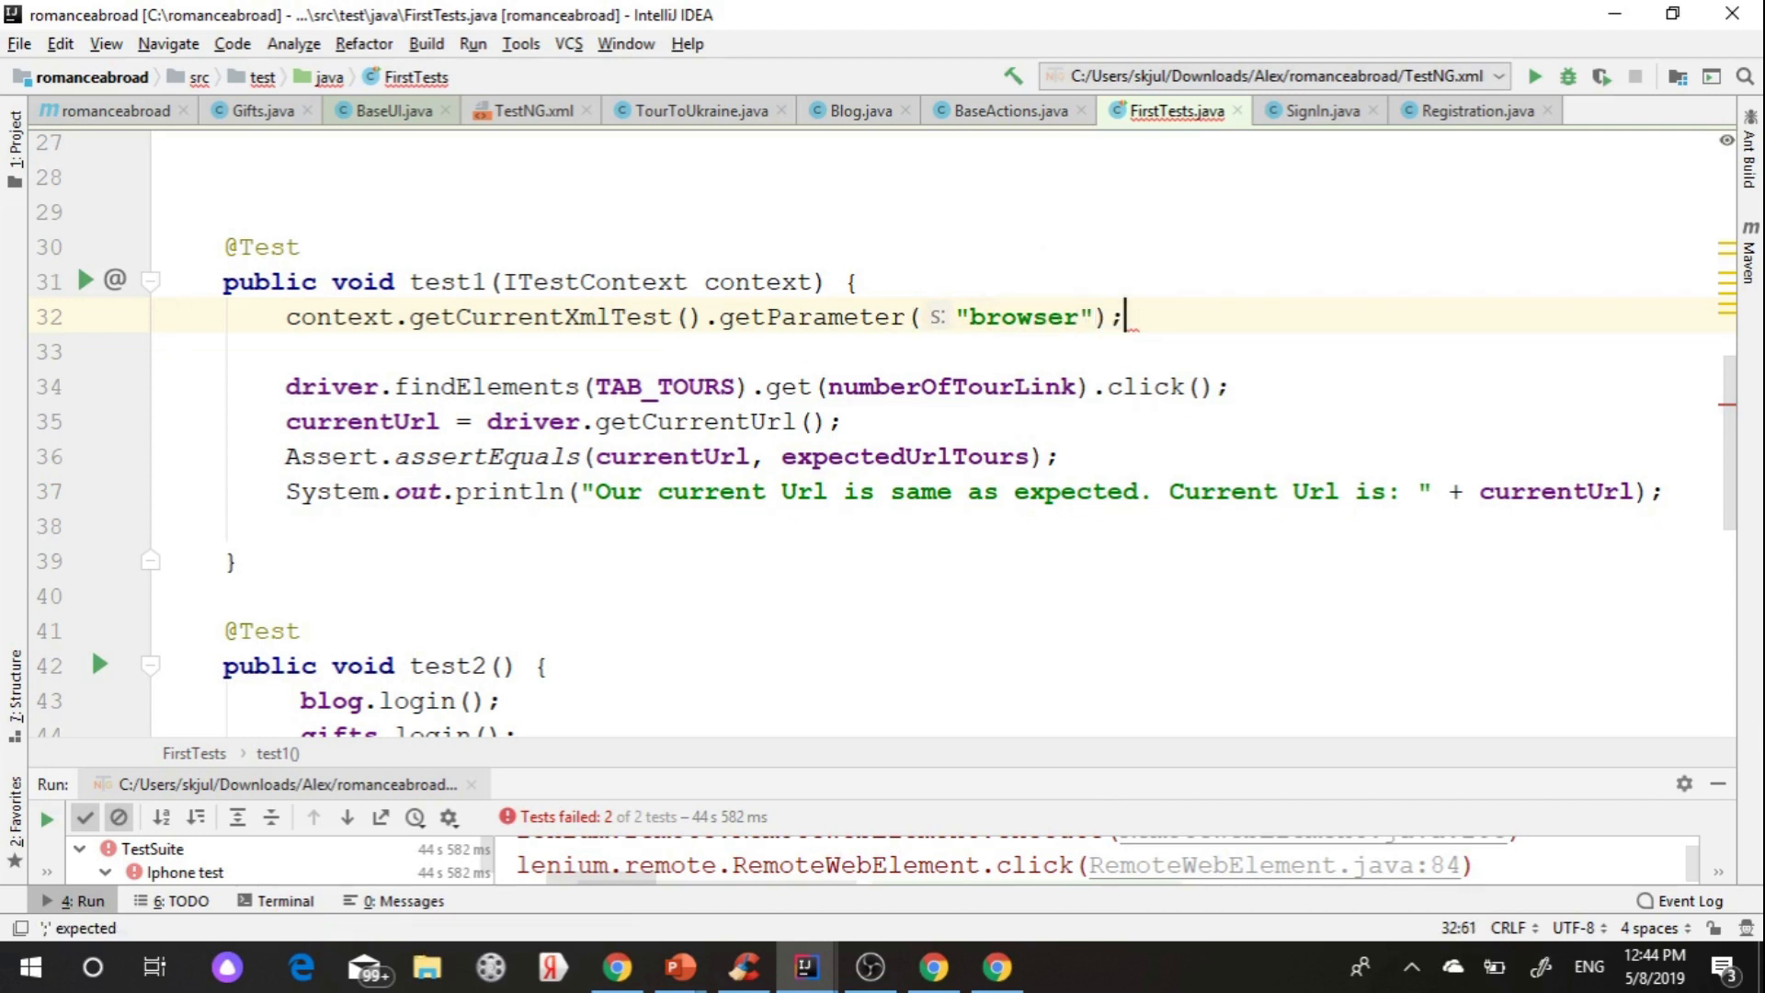
text(String browser =)
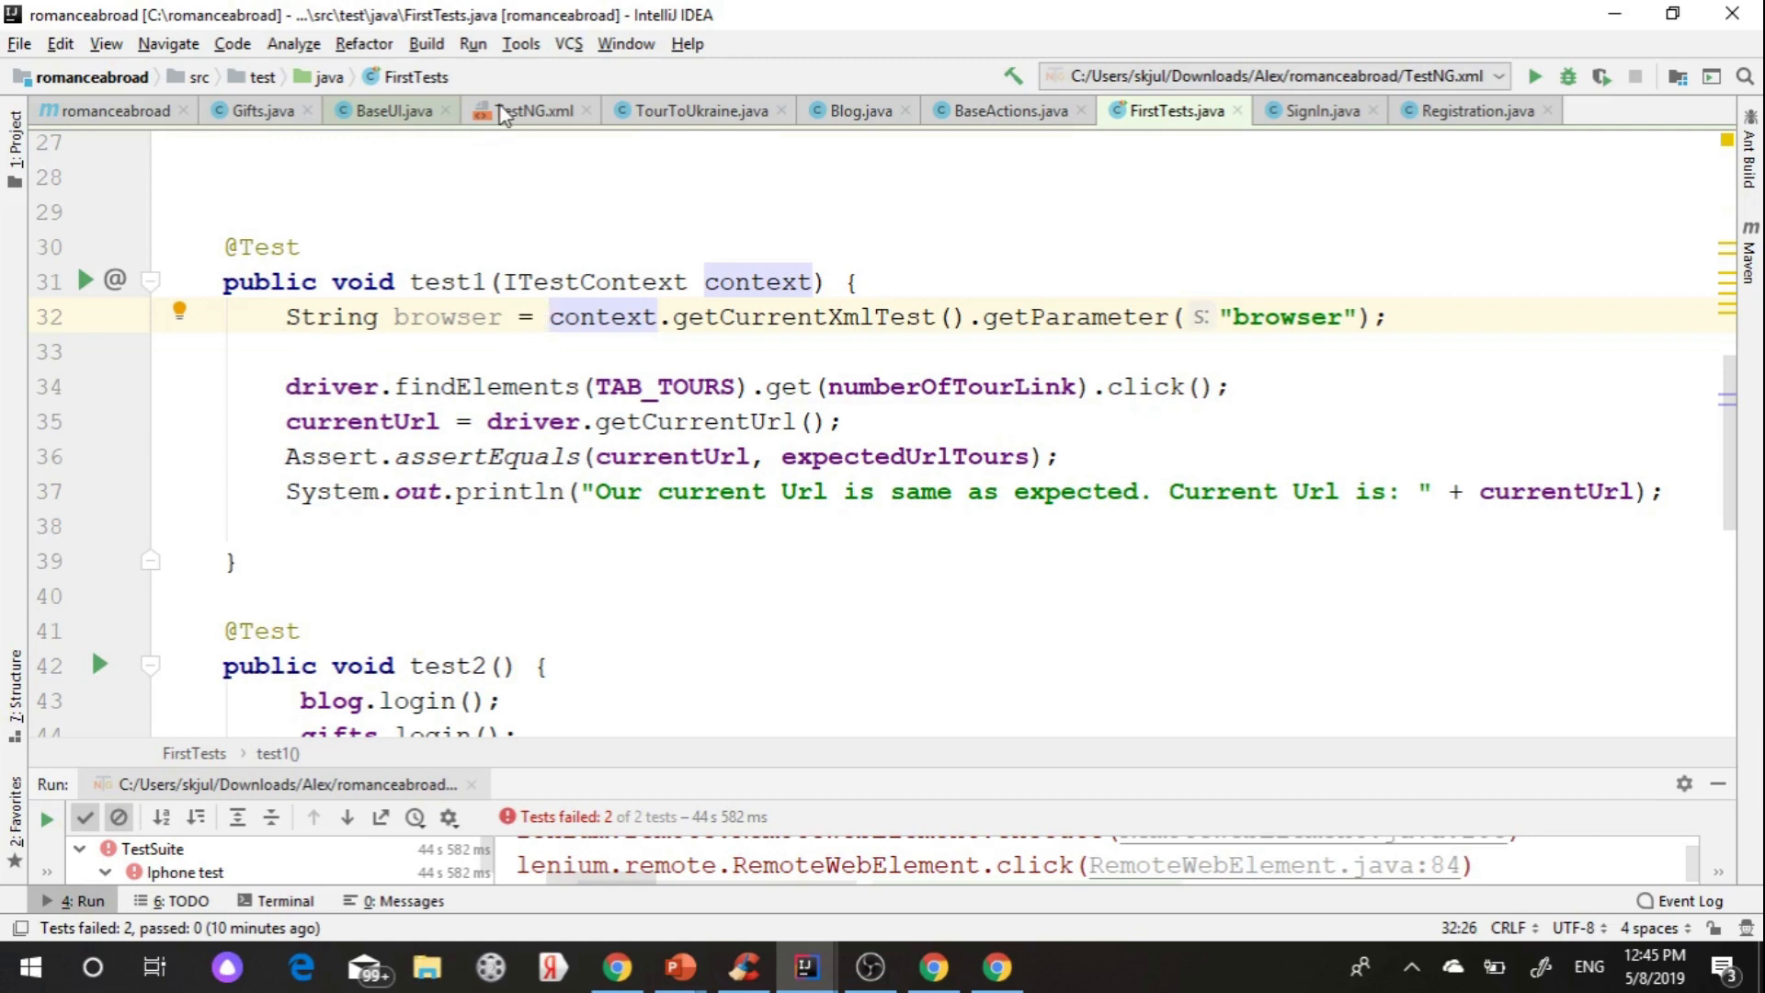
- Change the browser parameter value in TestNG.xml to mobileChrome
click(530, 110)
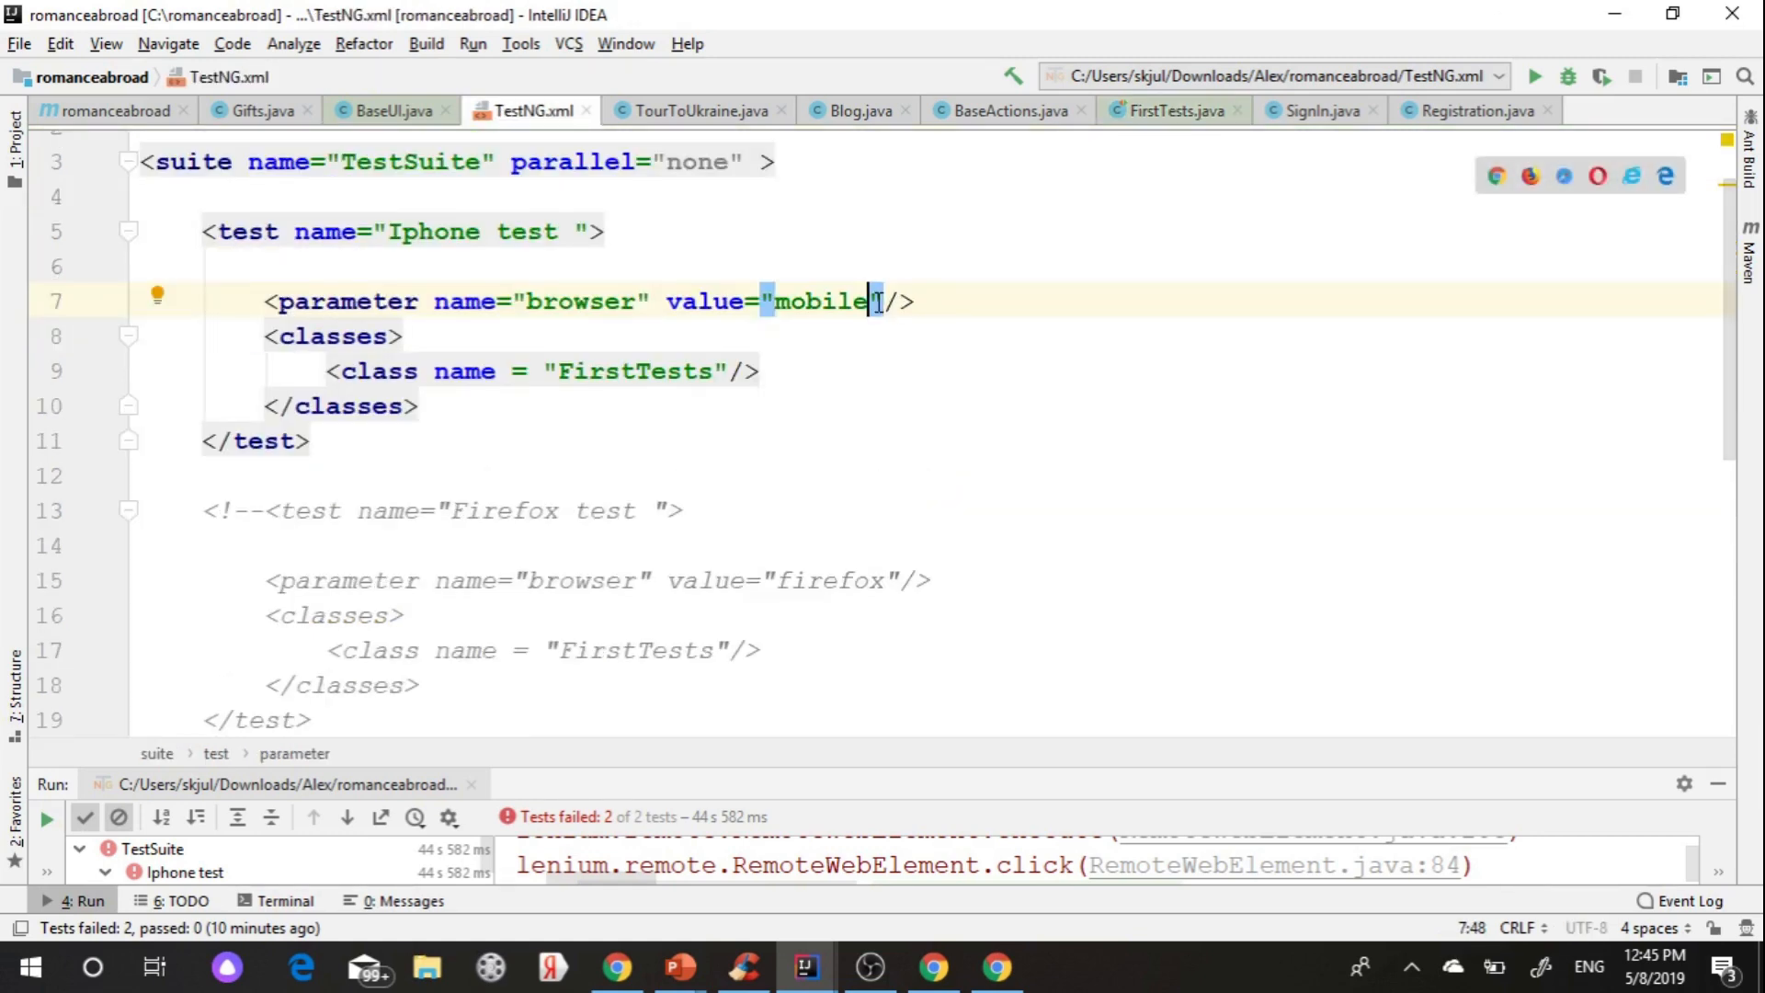
text(Chr)
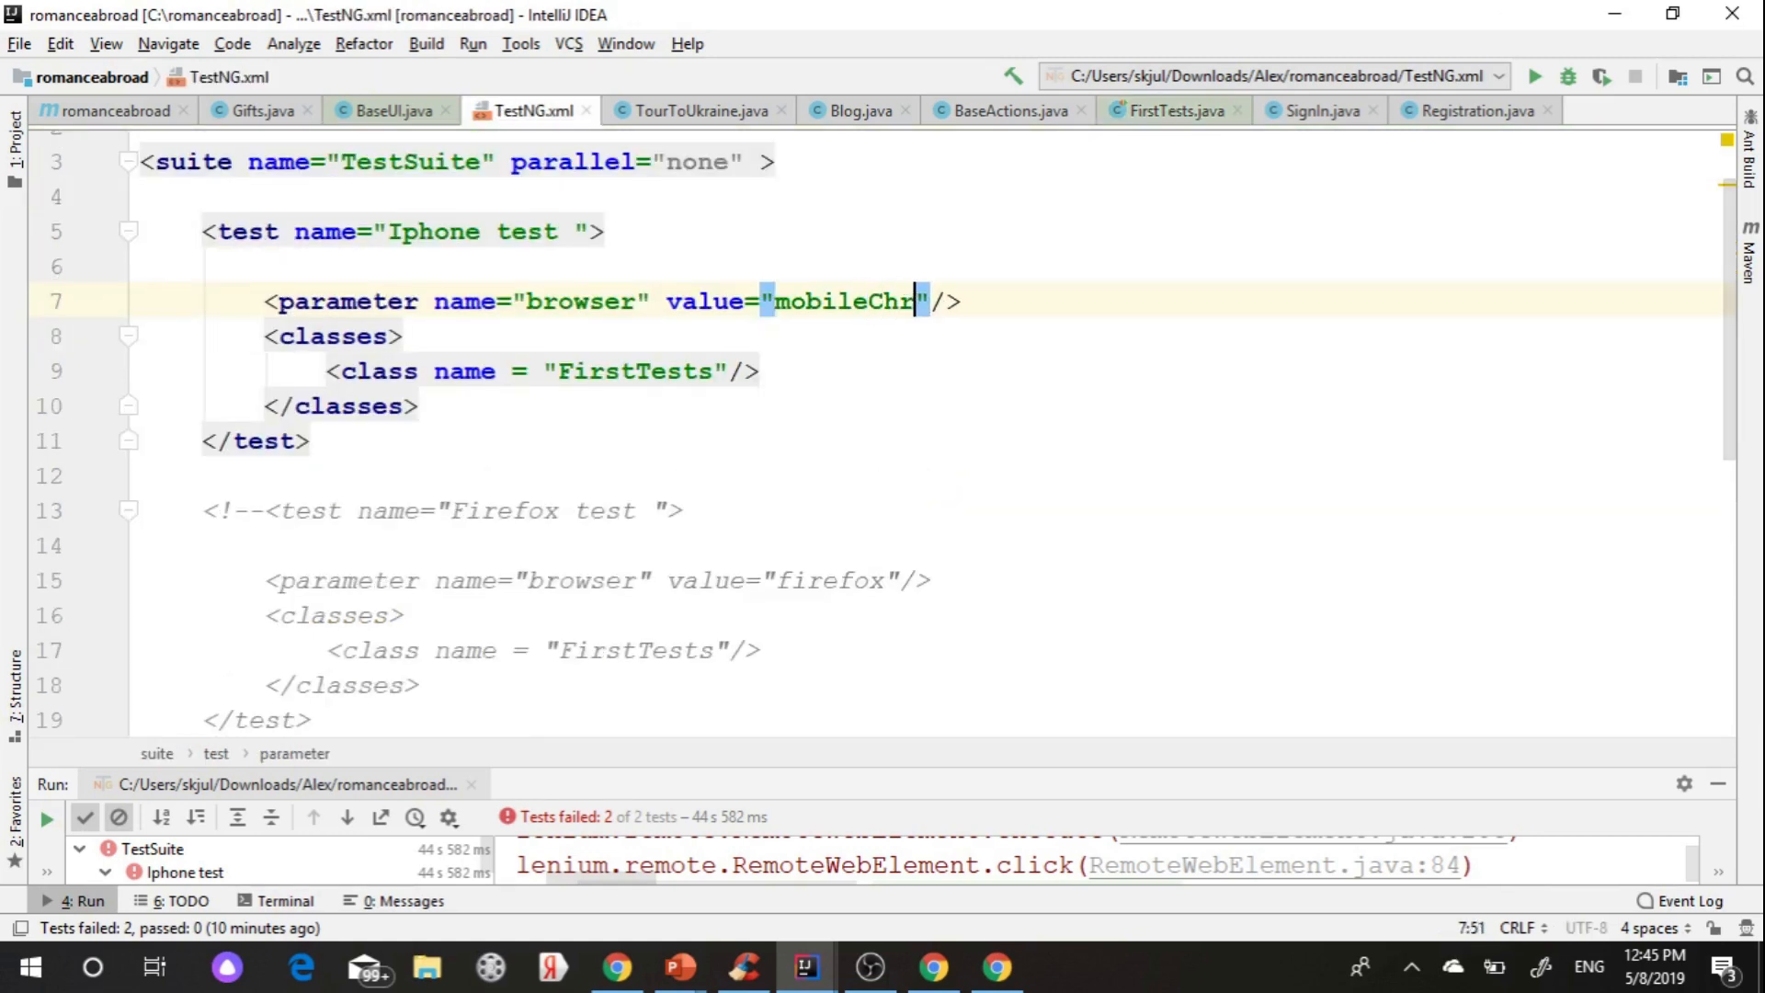
text(ome)
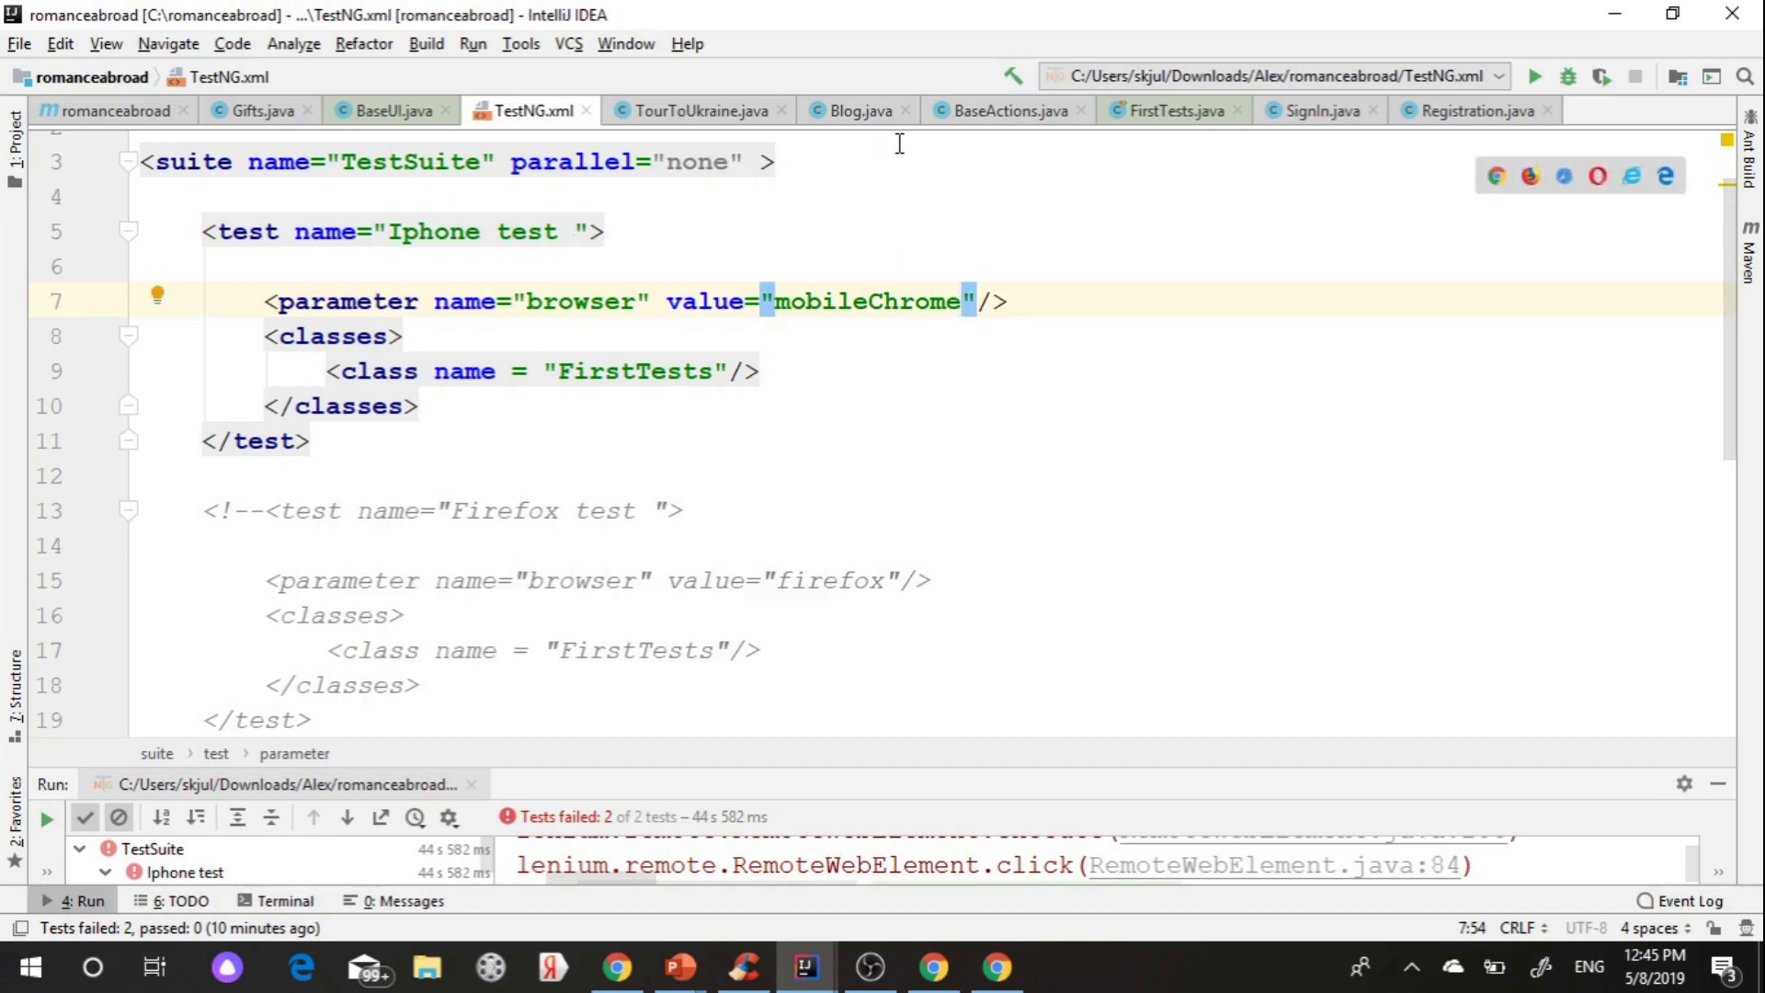
mouse_move(395, 124)
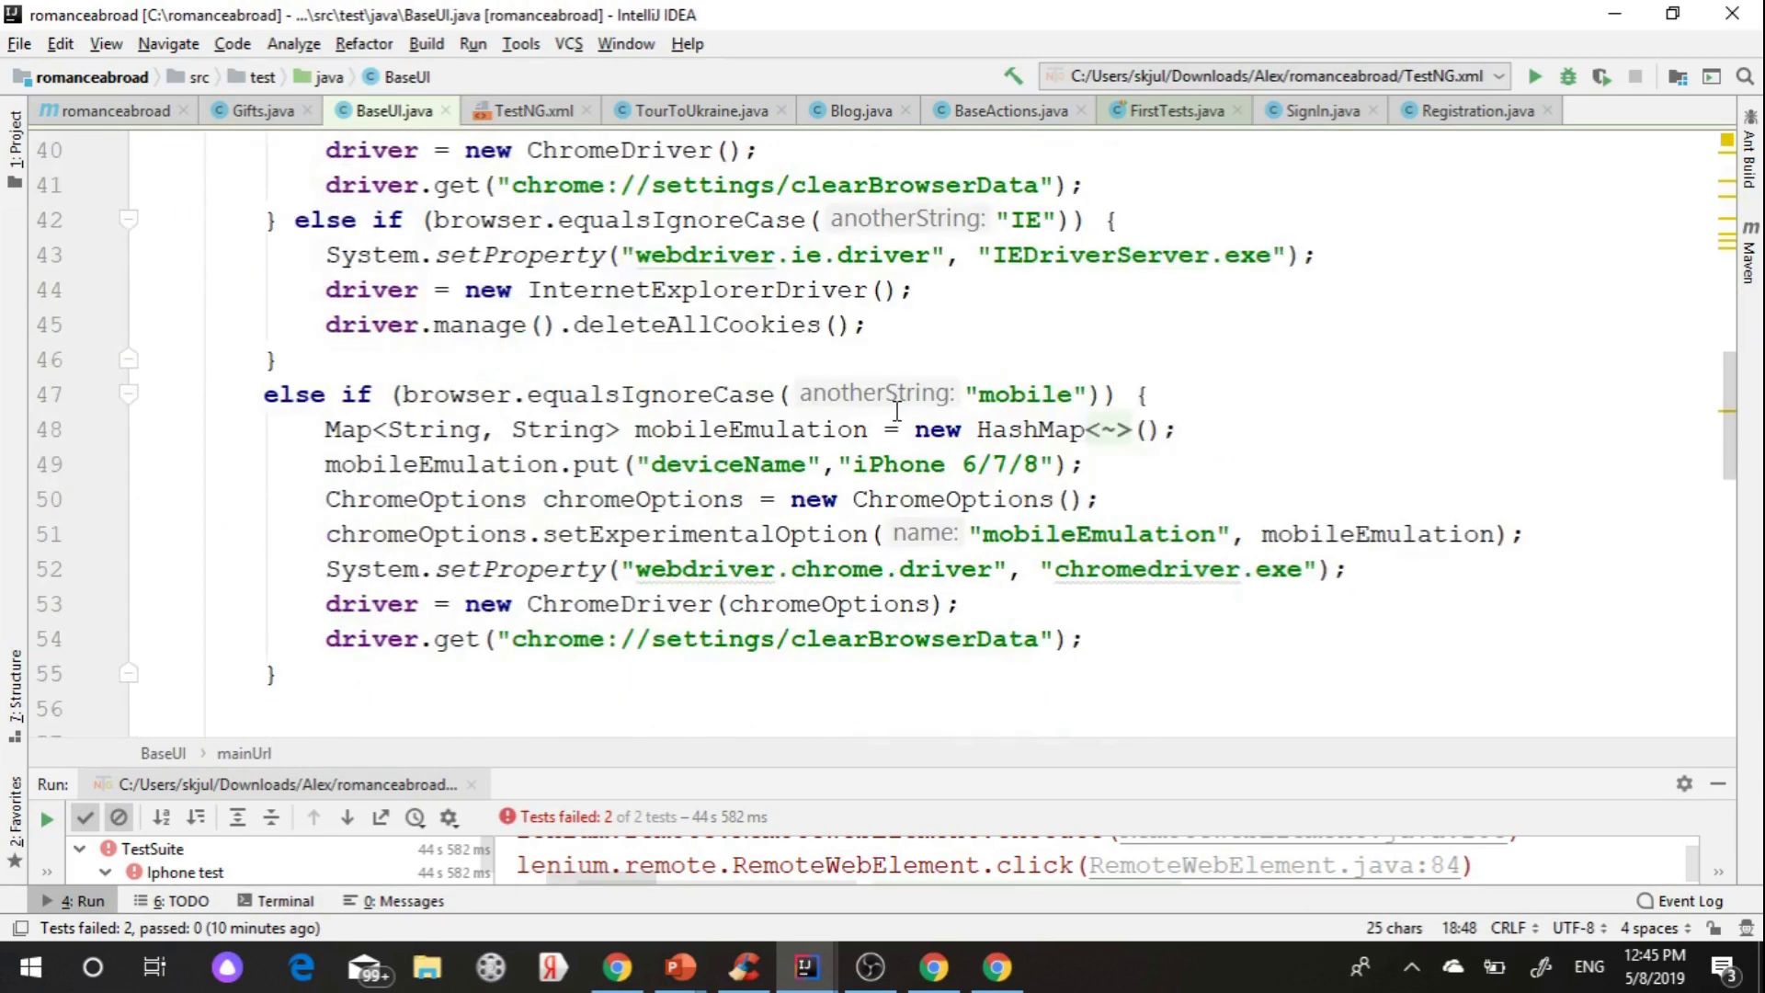
- Change BaseUI's mobile emulation check from "mobile" to "mobileChrome"
scroll(down, 3)
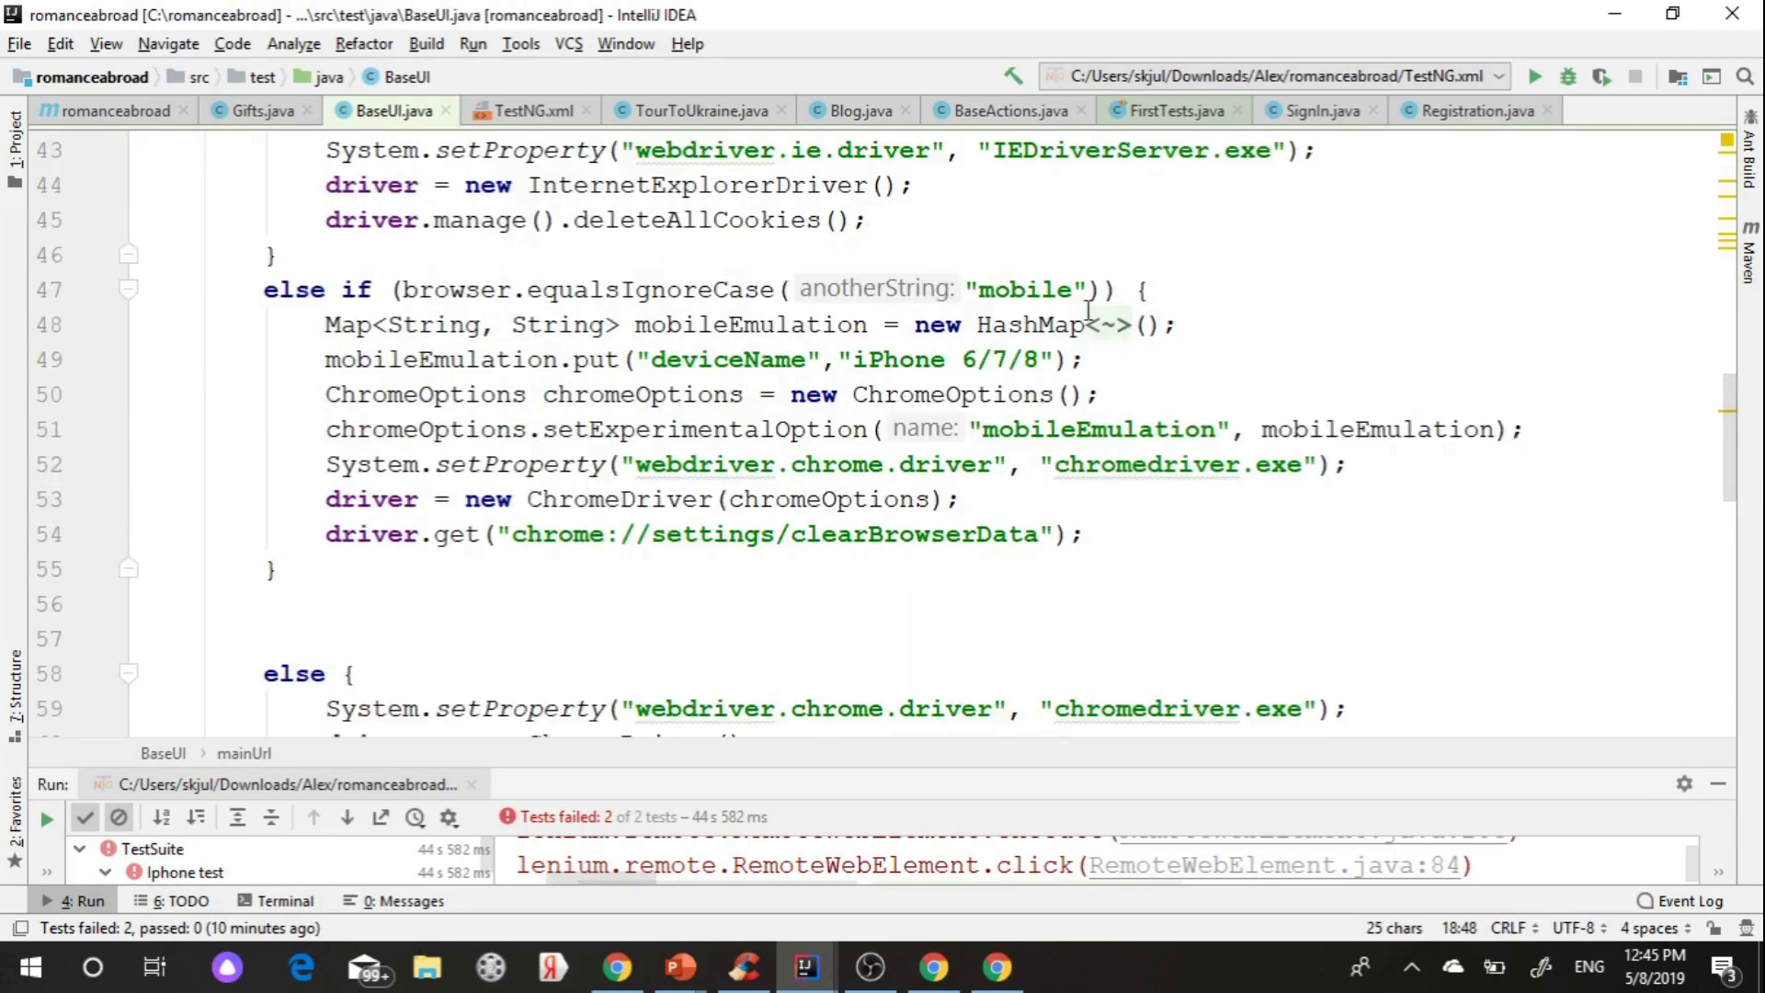
text(C)
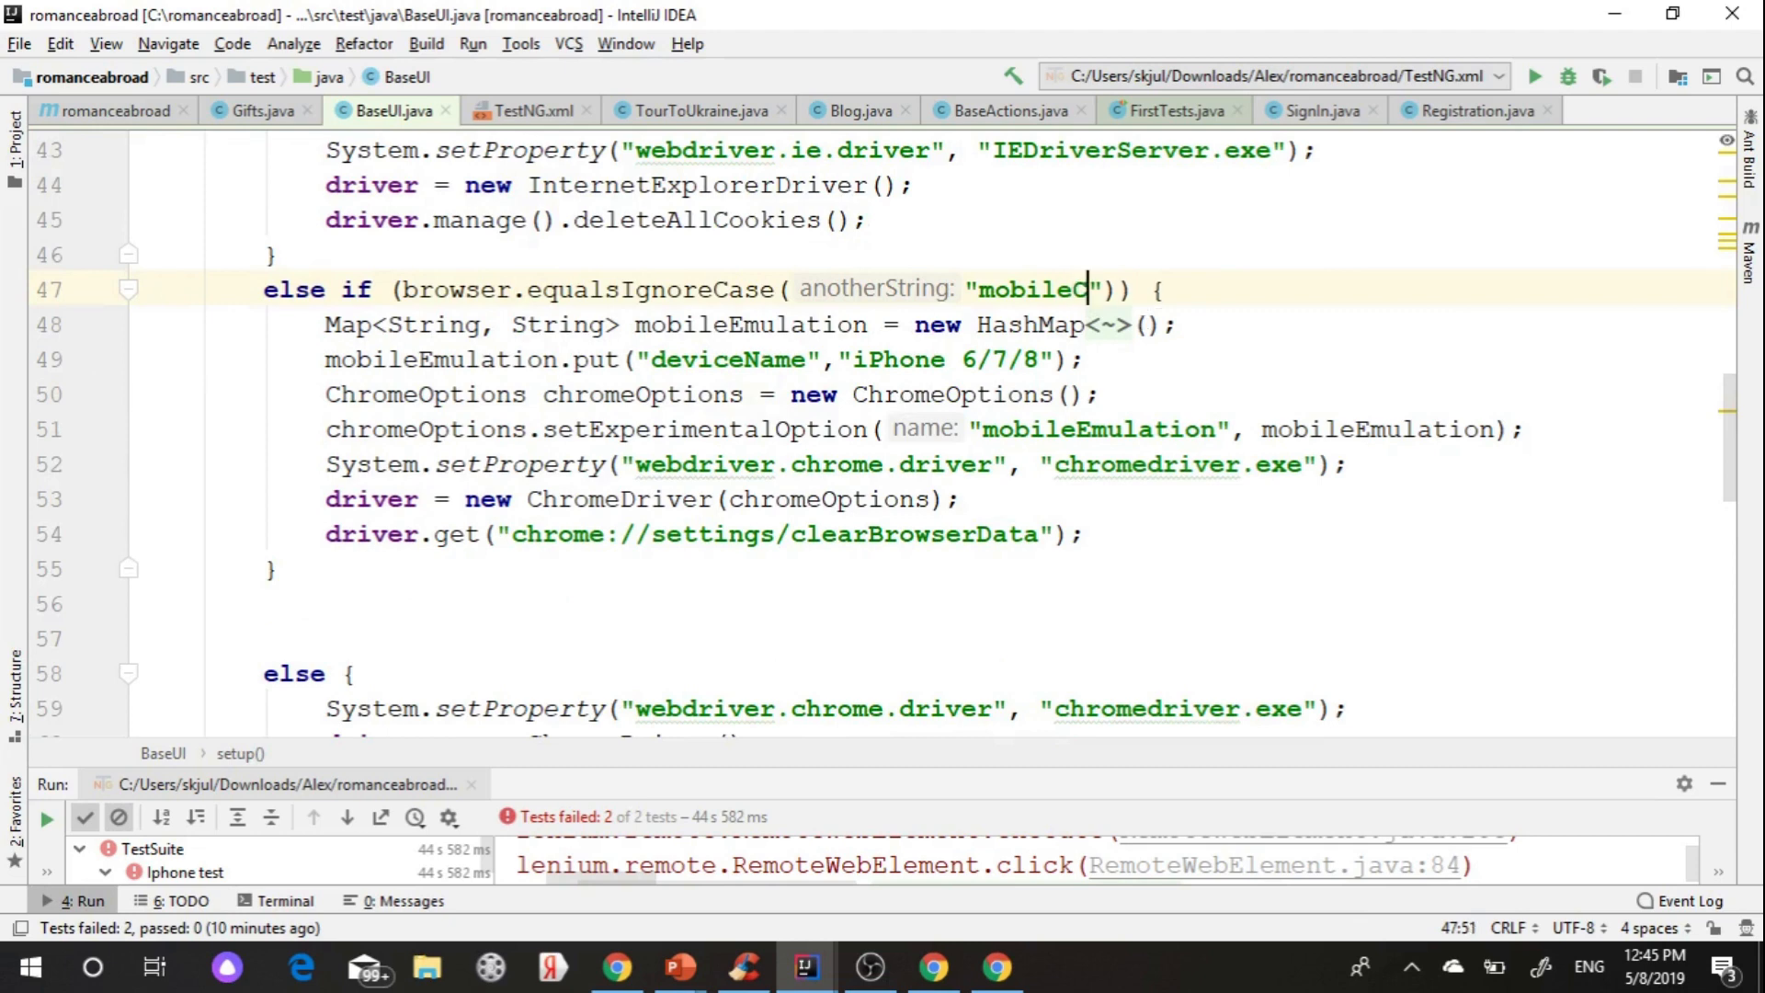
text(hrome)
text(if)
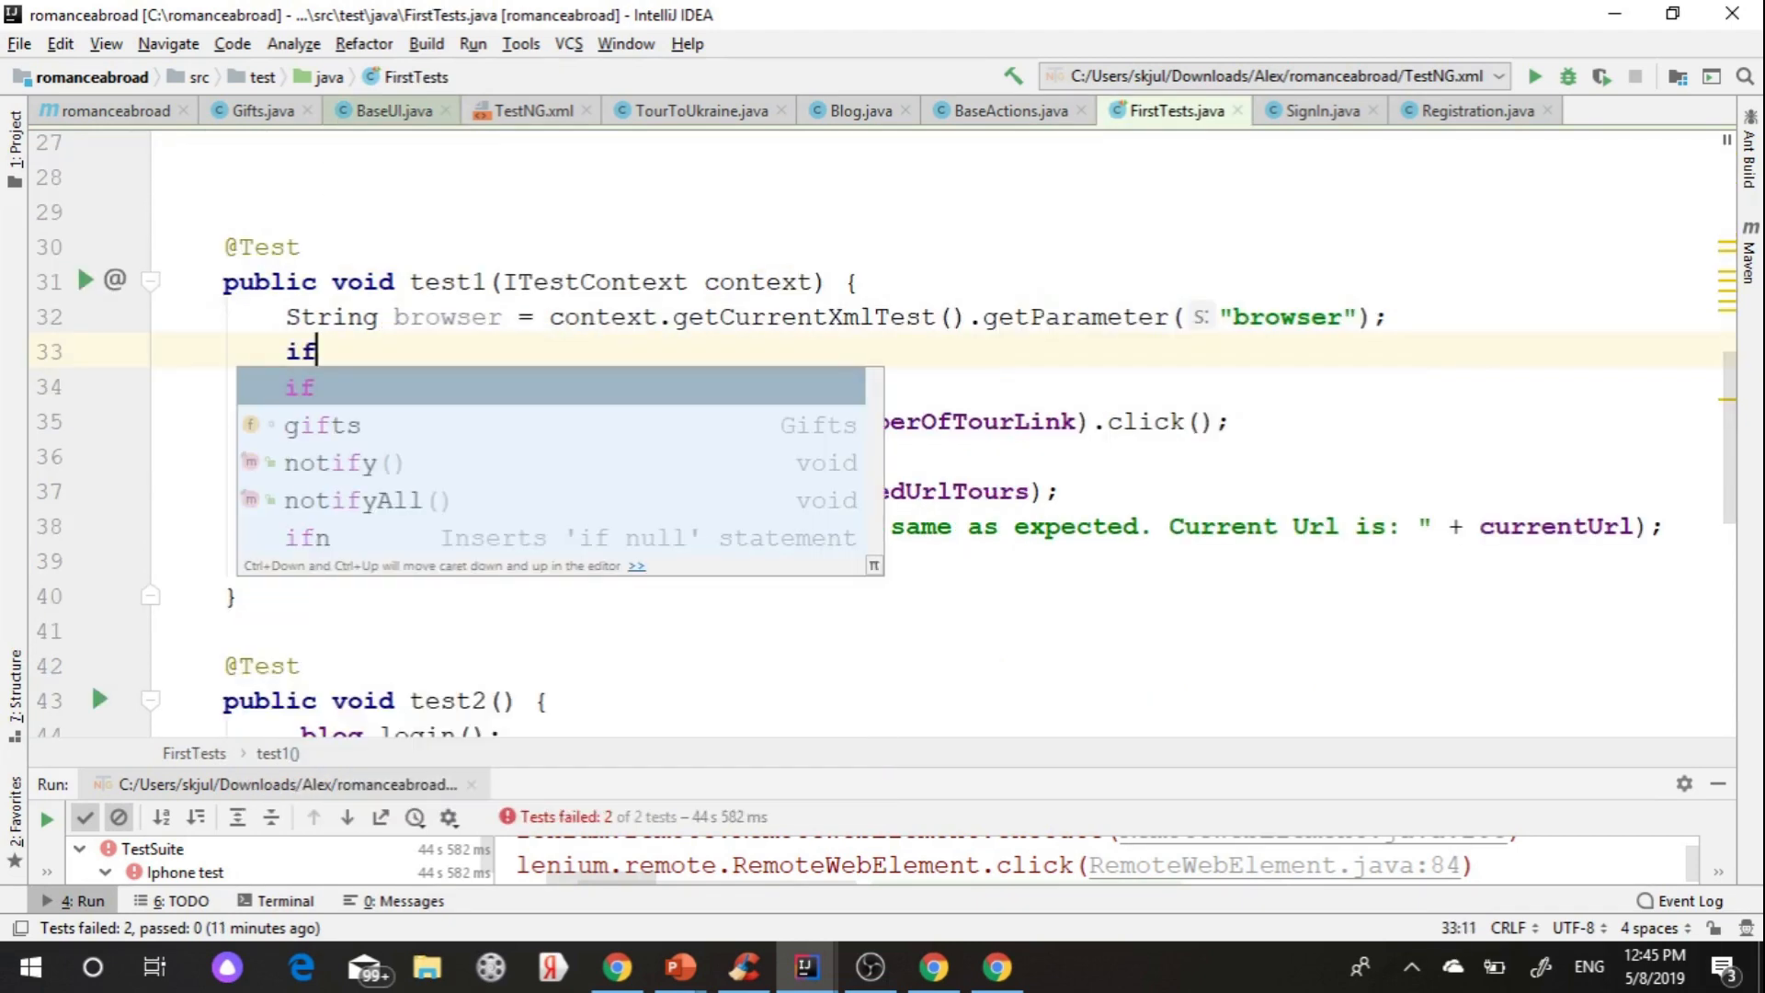
- Add if (browser.contains("mobileChrome")) { driver.findElement(MOBILE_MENU).click(); } to test1
text((browser.contains(")
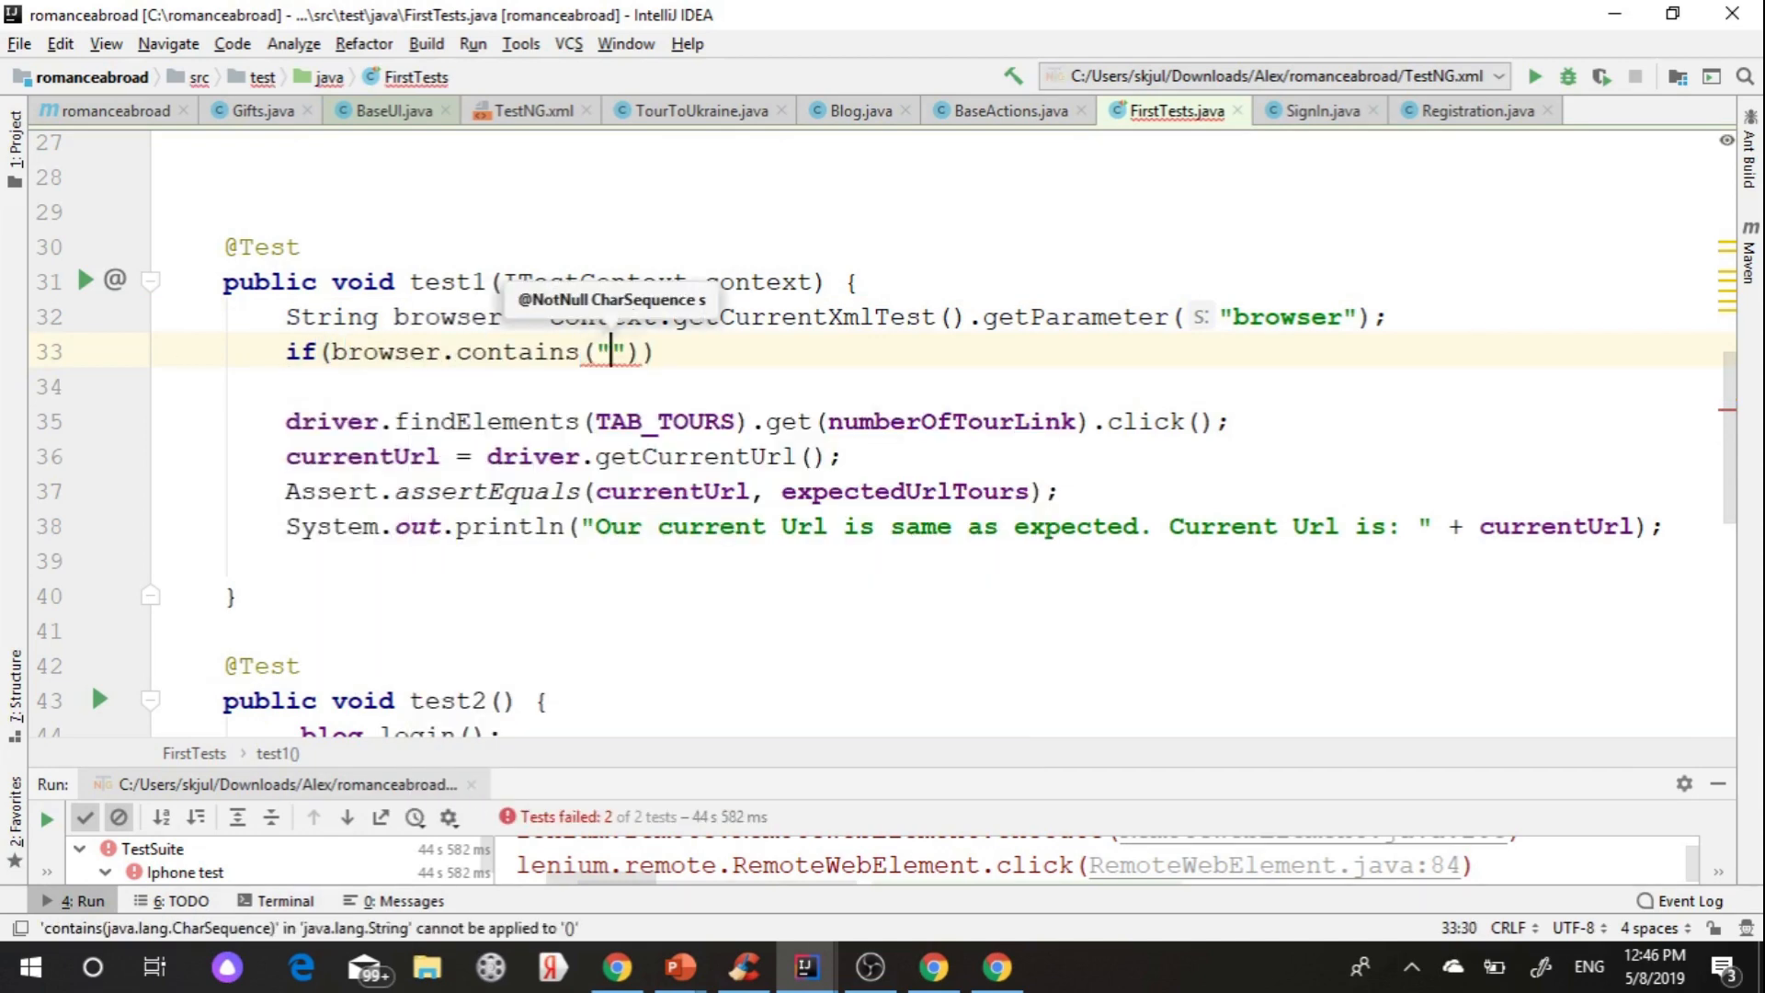
text(mobileChr)
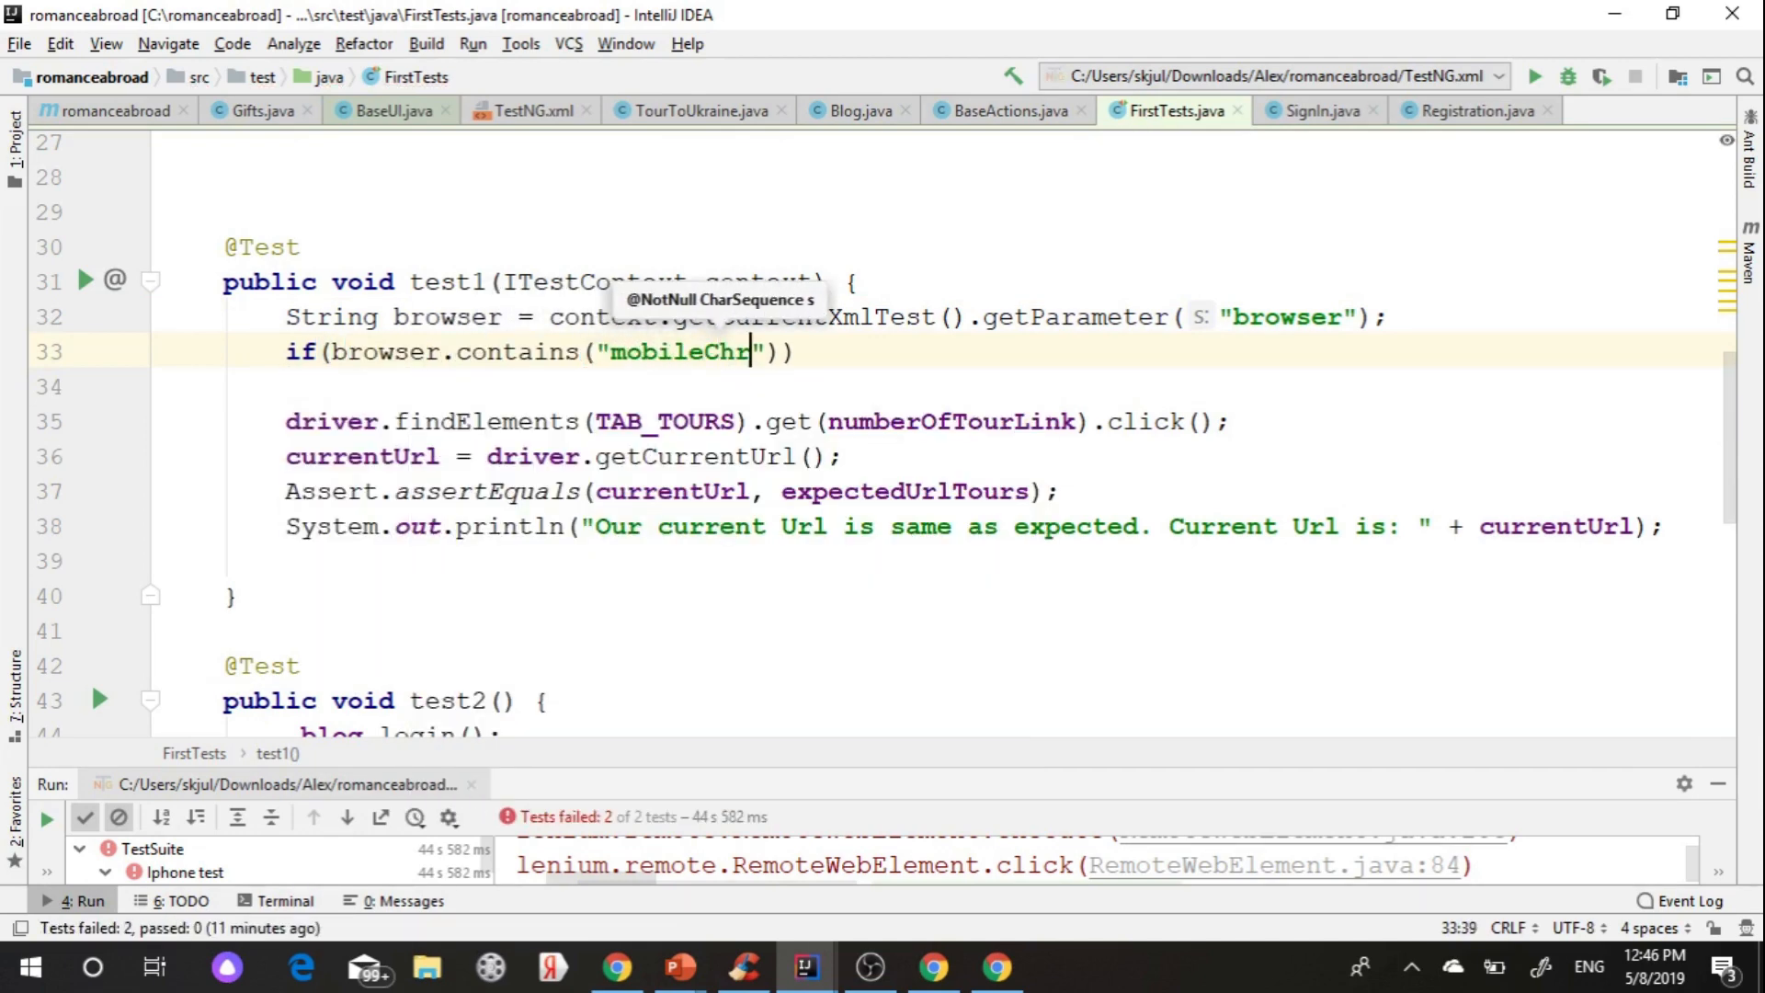
text(ome)
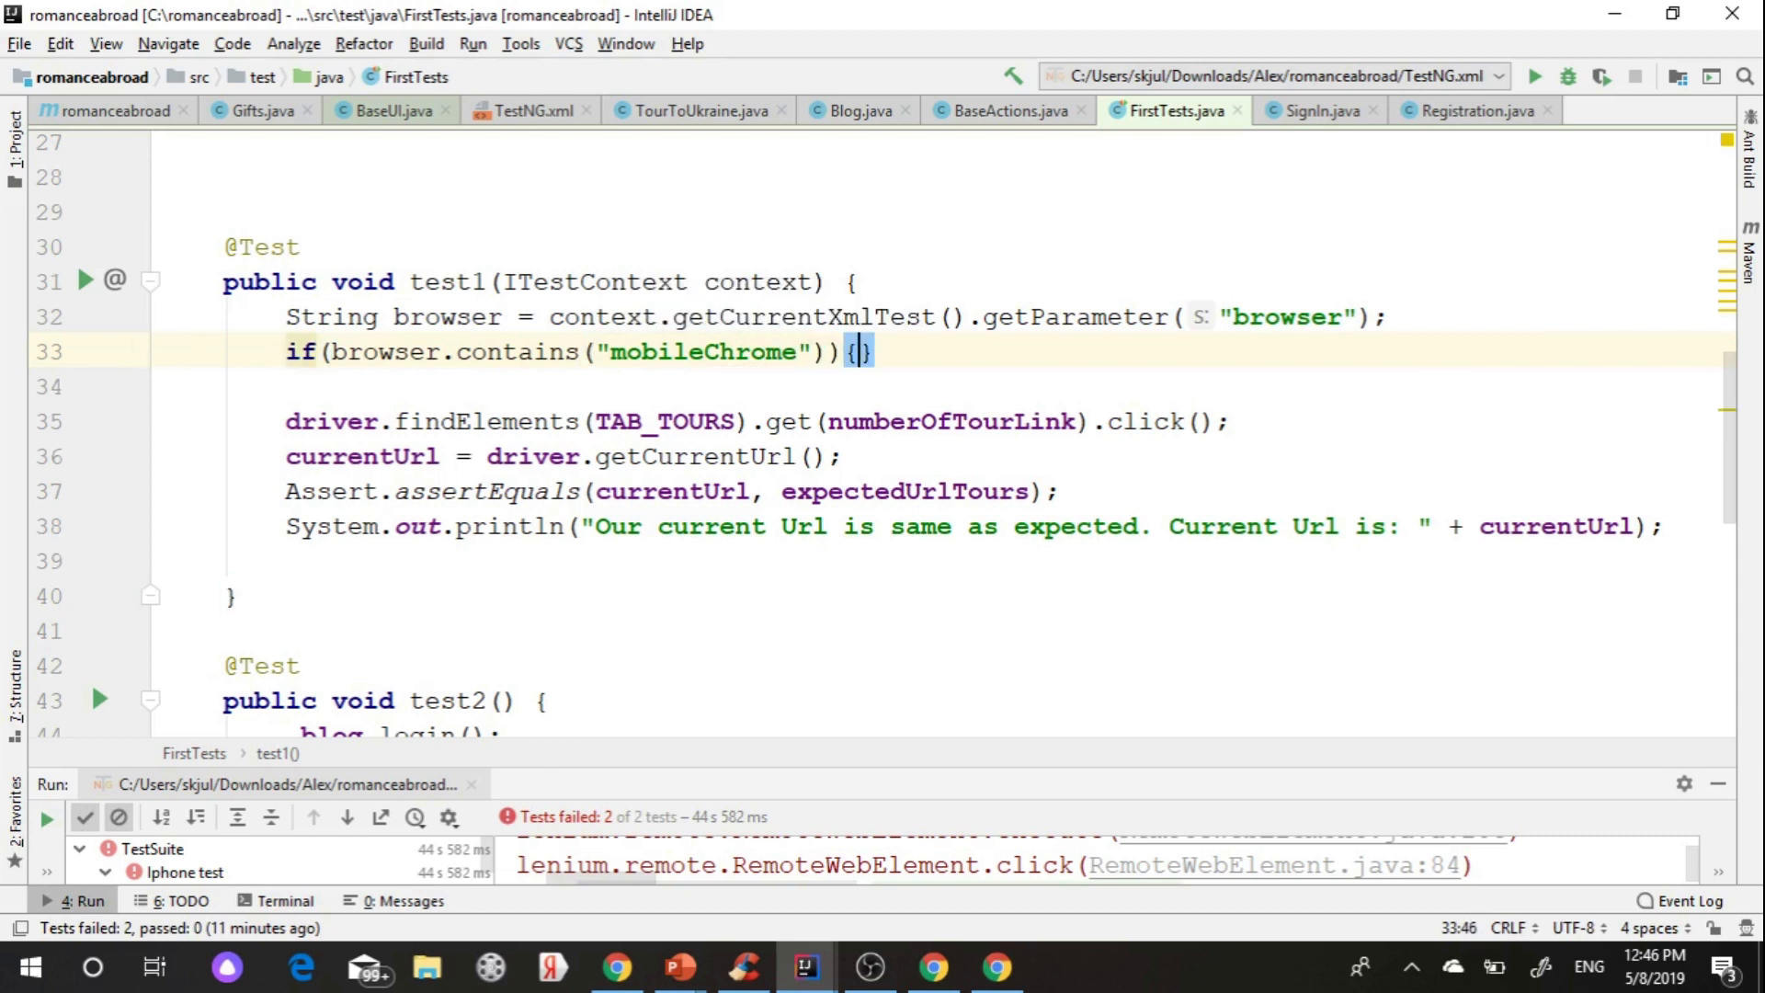
text(driver.d)
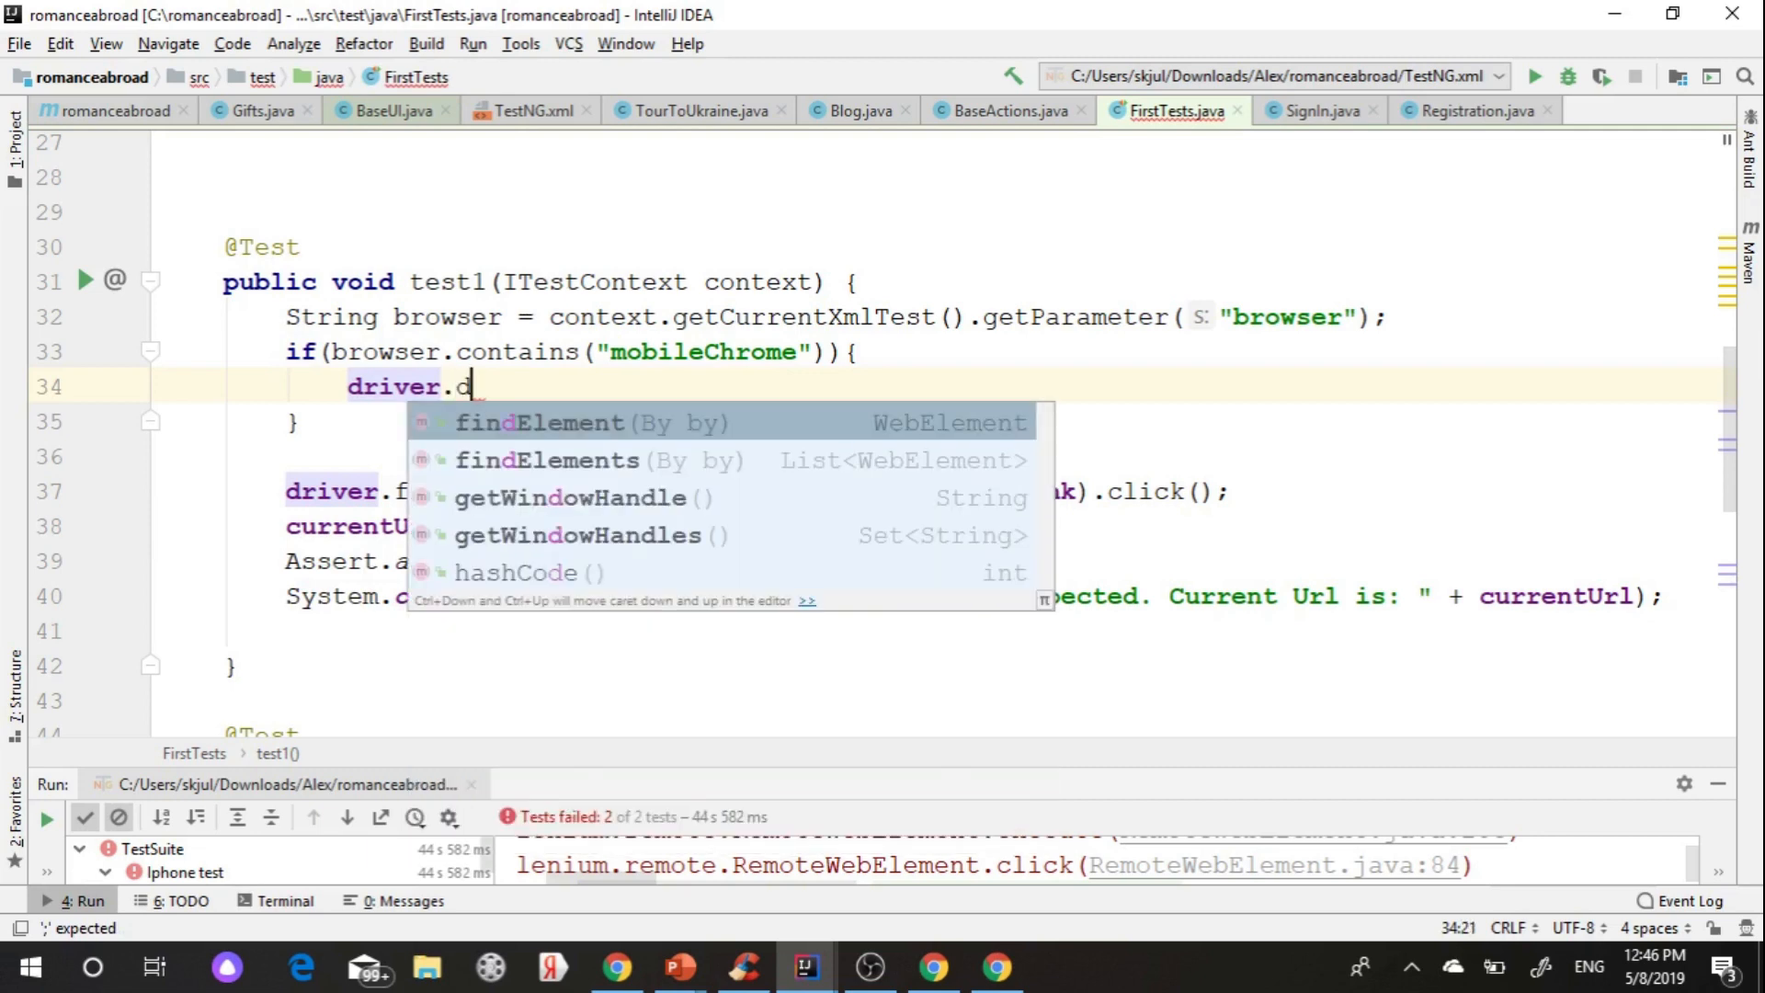
text(findElement(MOBILE_MENU).click();)
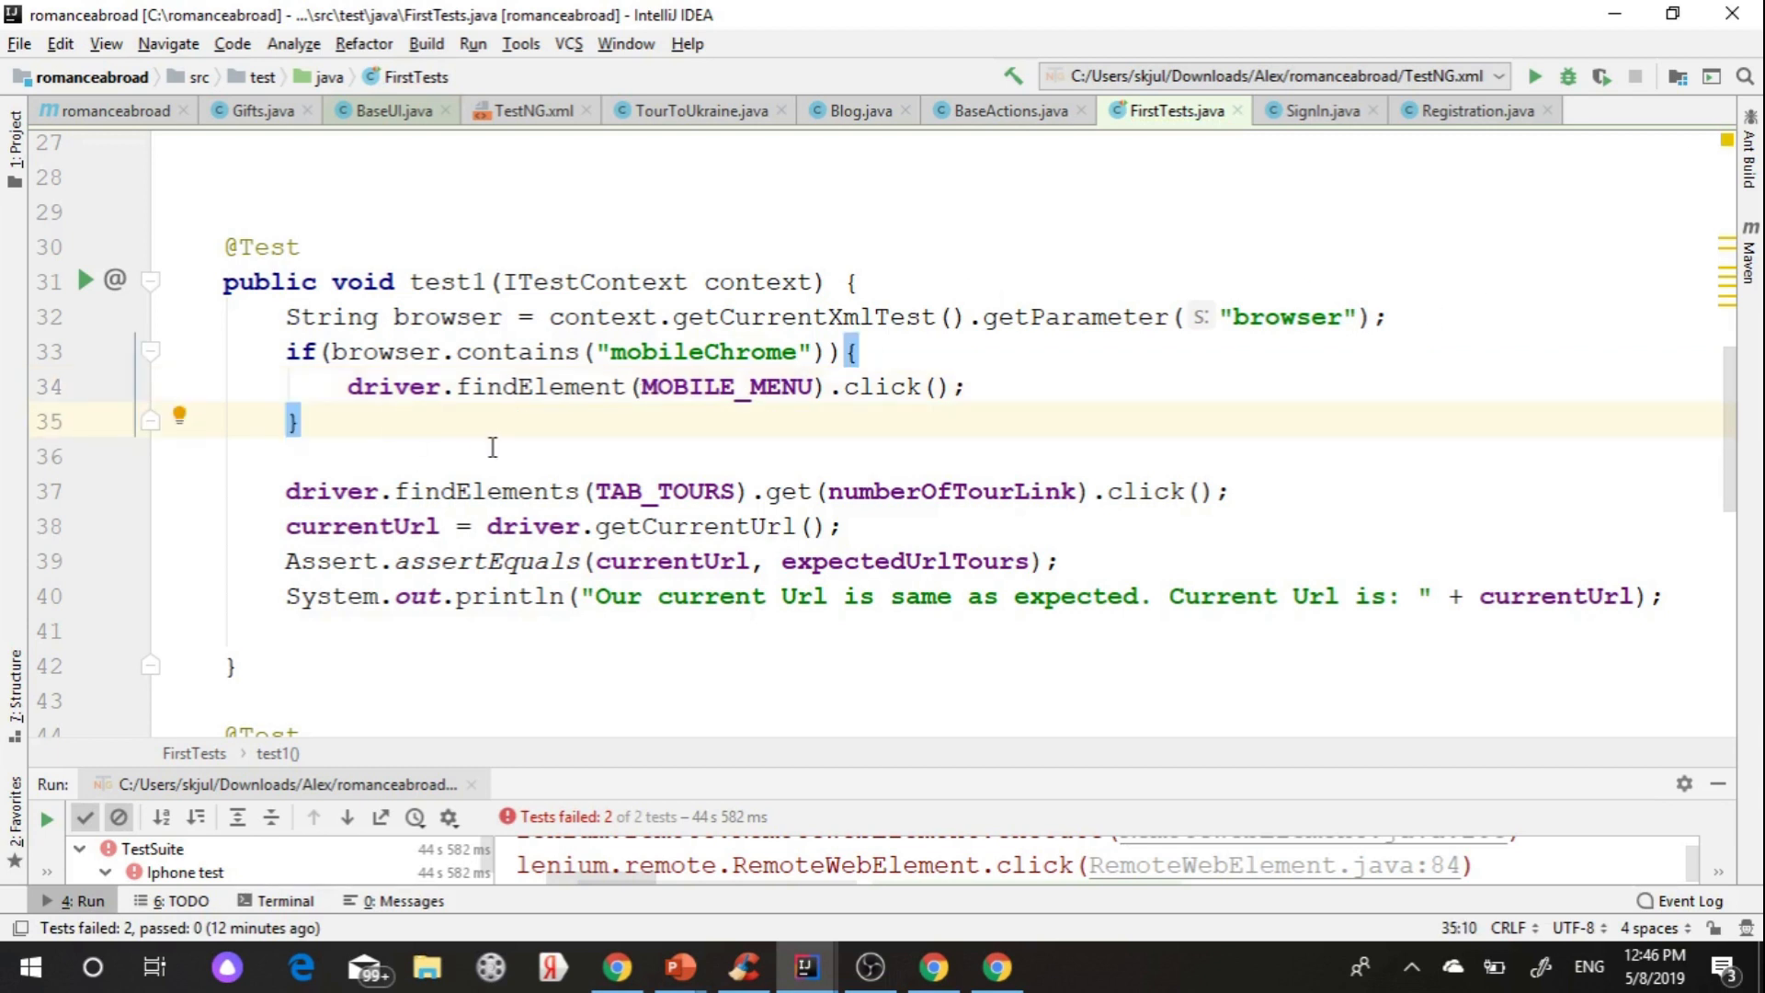
mouse_move(306, 508)
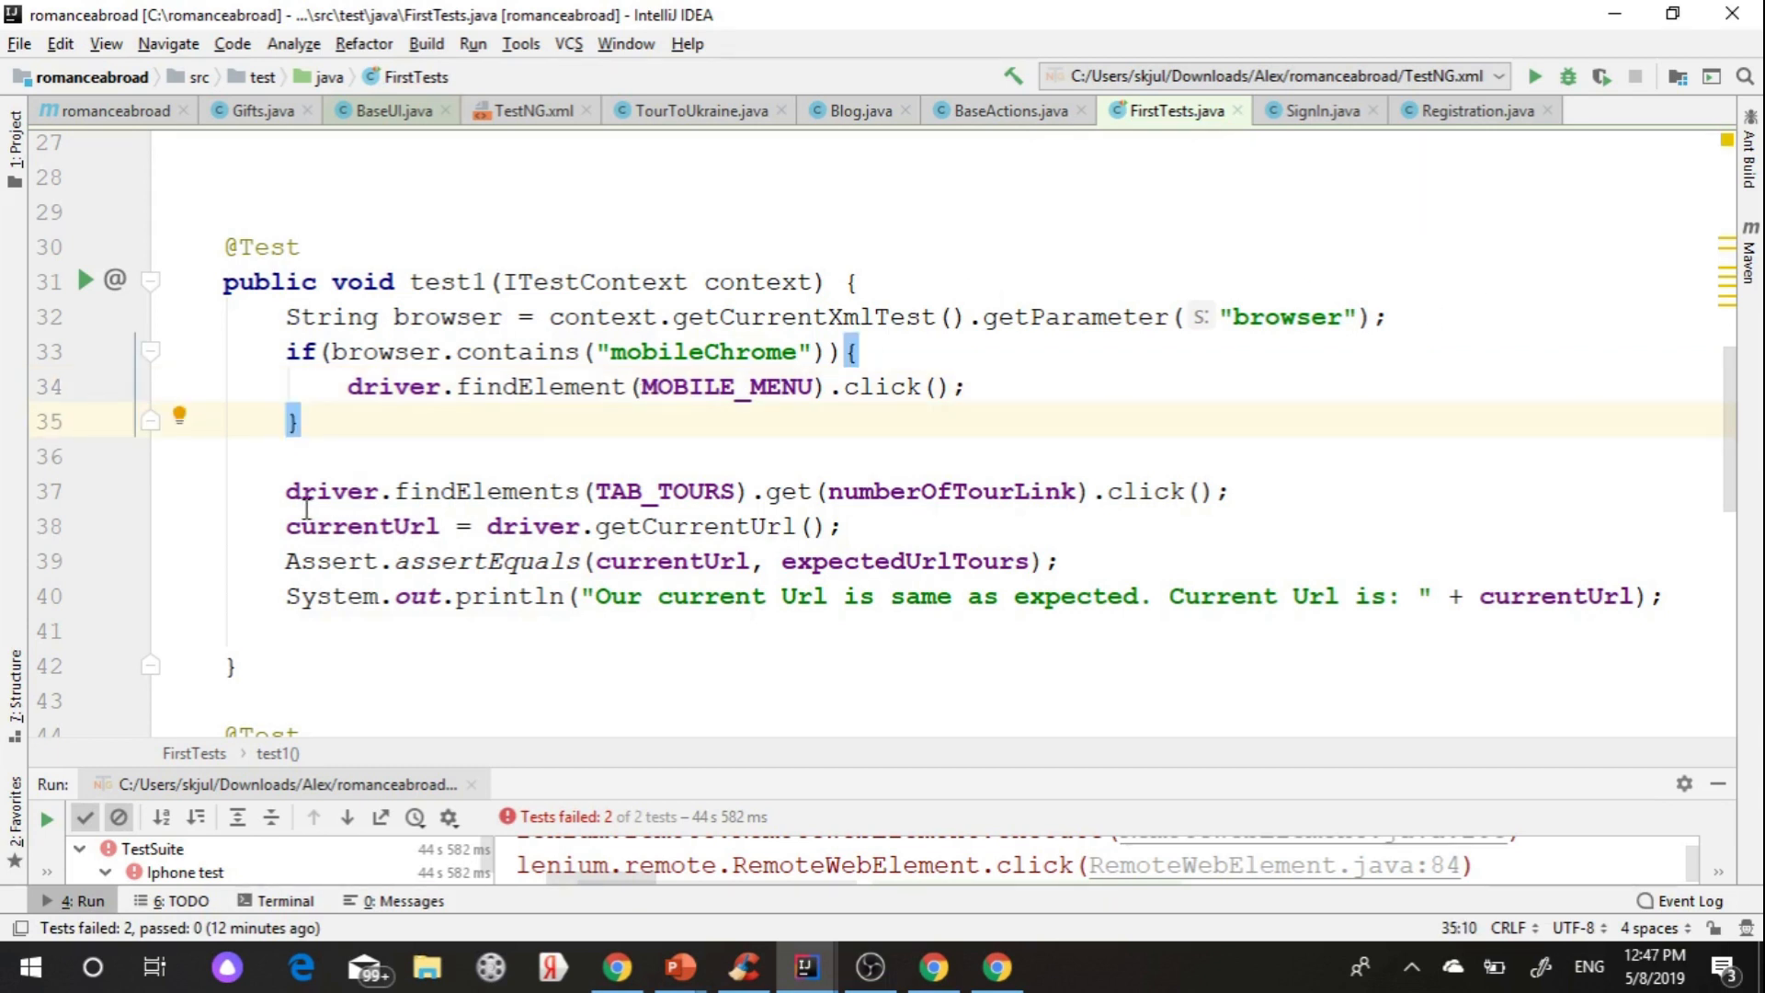
scroll(down, 3)
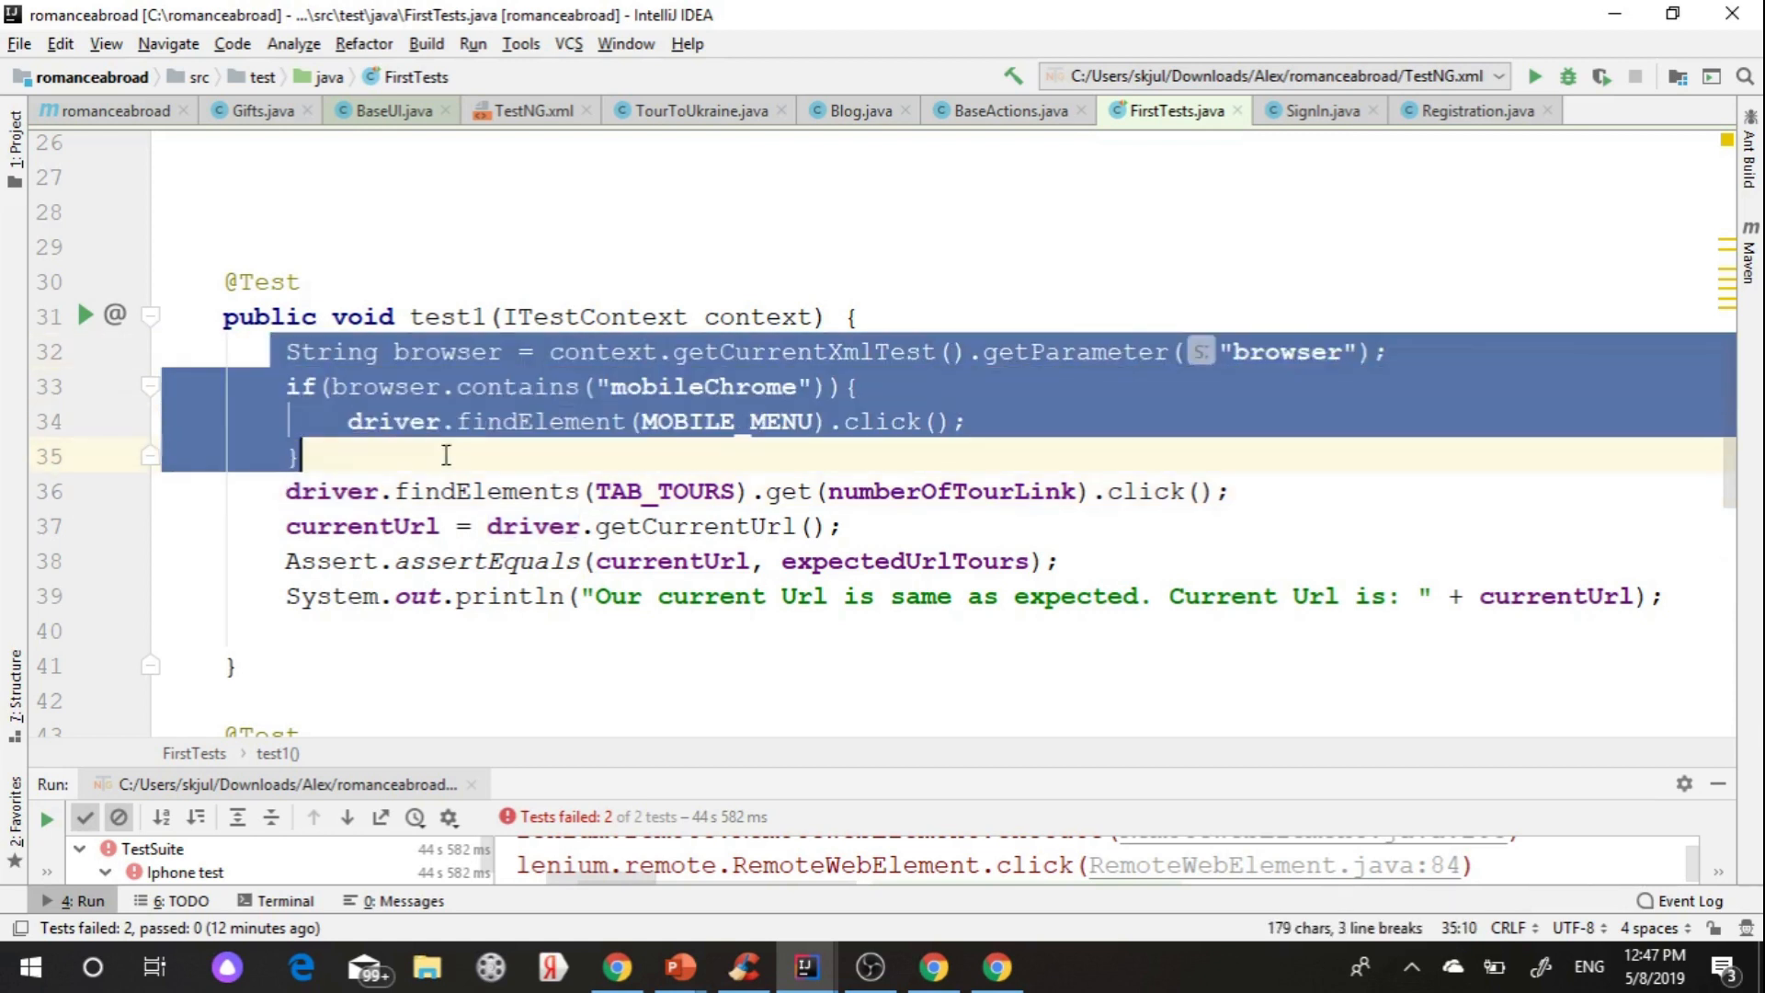
- Cut the mobile-check code from test1 and paste it into a new recognizeMobileBrowserAndClickMainMenu() method in Main
right_click(445, 455)
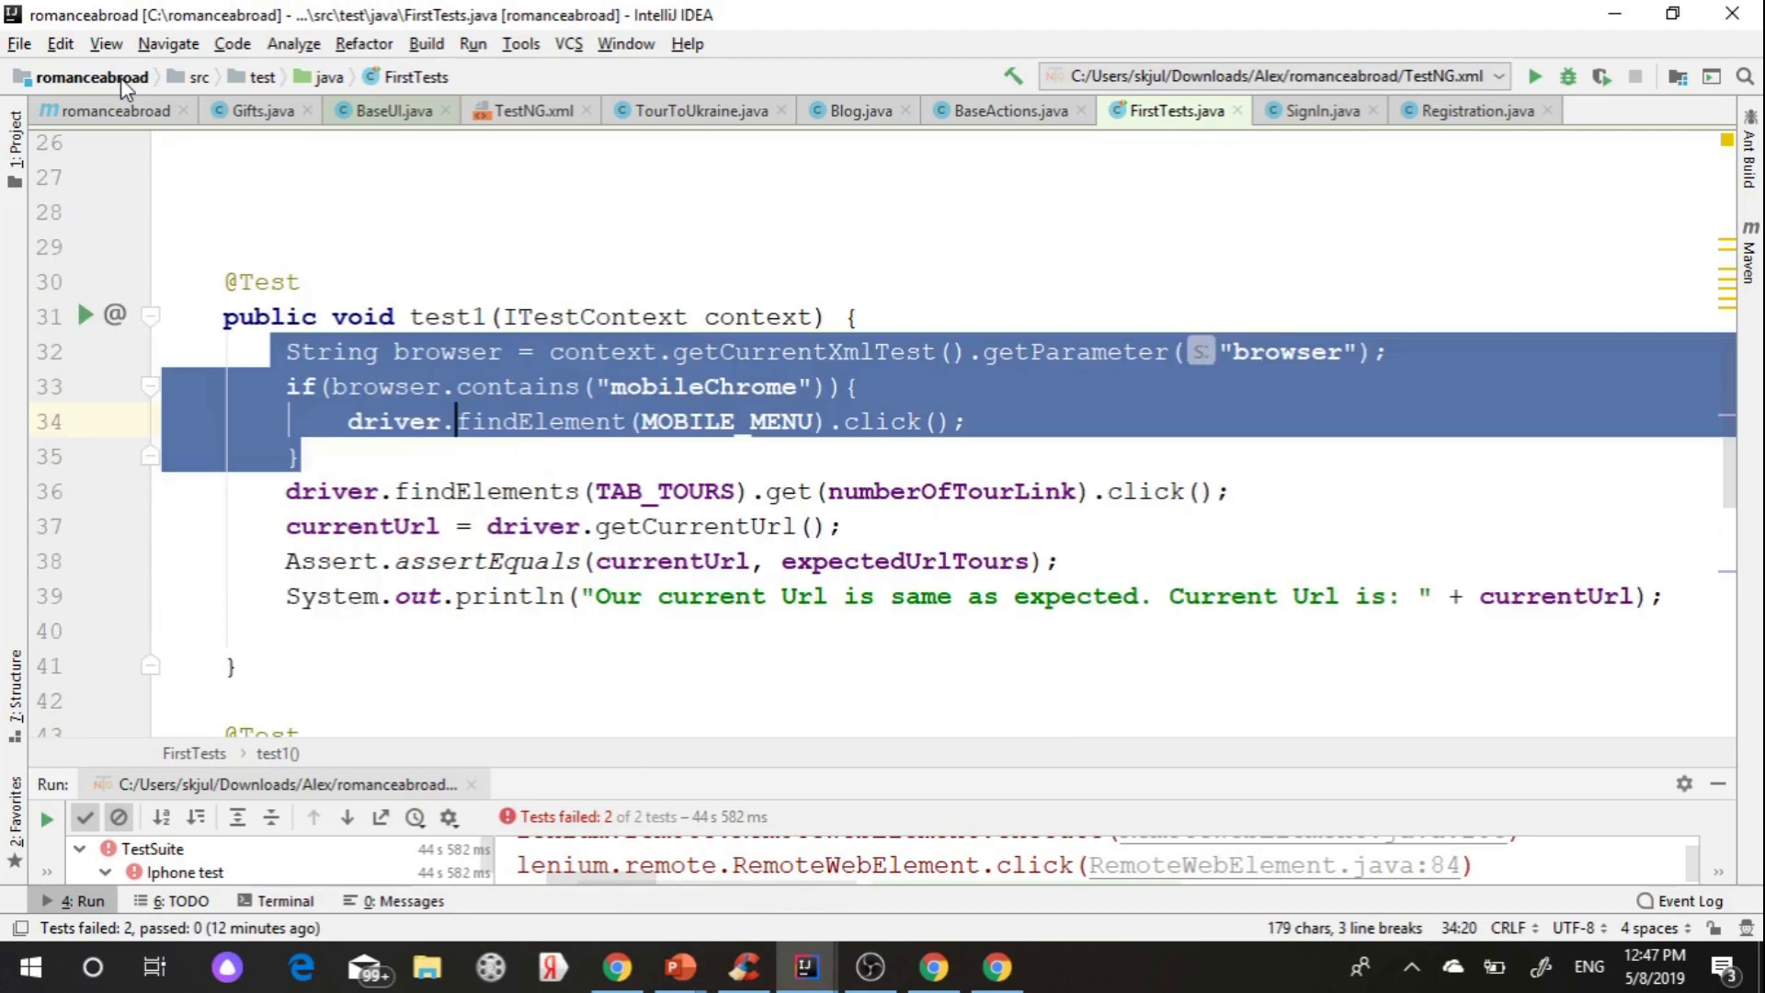
click(14, 121)
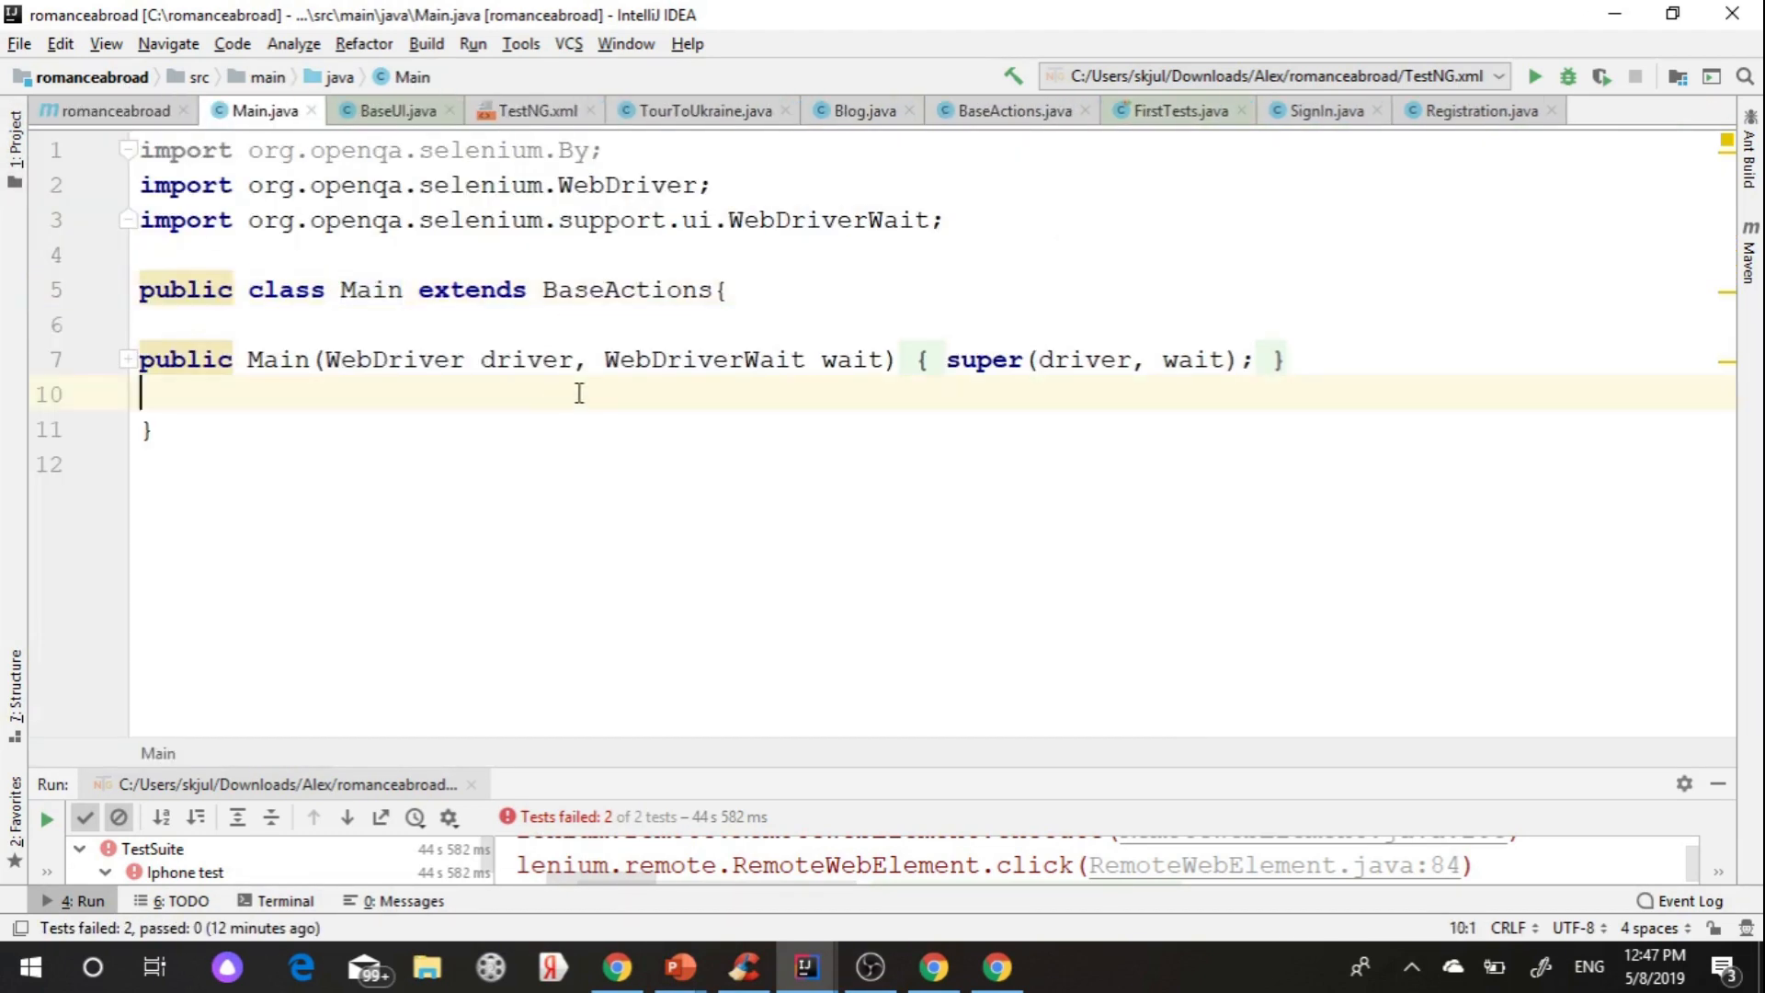
text(public void re)
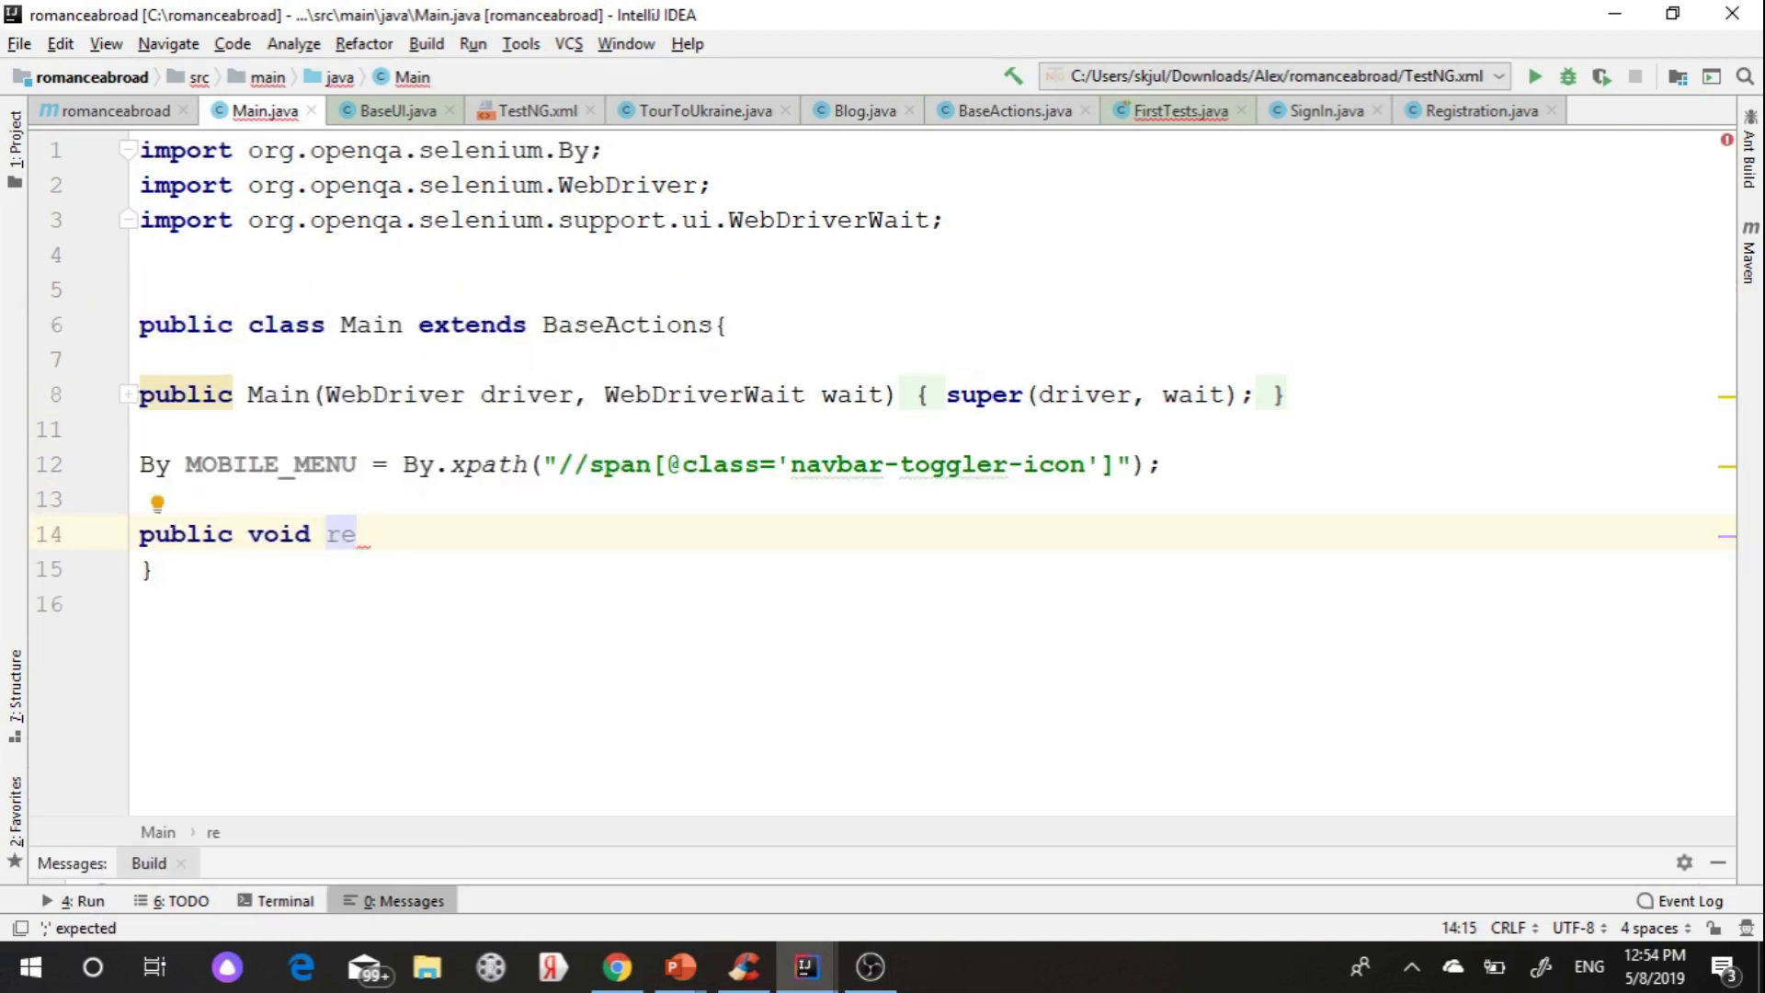
text(cognizeMob)
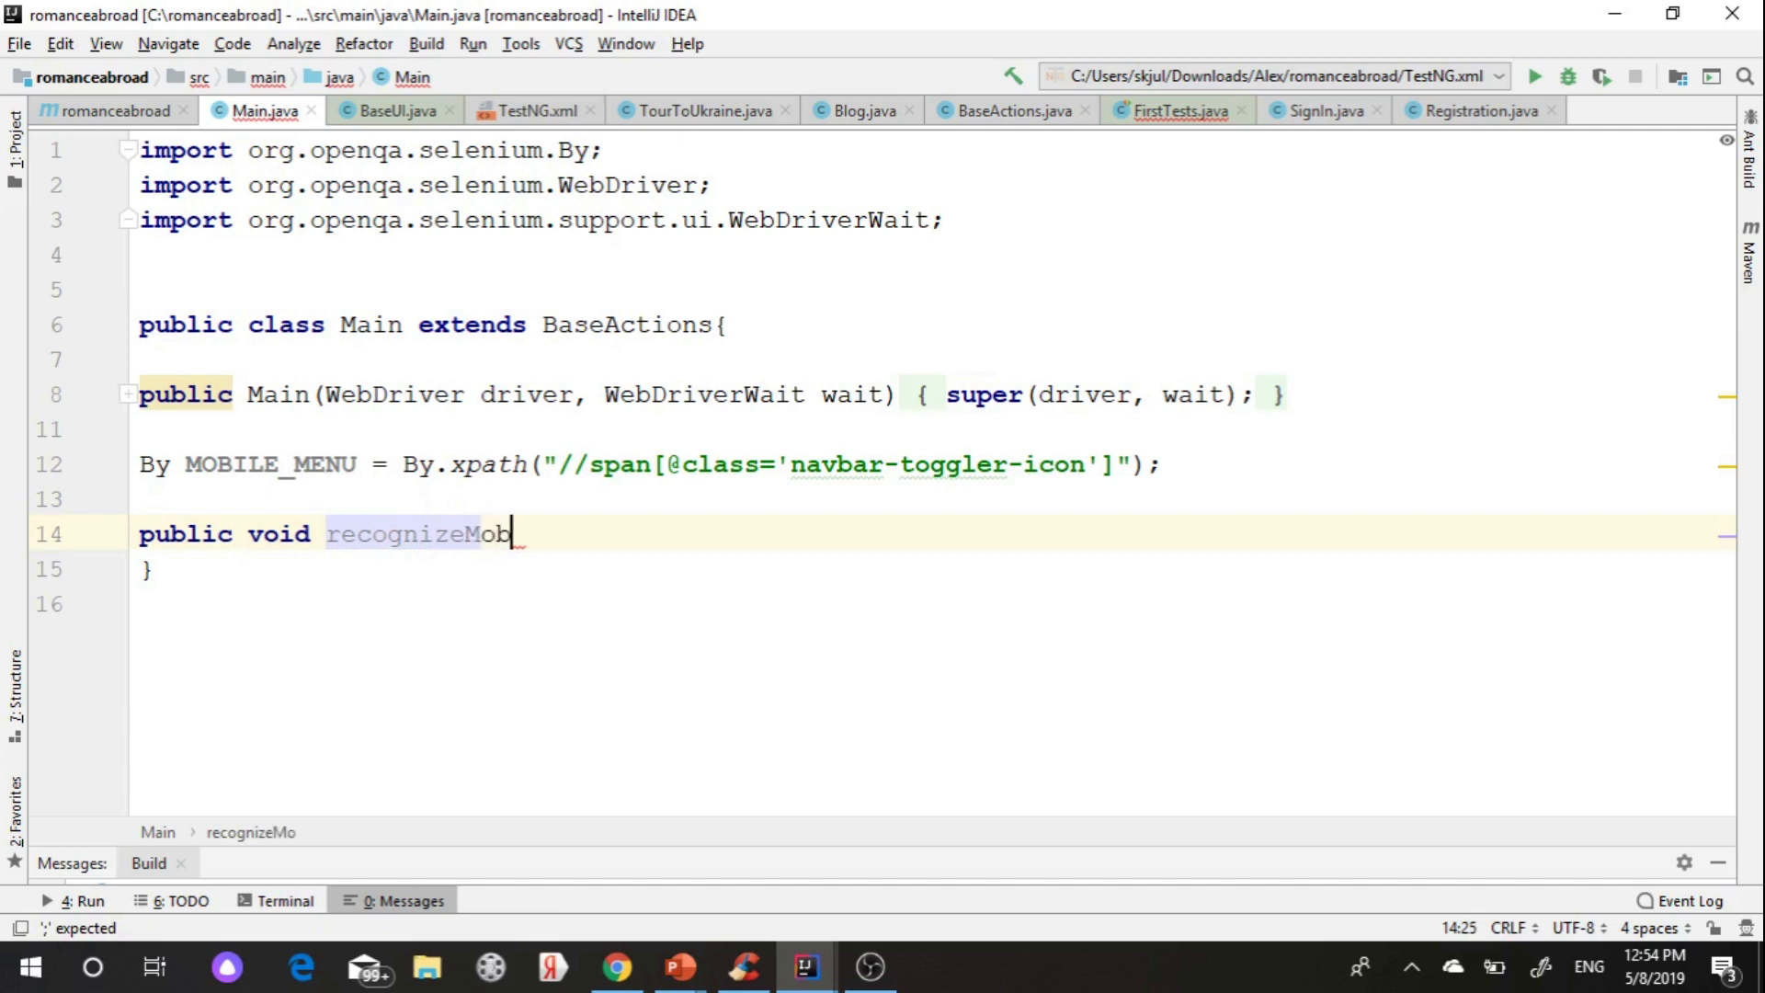
text(ileBrowser)
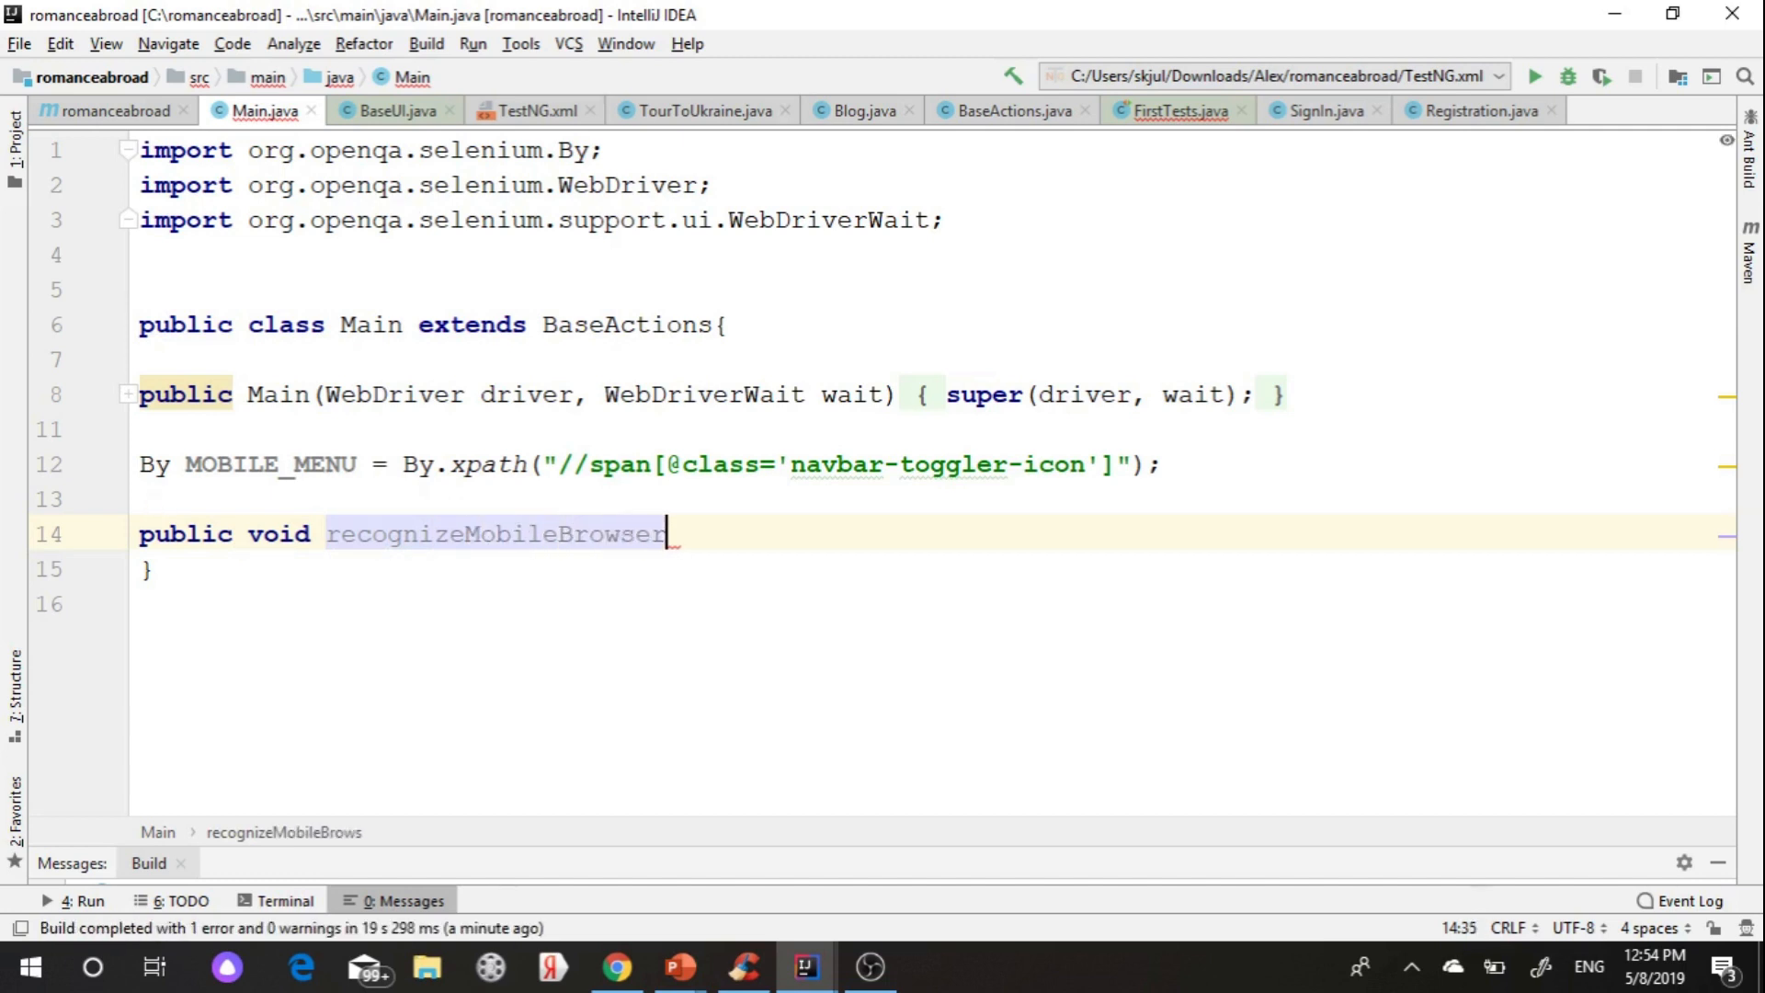
text(AndClickMainM)
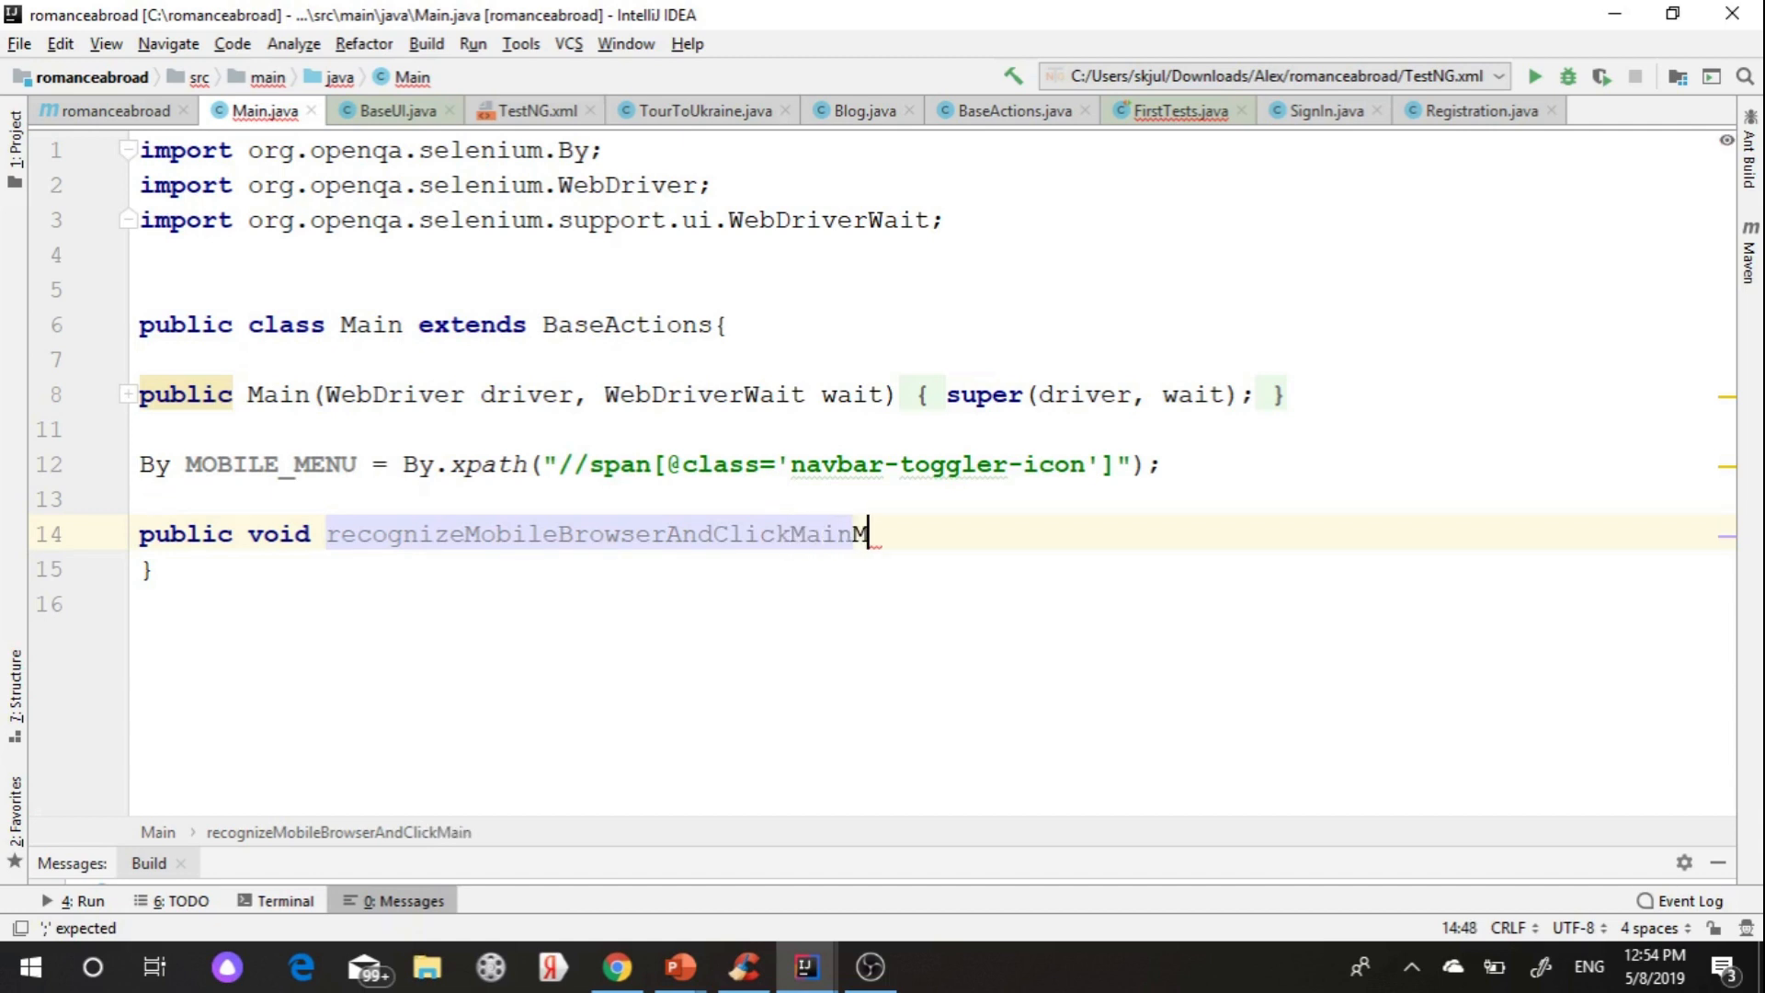
text(enu)
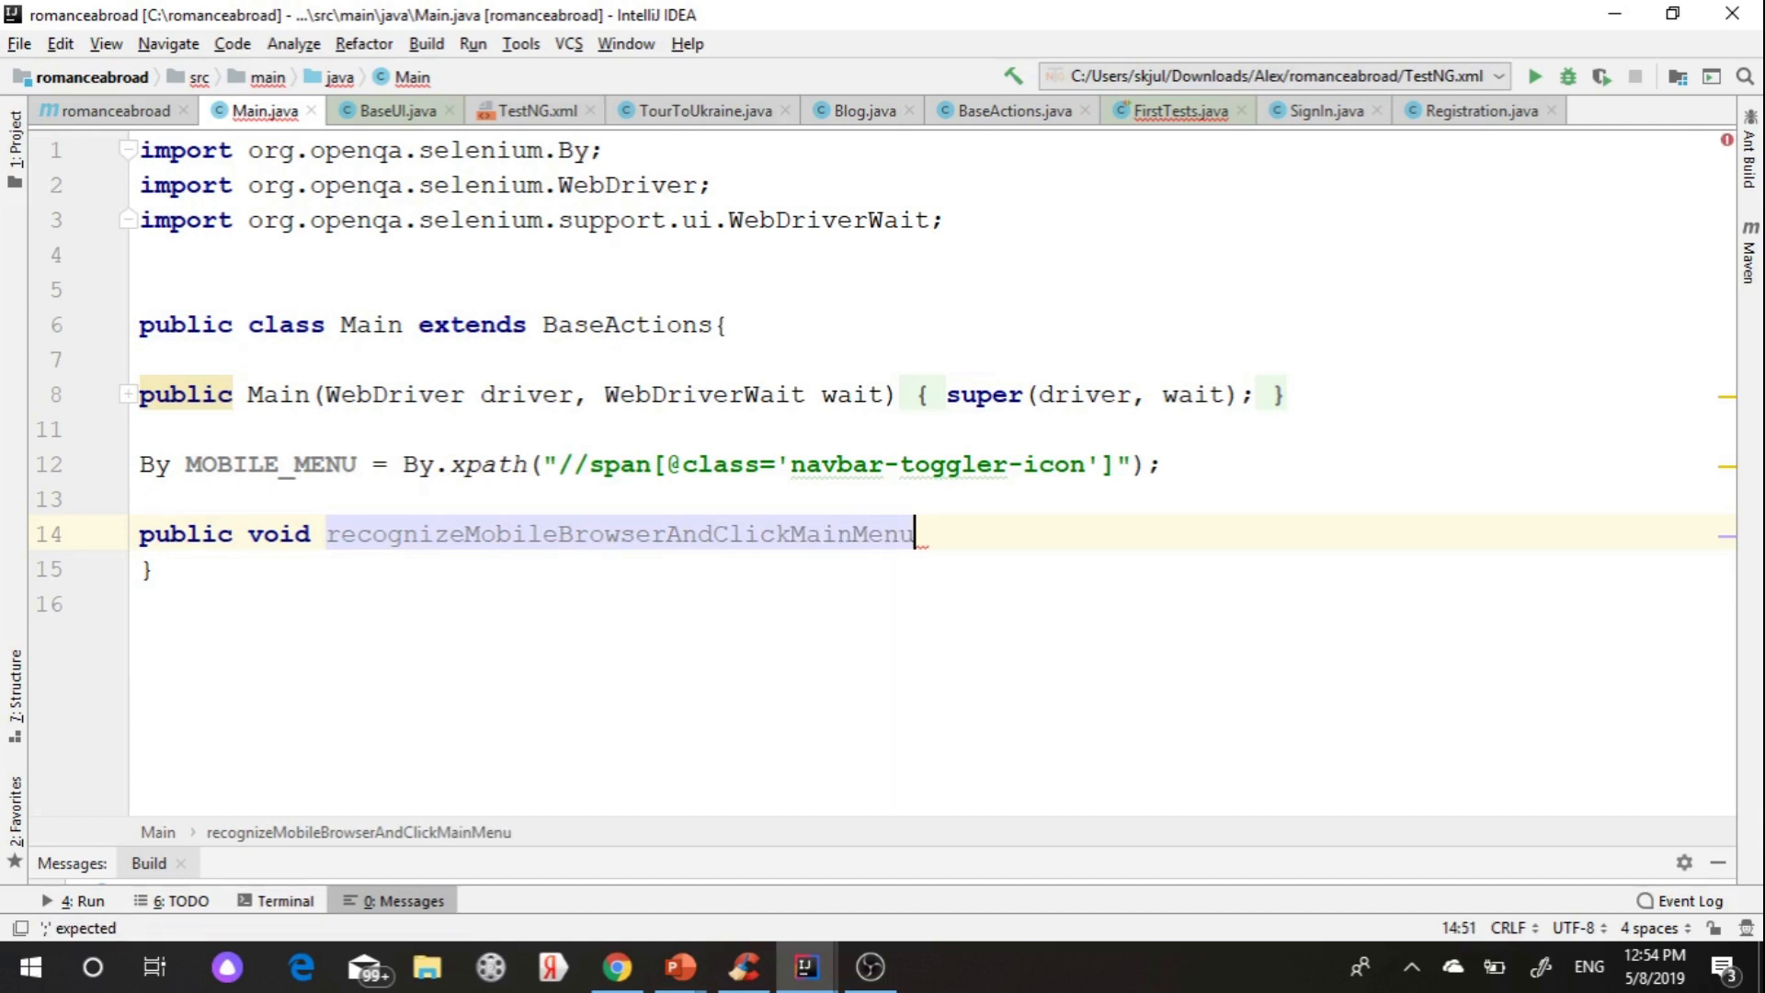
text((){)
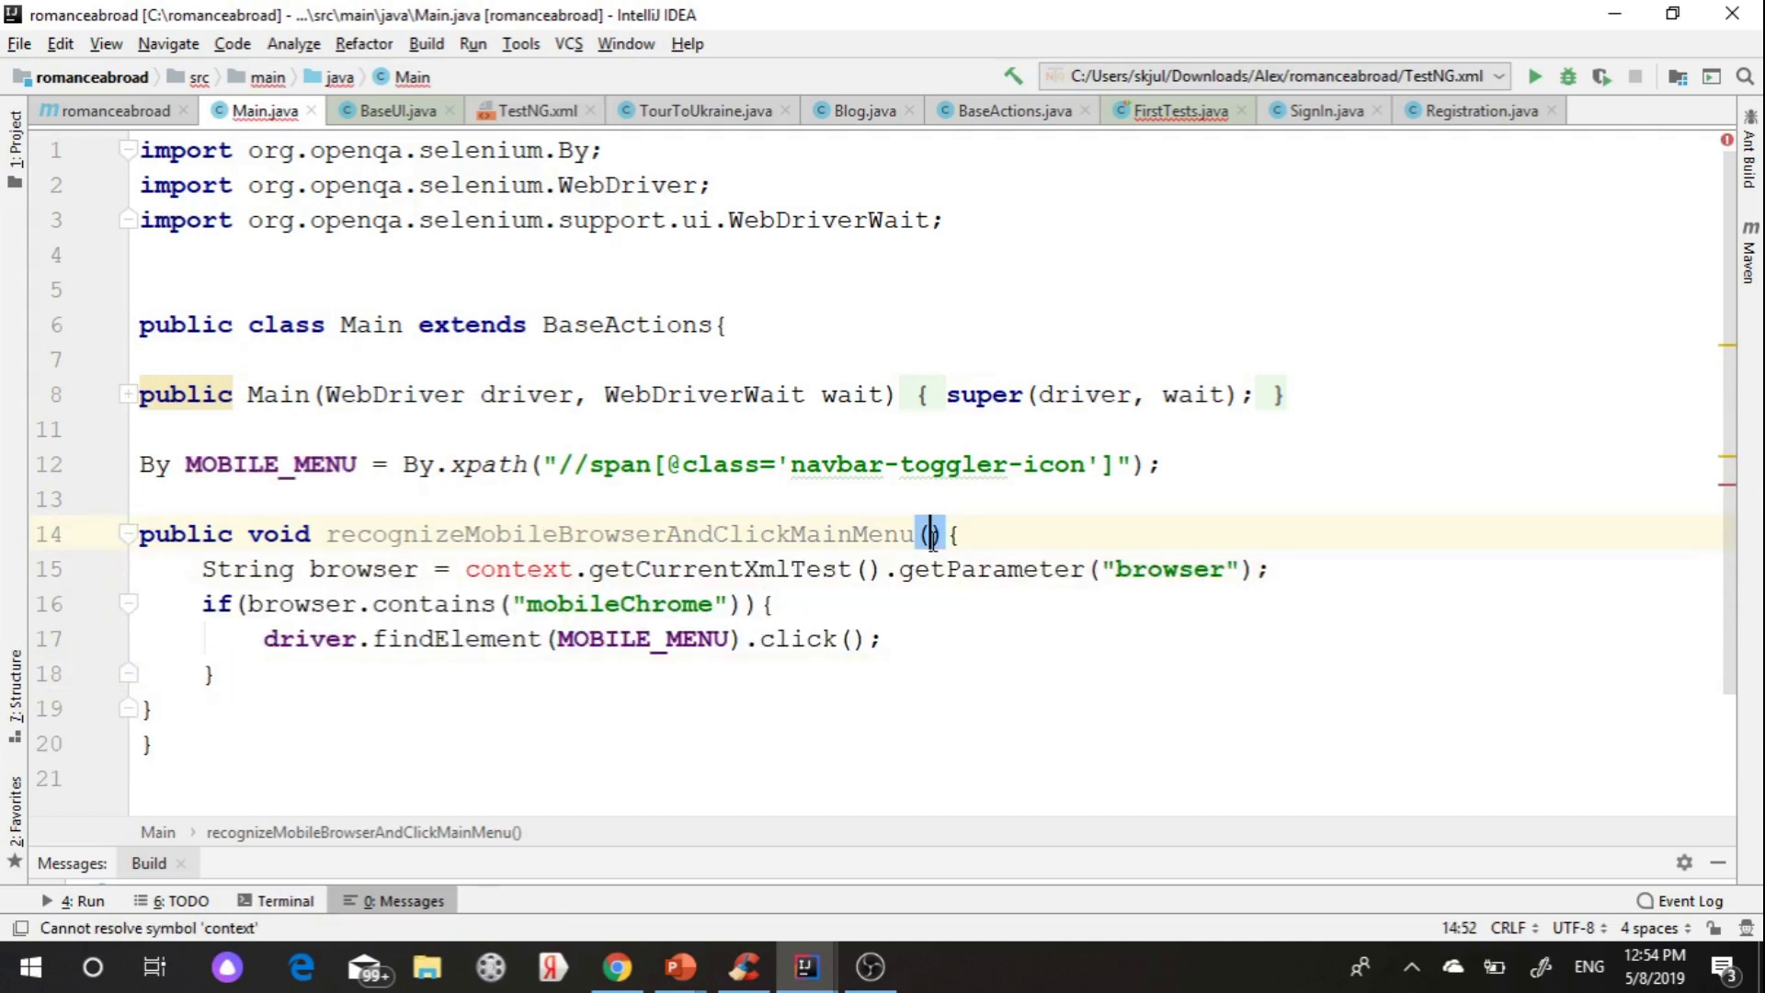
- Give recognizeMobileBrowserAndClickMainMenu an ITestContext context parameter and import ITestContext
text(ITestContext)
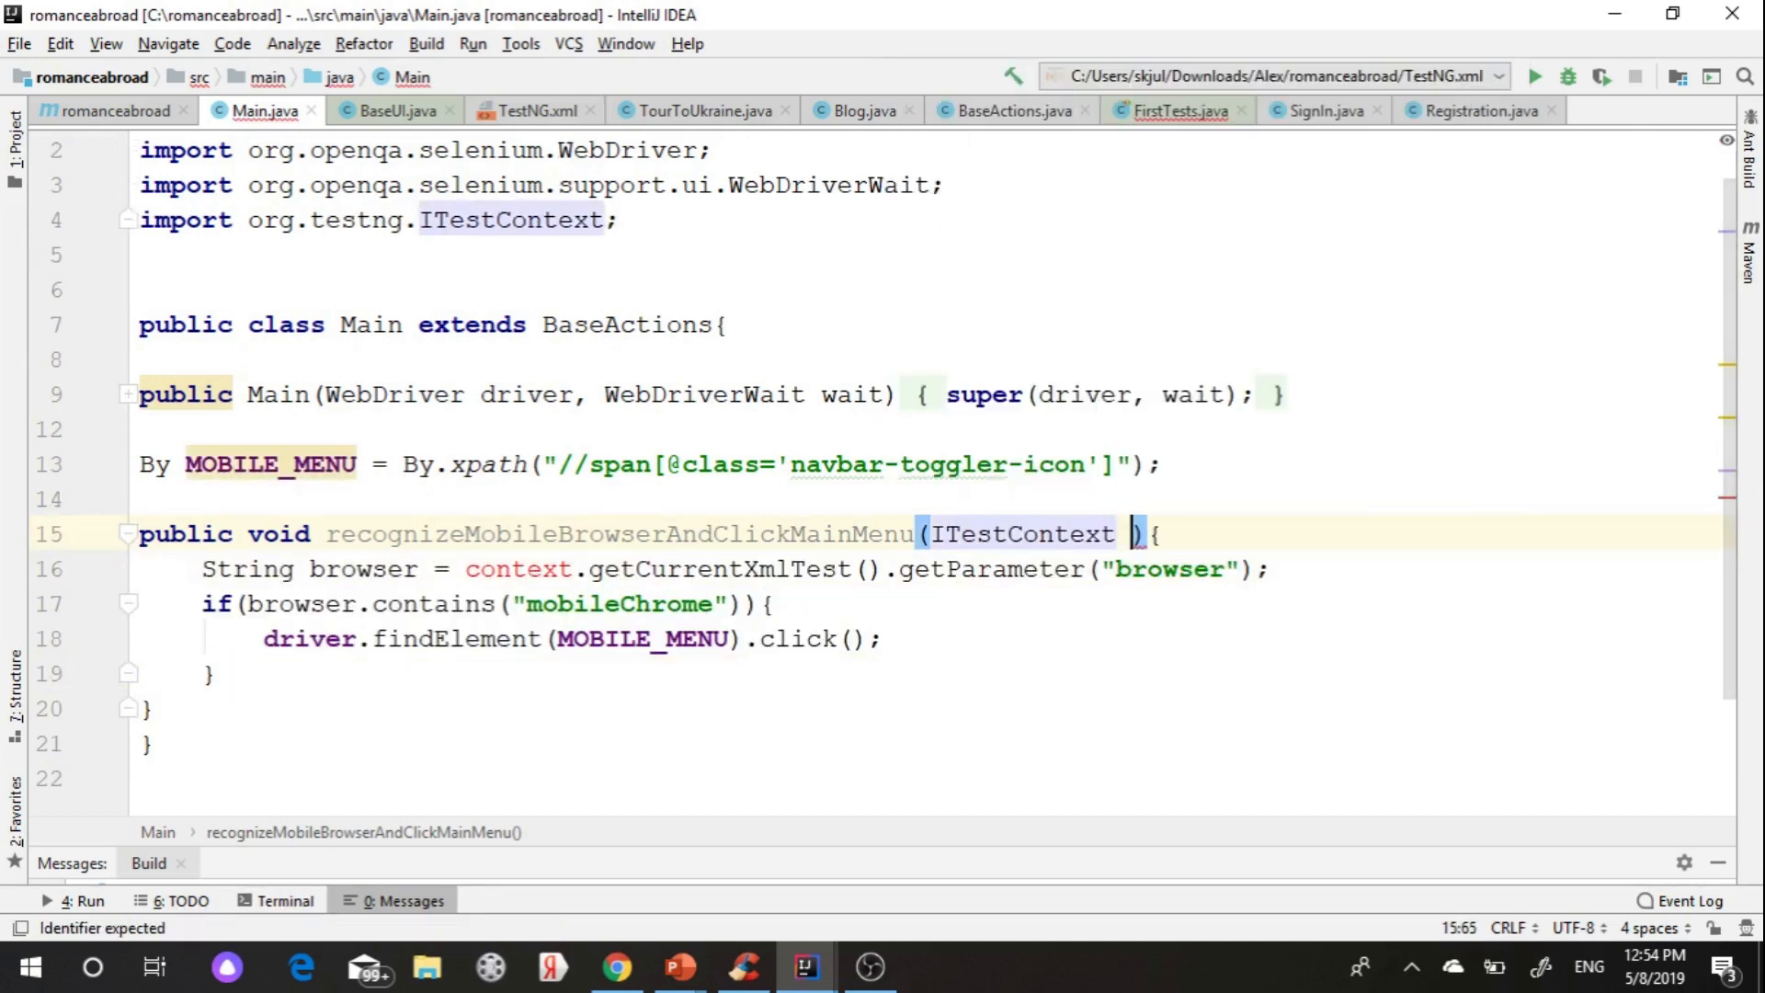
text(context)
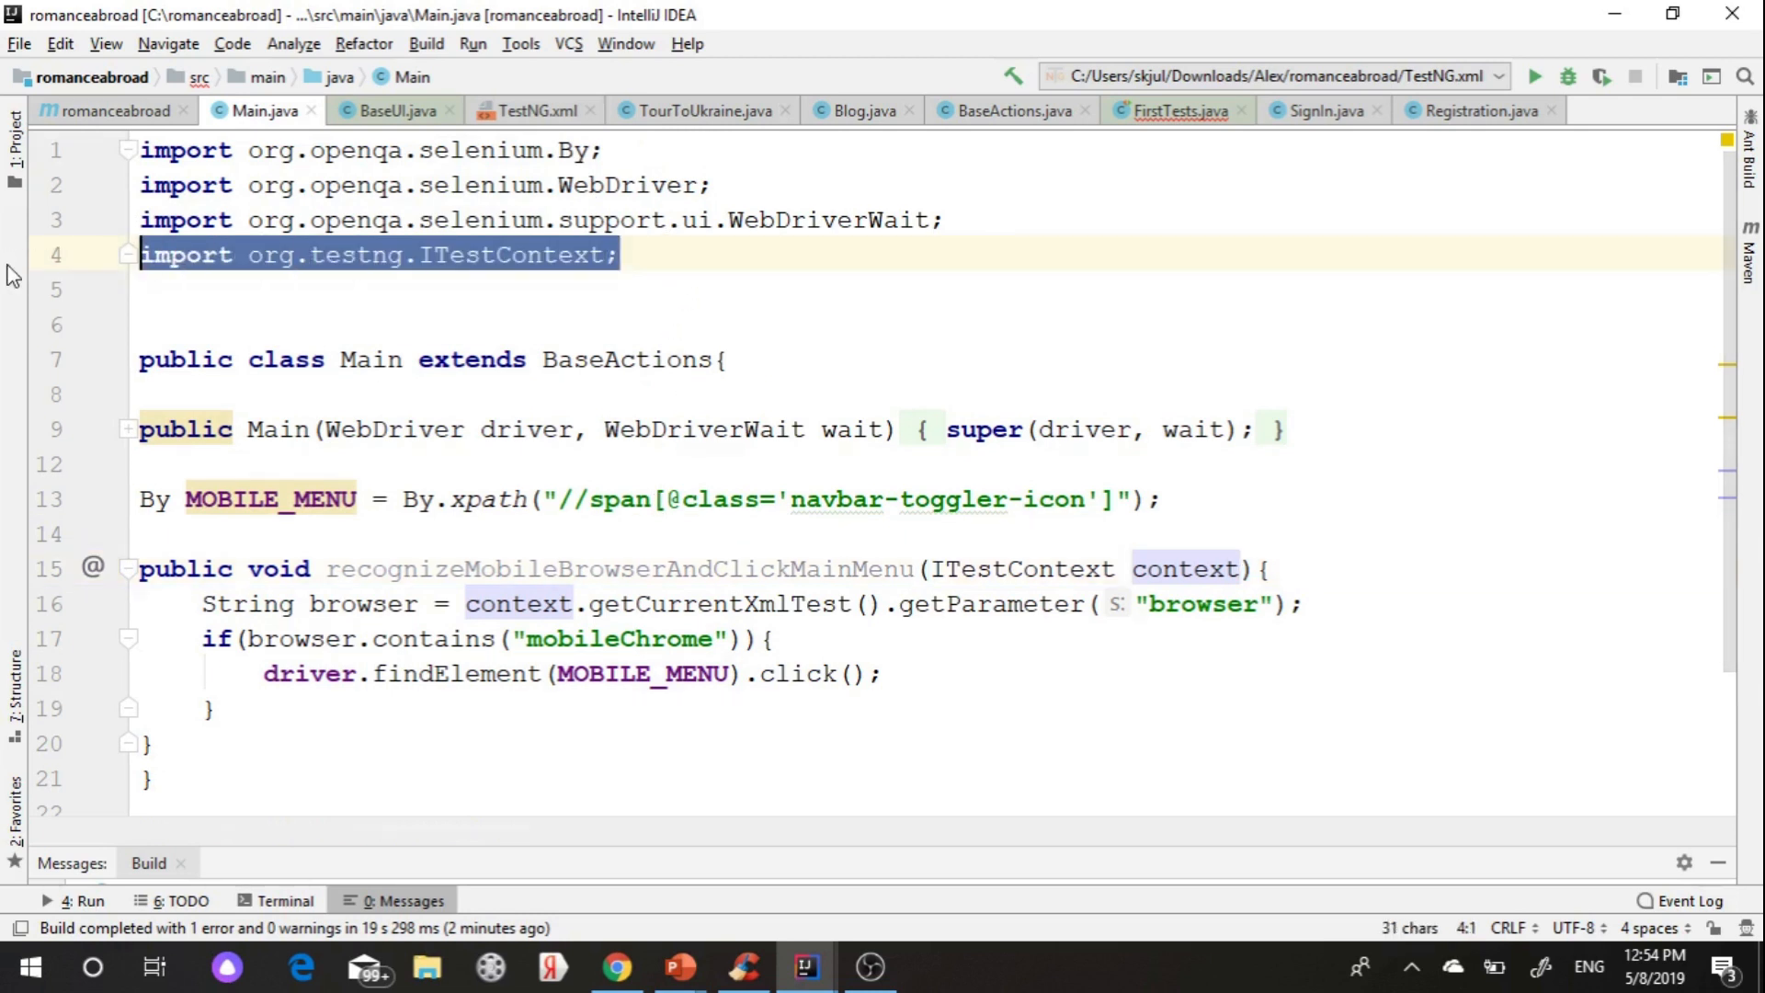
key(Delete)
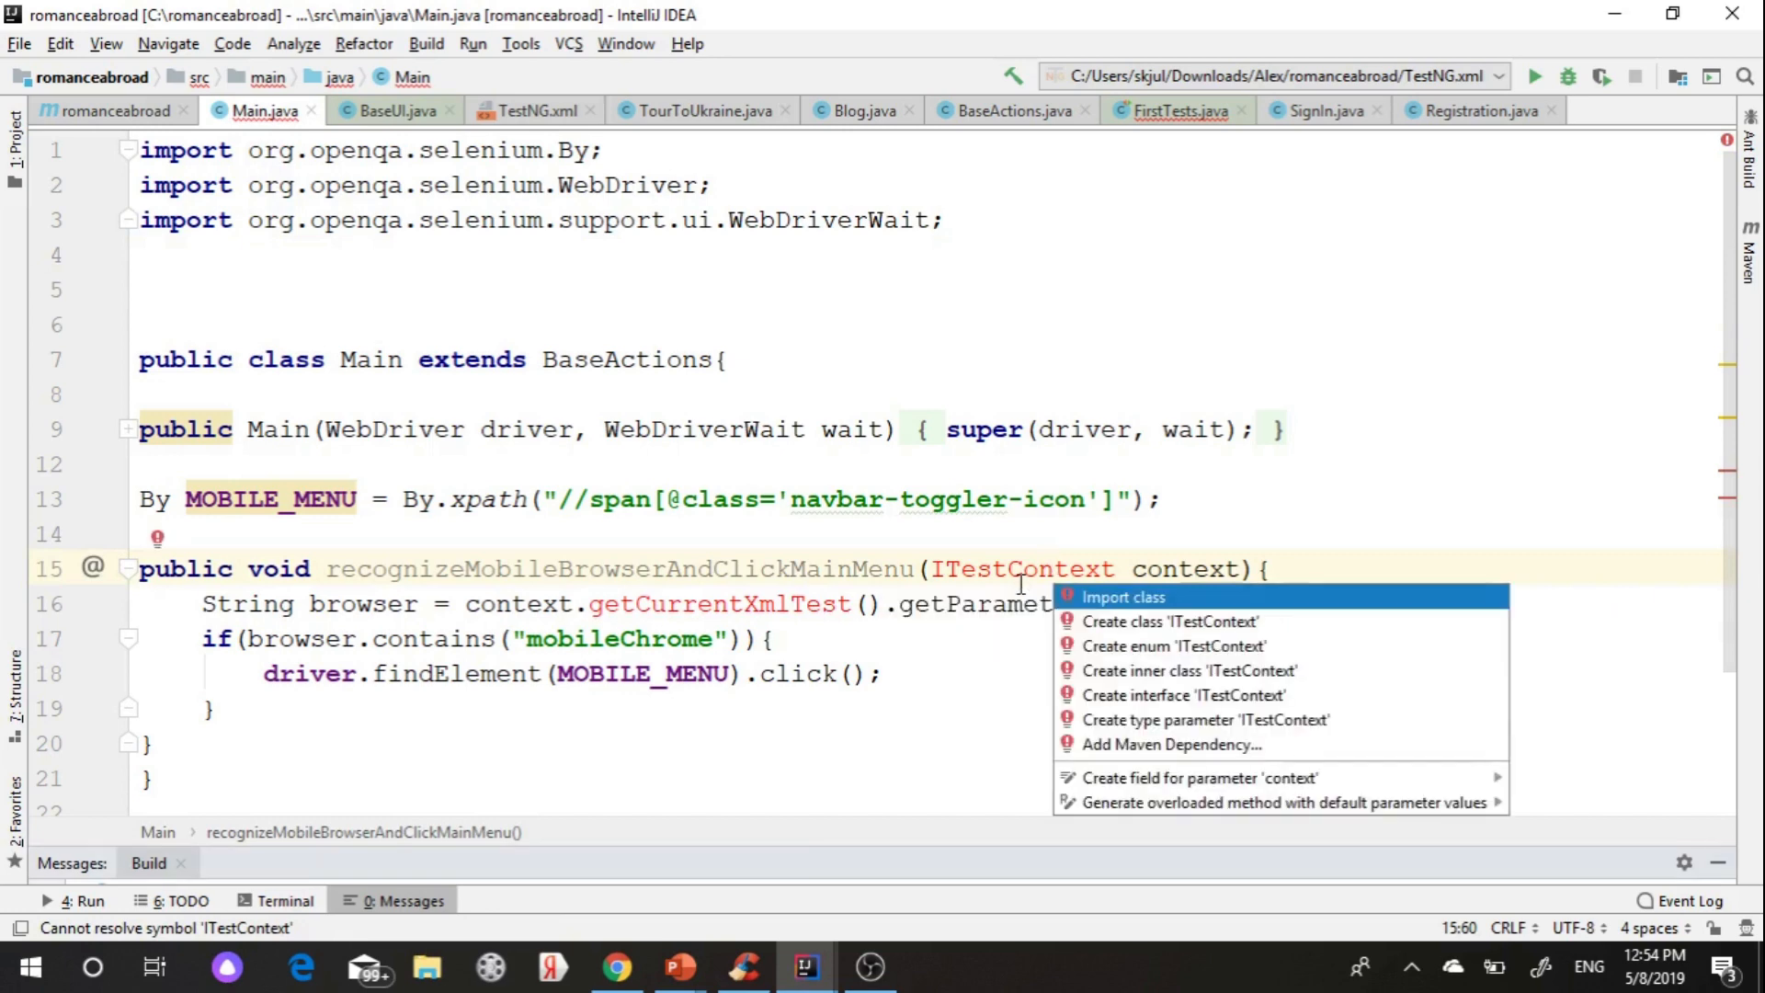
click(1121, 597)
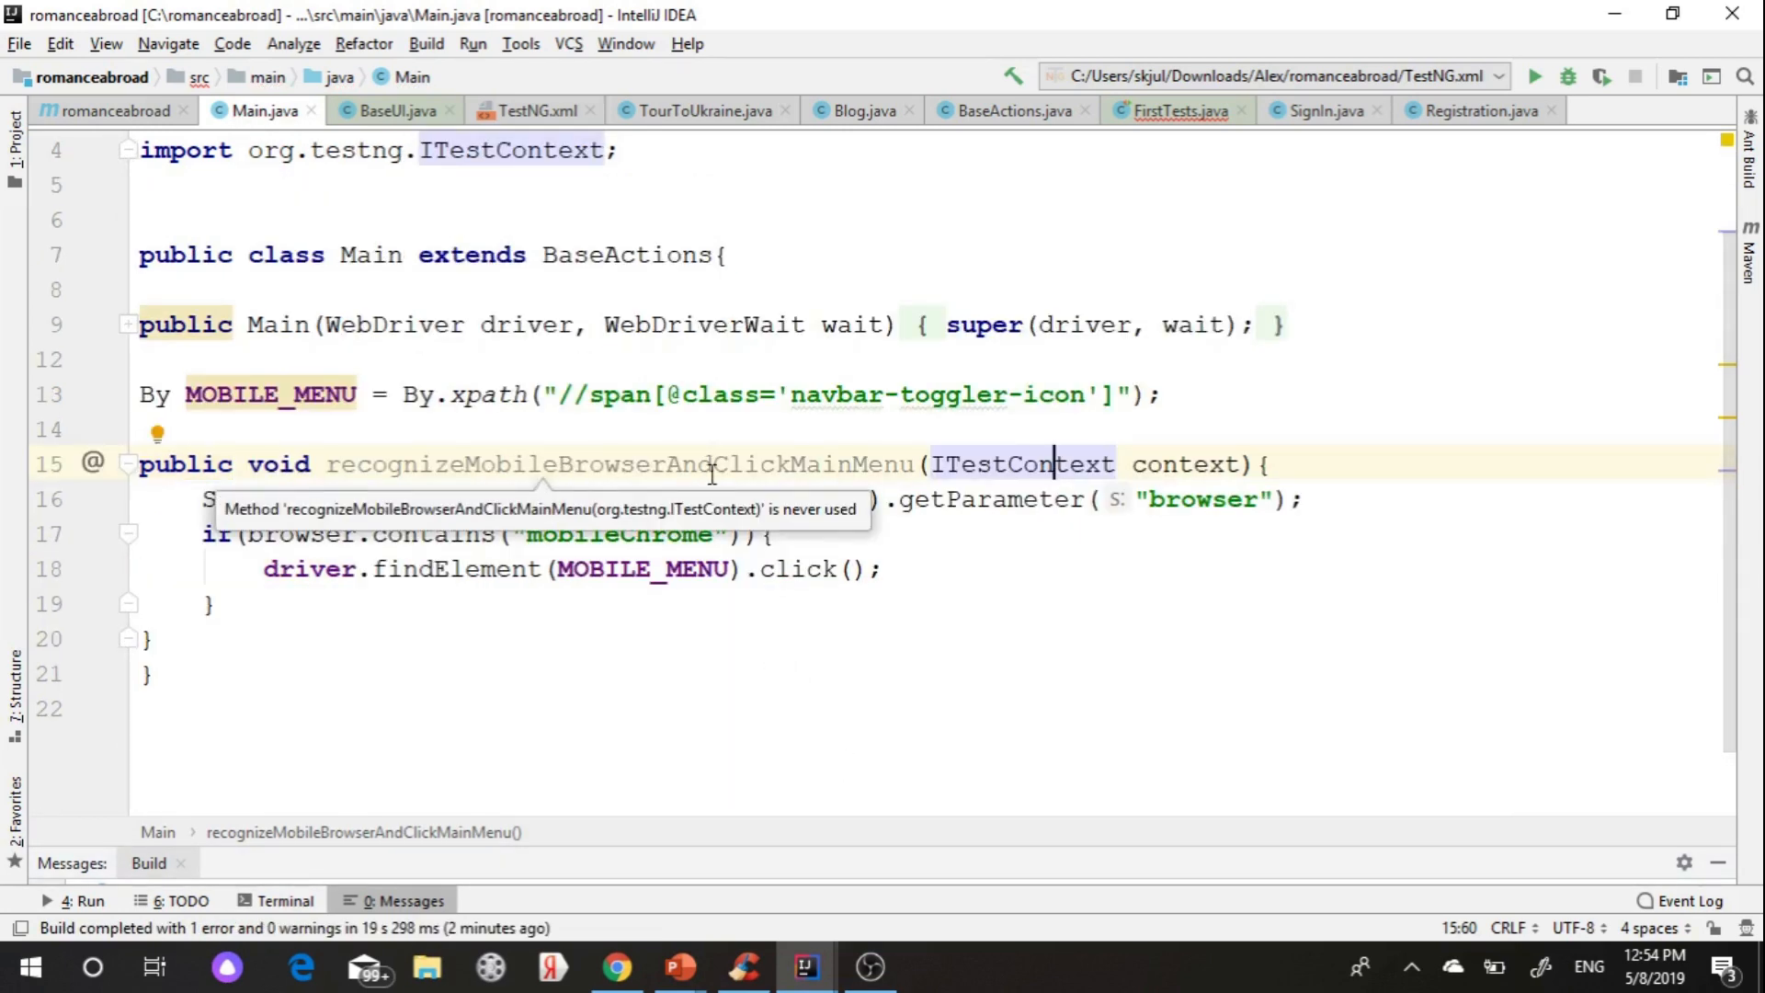
click(1178, 110)
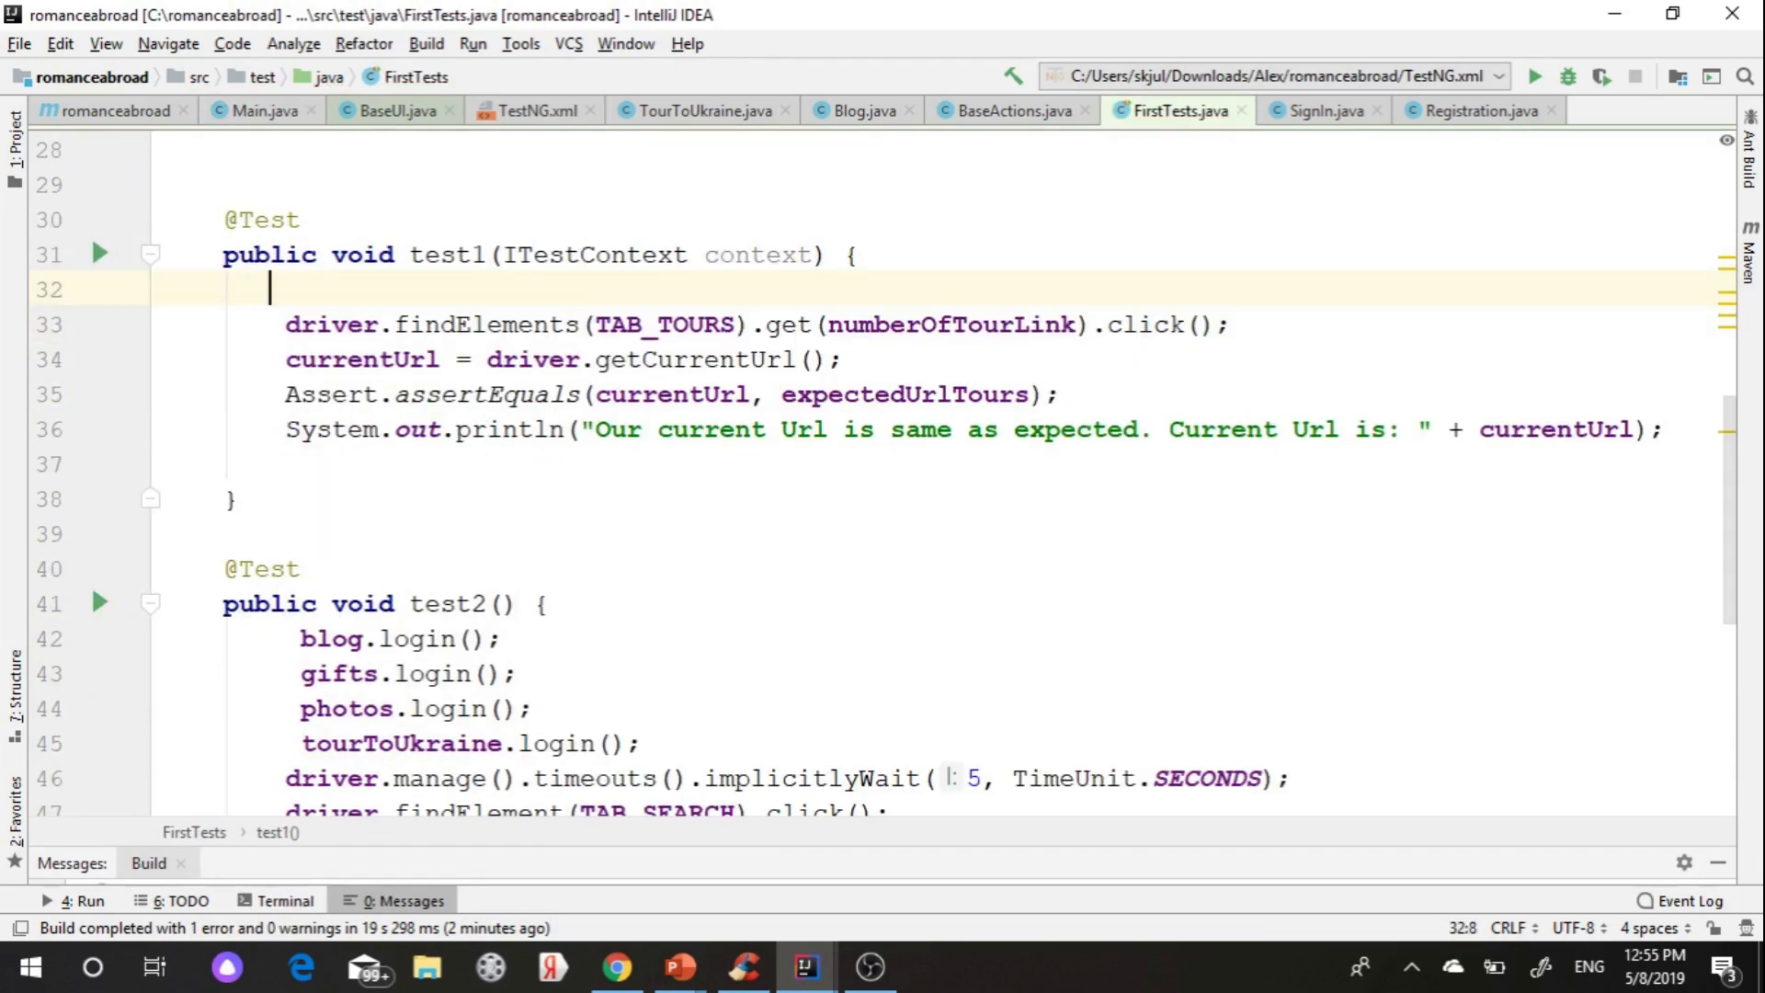
- Call main.recognizeMobileBrowserAndClickMainMenu(context) in test1 and test2, then run the TestNG suite
text(main.recognizeMobileBrowserAndClickMainMenu(context);)
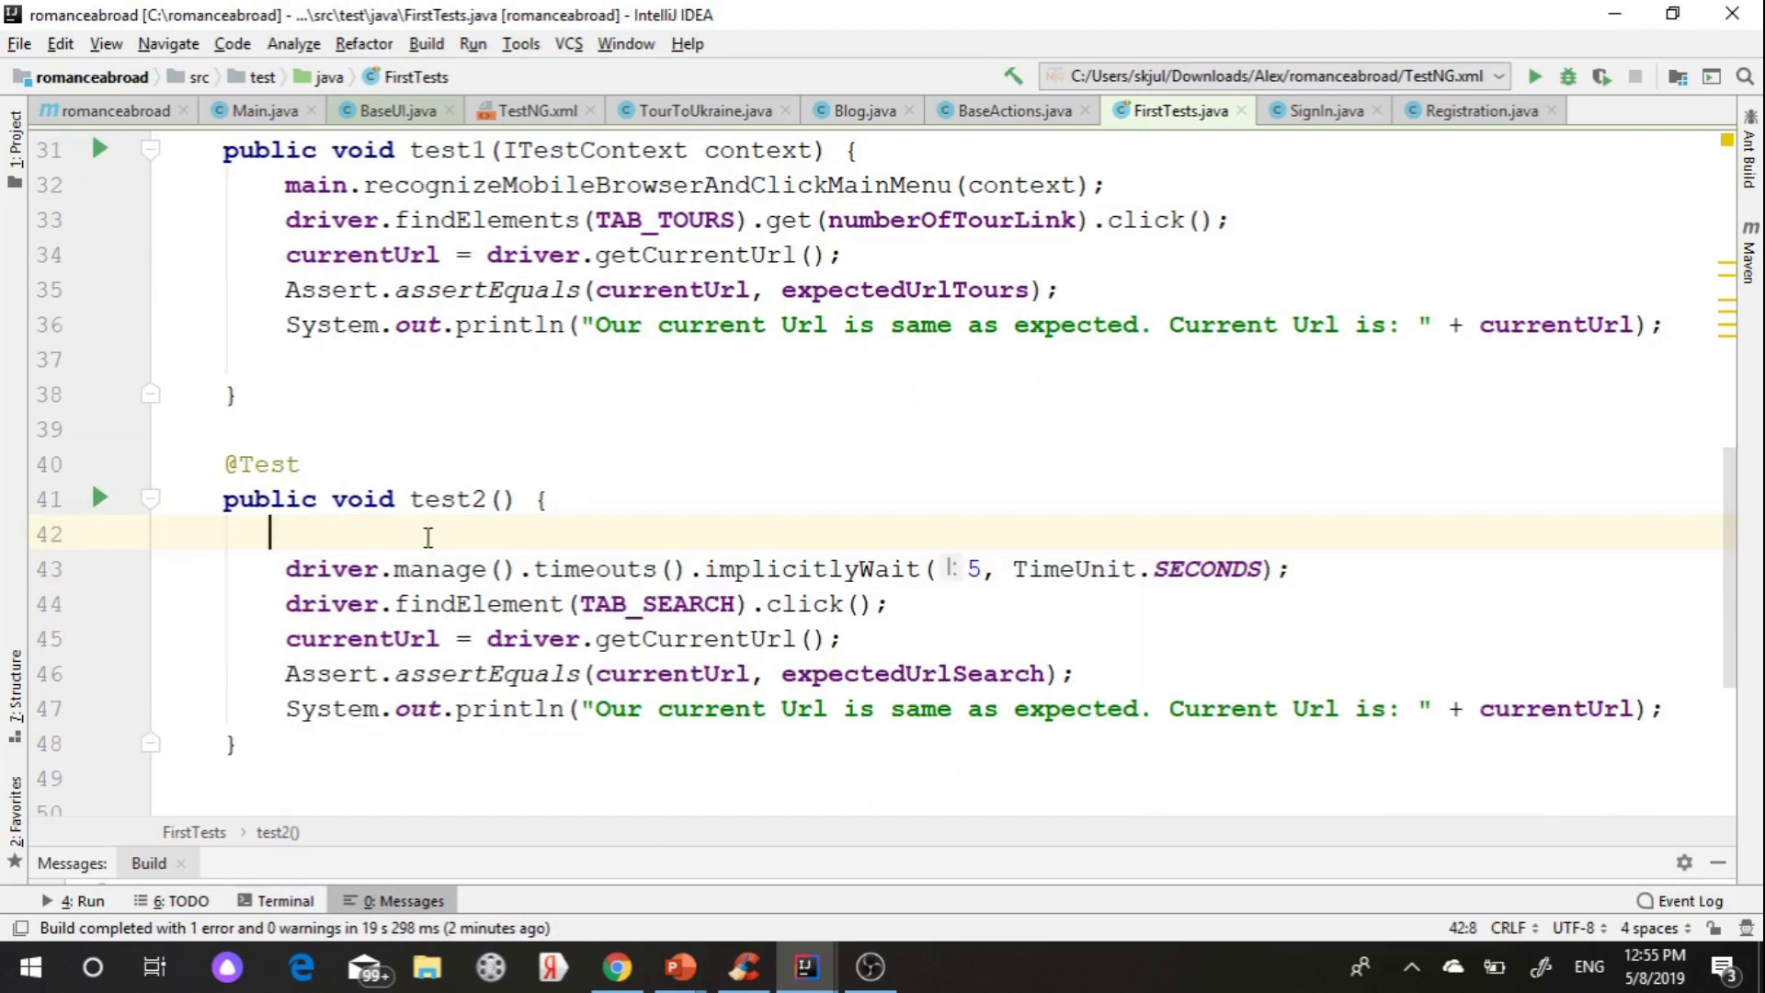
text(main.recognizeMobileBrowserAndClickMainMenu(context);)
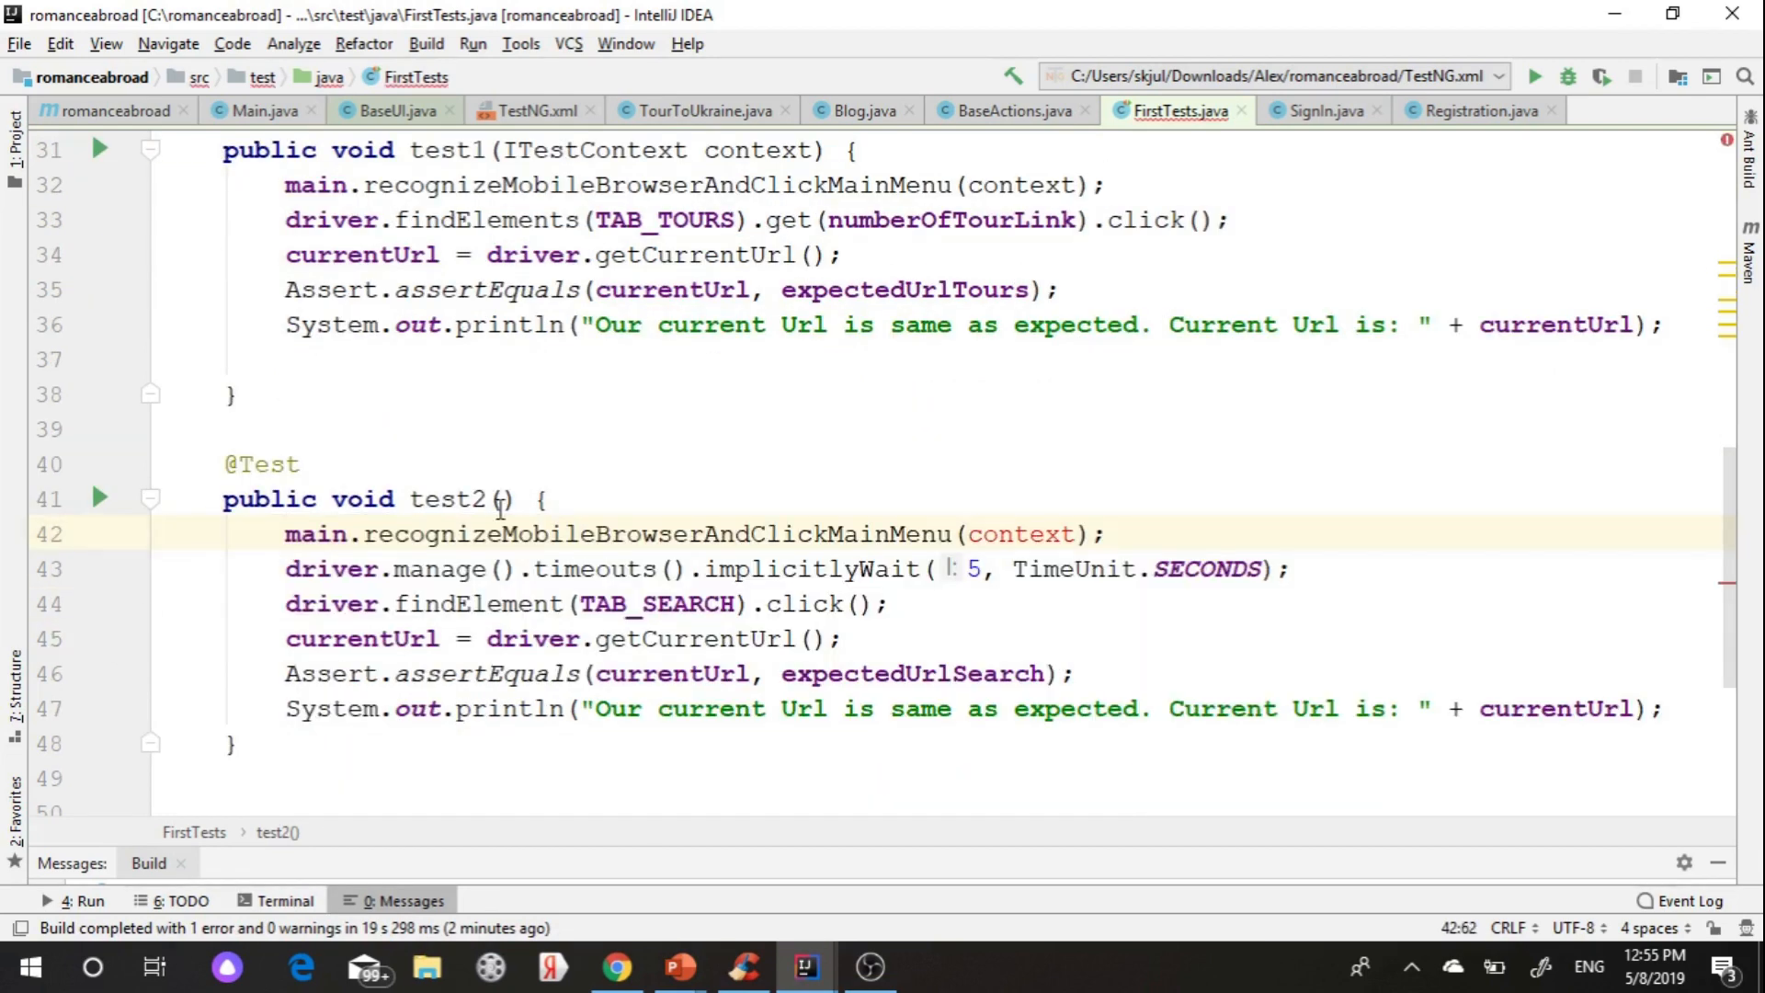
text(ITestContext)
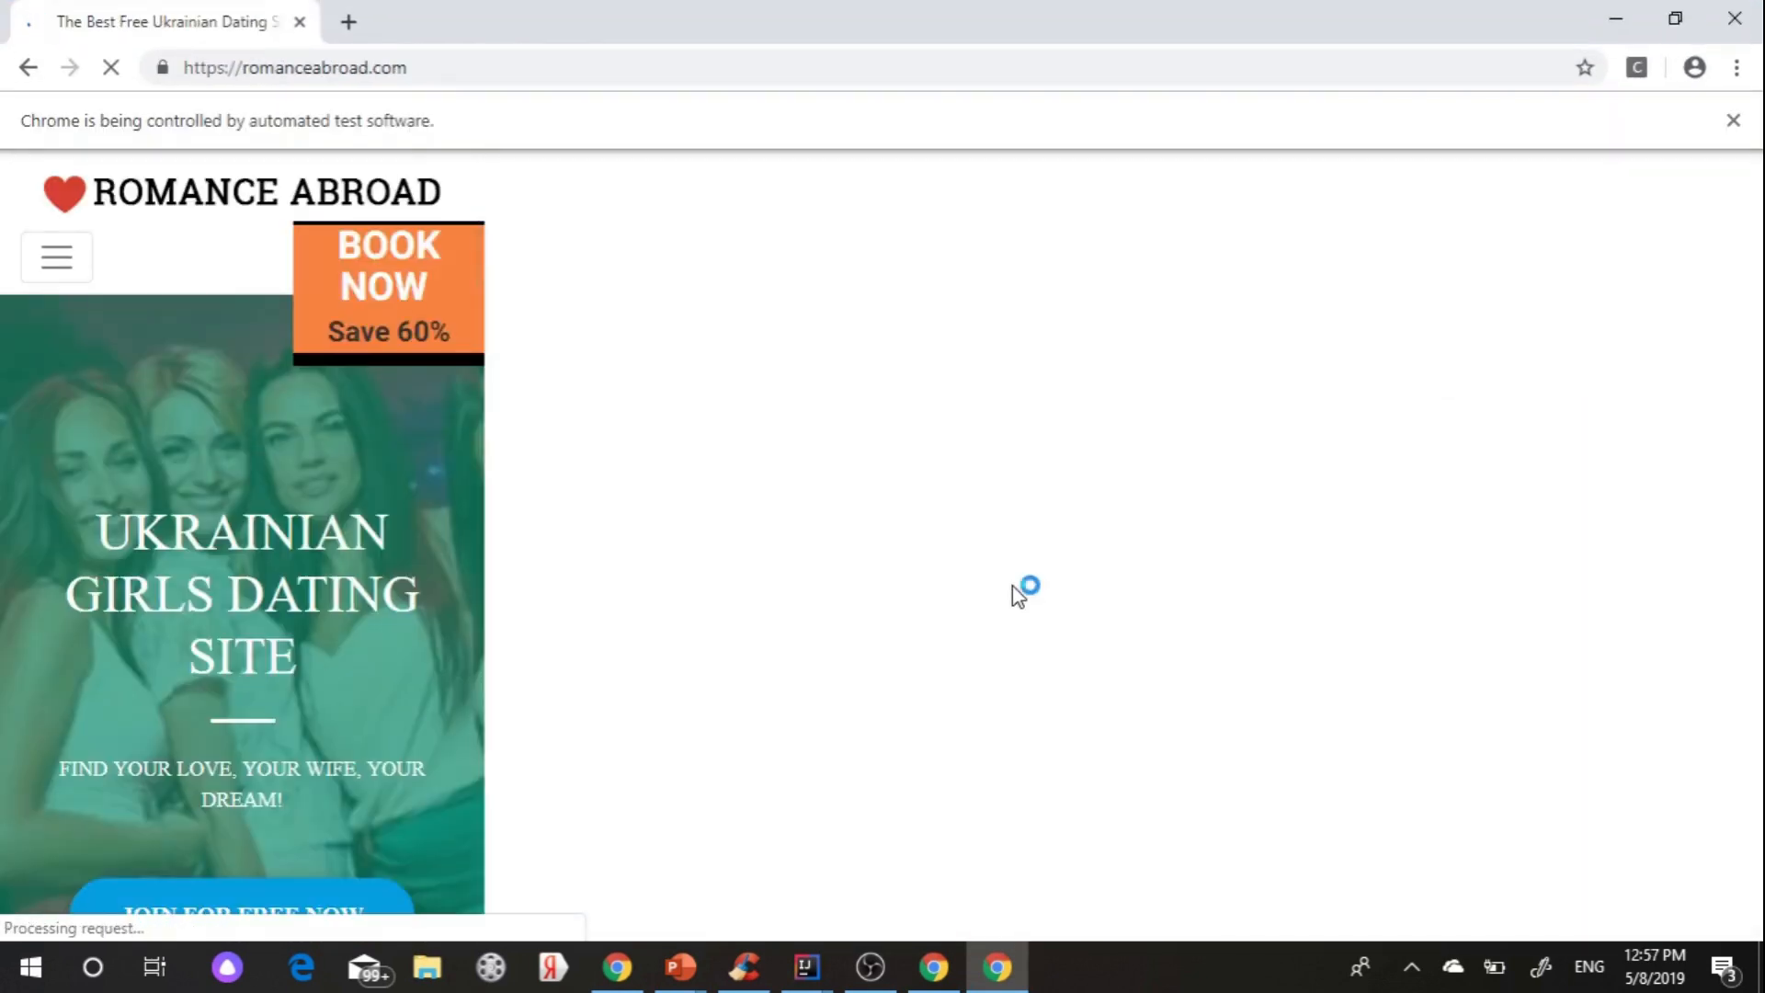
click(56, 257)
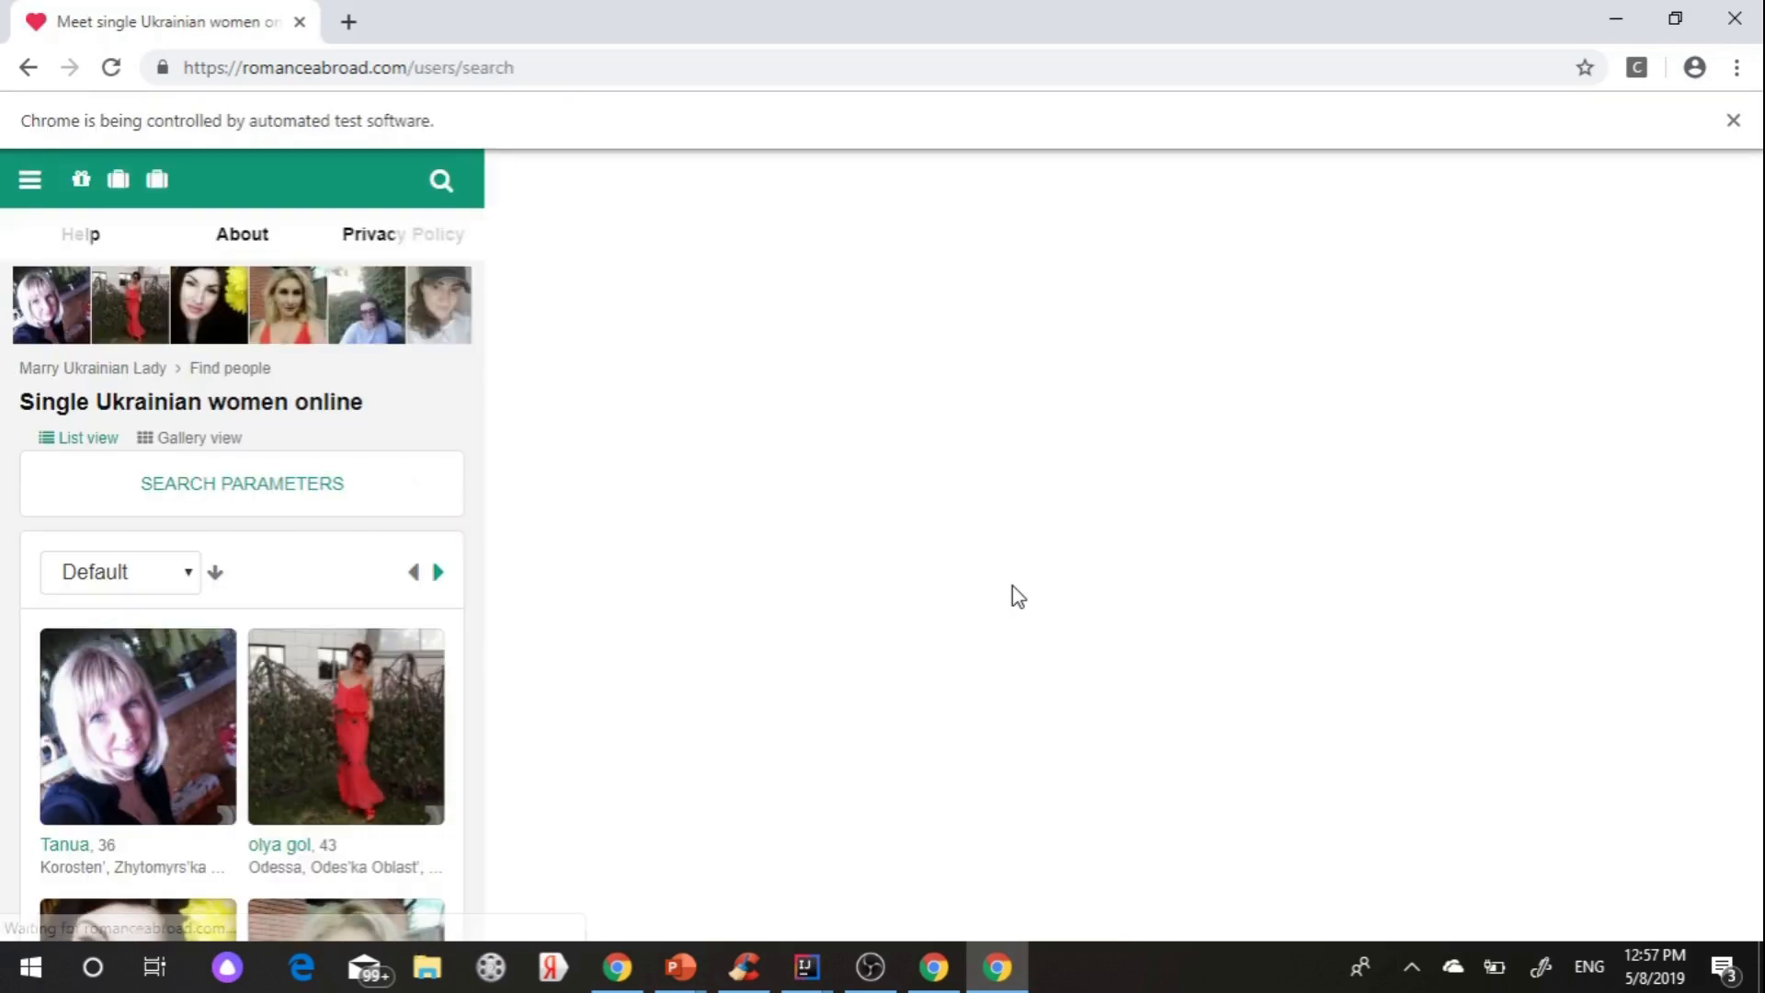
click(802, 966)
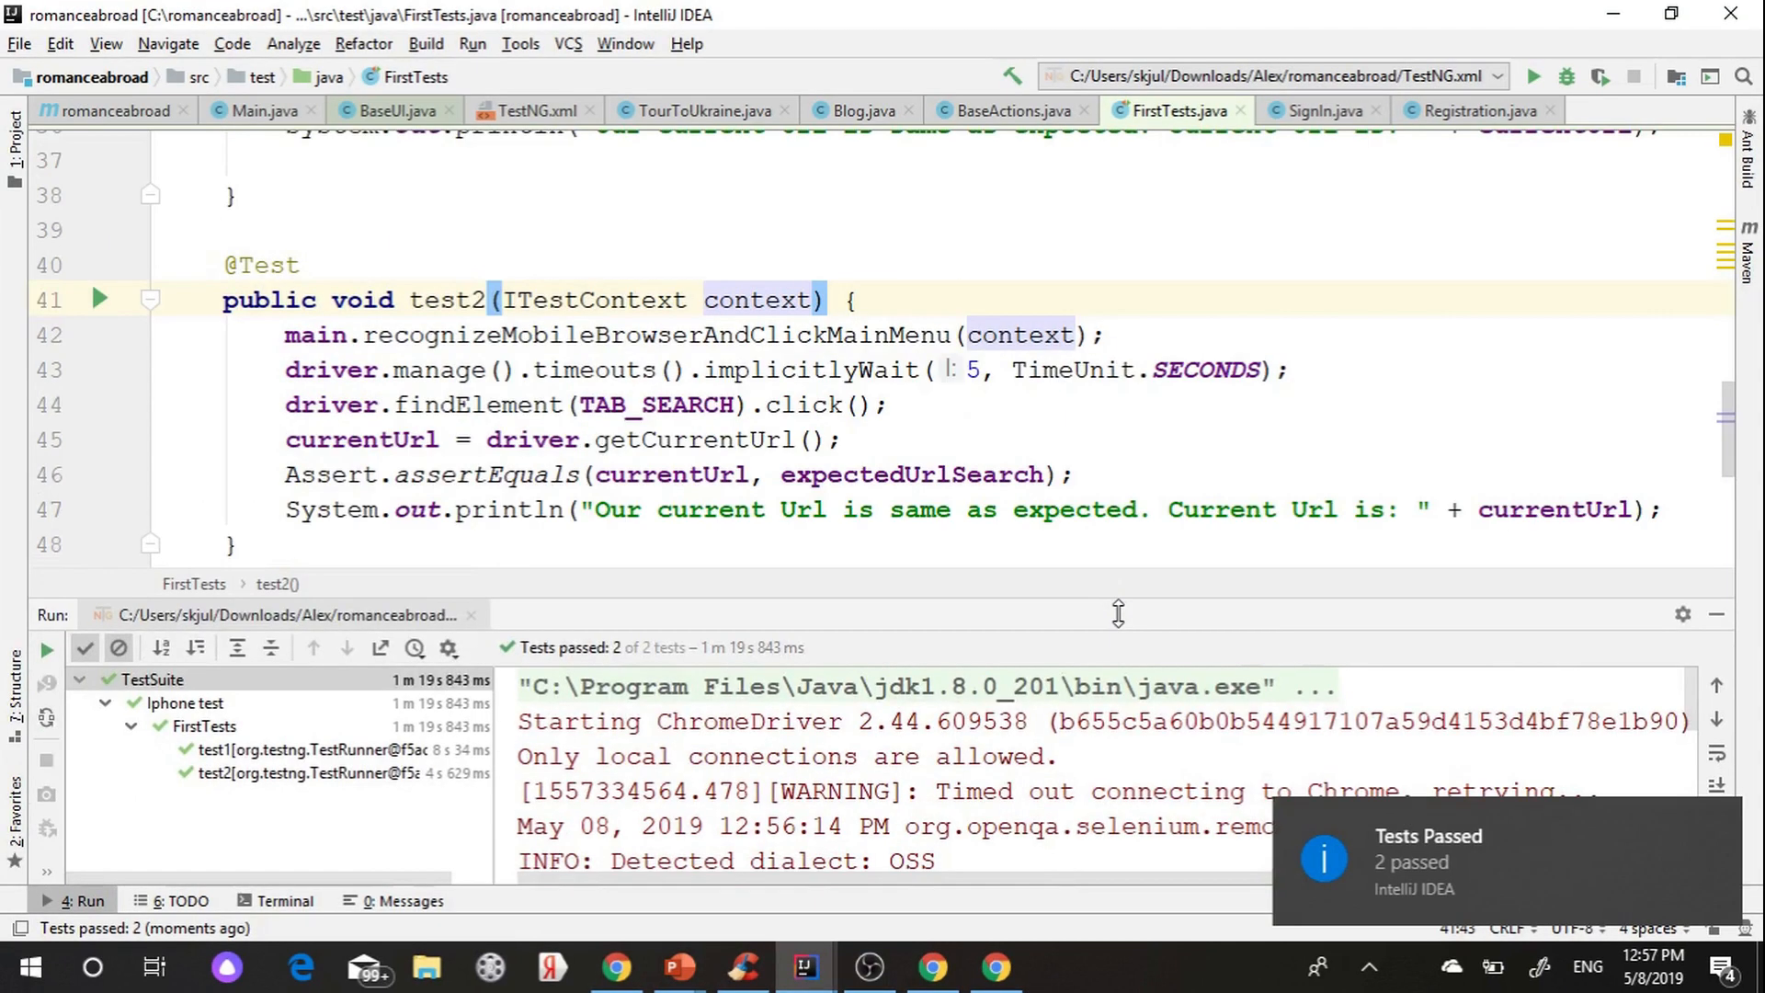